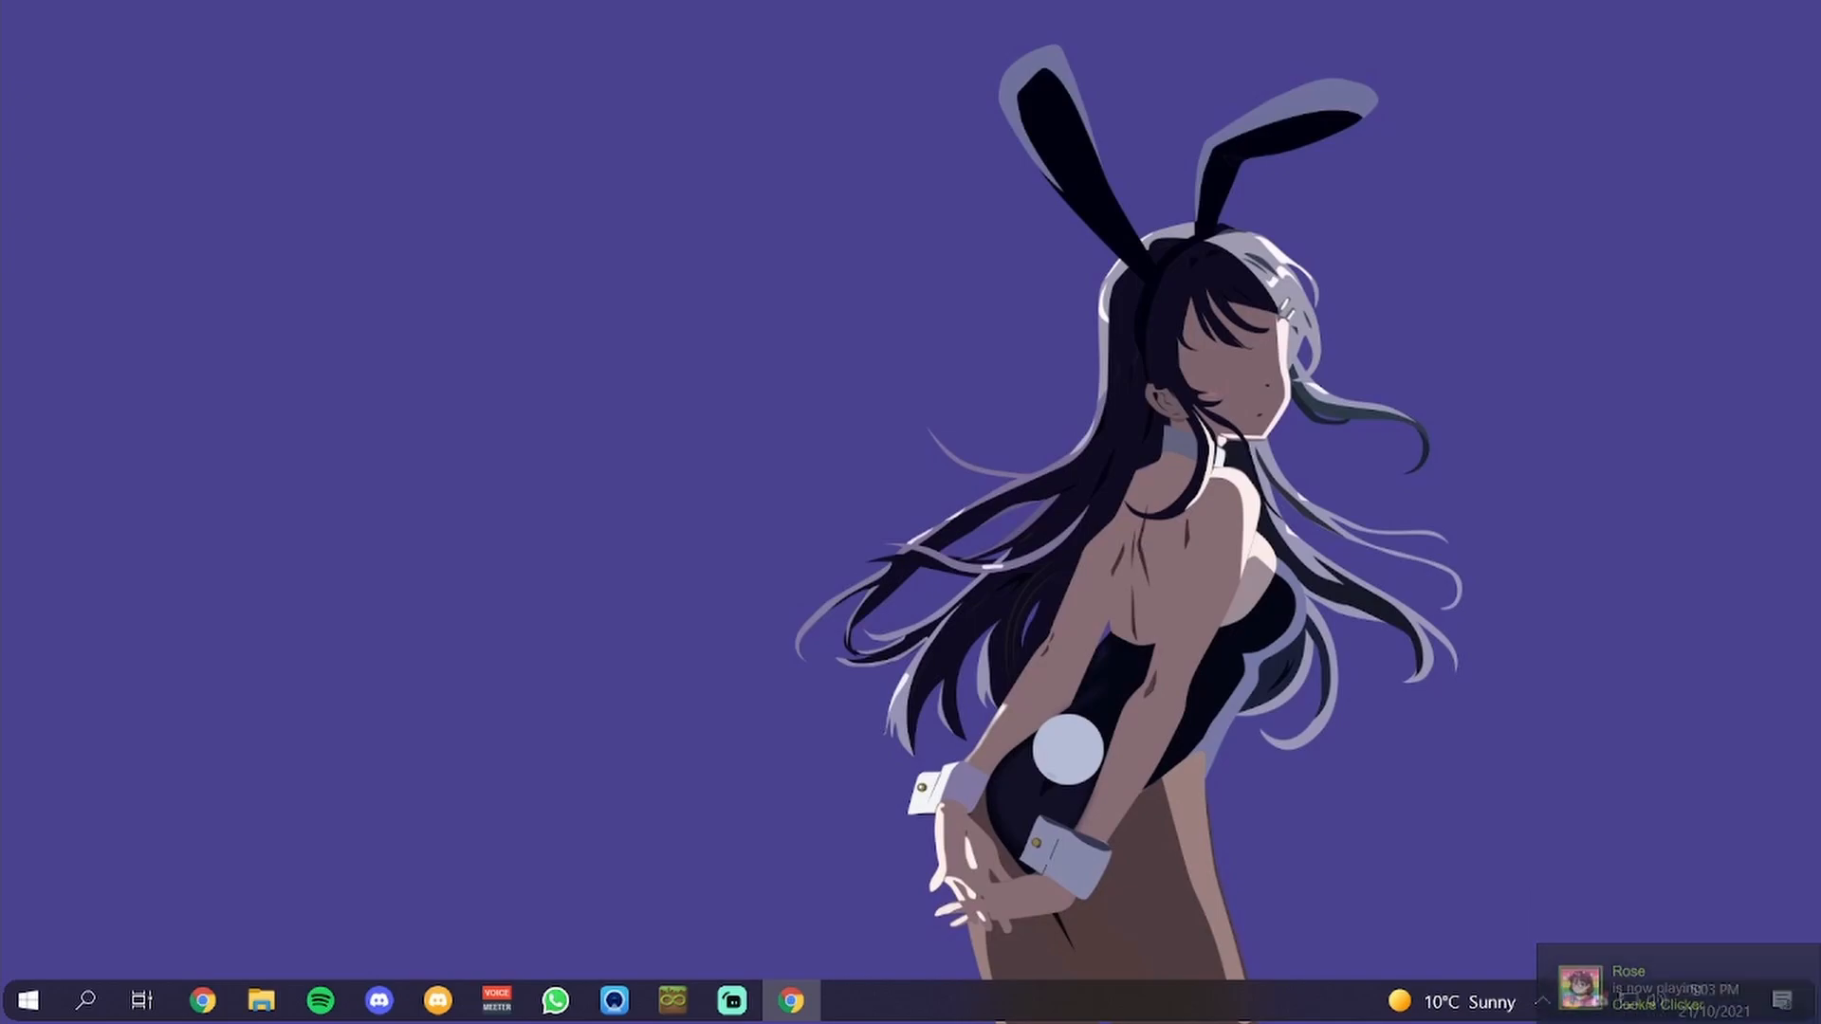
# In a guest Chrome window, search Google for 'mineshafter' and accept the cookie notice
pyautogui.click(790, 999)
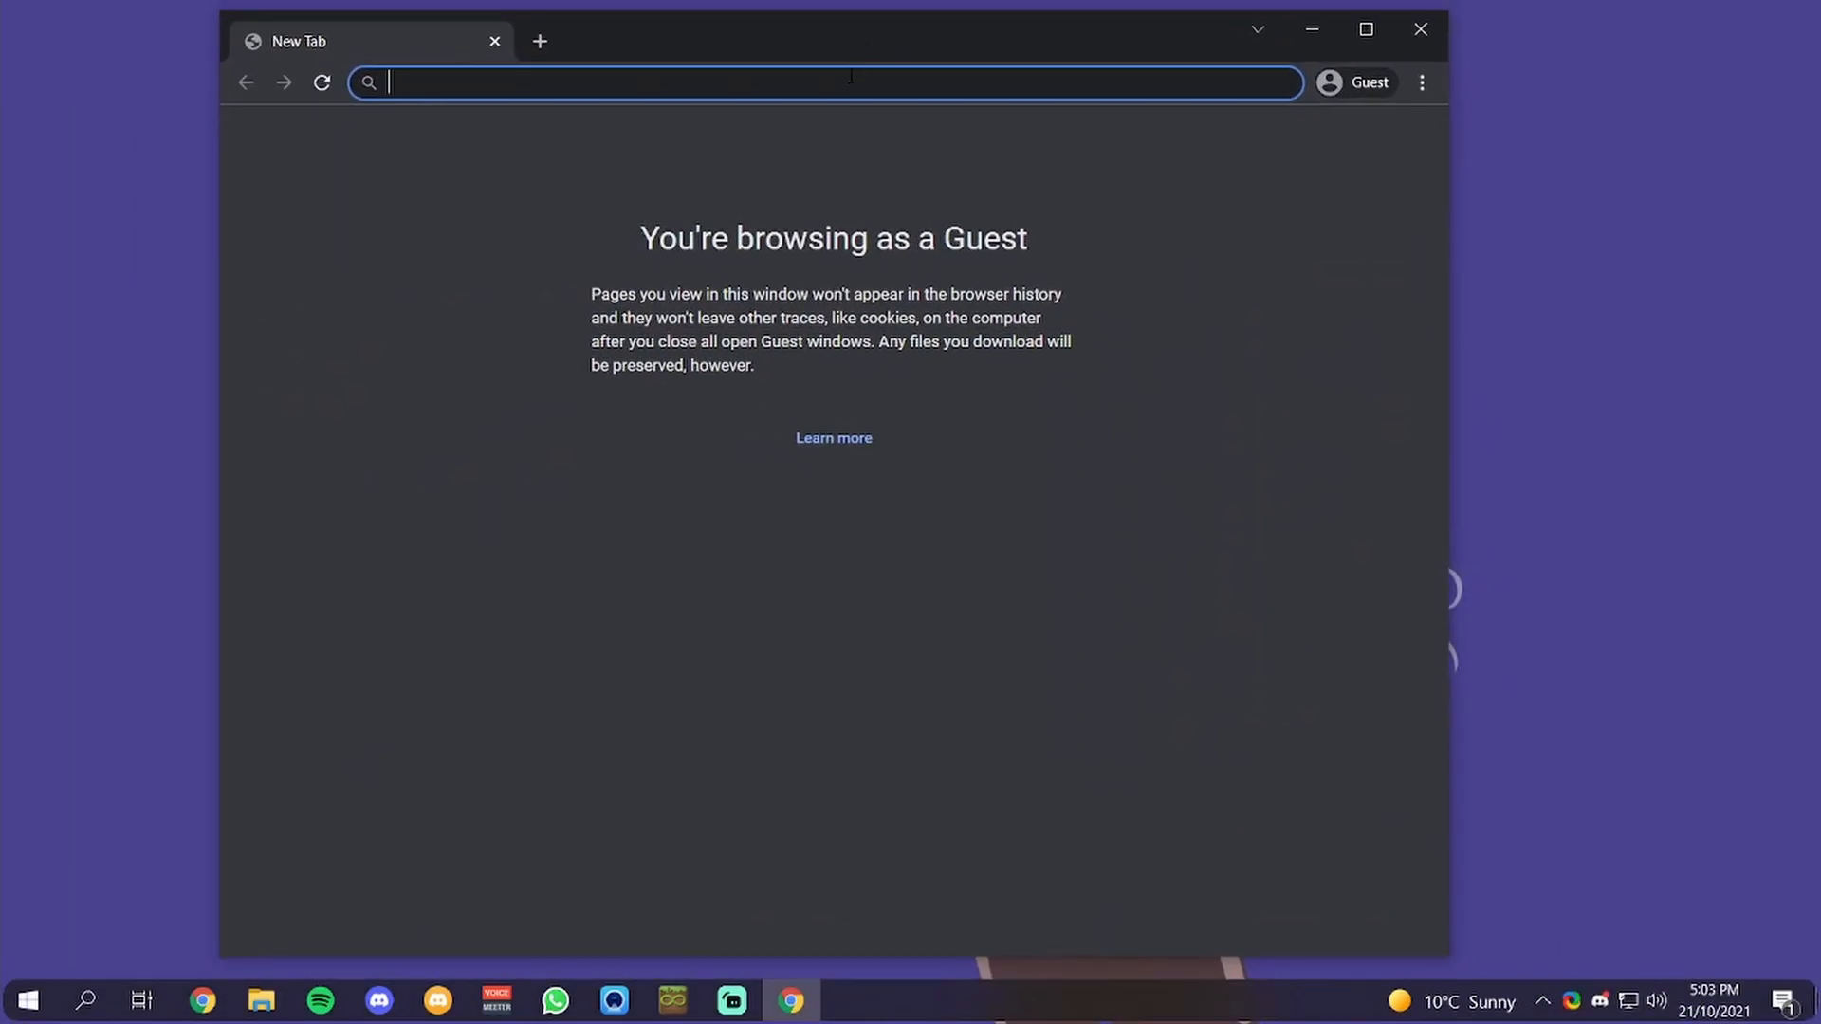
pyautogui.moveTo(838, 93)
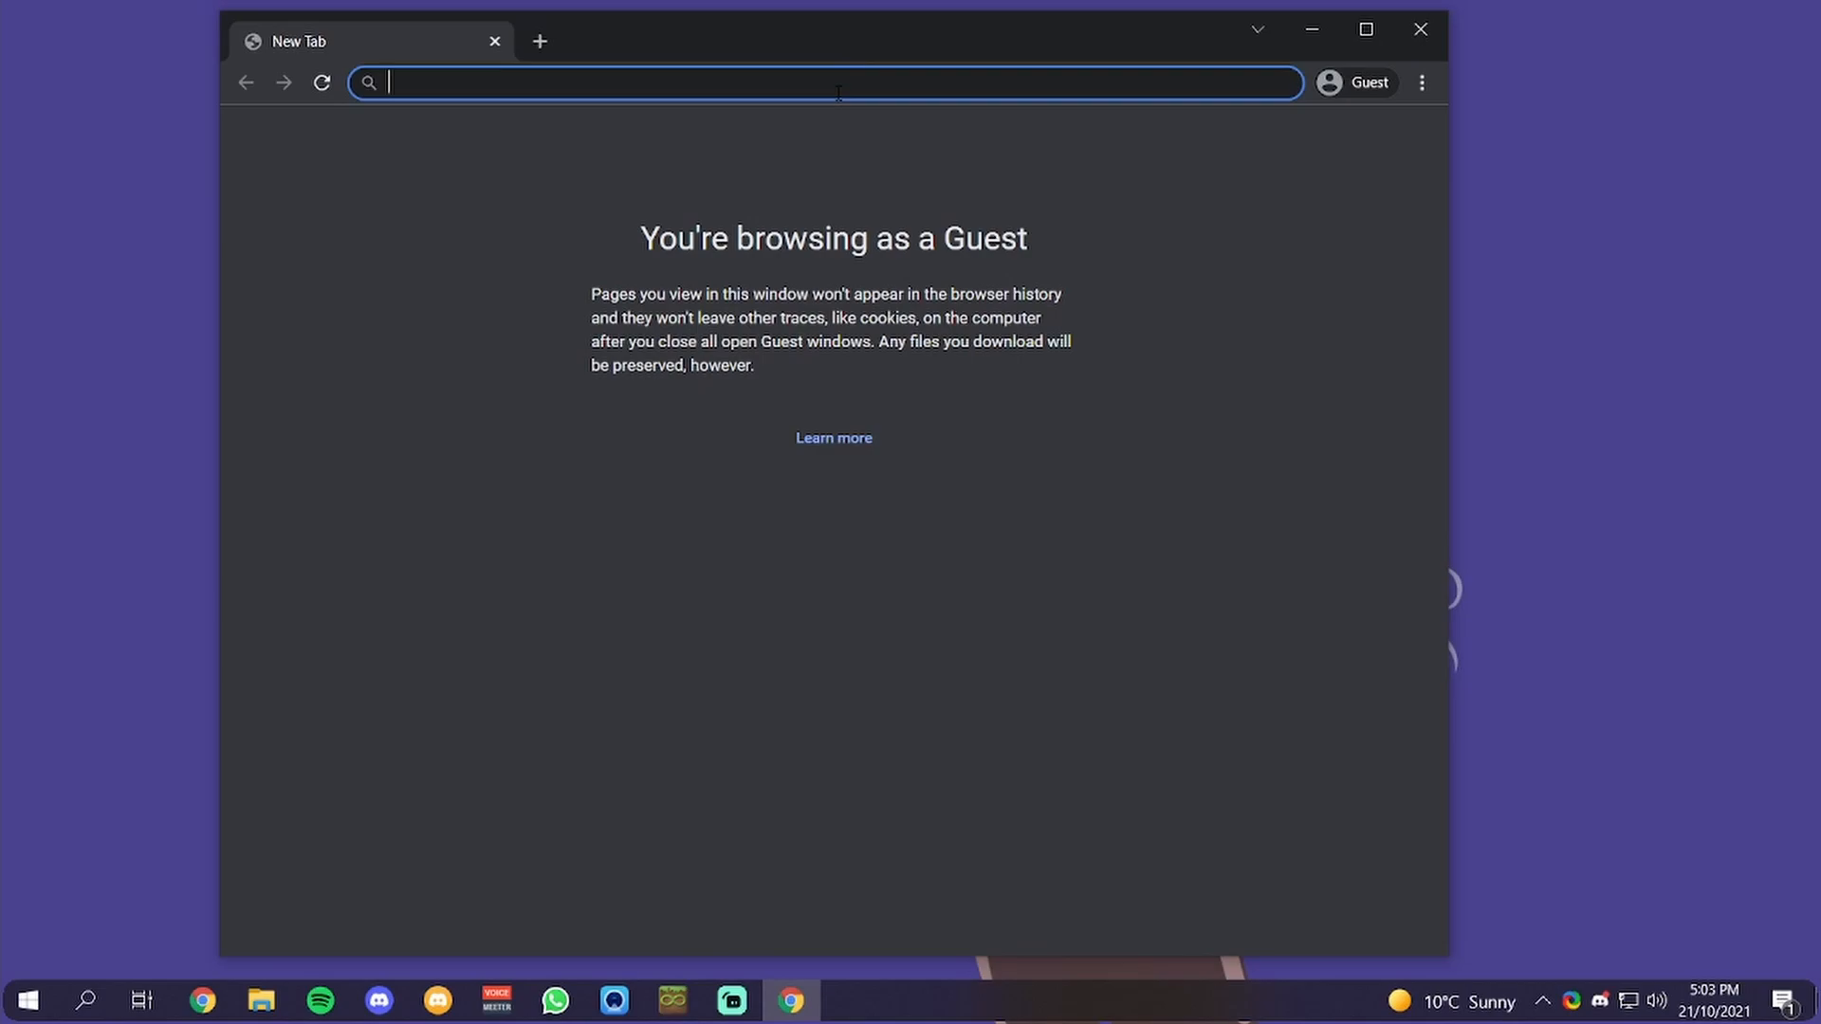
pyautogui.write('mineshafter')
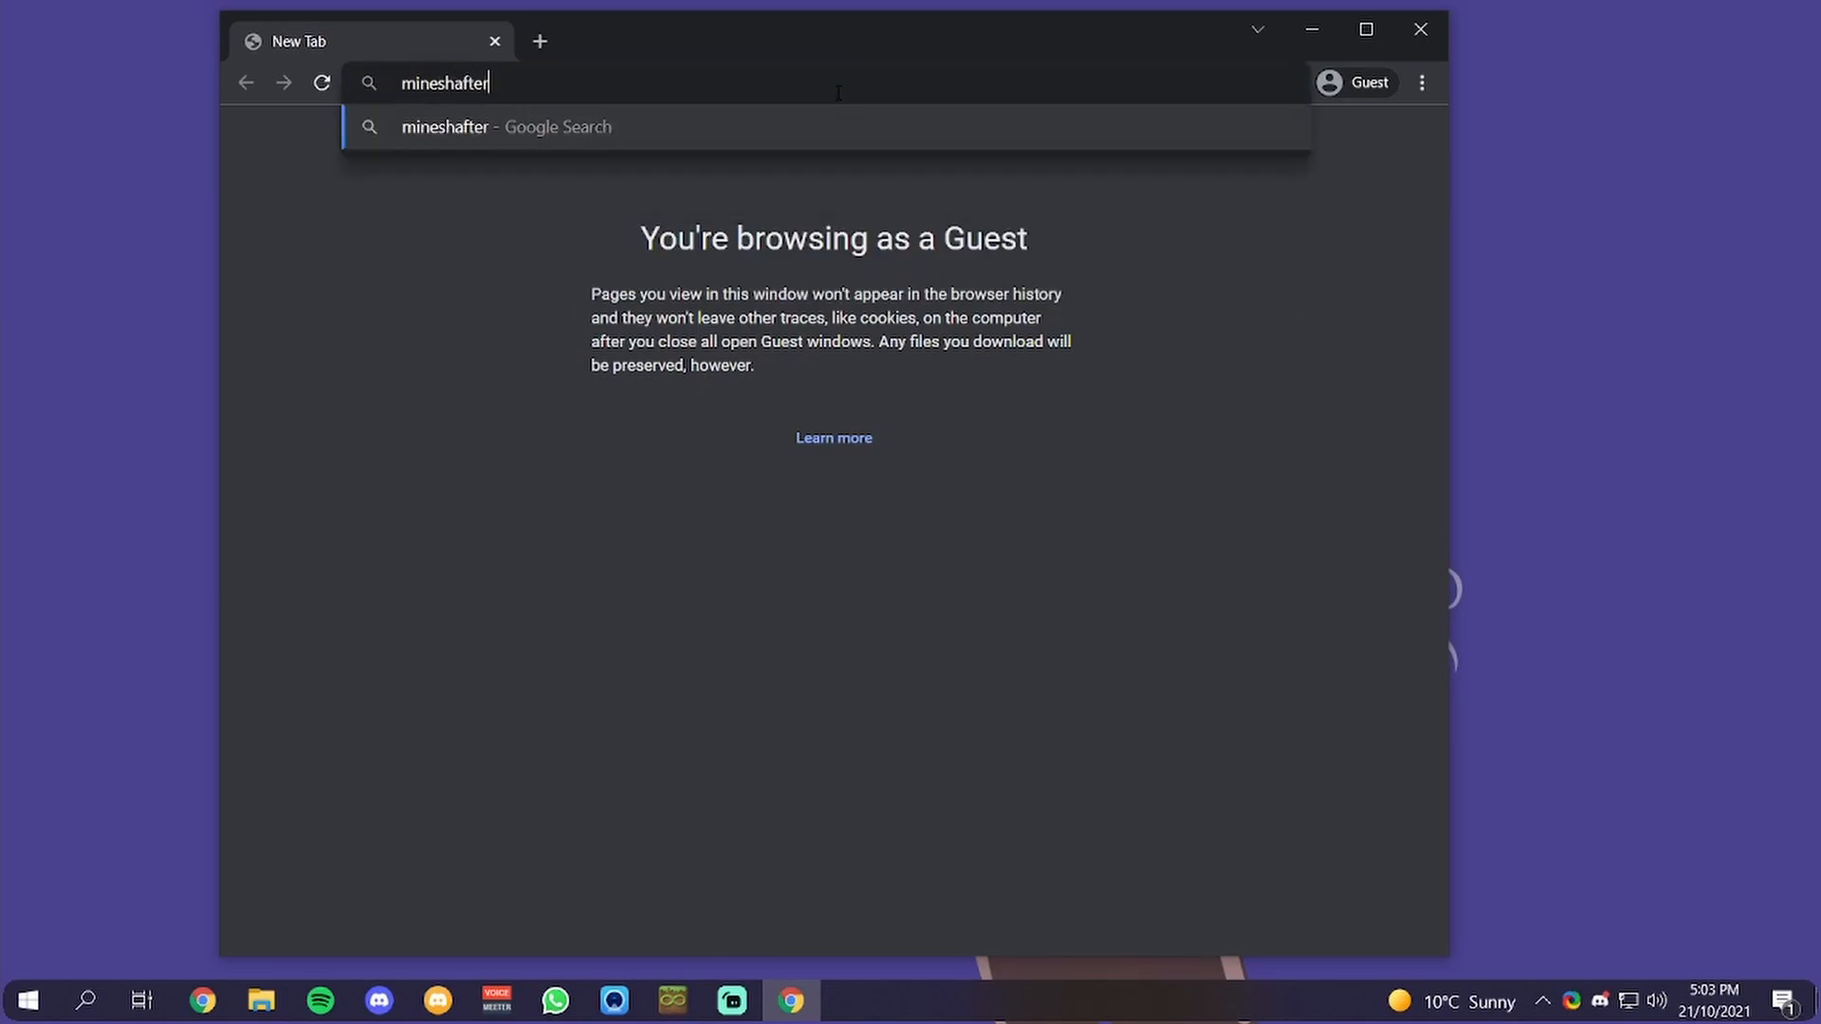
pyautogui.press('Return')
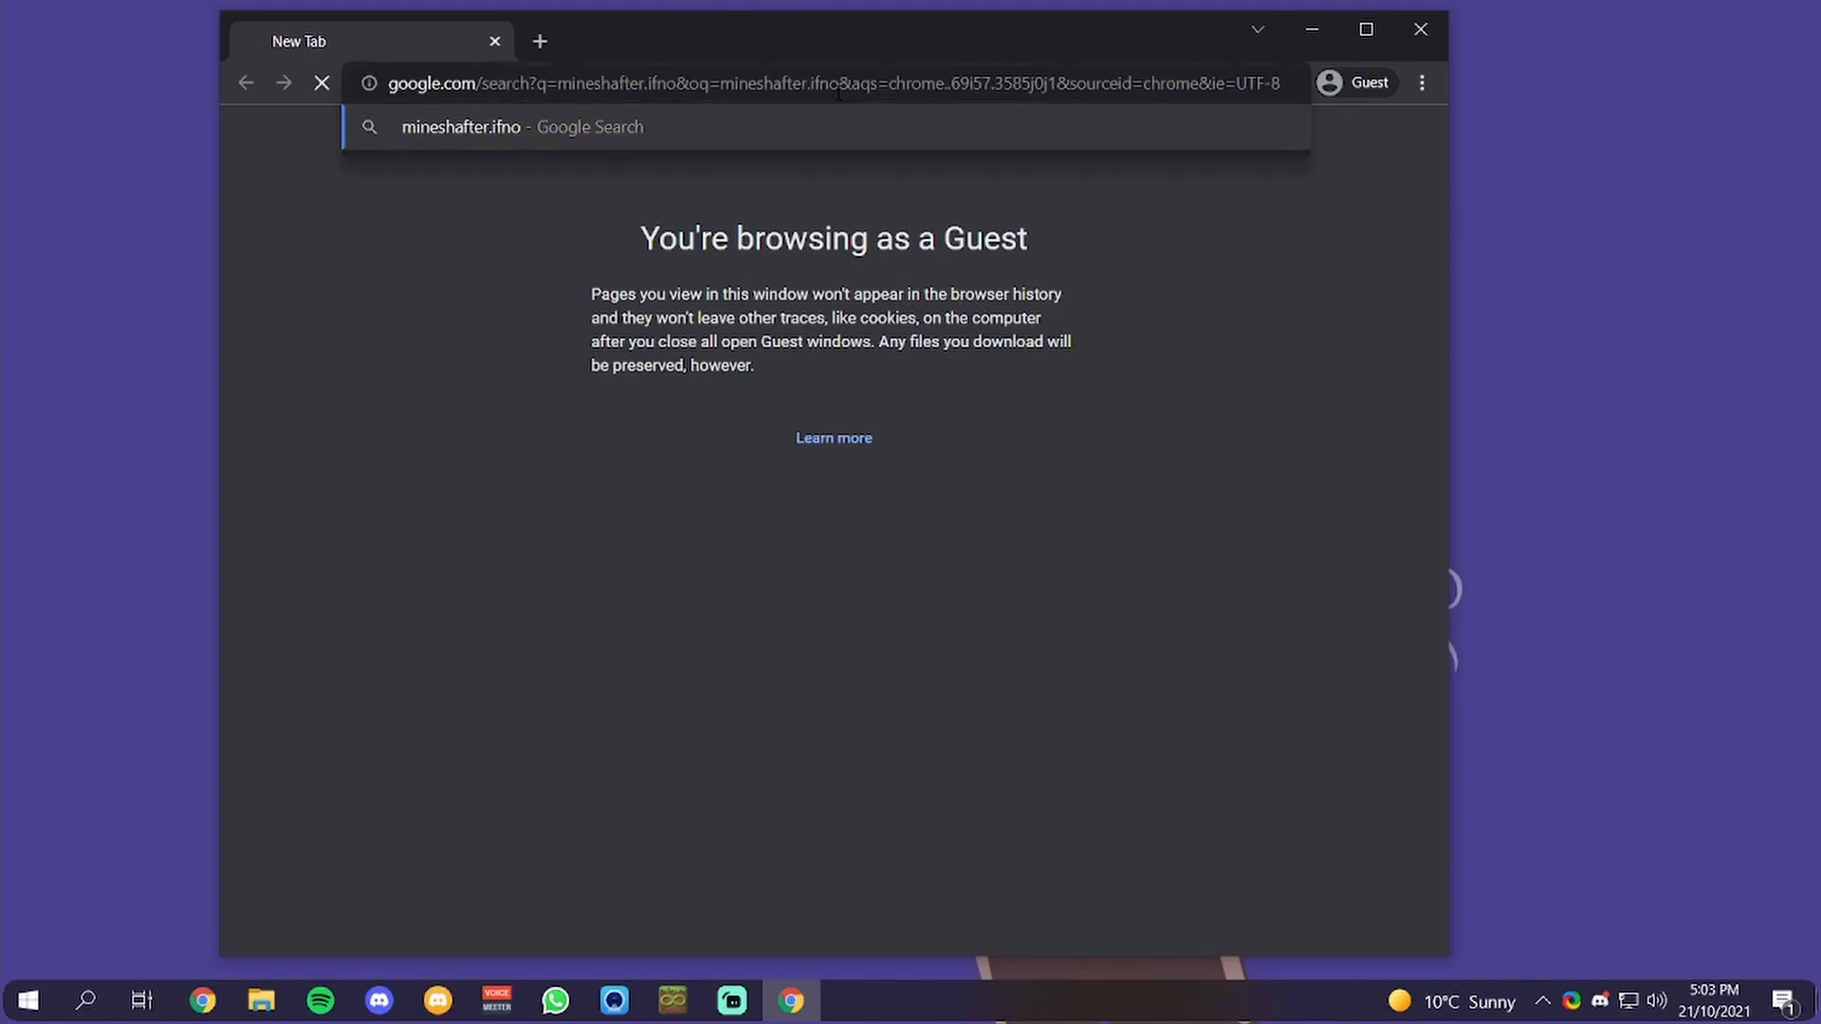
pyautogui.press('Return')
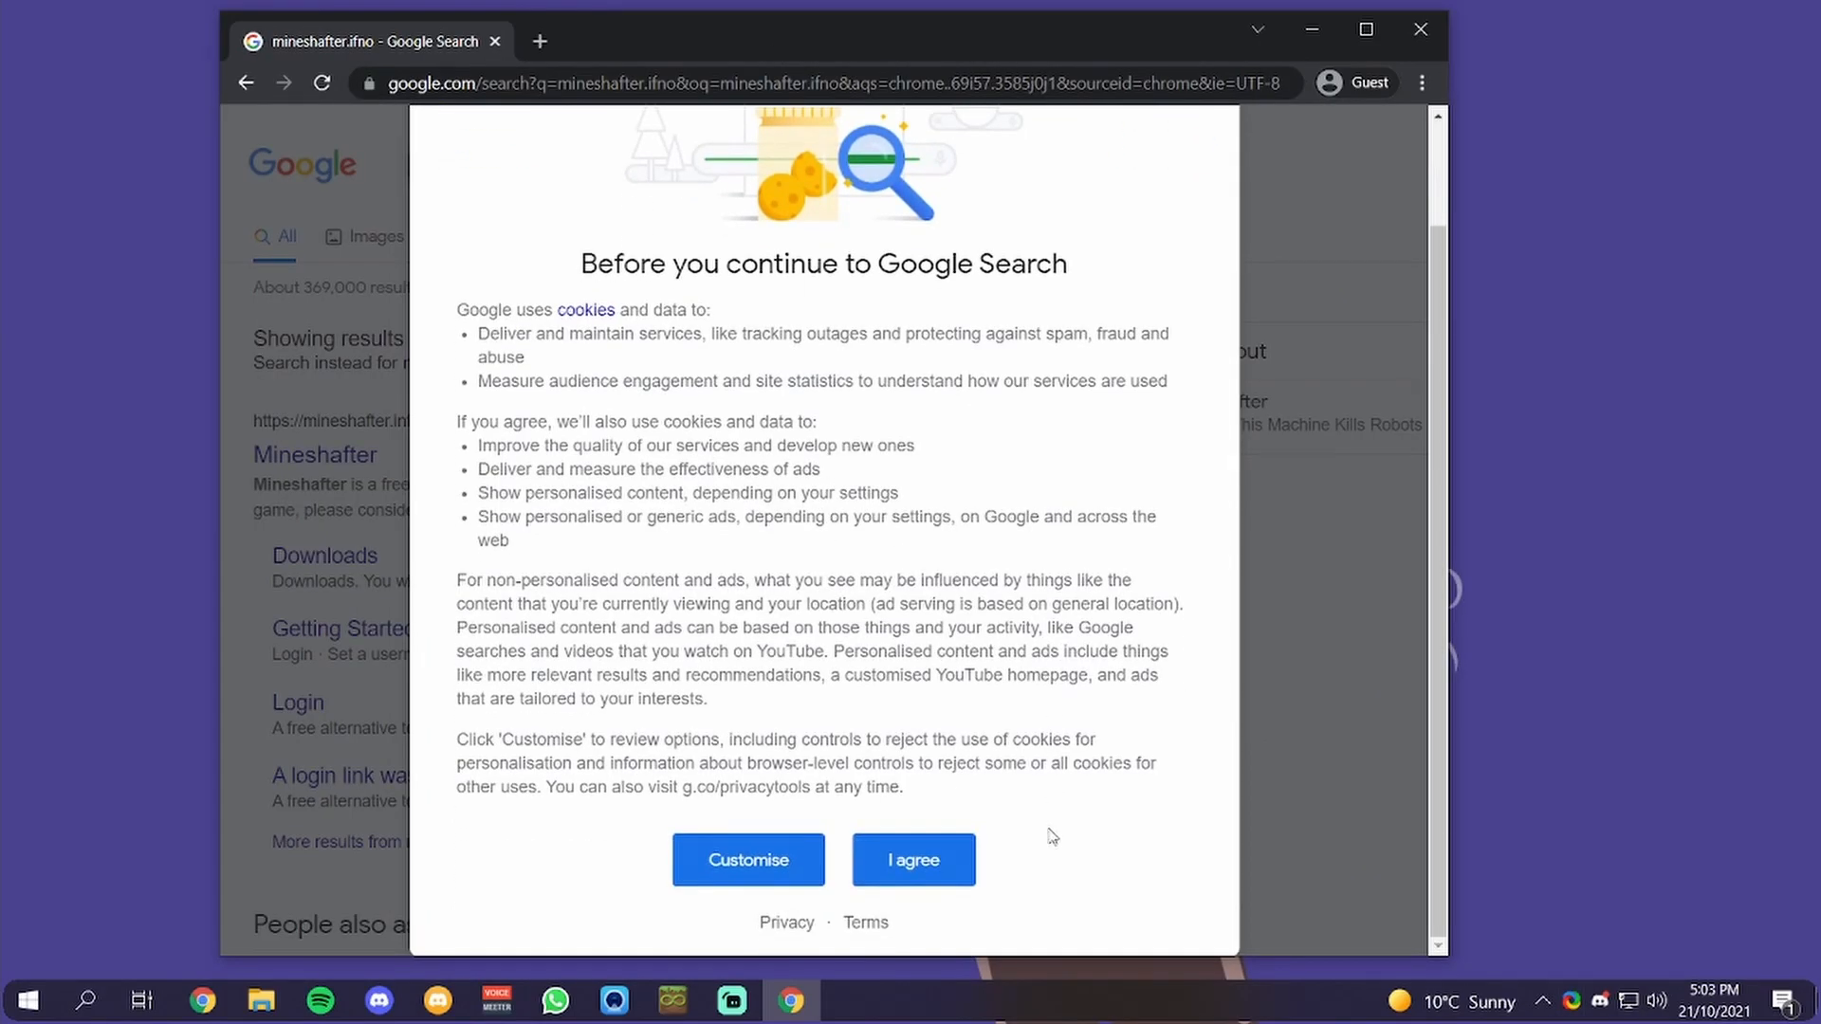
pyautogui.click(913, 860)
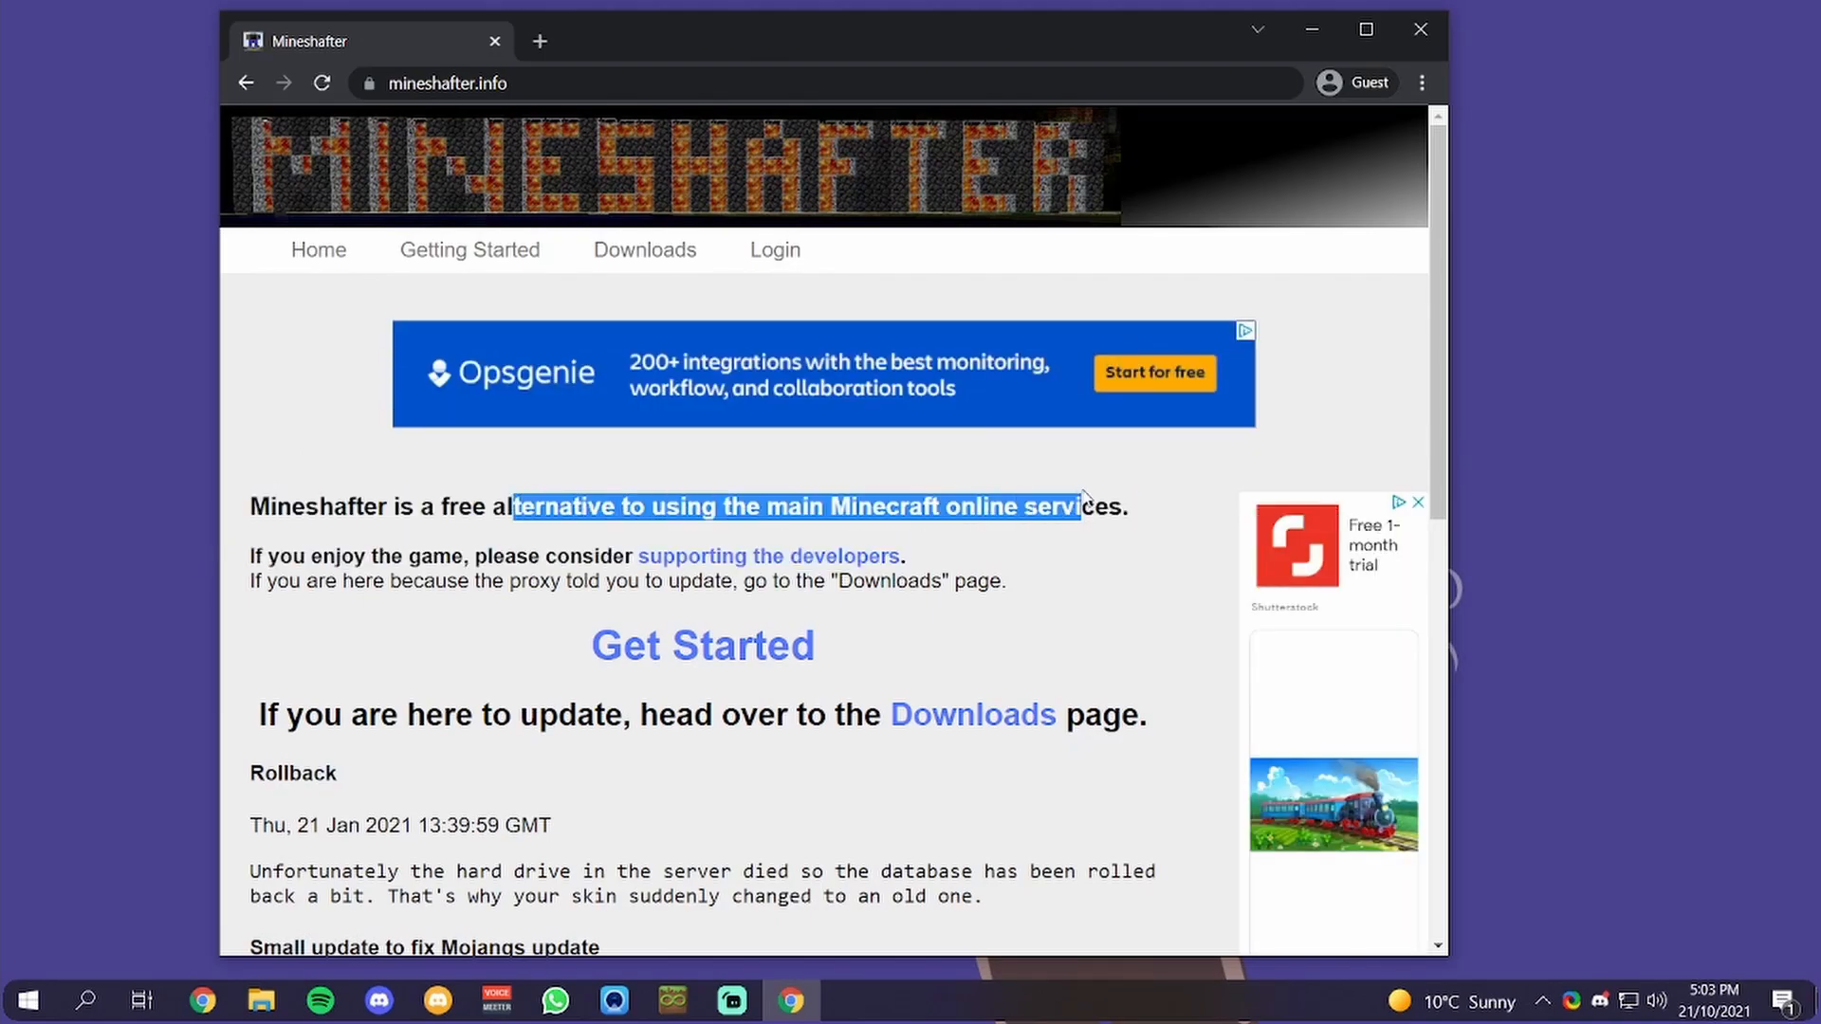
# Review Mineshafter's Getting Started steps, then go to the site's Login page
pyautogui.click(482, 492)
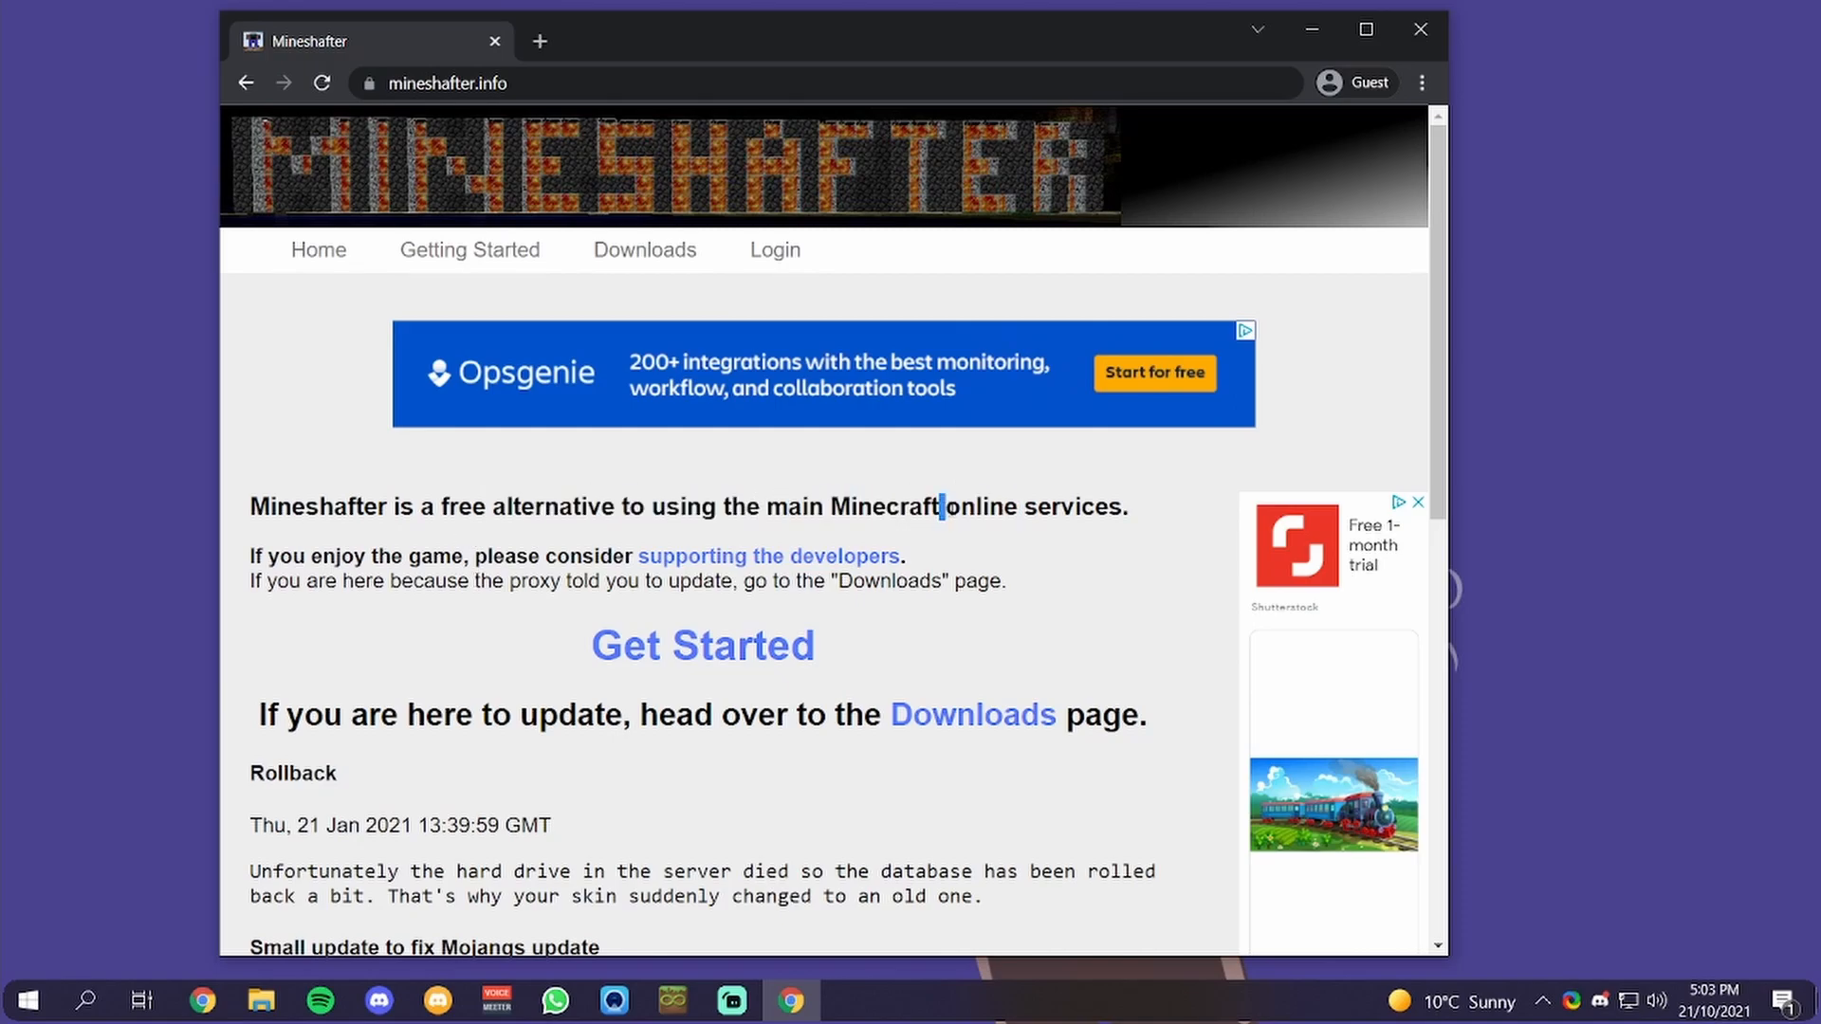
pyautogui.moveTo(733, 671)
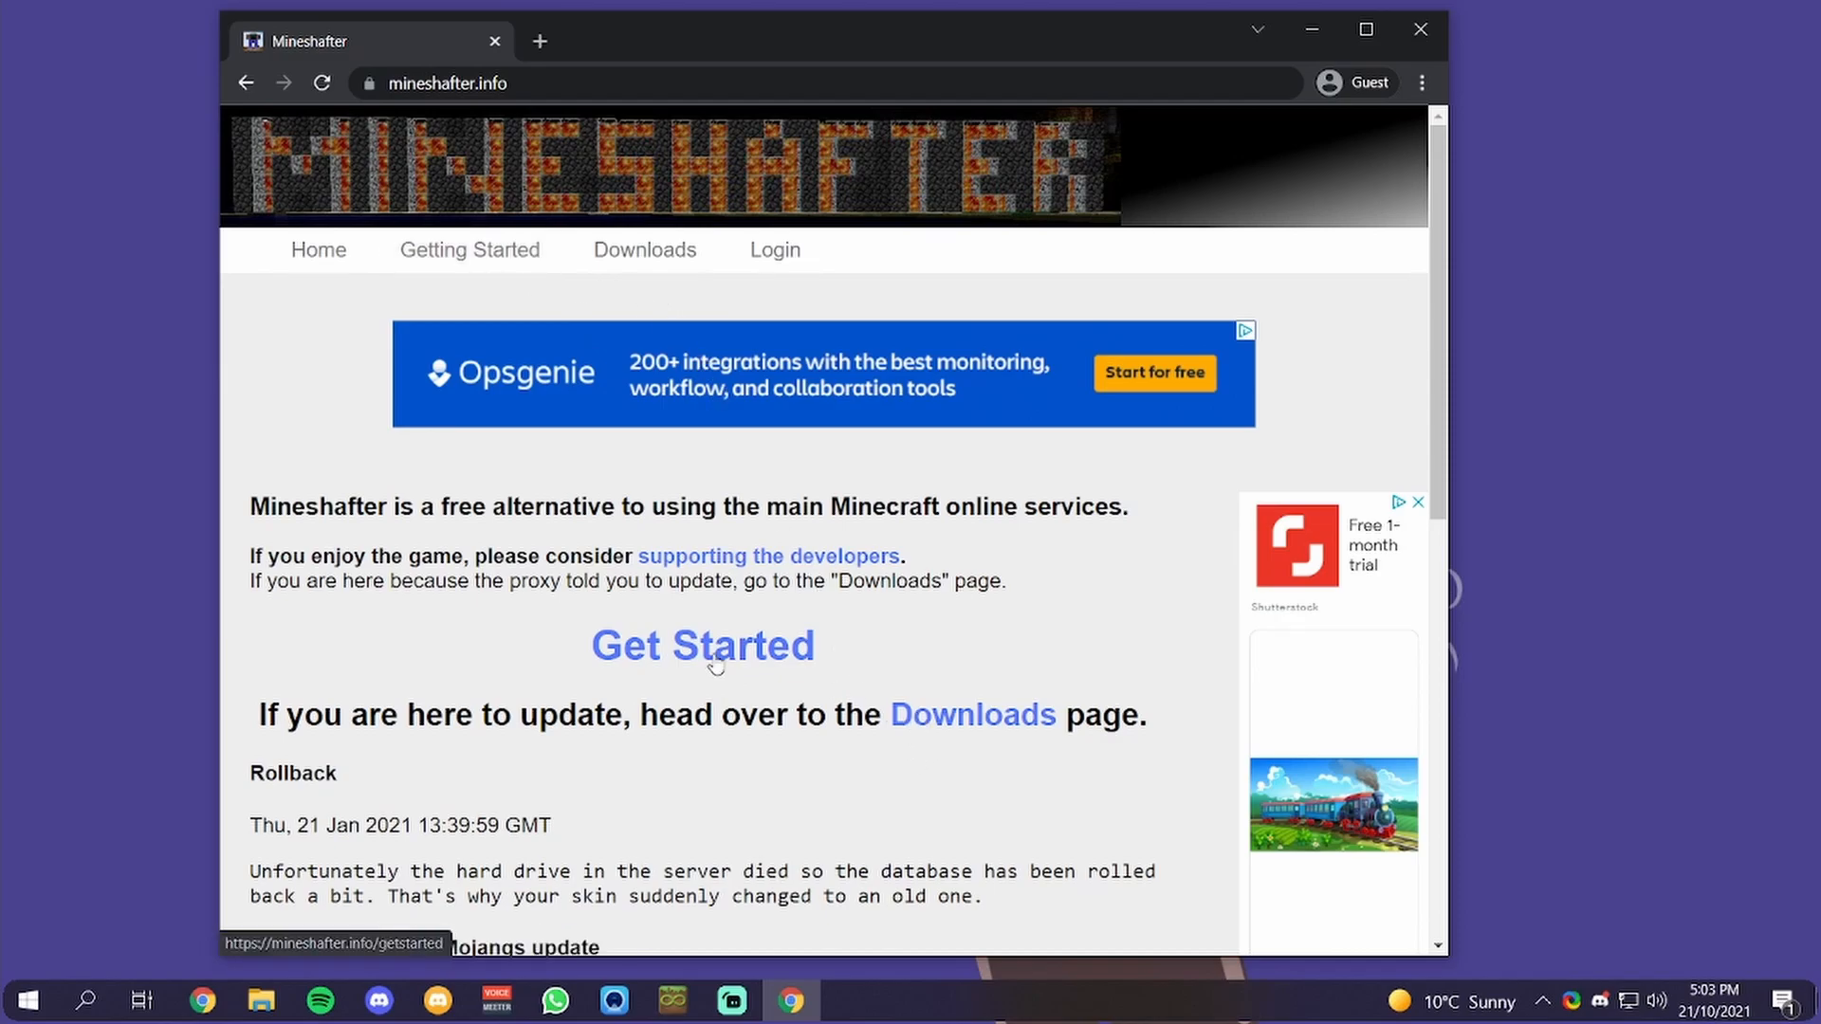
pyautogui.click(703, 645)
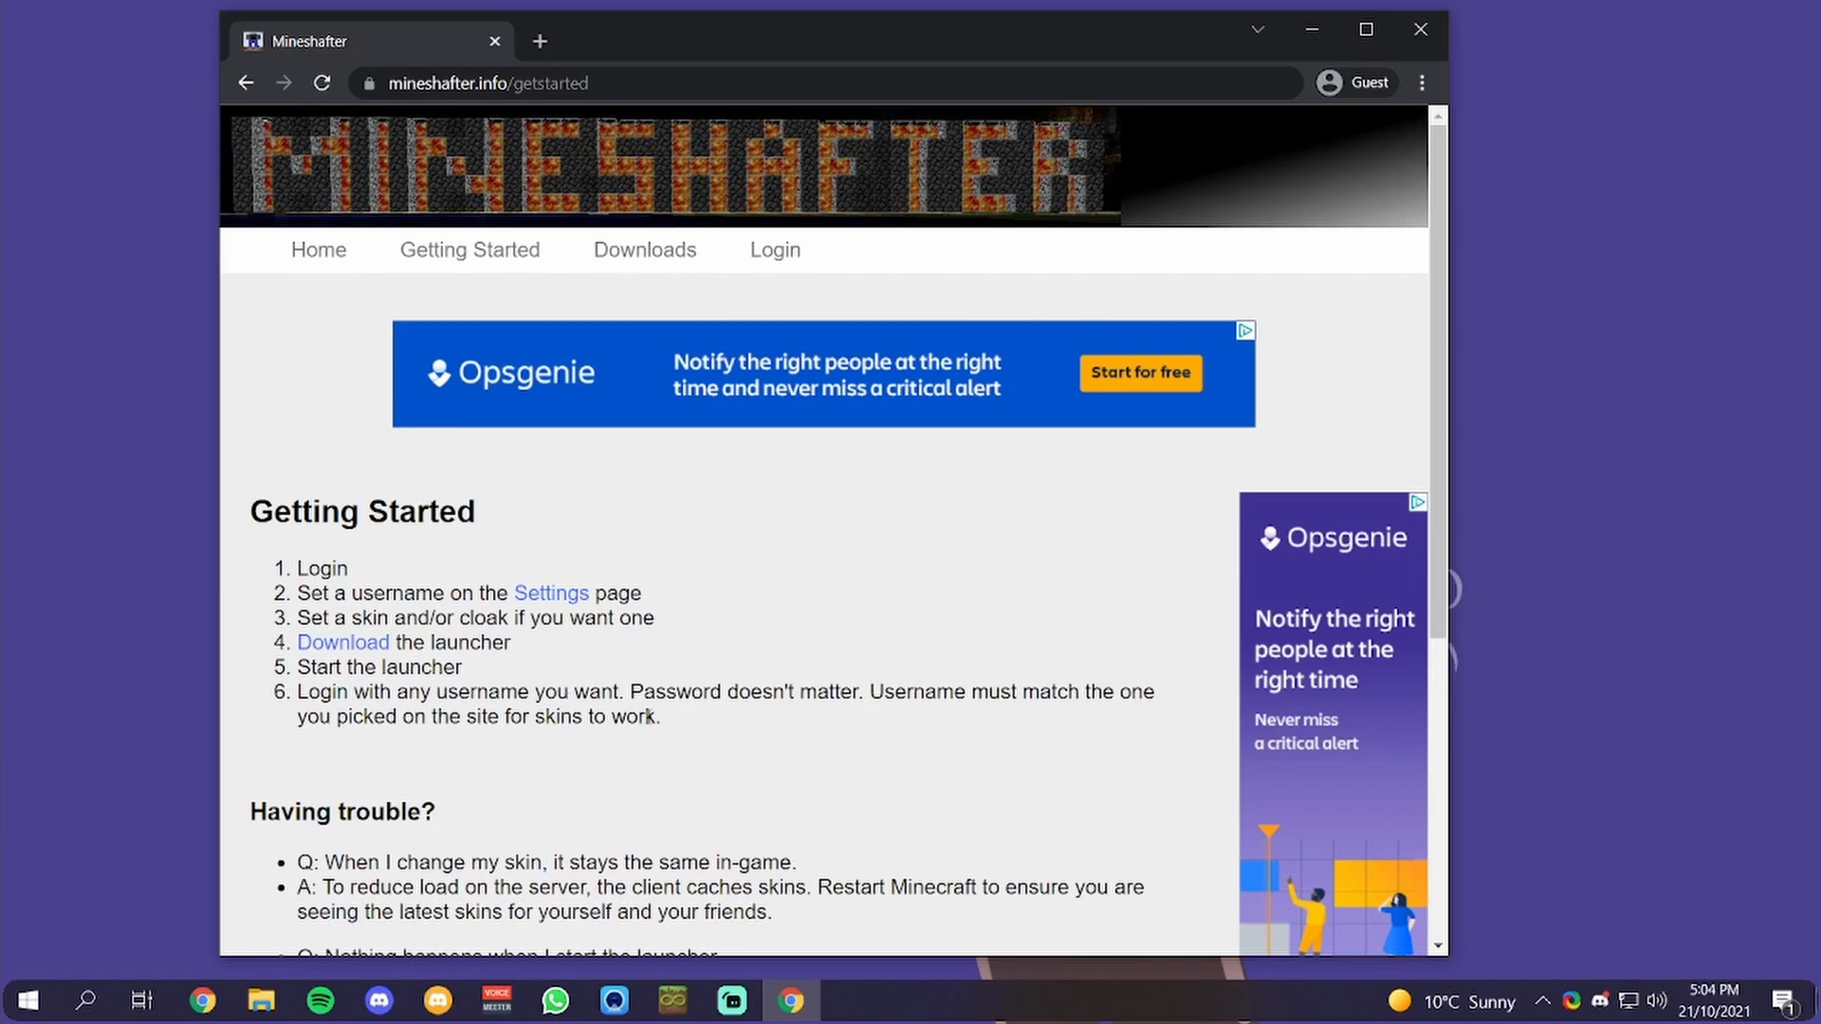
pyautogui.doubleClick(1034, 691)
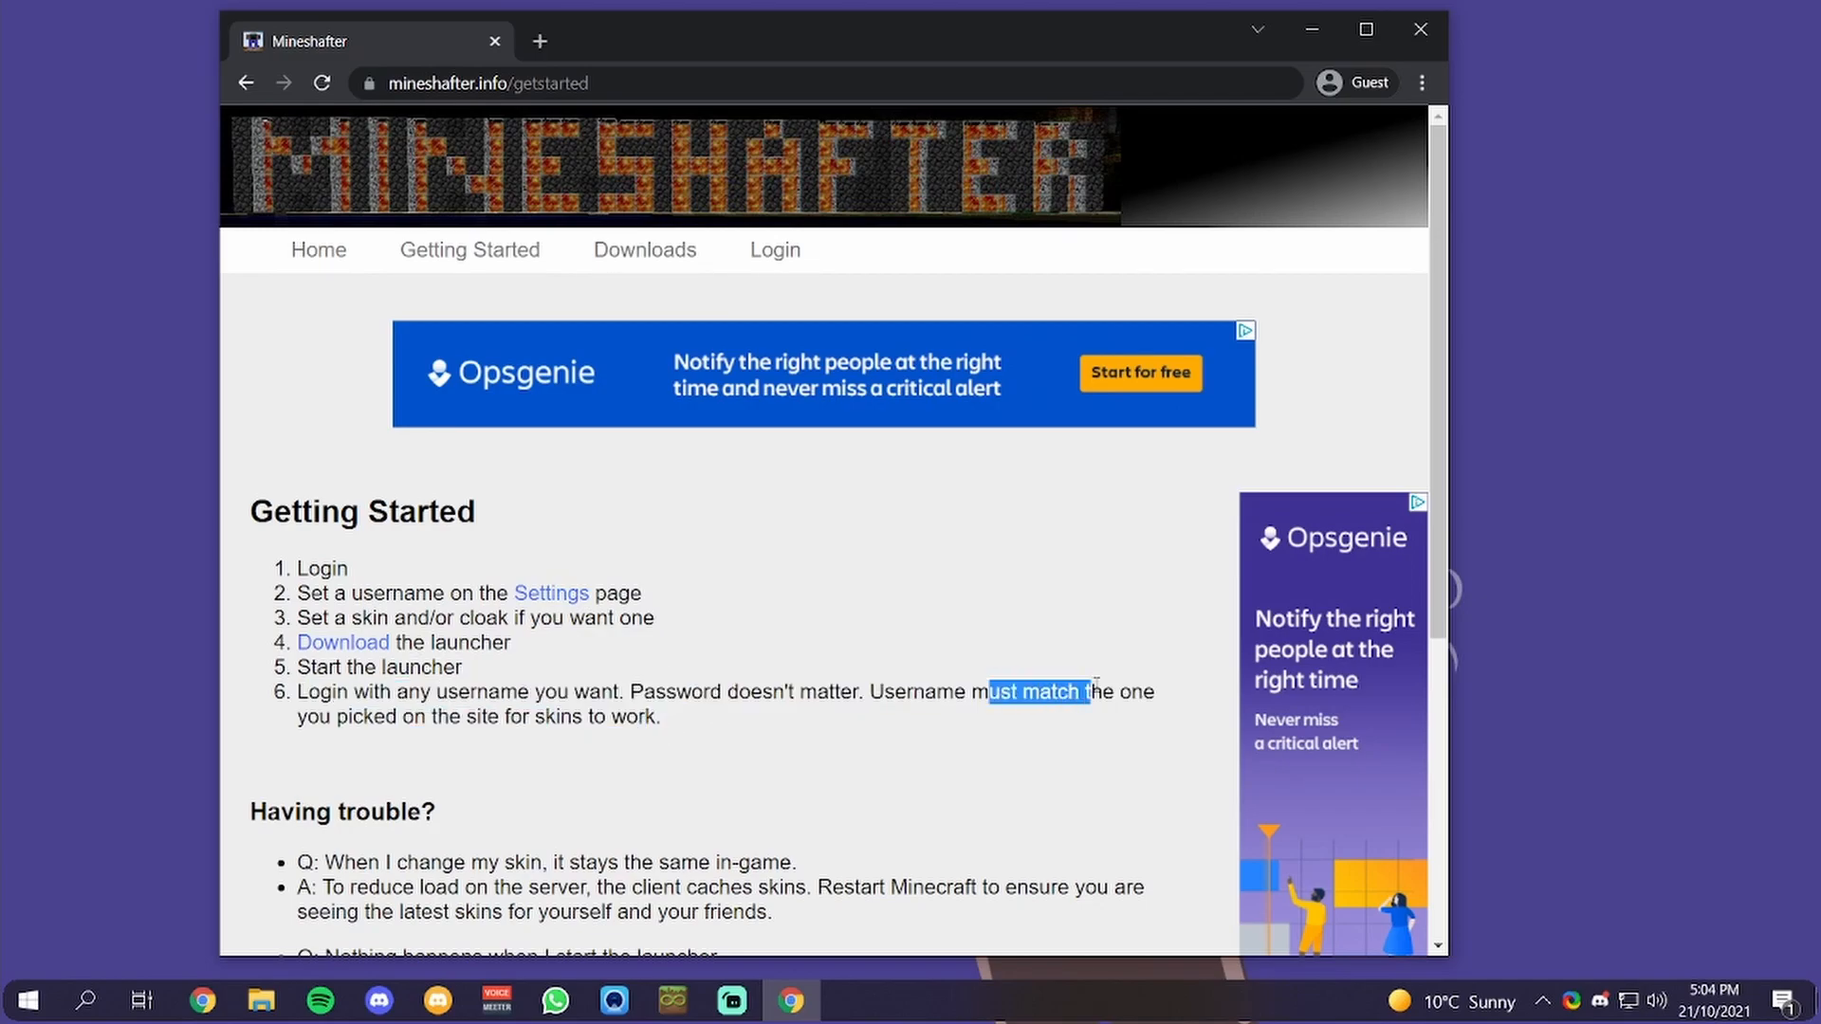
pyautogui.moveTo(775, 250)
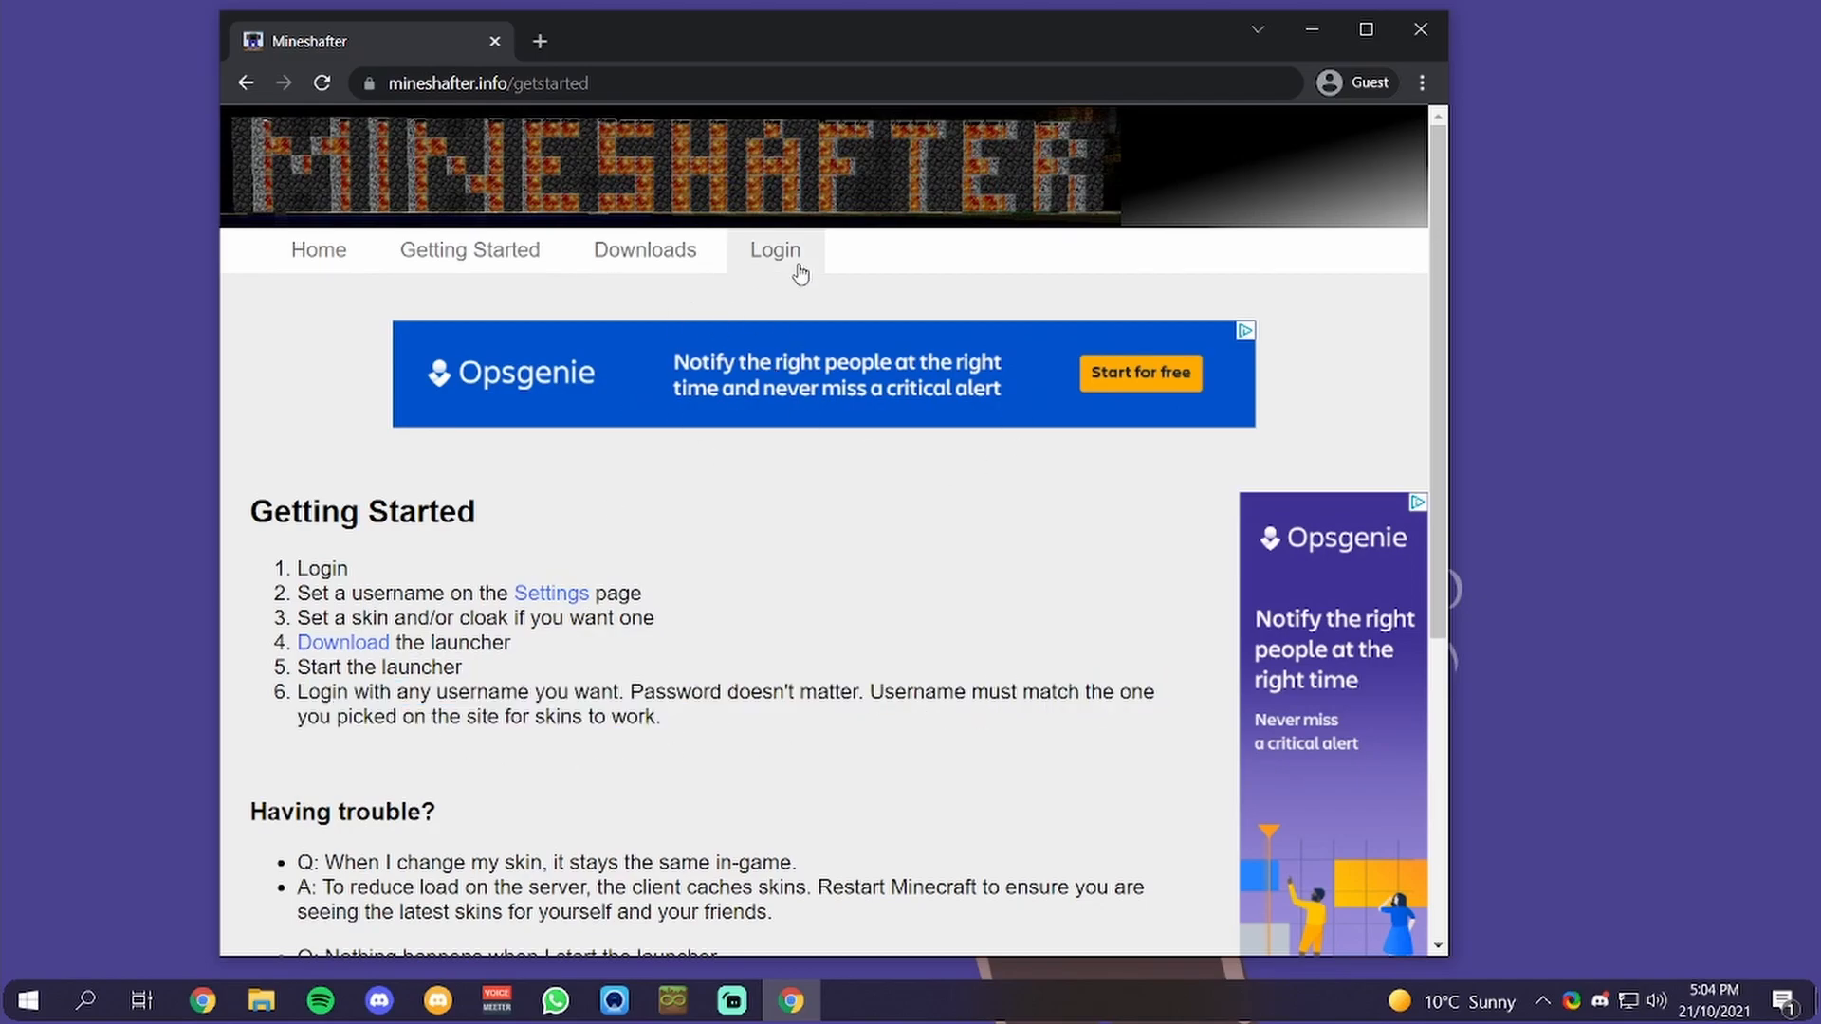
pyautogui.moveTo(552, 593)
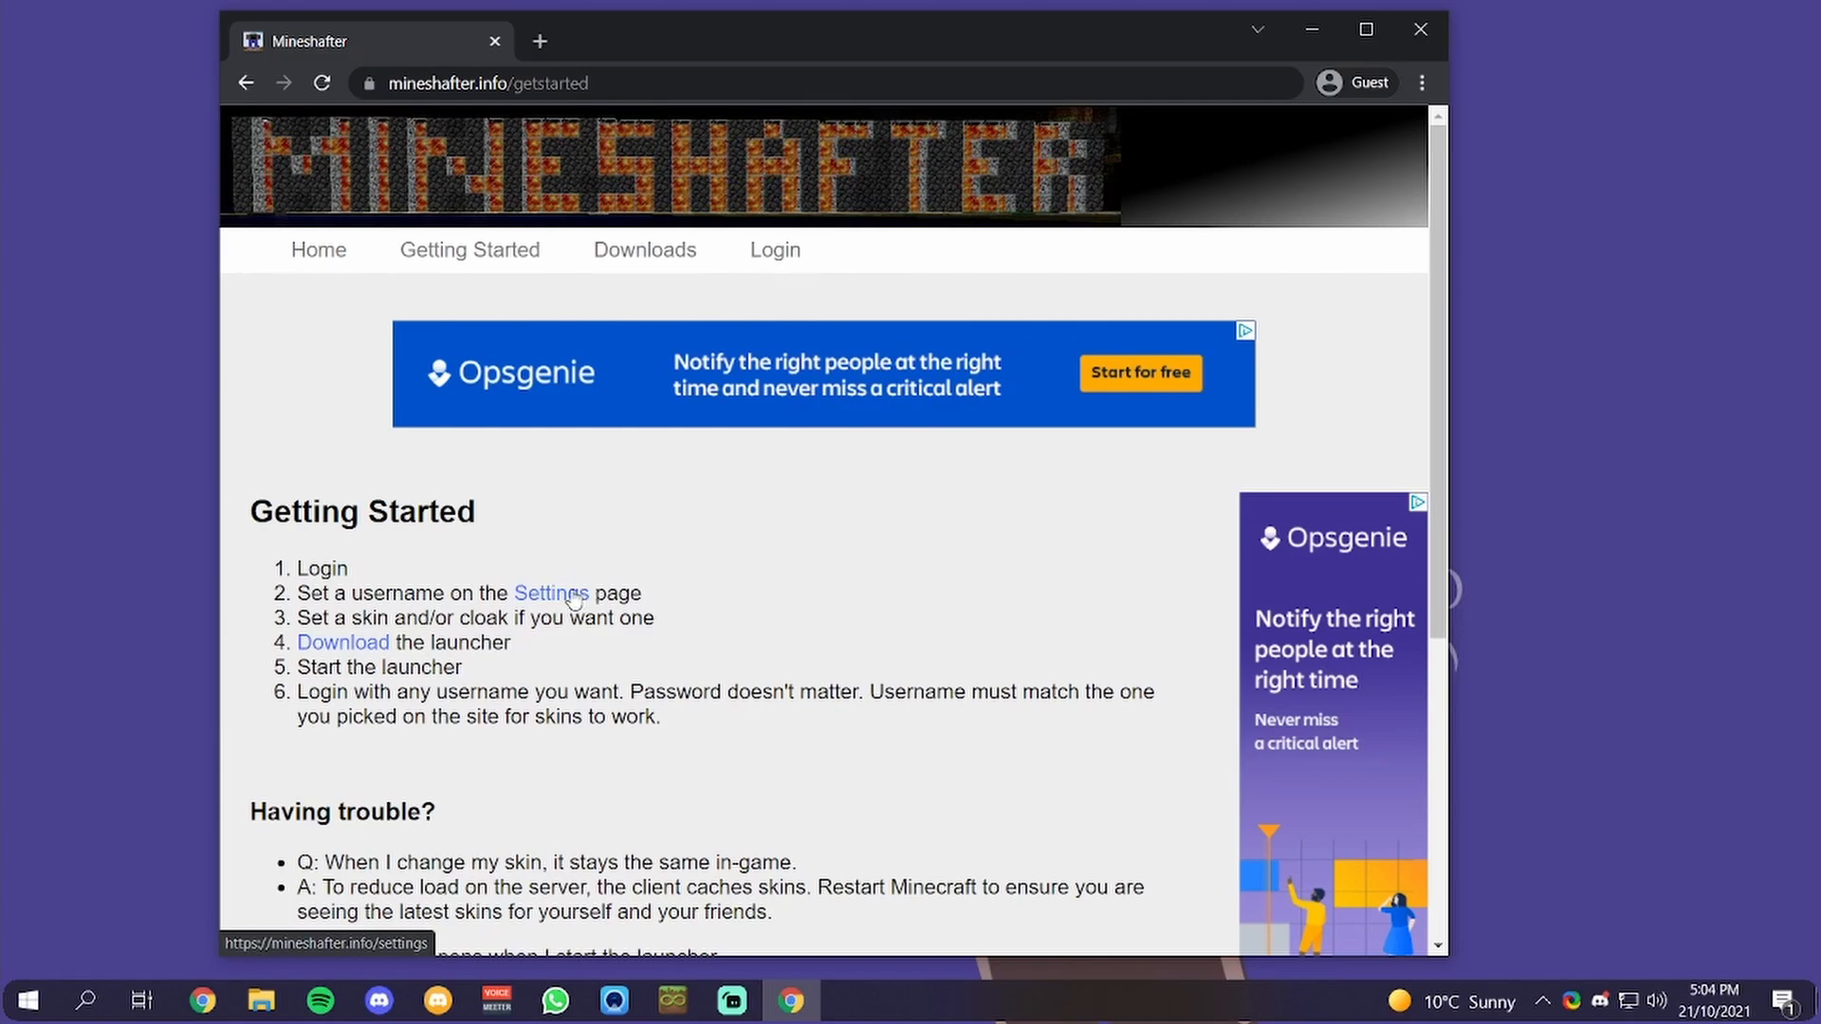
pyautogui.moveTo(775, 248)
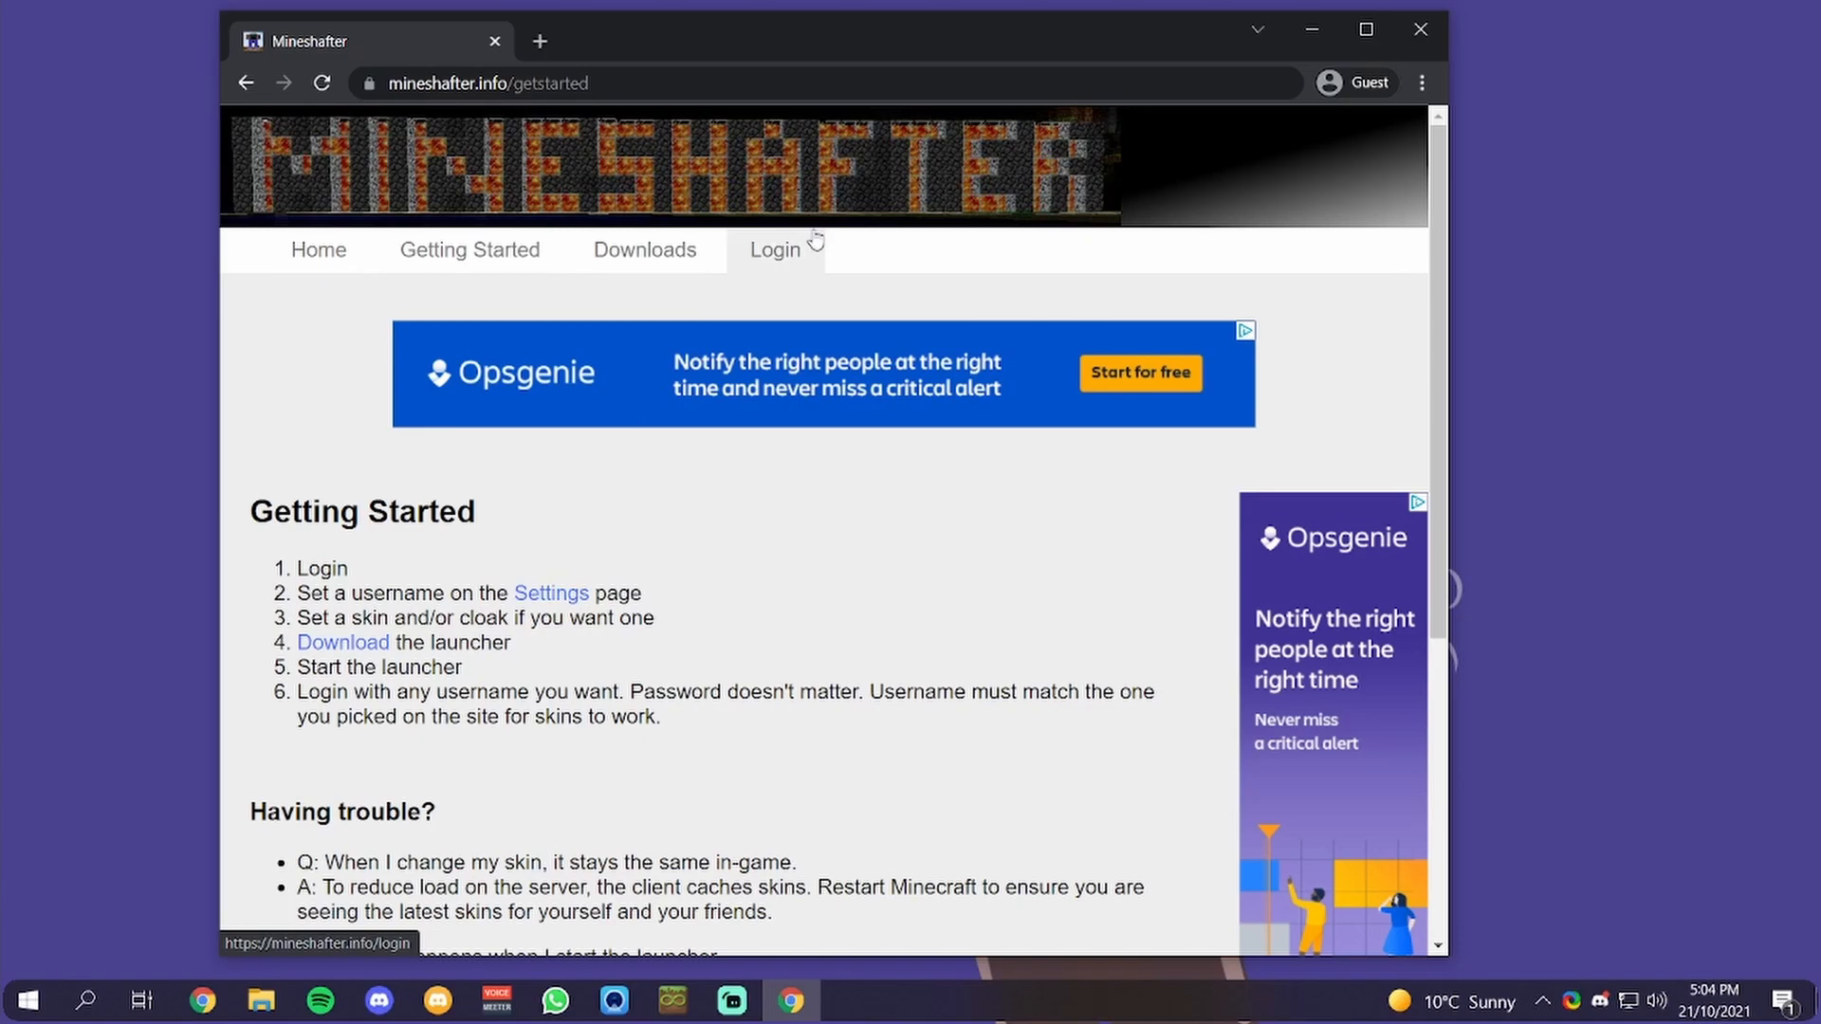
pyautogui.click(773, 249)
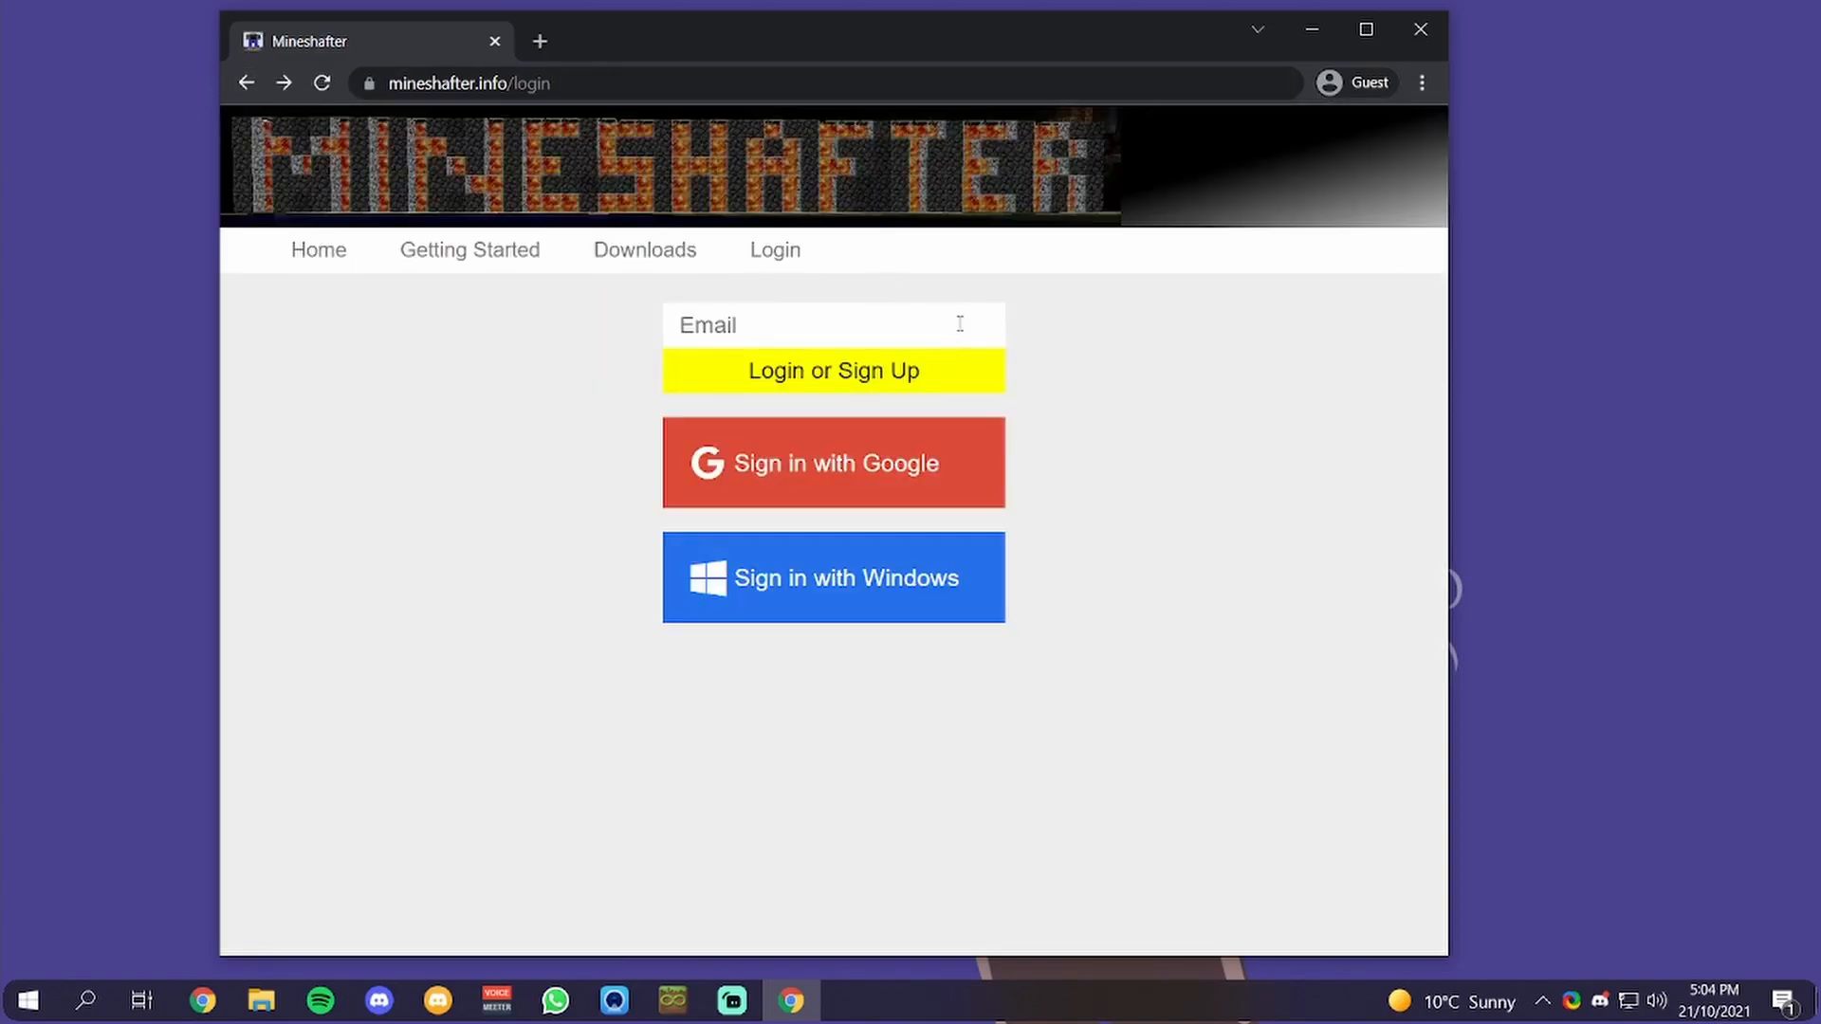
# Enter an email for Login or Sign Up, then sign in with a Windows account
pyautogui.click(832, 325)
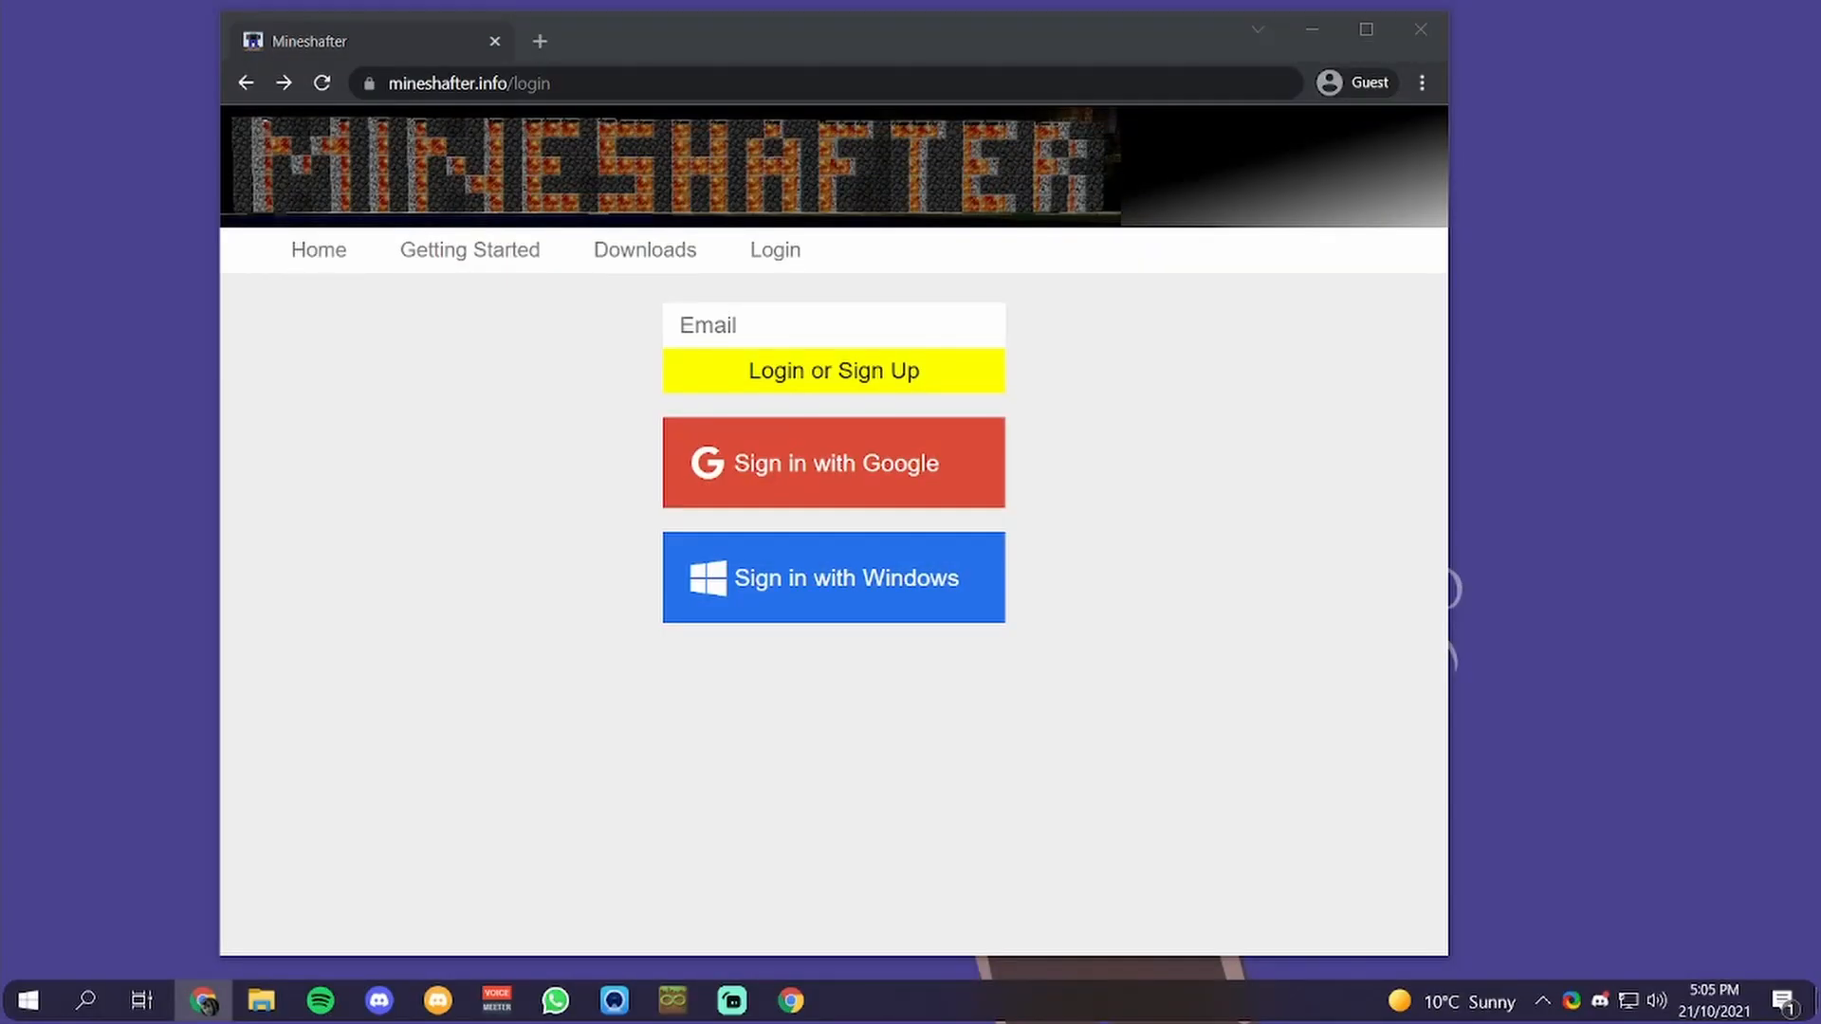
pyautogui.click(831, 371)
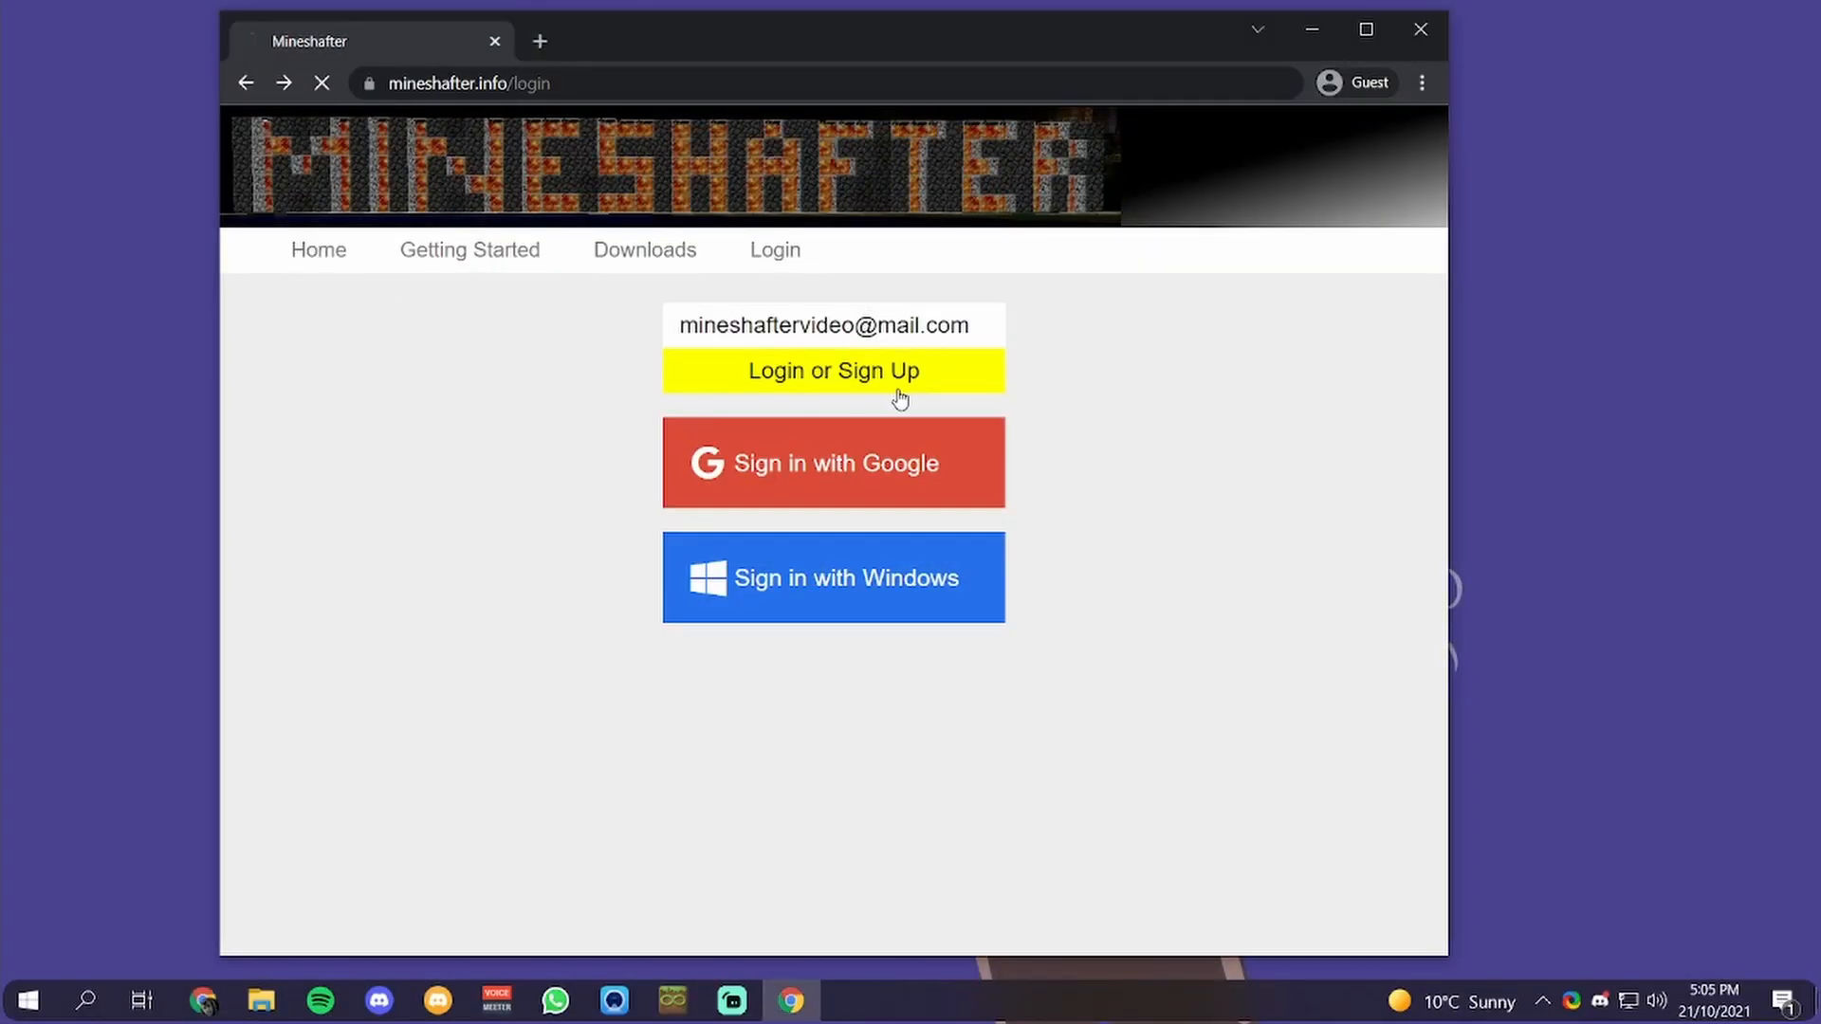
pyautogui.click(832, 371)
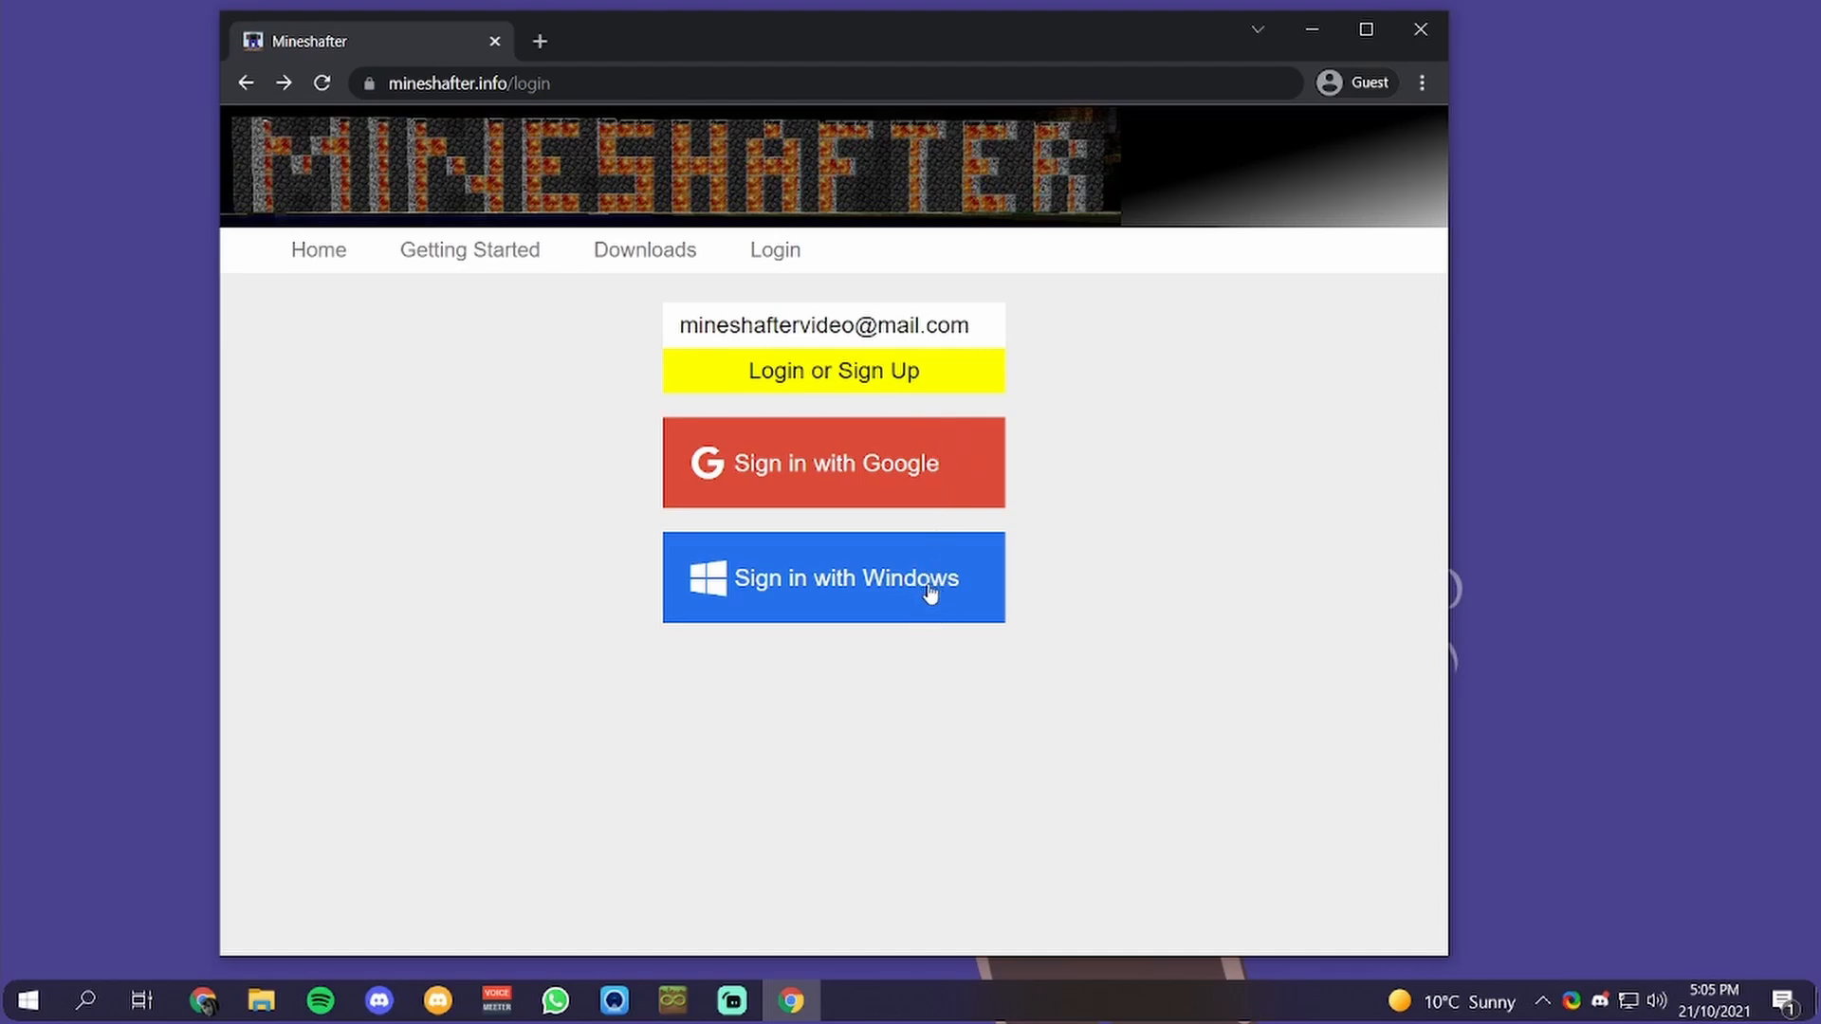
pyautogui.moveTo(922, 554)
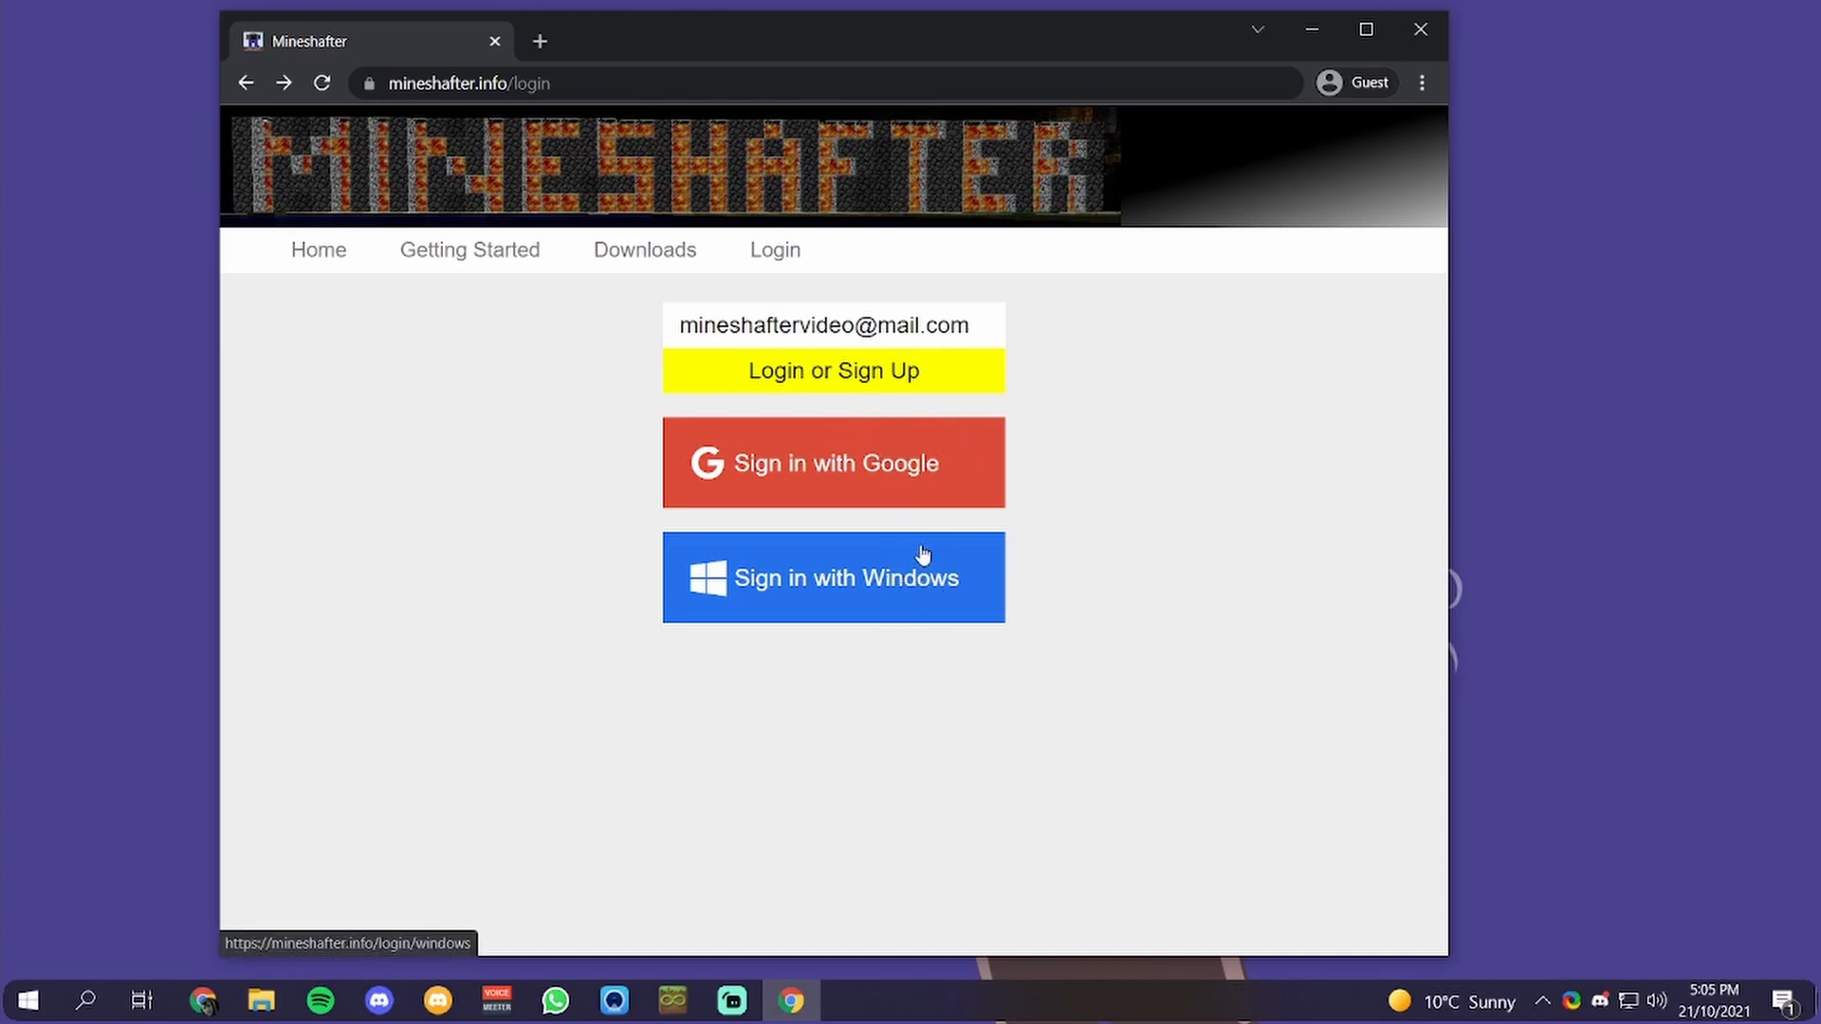
pyautogui.click(833, 577)
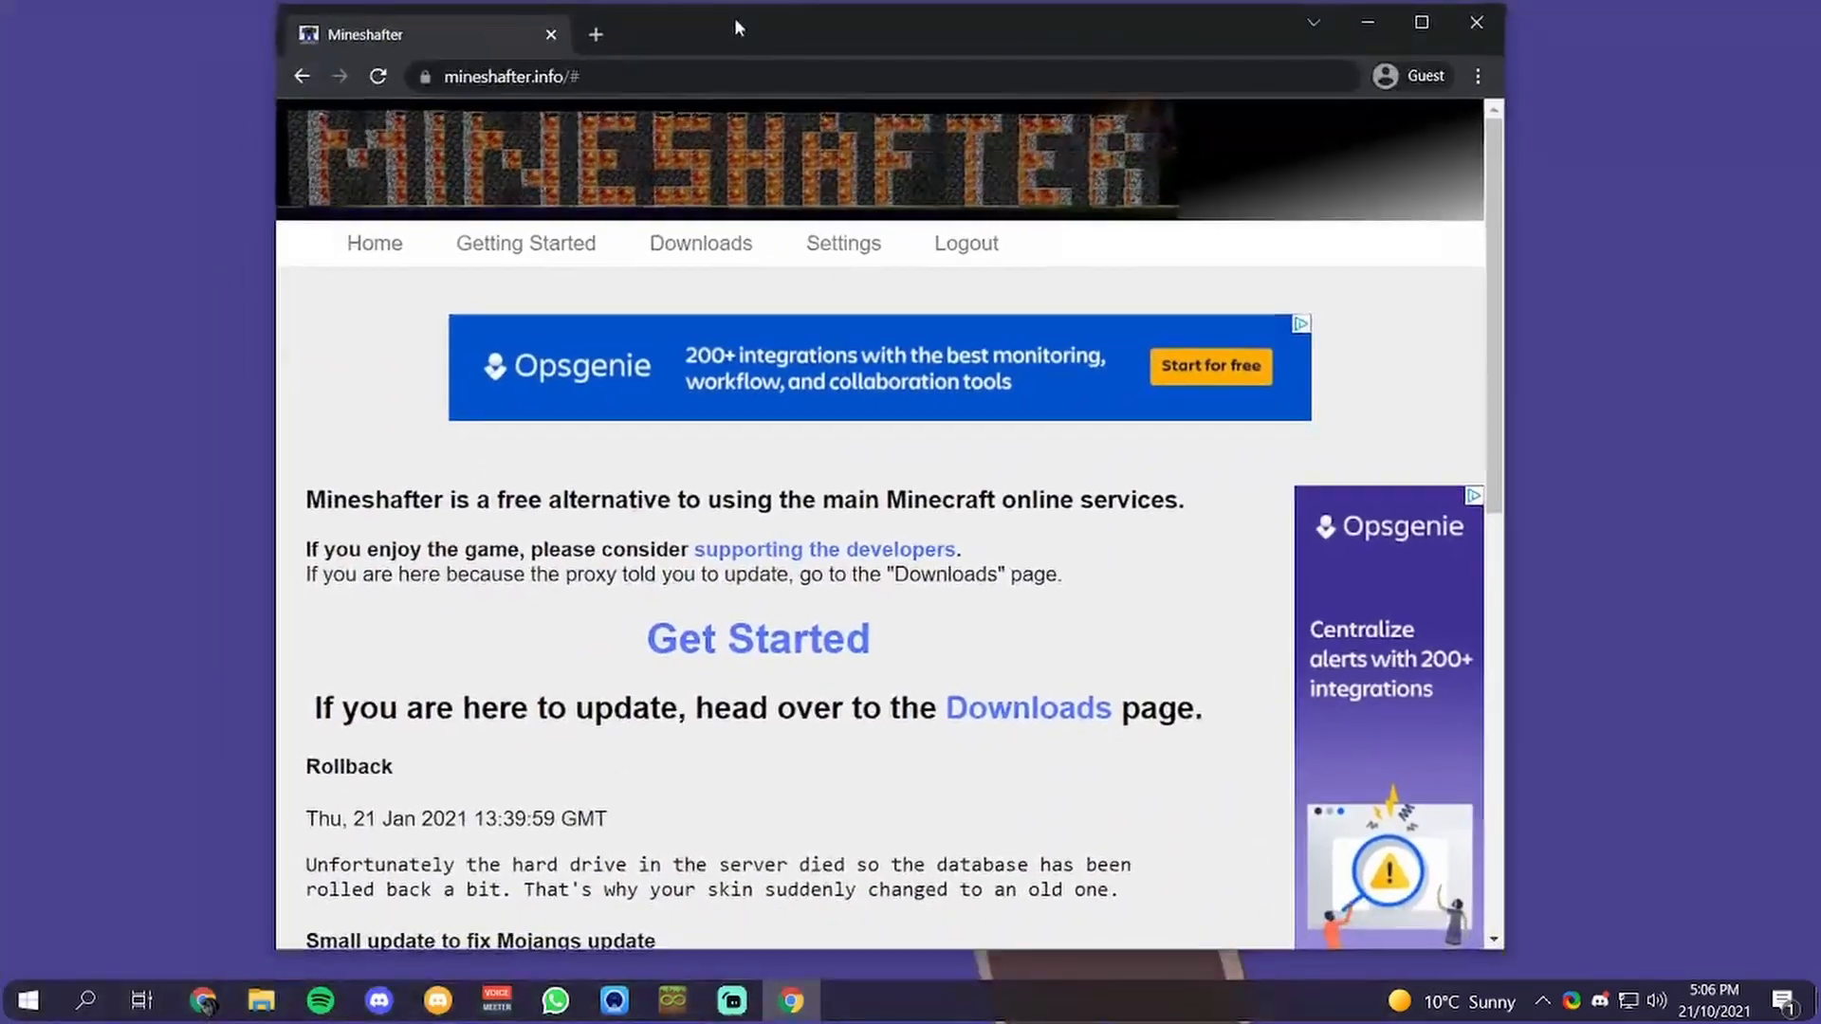
# From Getting Started, open Settings and pick the username 'jxk1'
pyautogui.click(524, 242)
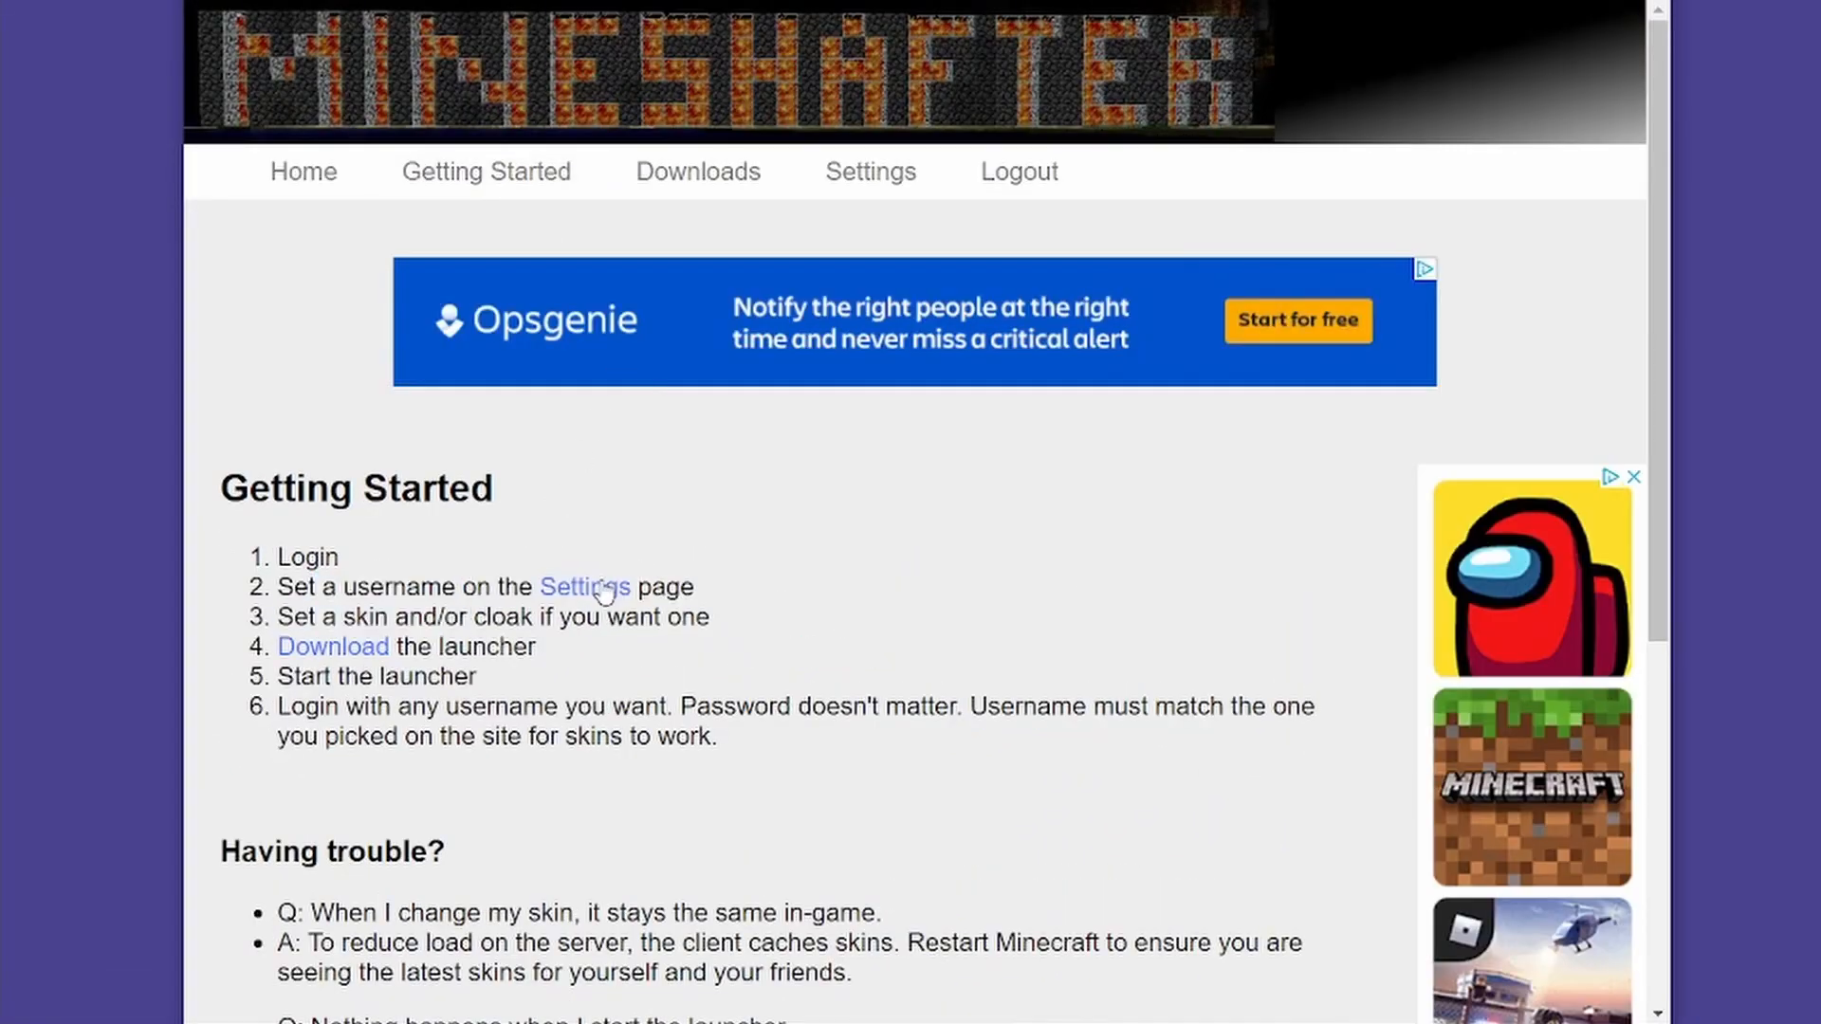
pyautogui.click(585, 586)
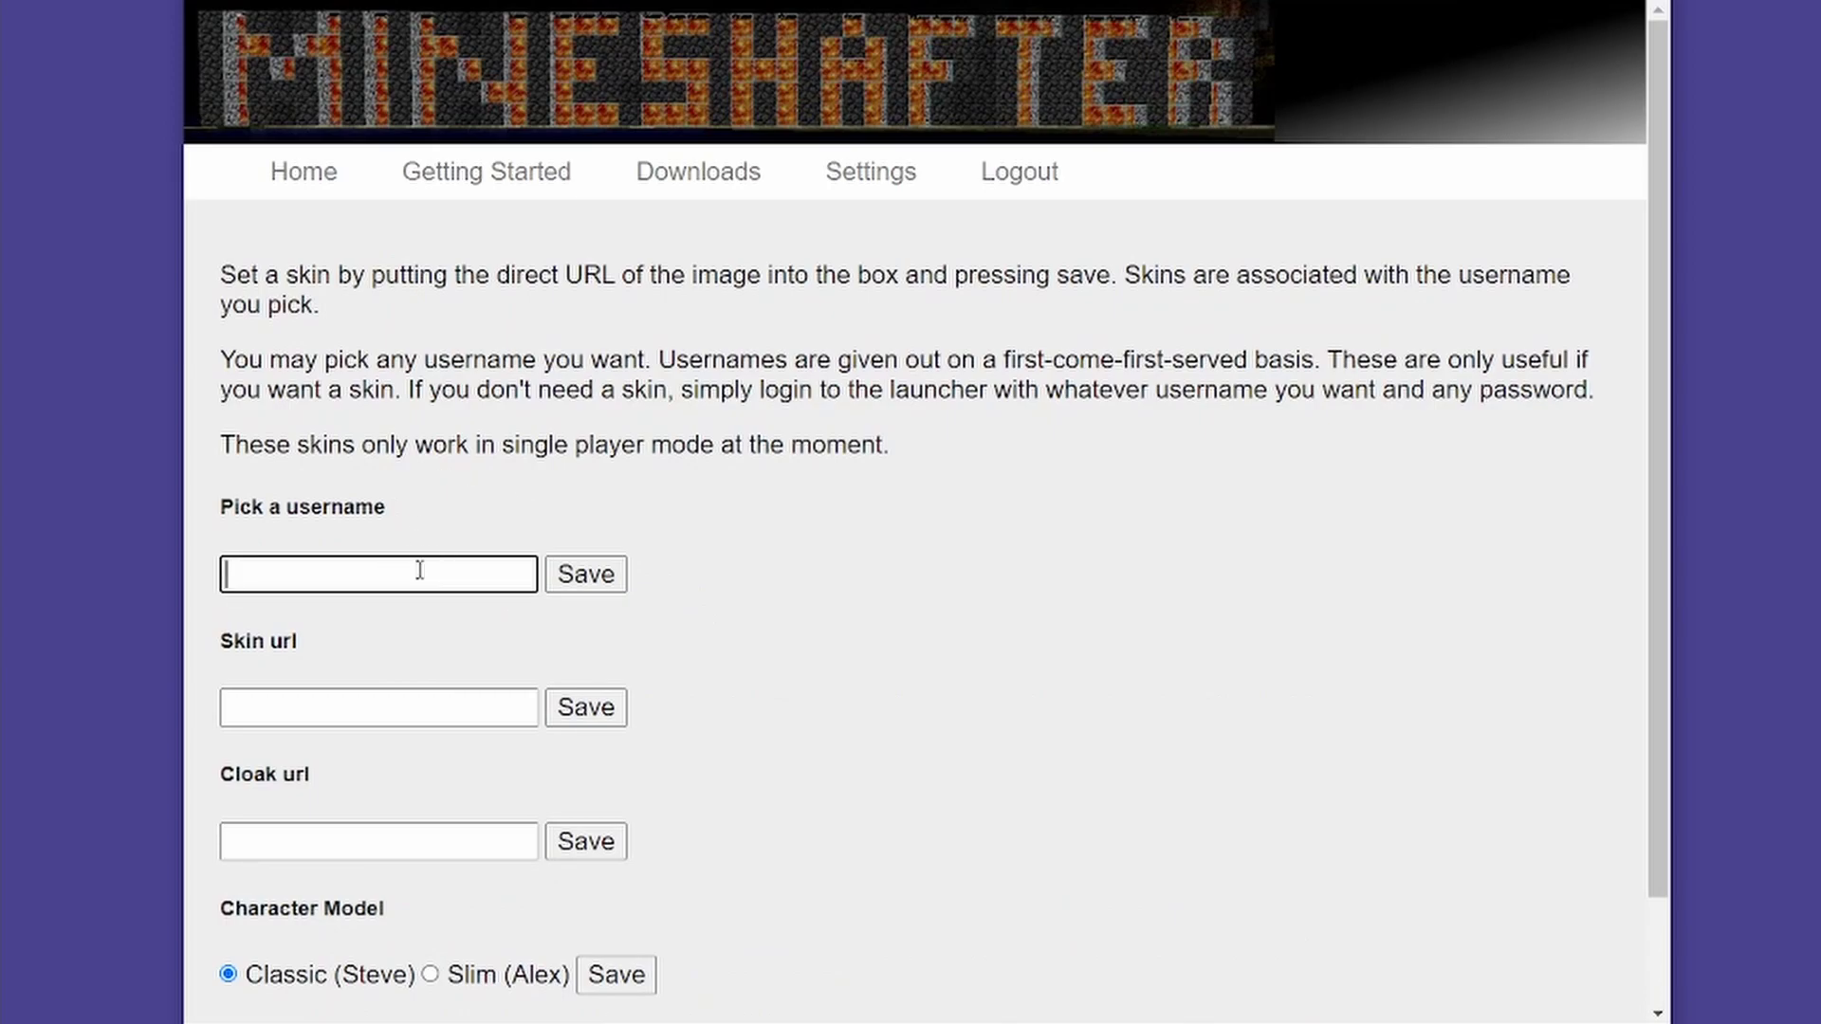
pyautogui.write('jxk1e')
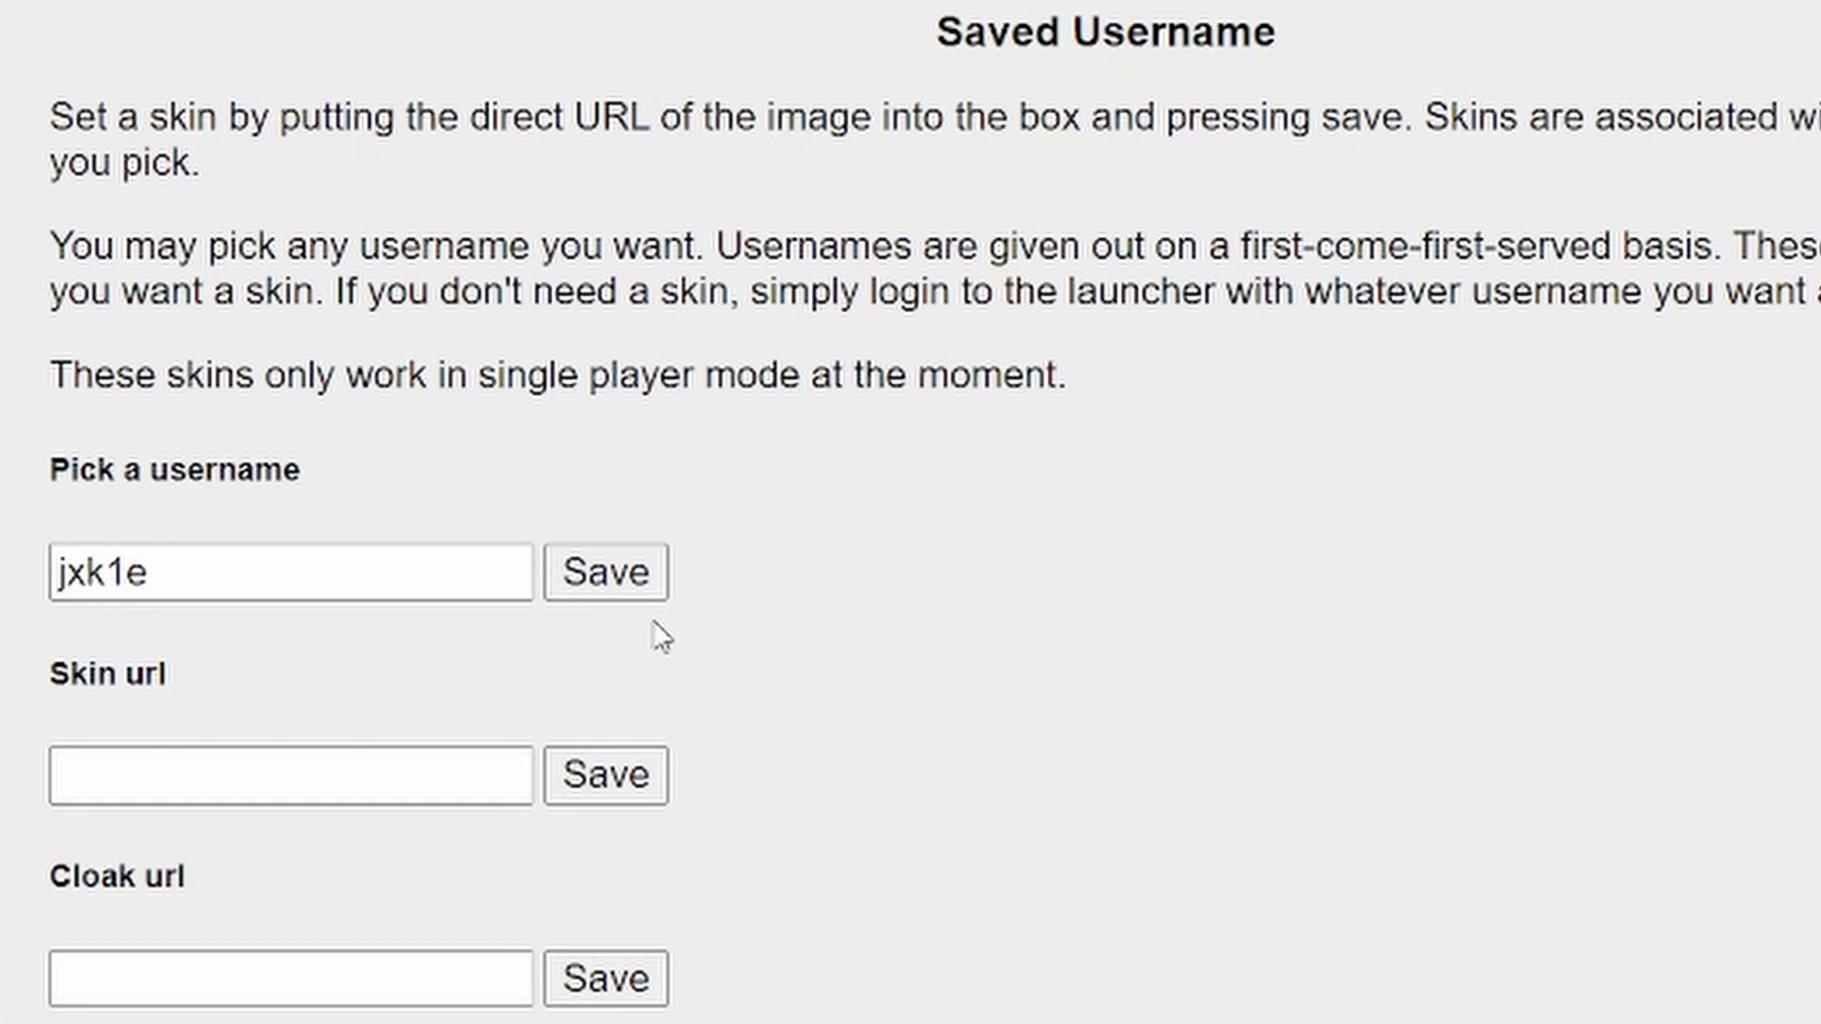
pyautogui.moveTo(662, 682)
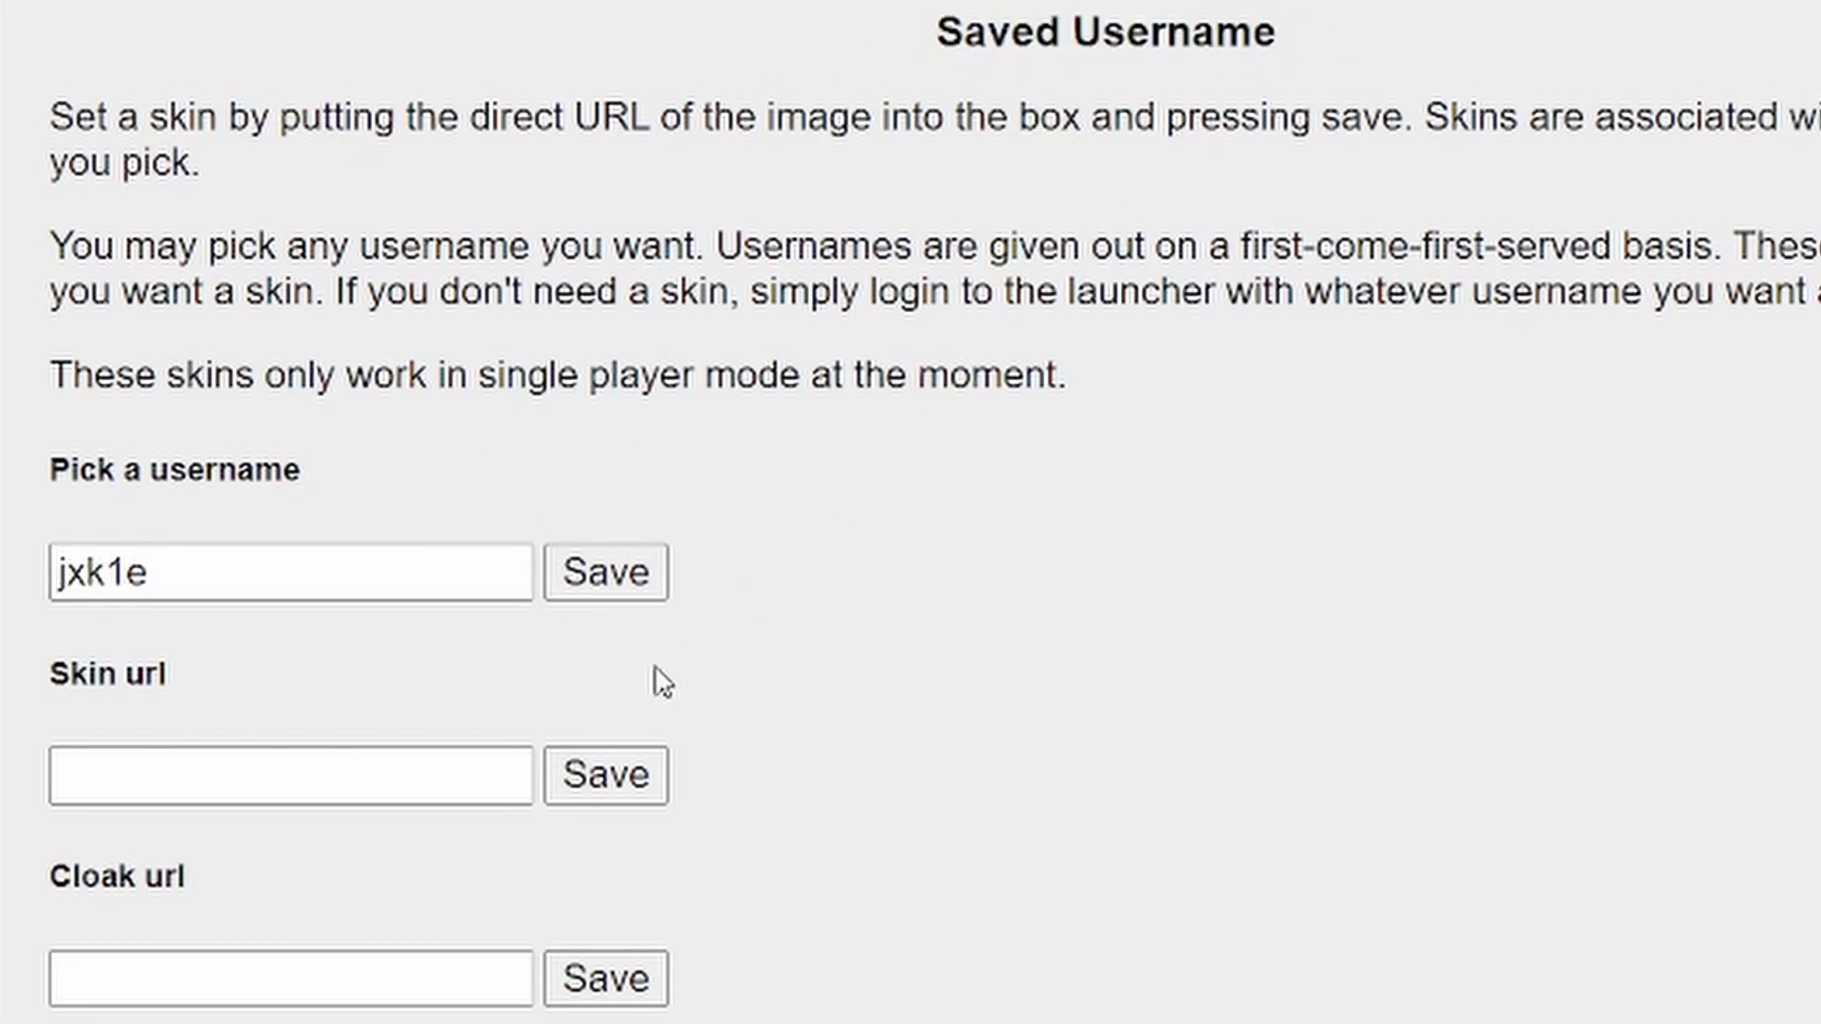
pyautogui.scroll(-3)
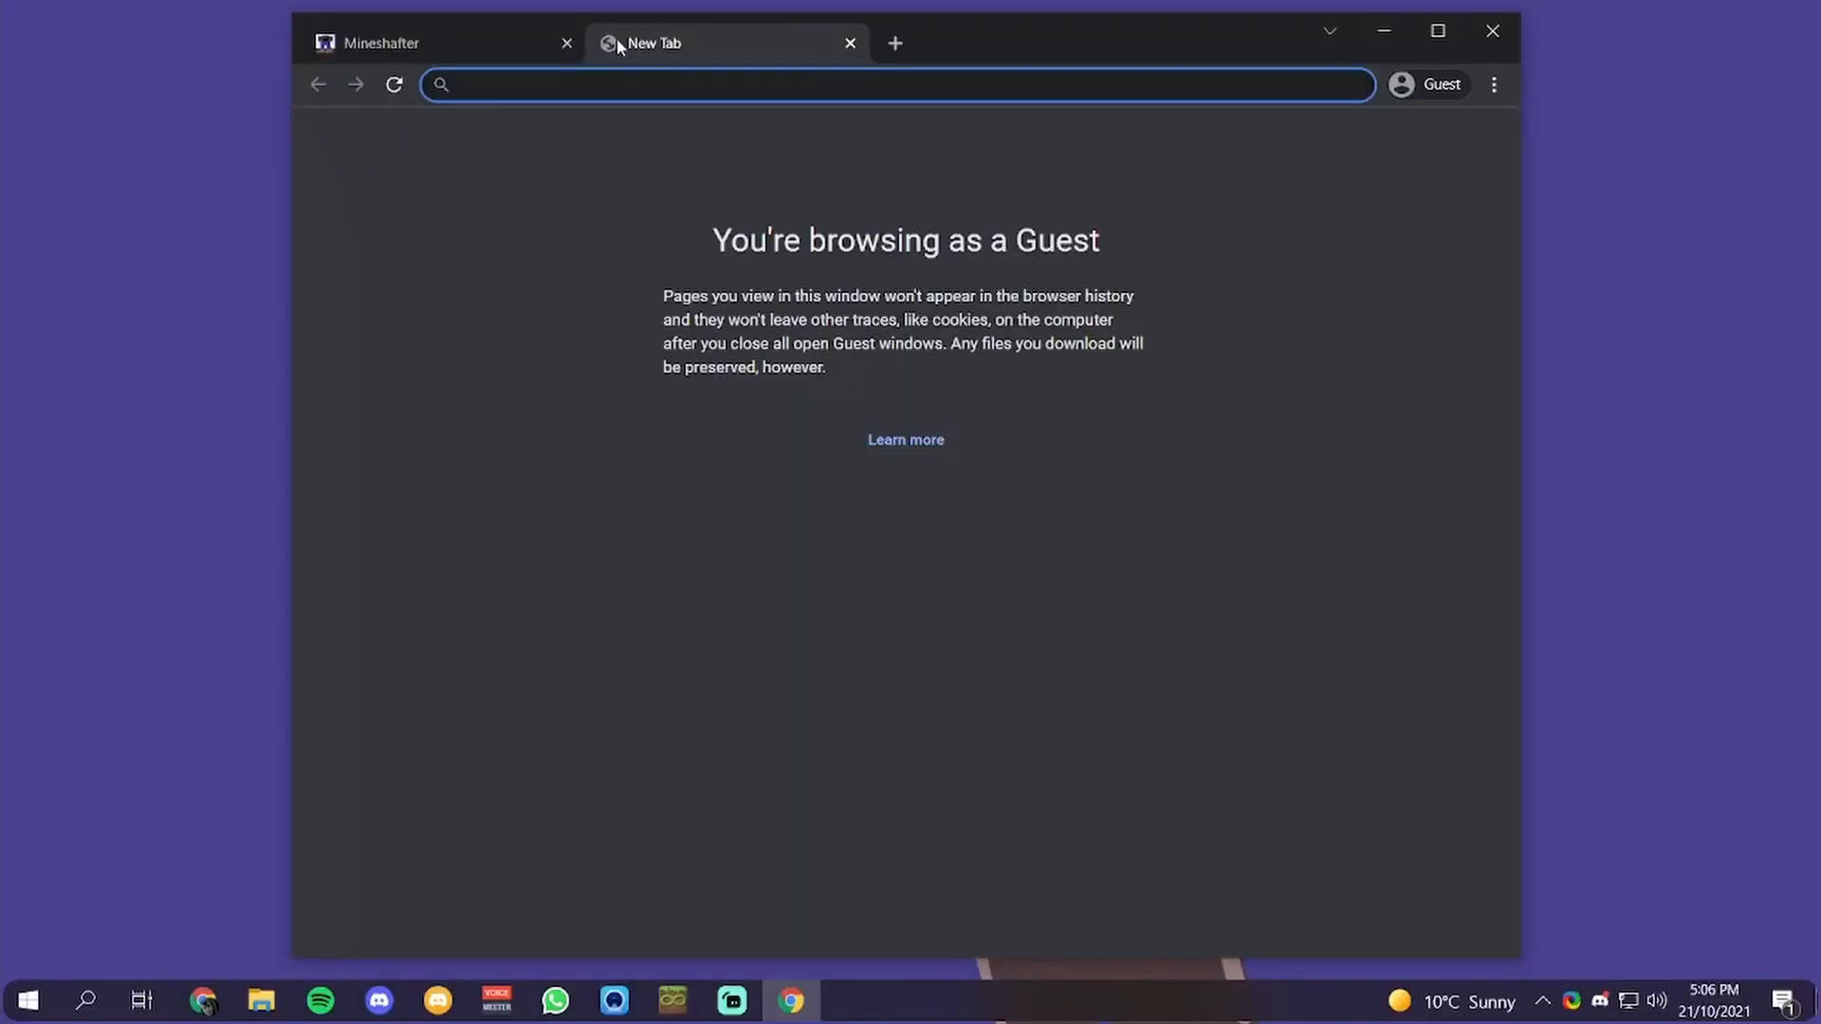
# Go to the Minecraft skins site and scroll through the skins list
pyautogui.write('minecrafts')
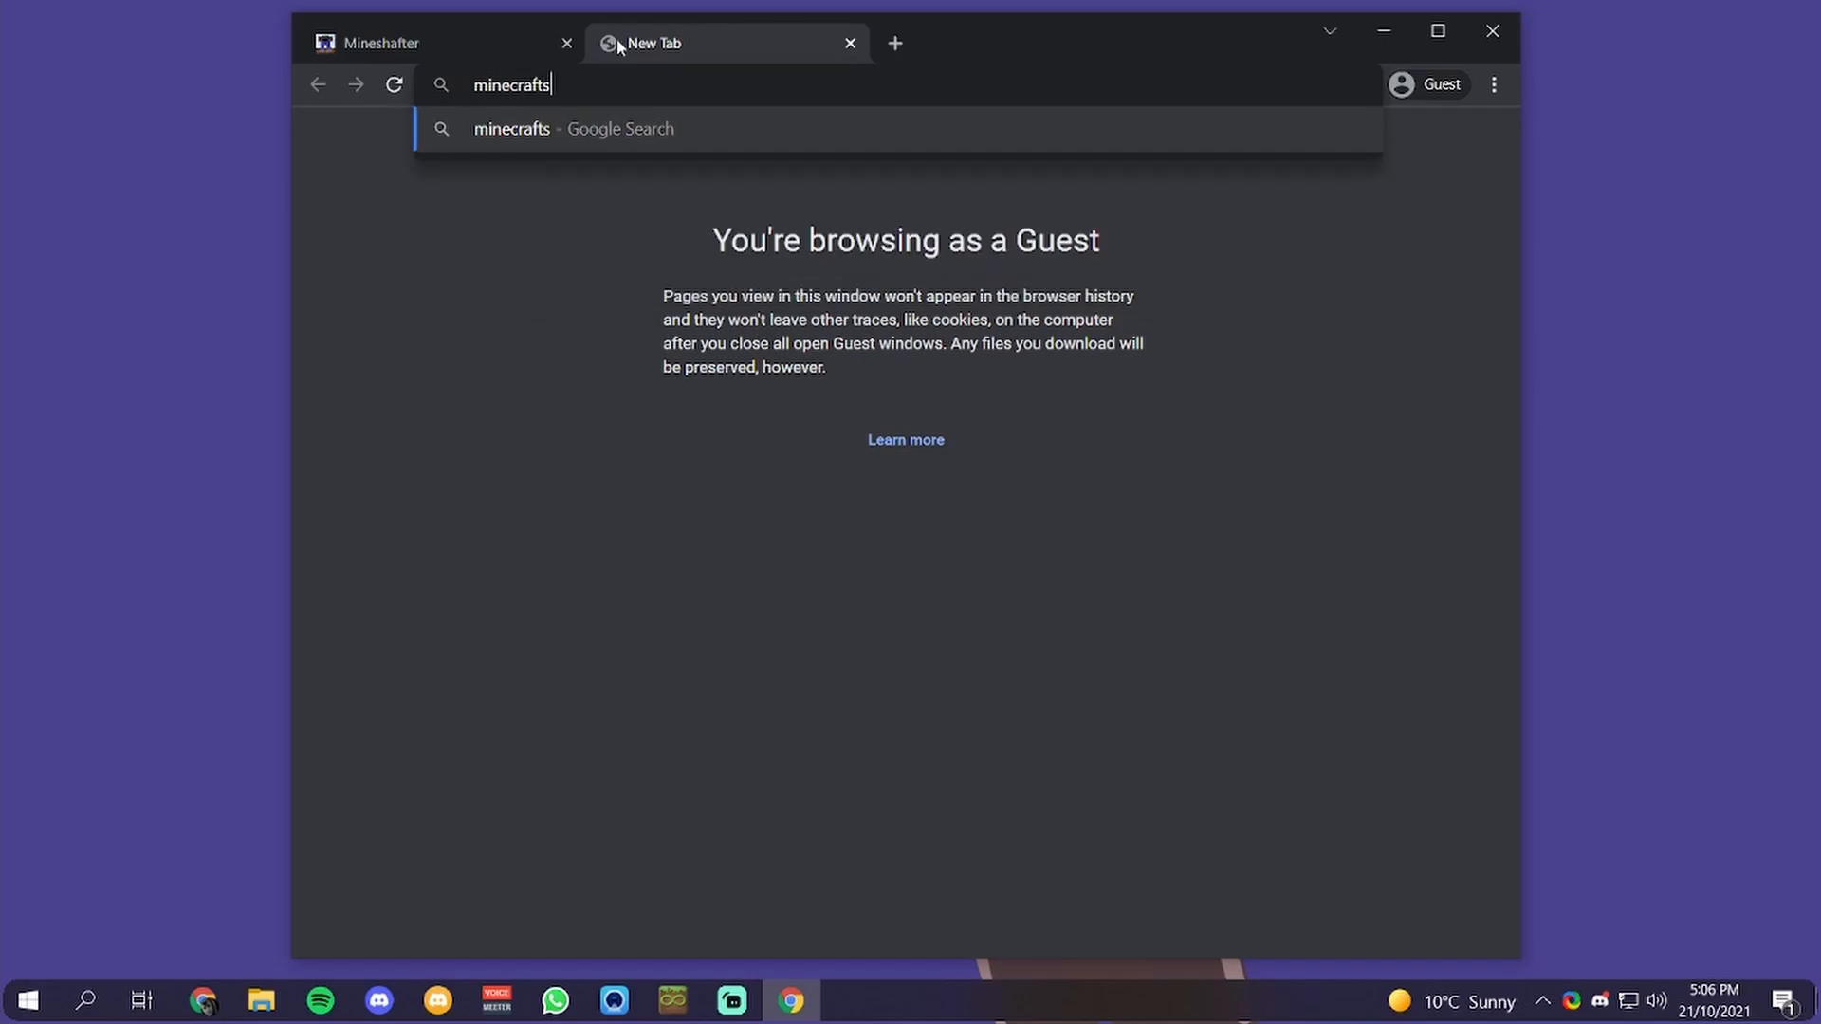
pyautogui.press('Return')
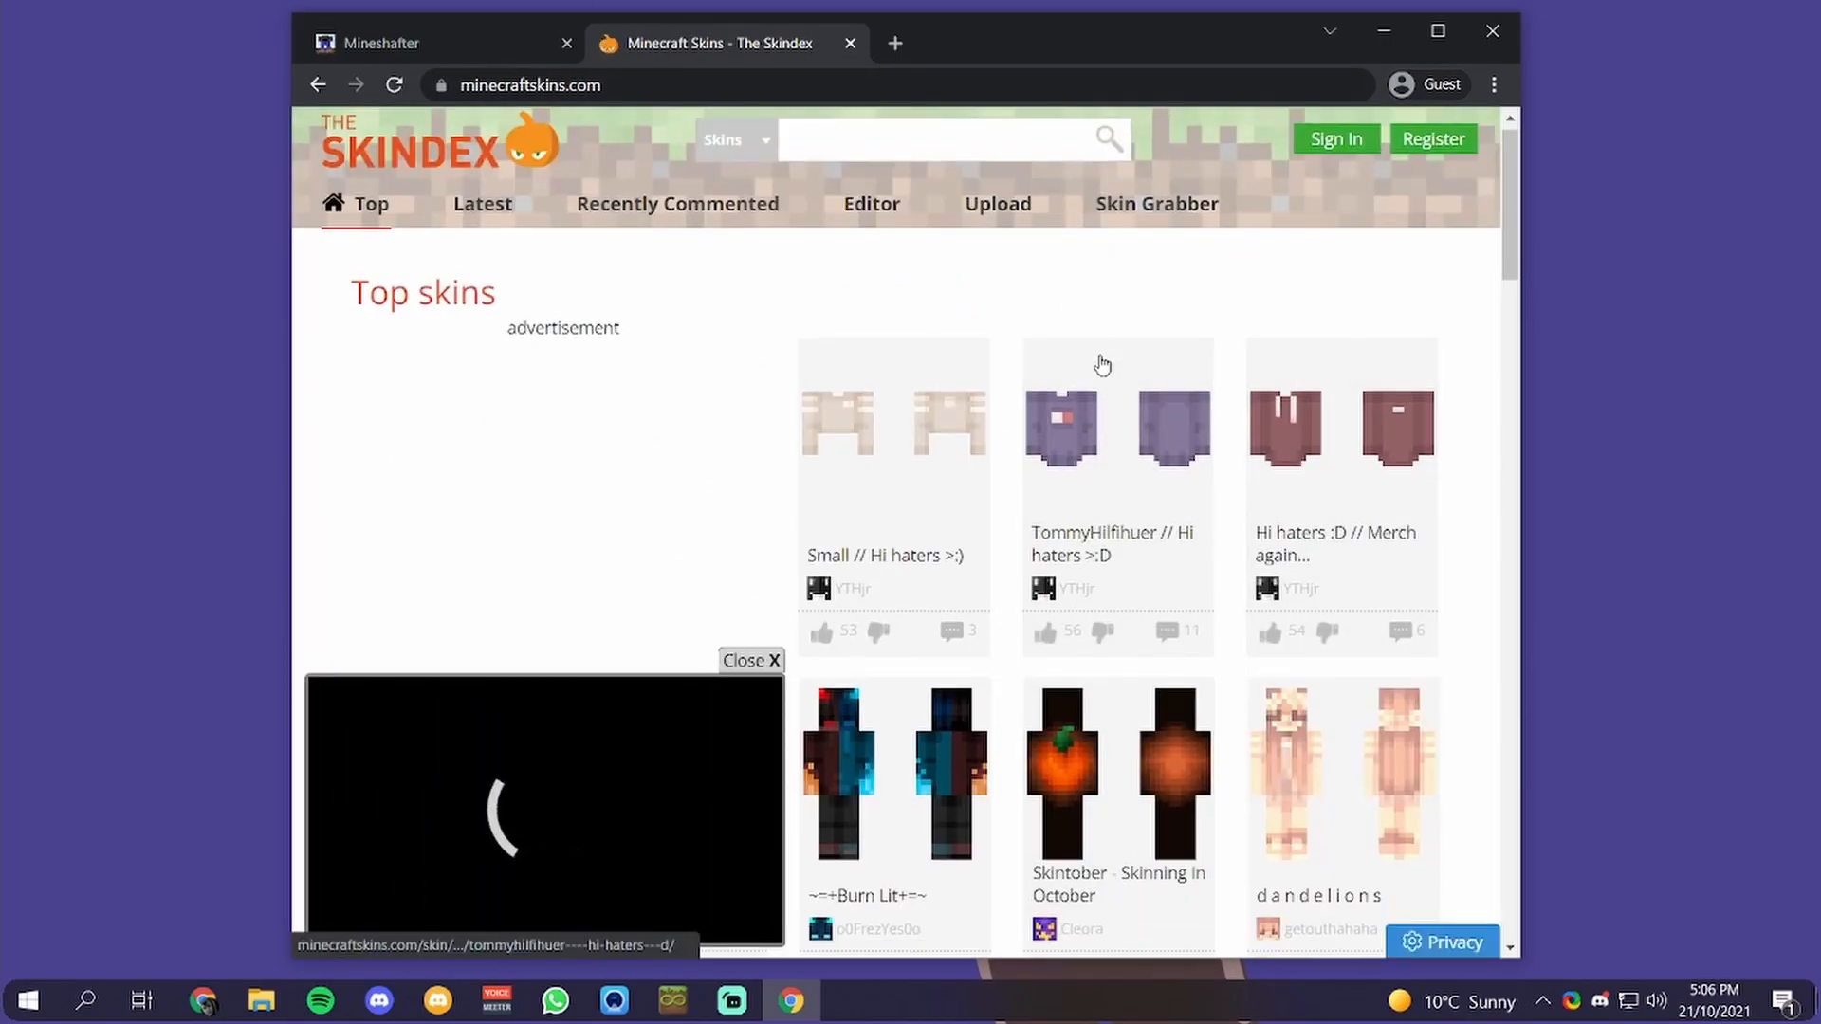
pyautogui.scroll(-3)
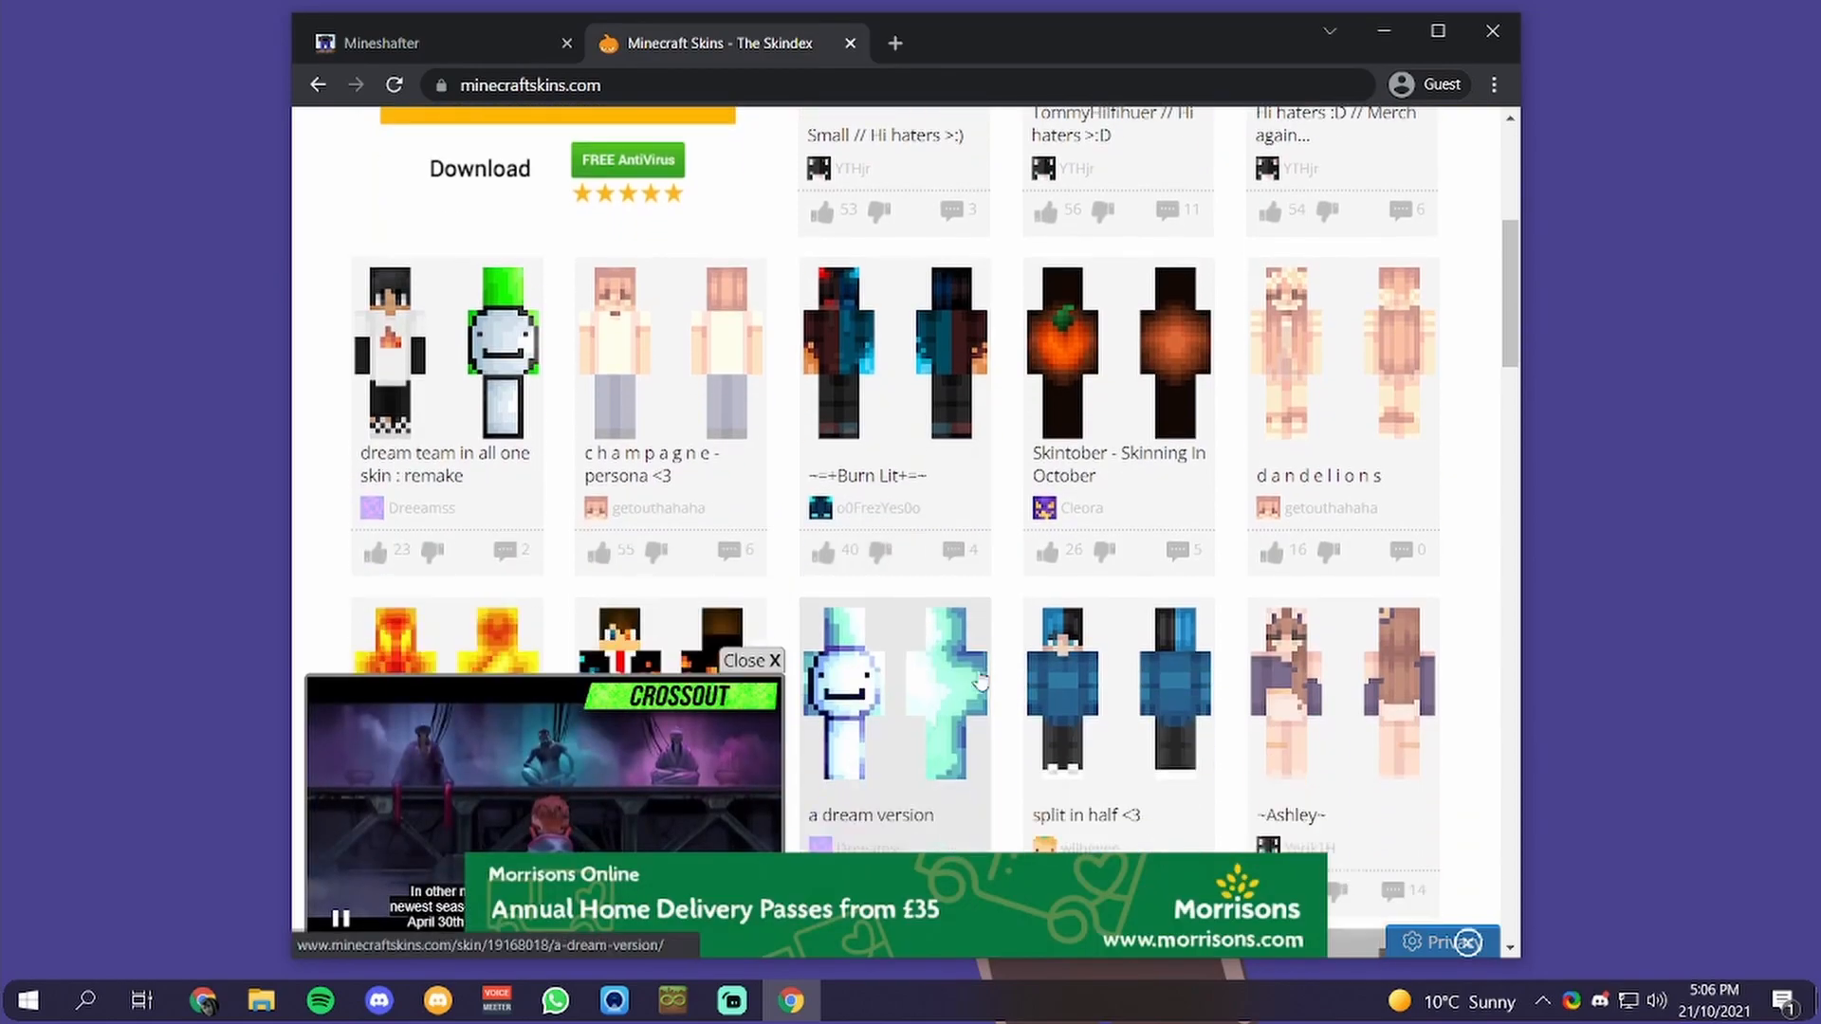
pyautogui.scroll(-3)
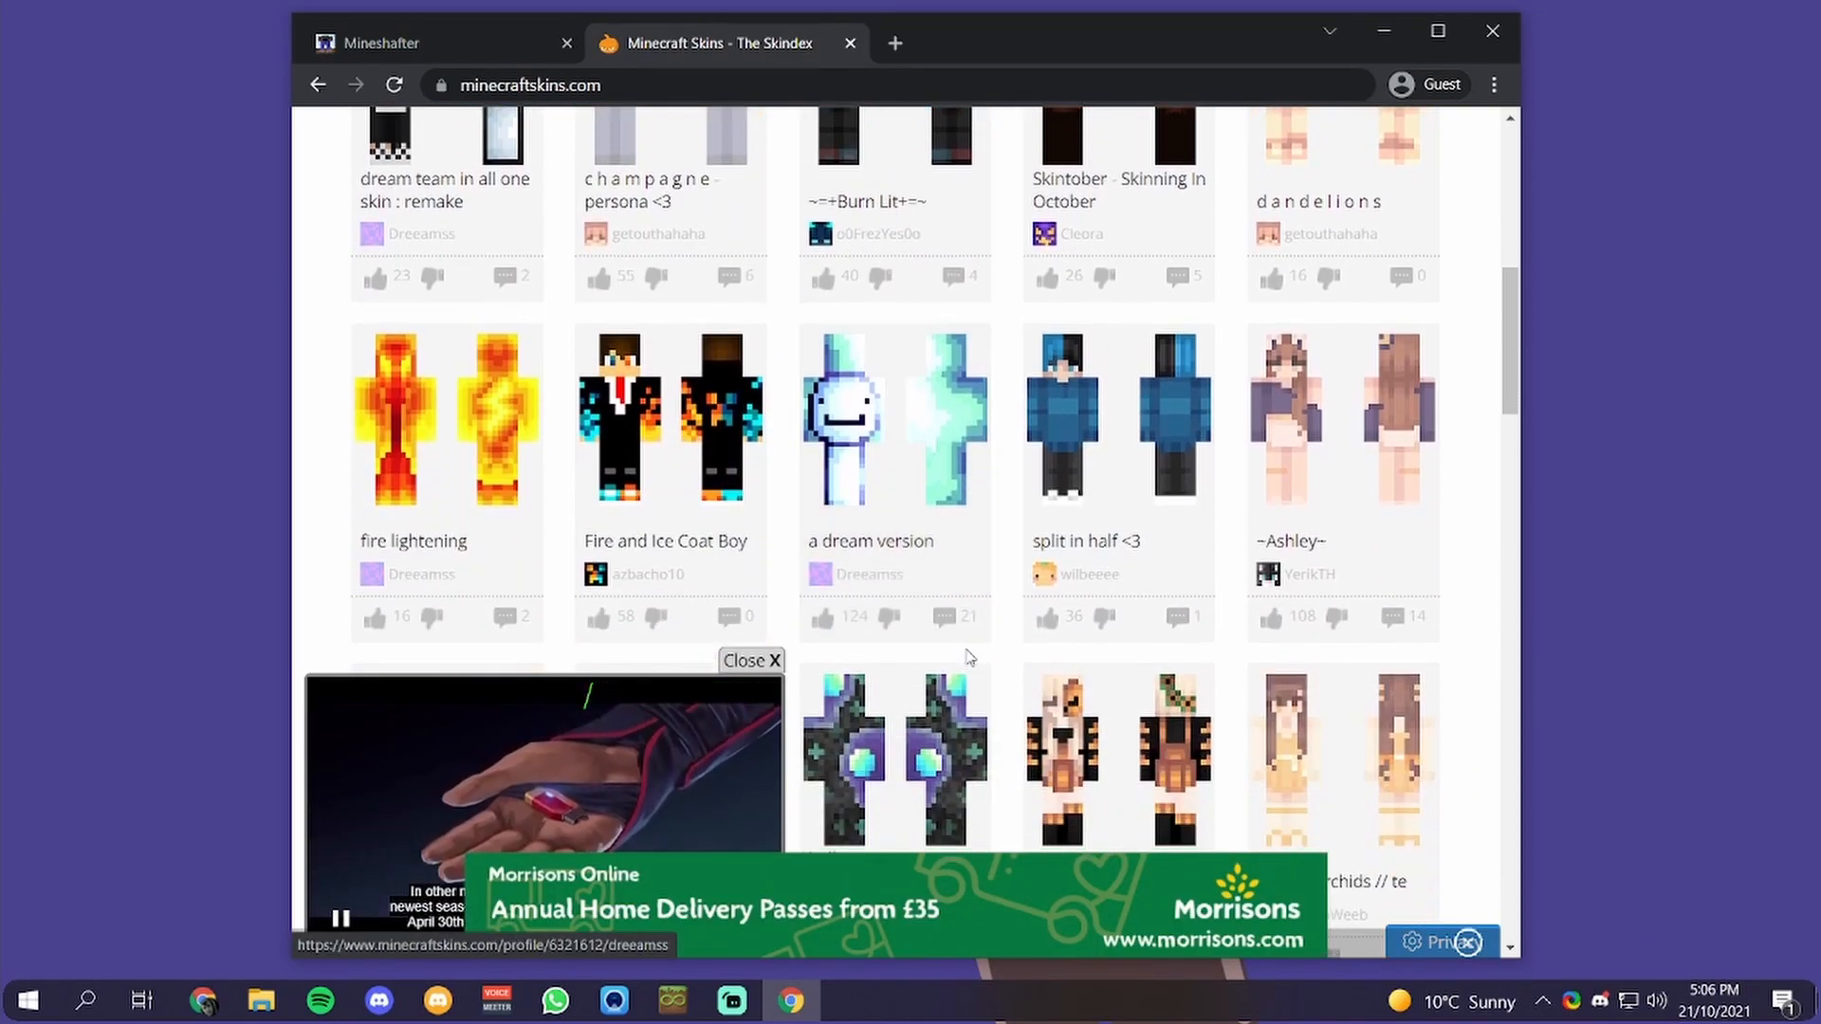
pyautogui.scroll(-3)
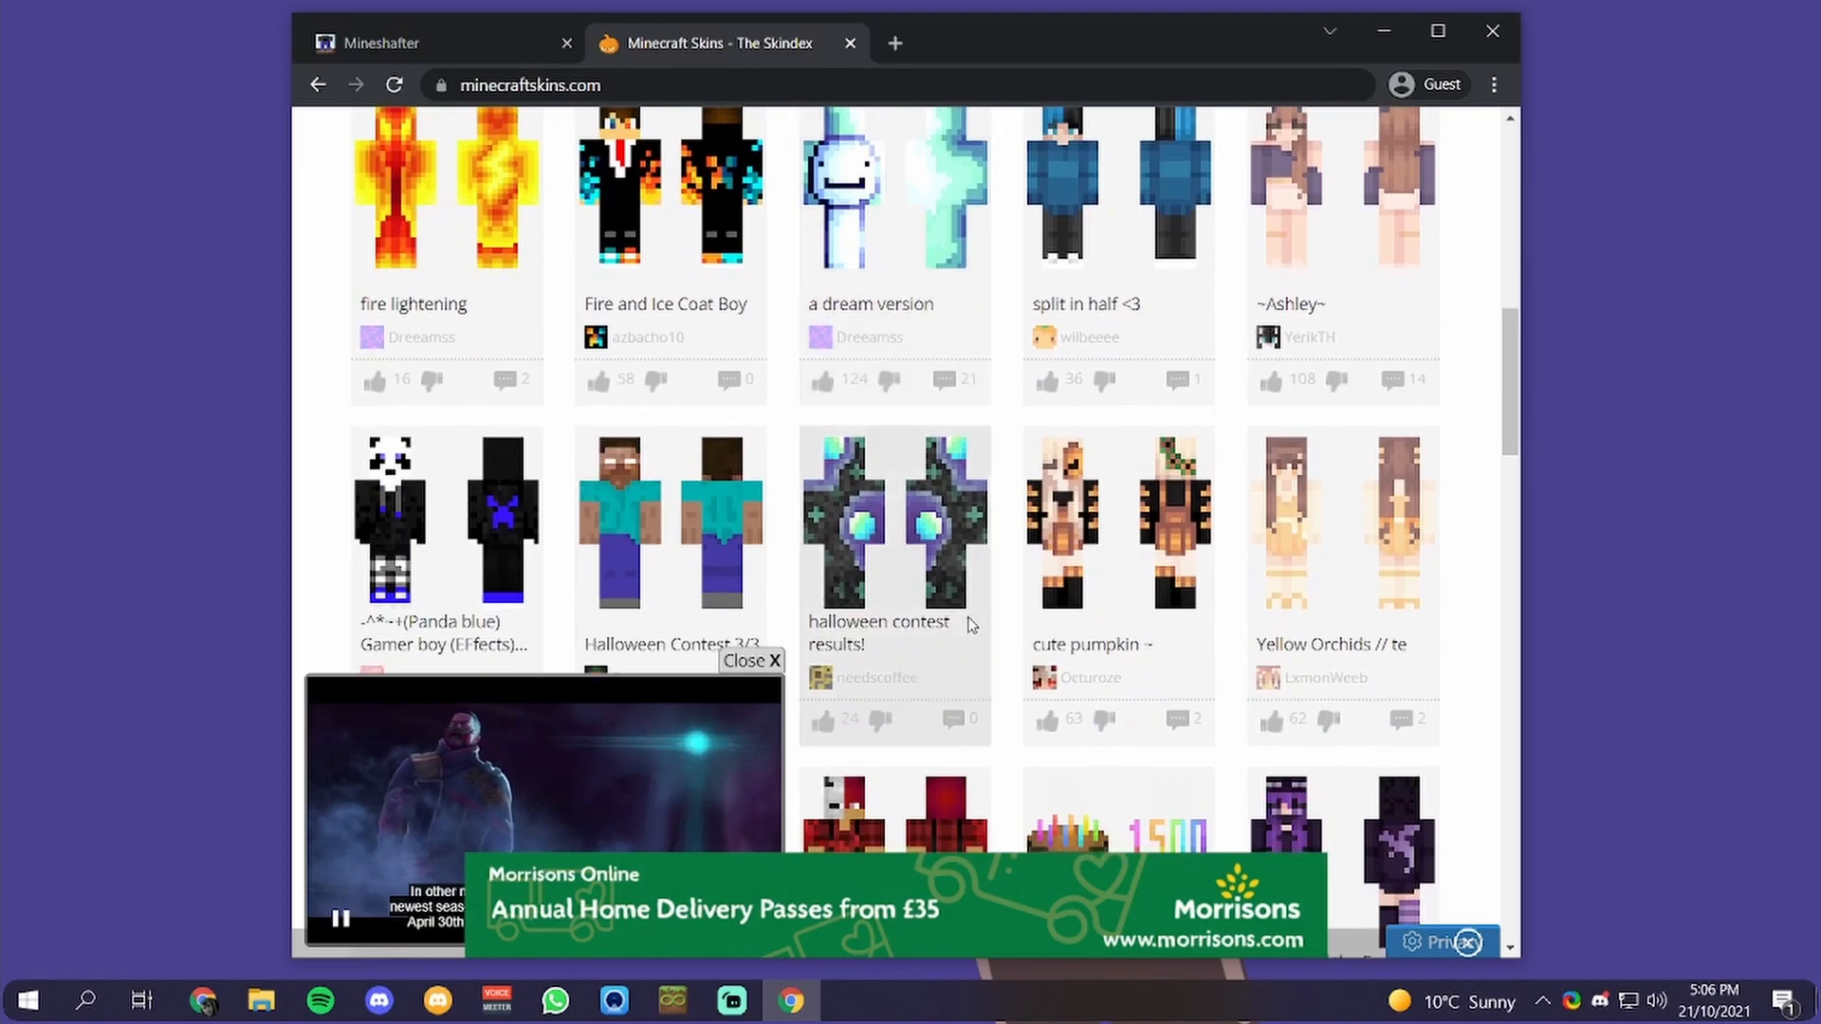
pyautogui.scroll(-3)
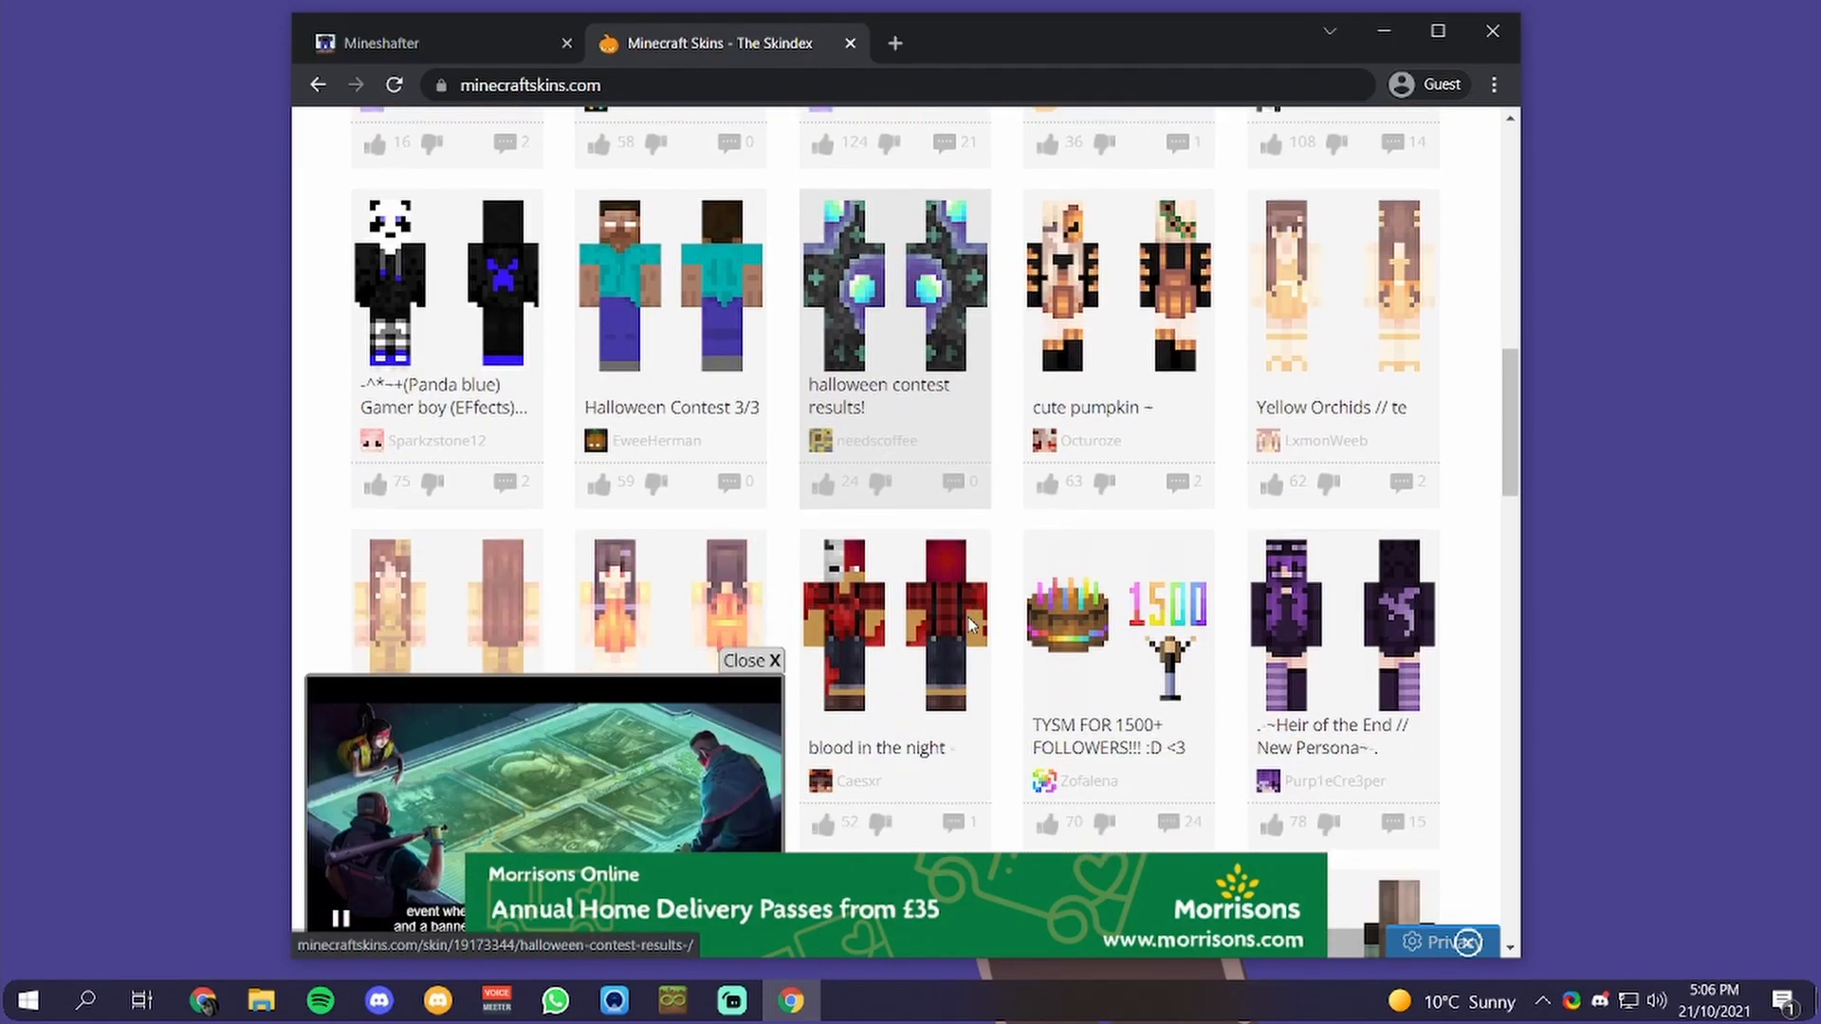
# Open the Checker halloween boy skin and reveal its image link, past the ad
pyautogui.click(751, 661)
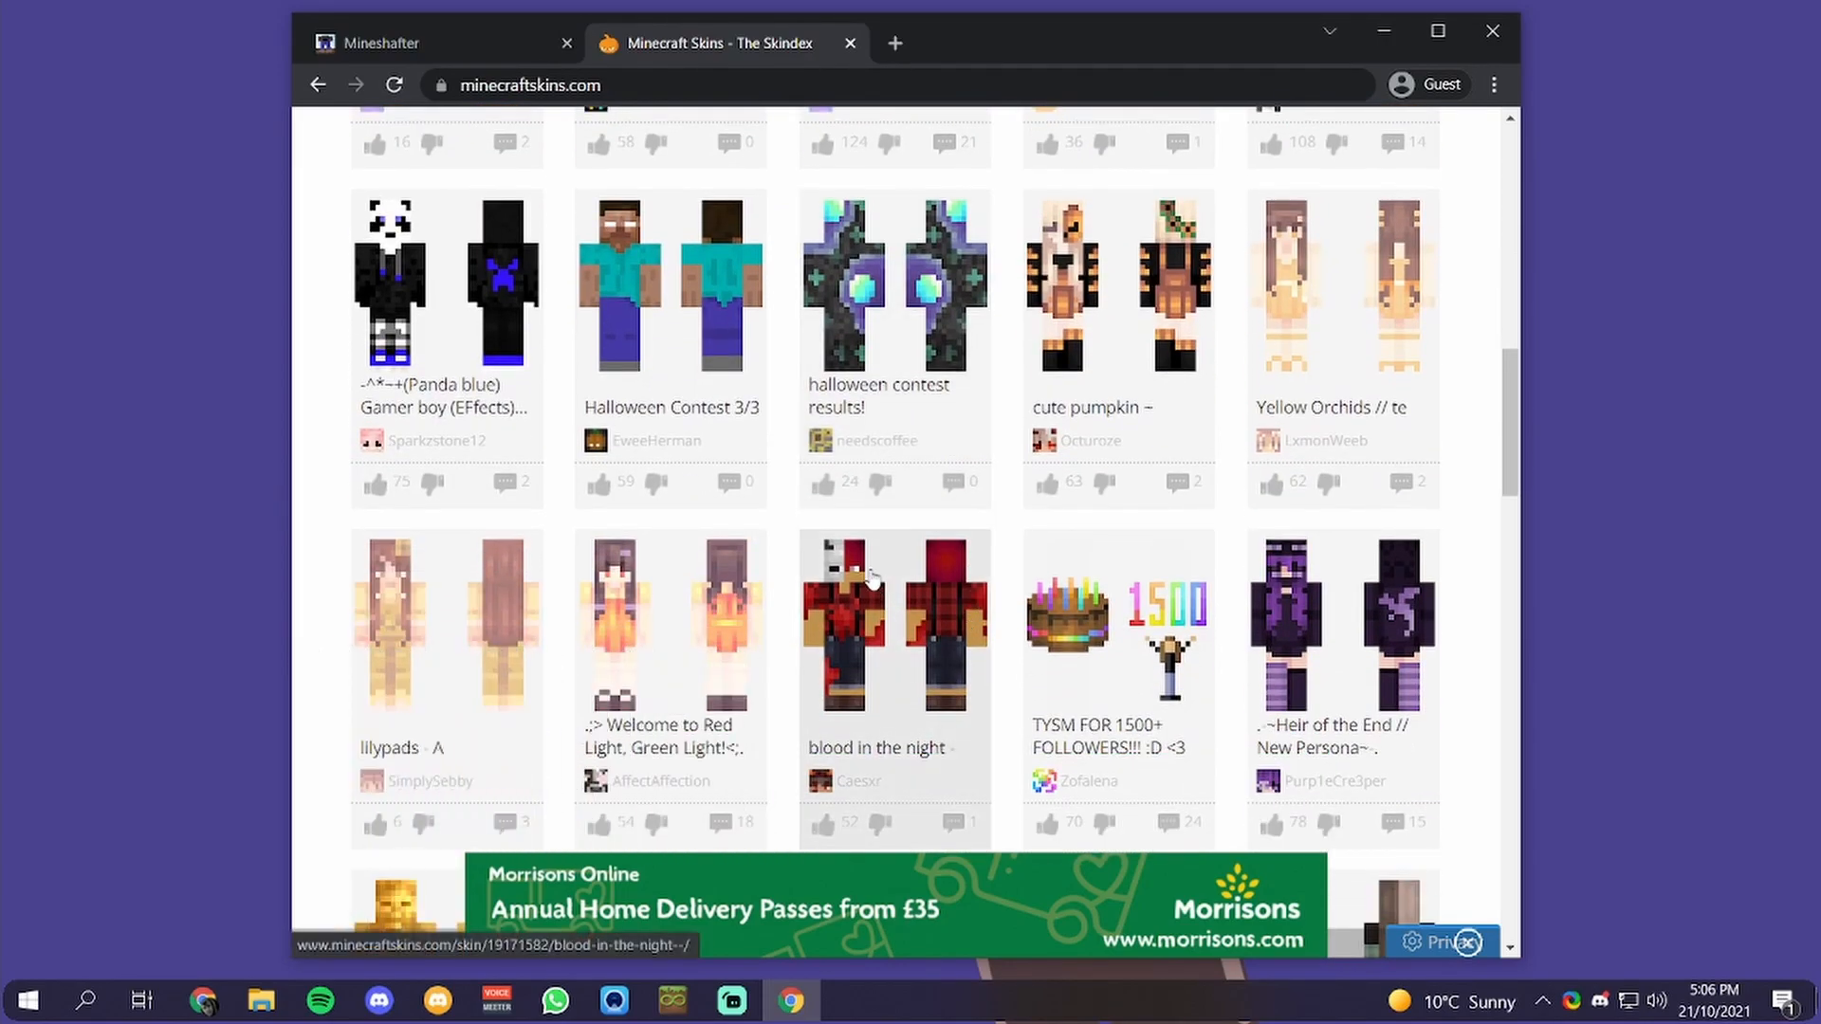
pyautogui.scroll(-3)
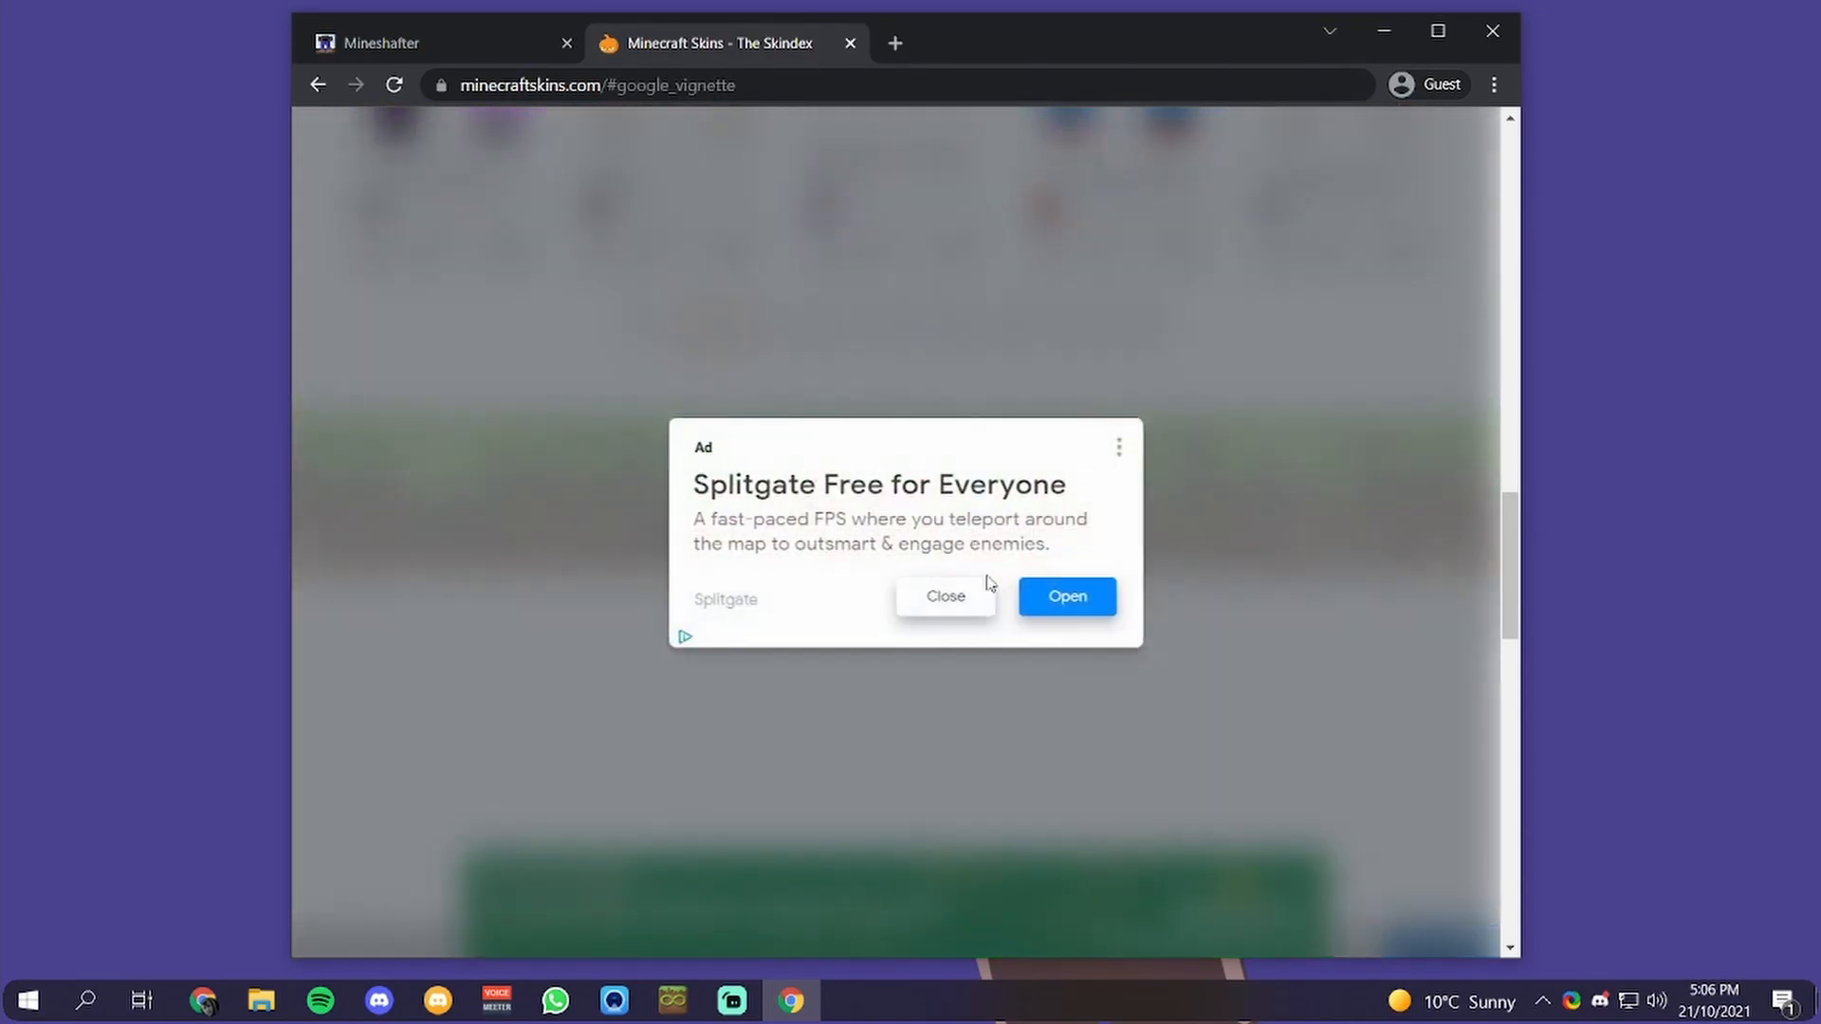
pyautogui.click(945, 595)
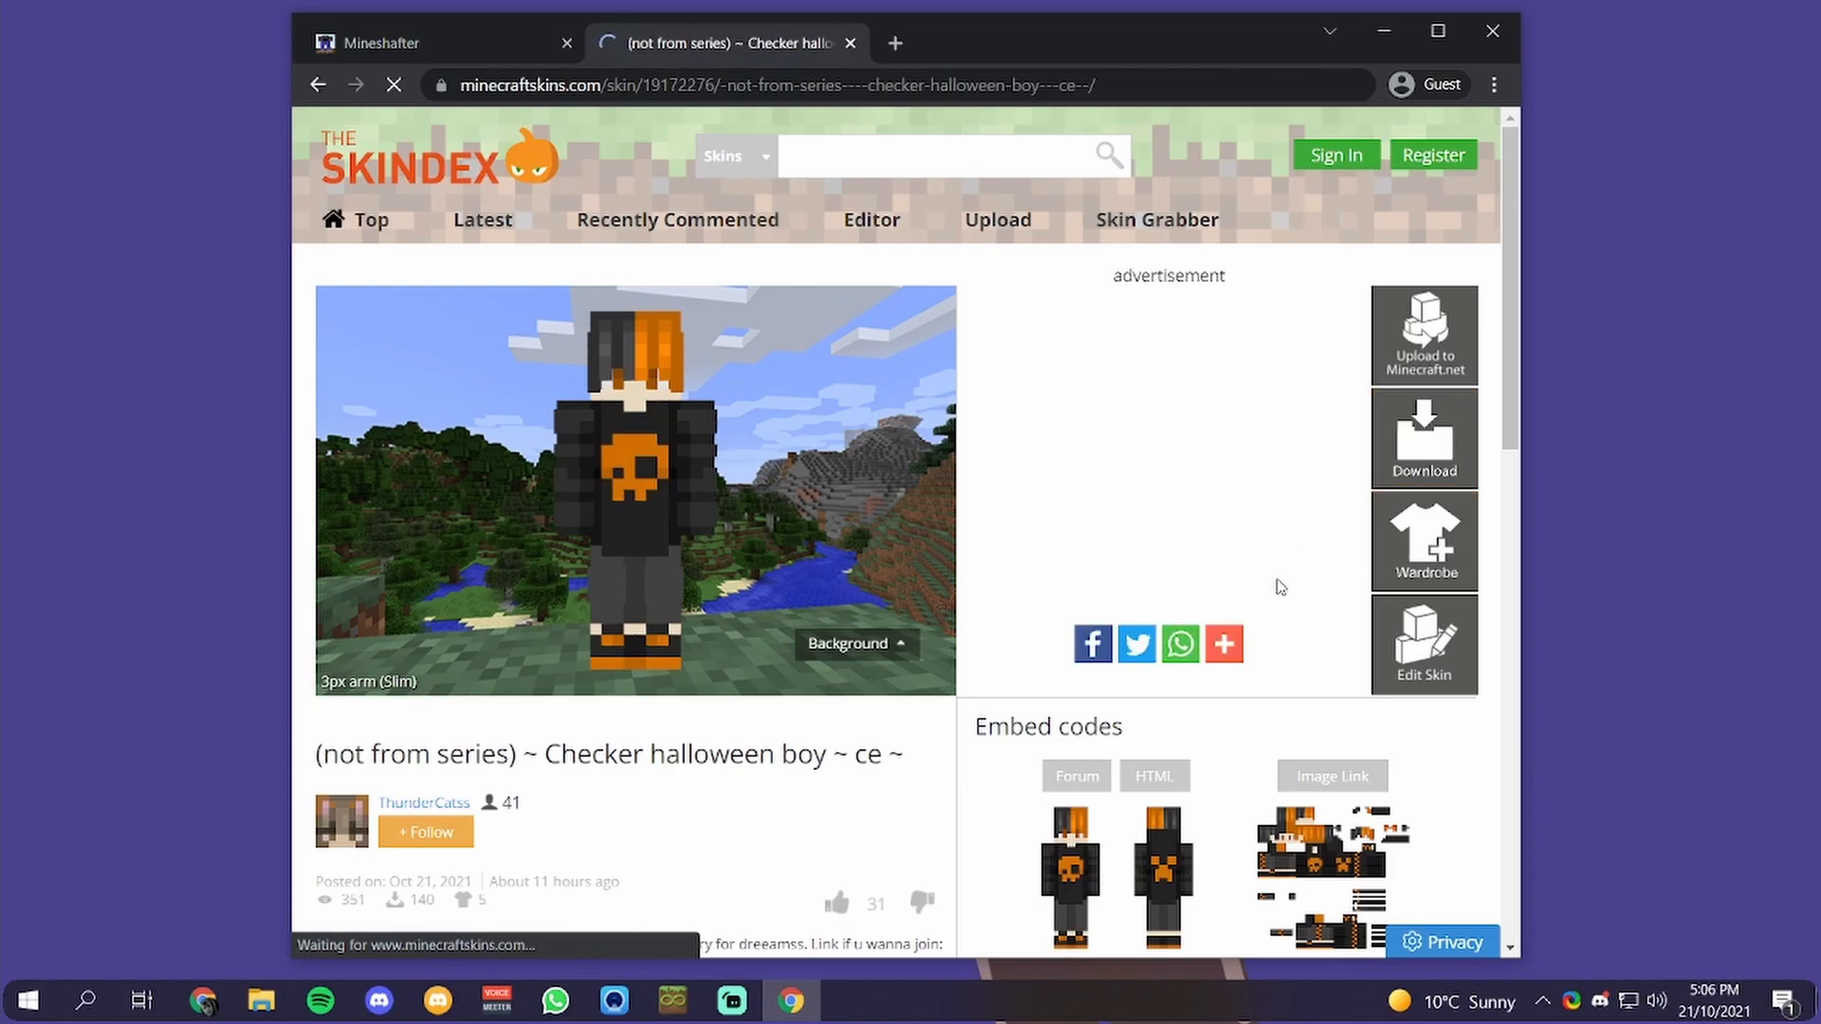
pyautogui.scroll(-3)
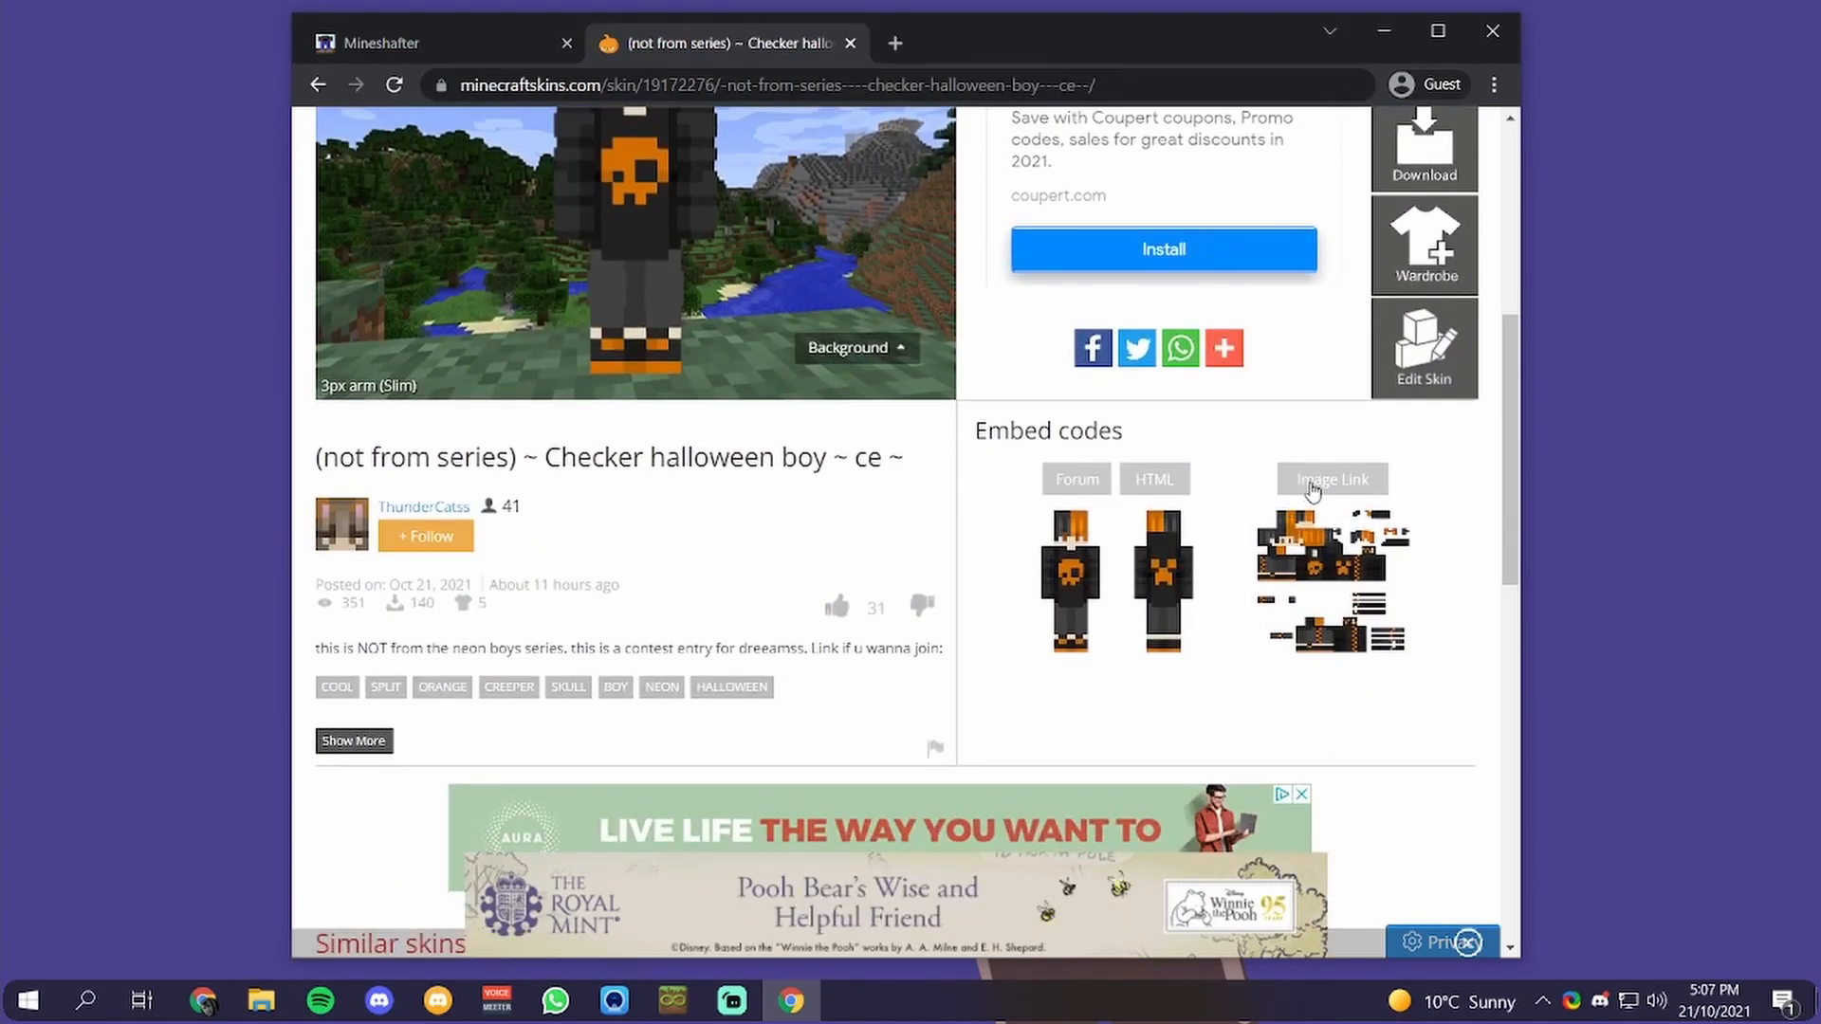
pyautogui.click(1330, 478)
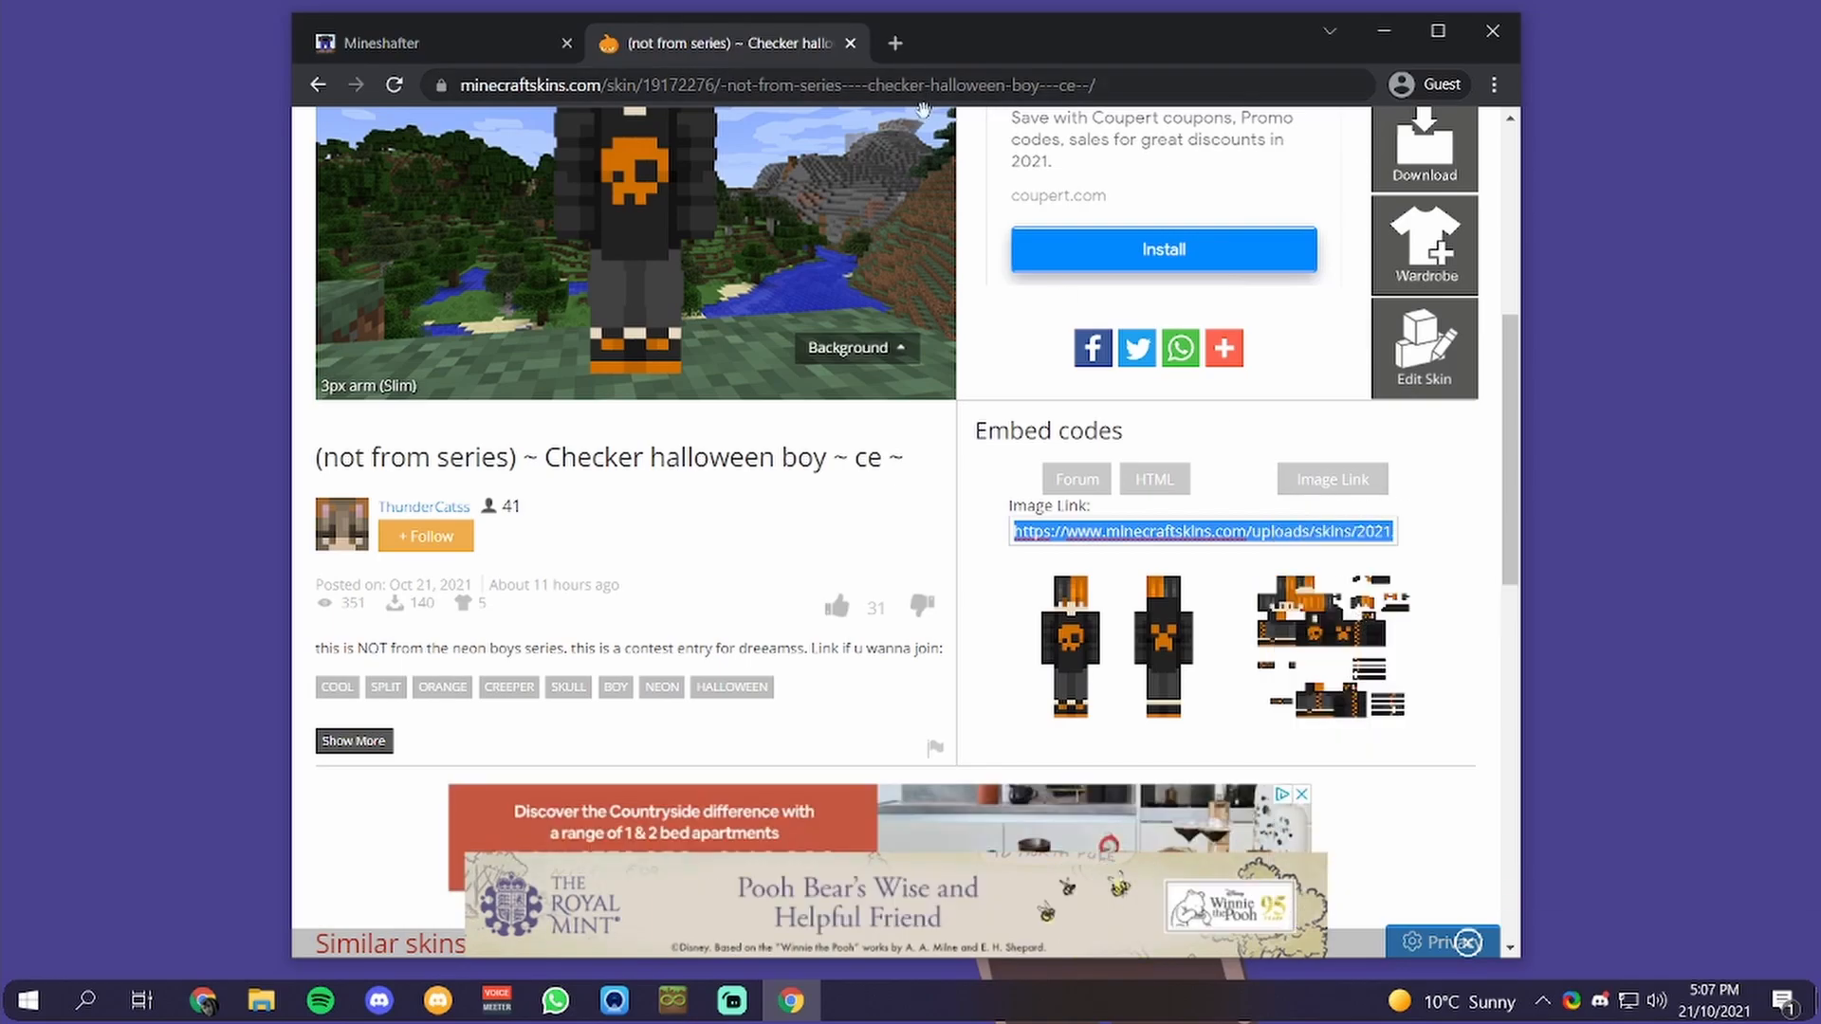
pyautogui.click(407, 43)
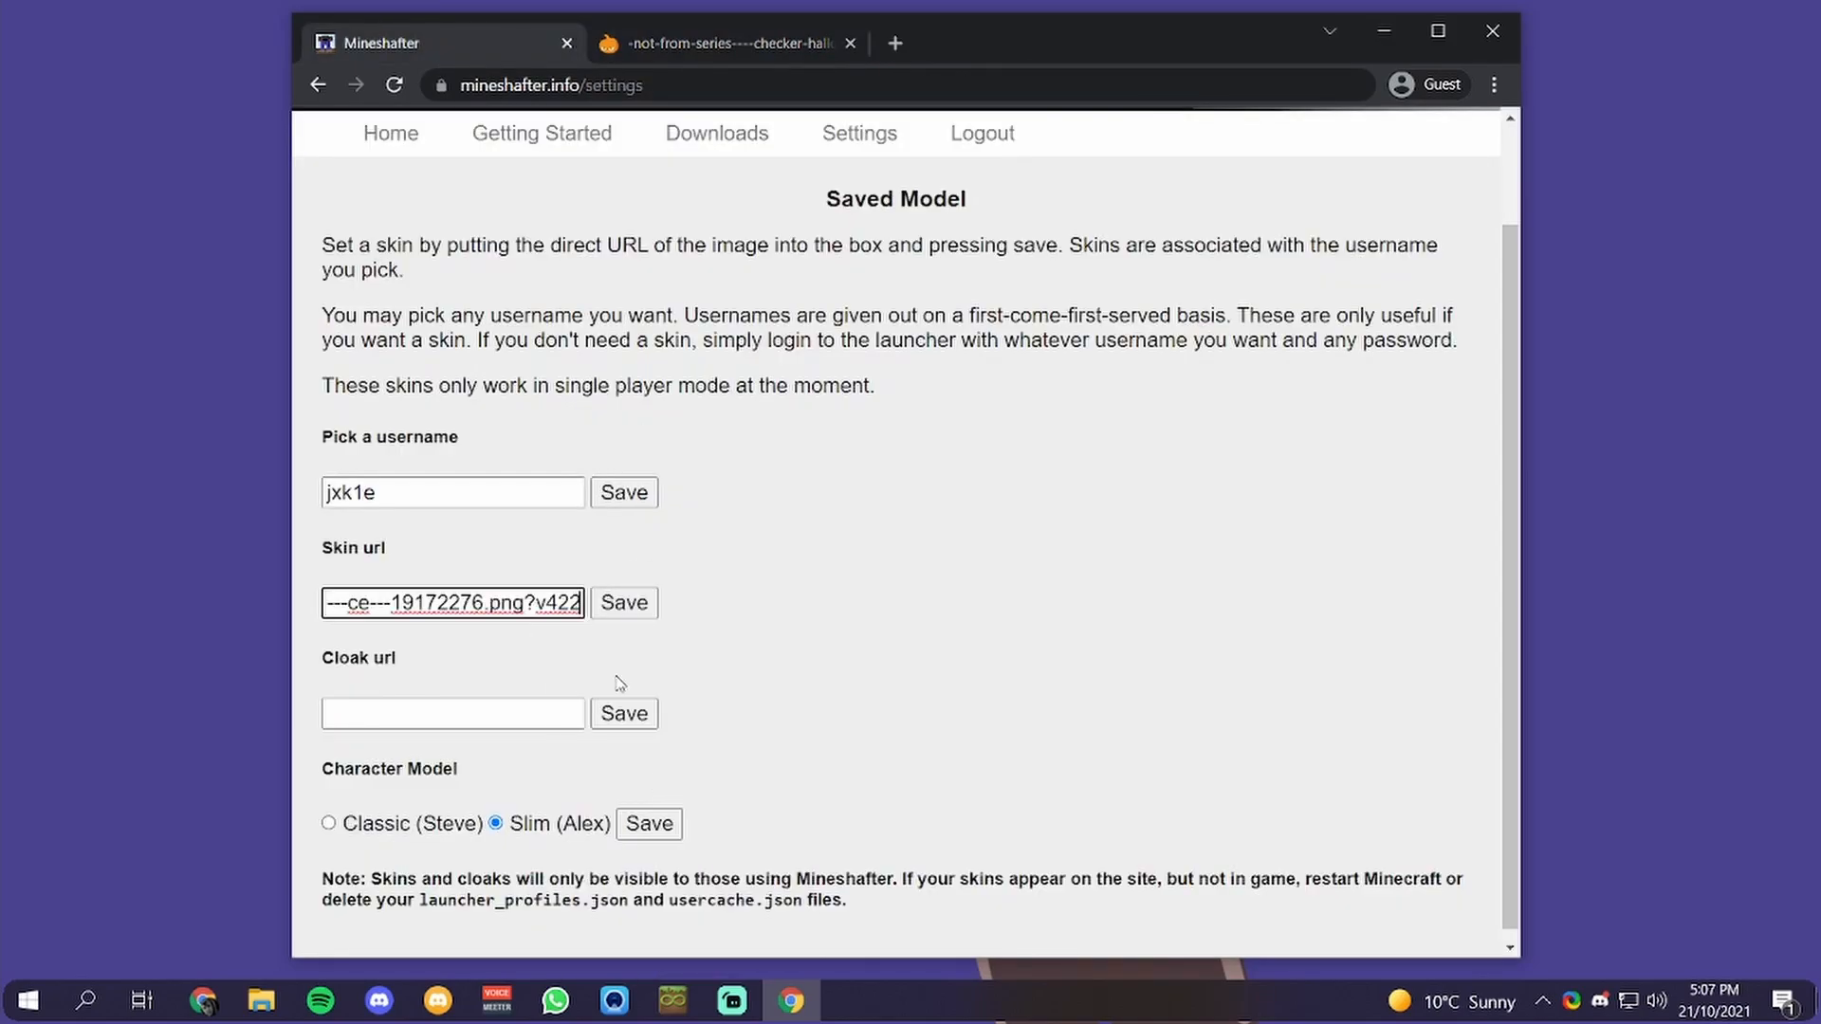
# Save the Halloween skin link, then download the Mineshafter Launcher from Downloads
pyautogui.click(624, 601)
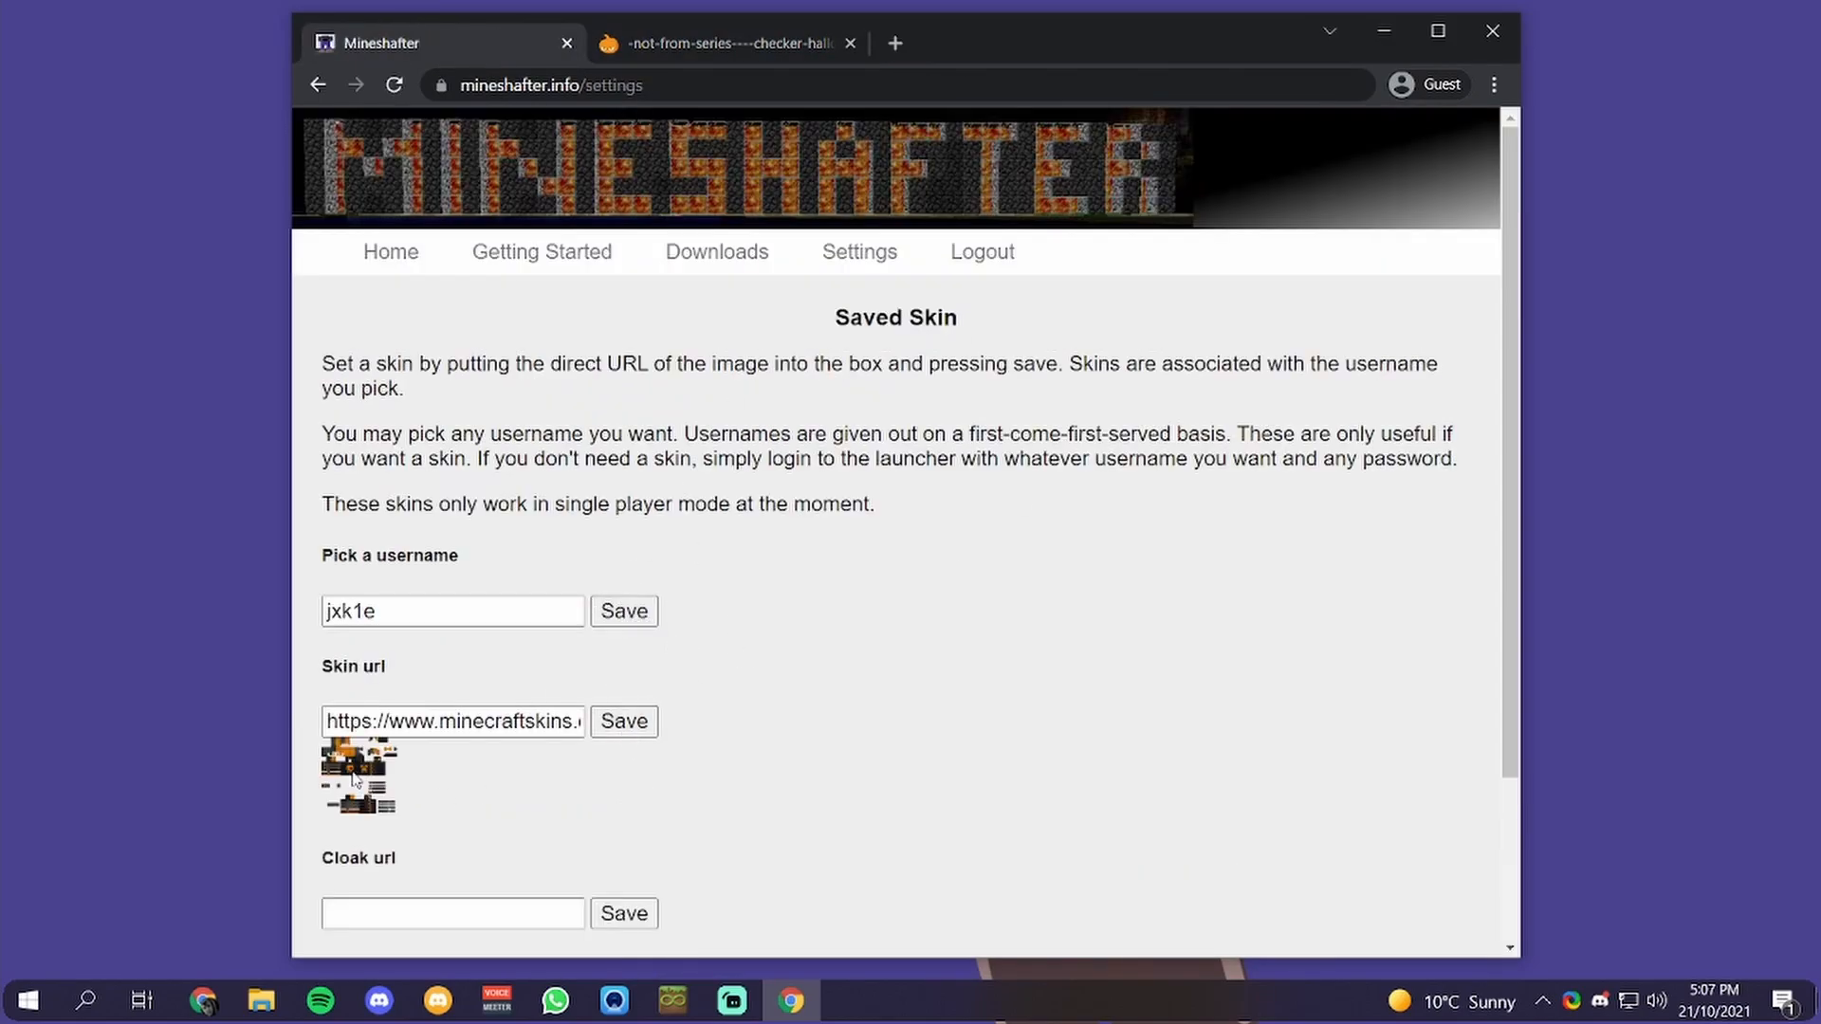
pyautogui.click(541, 252)
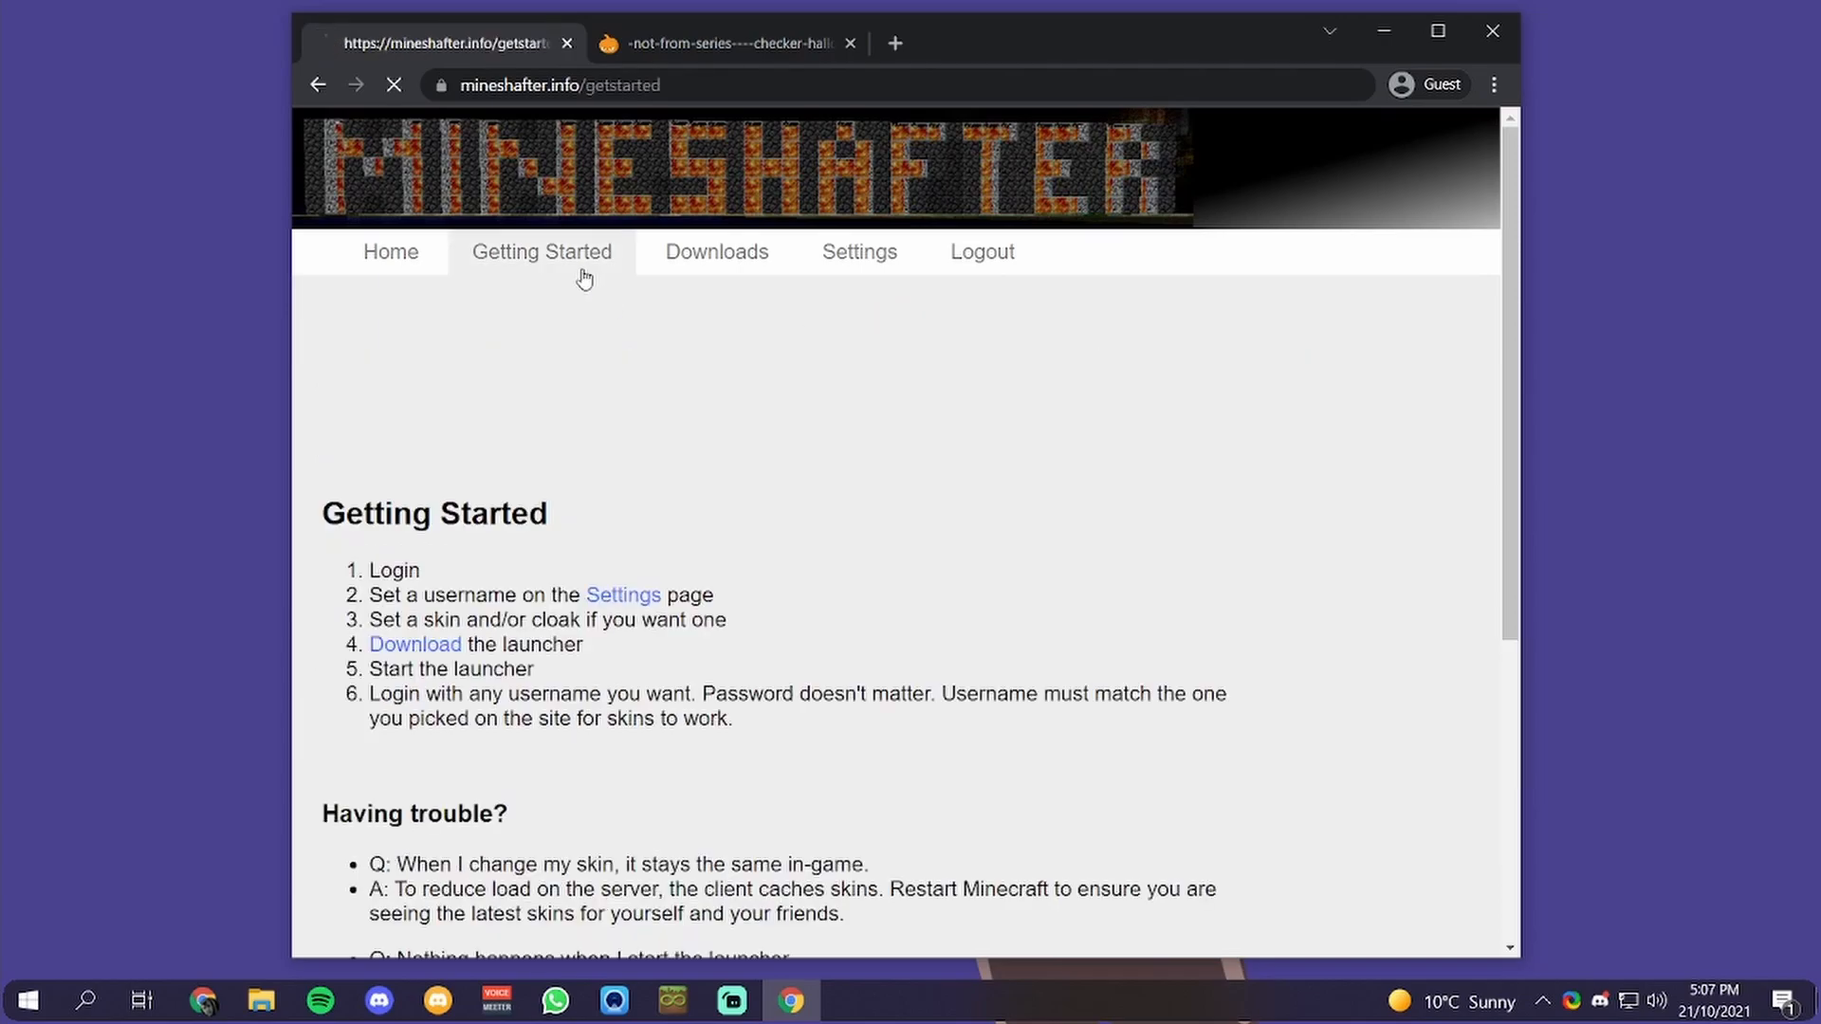
pyautogui.click(717, 252)
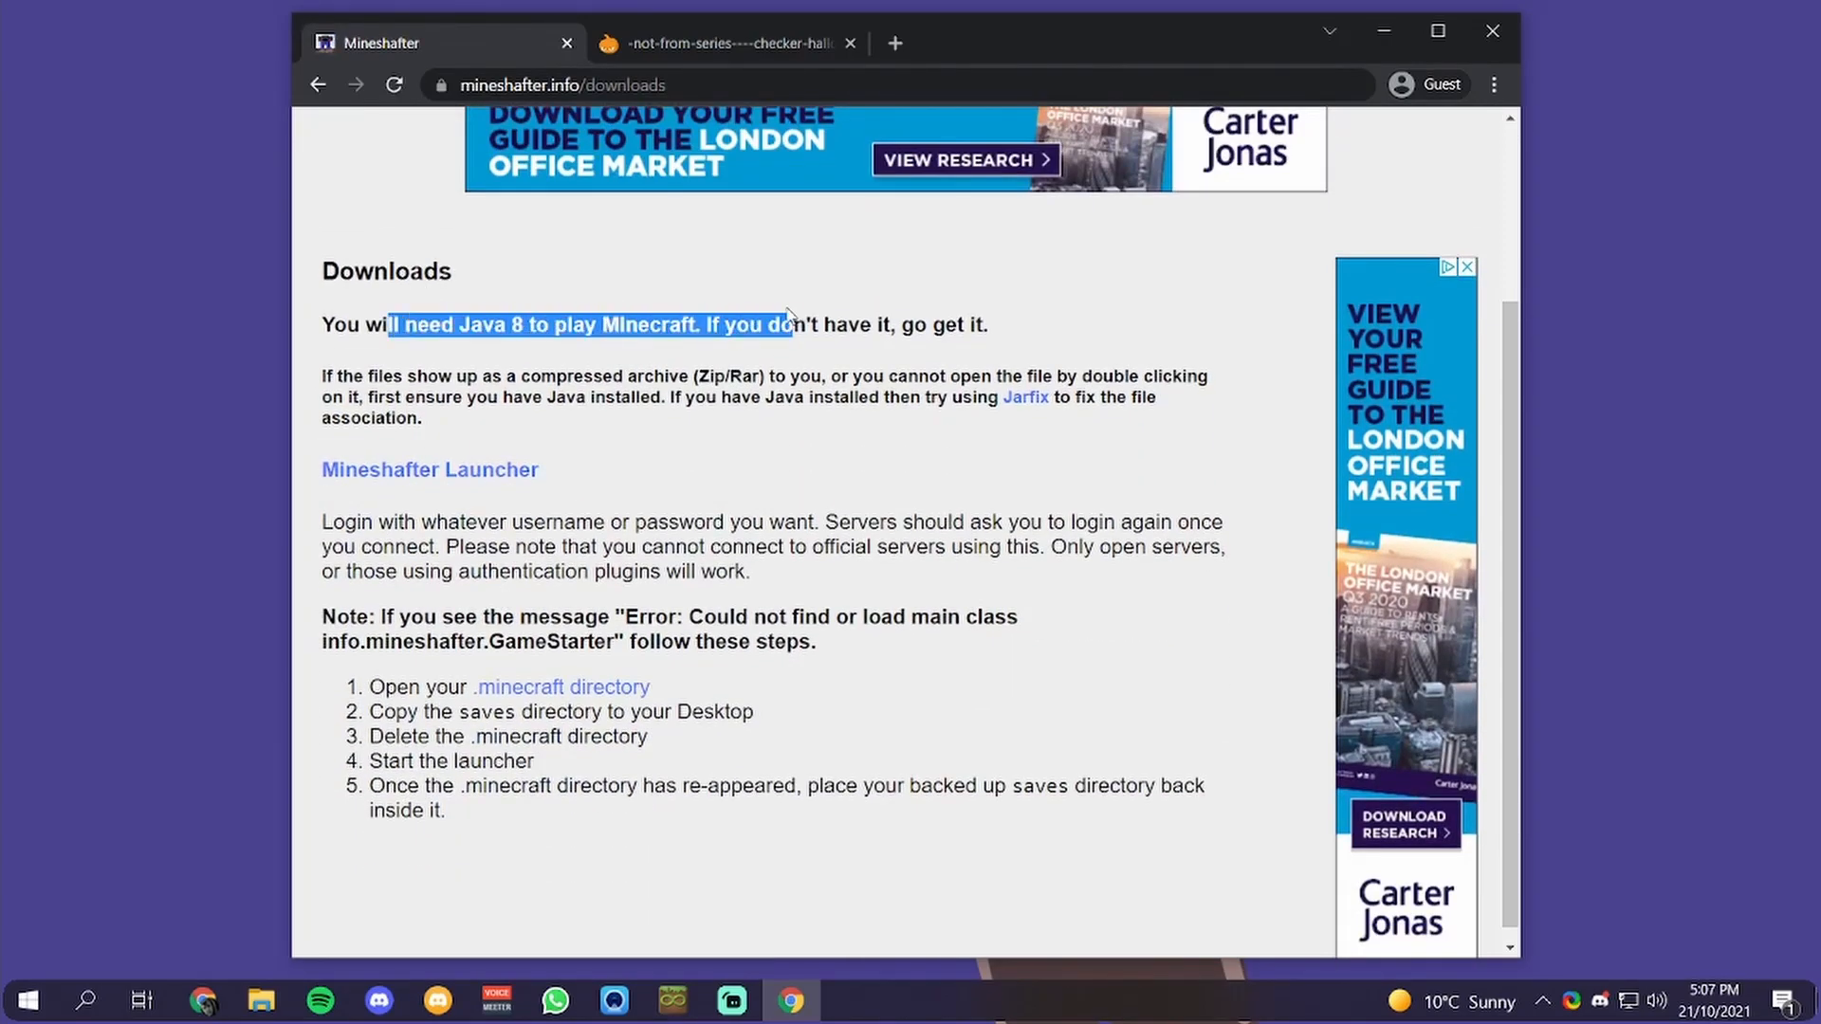
pyautogui.click(428, 469)
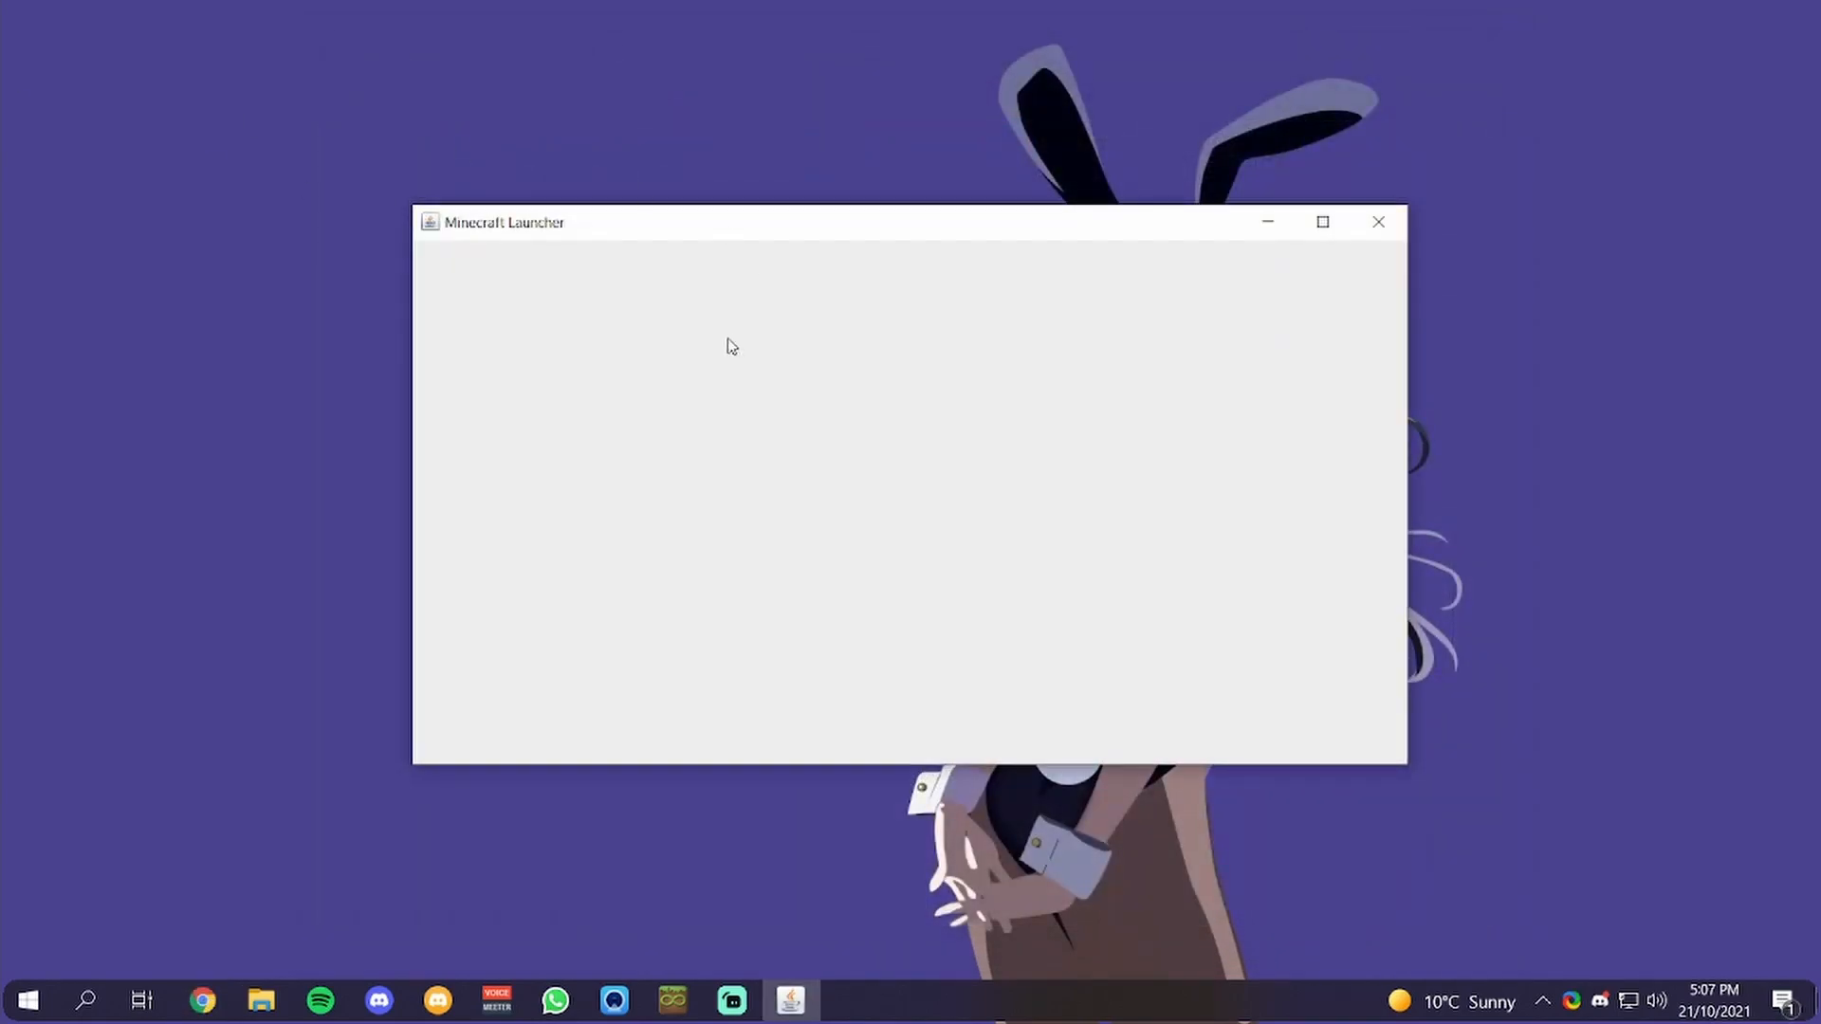
pyautogui.moveTo(668, 170)
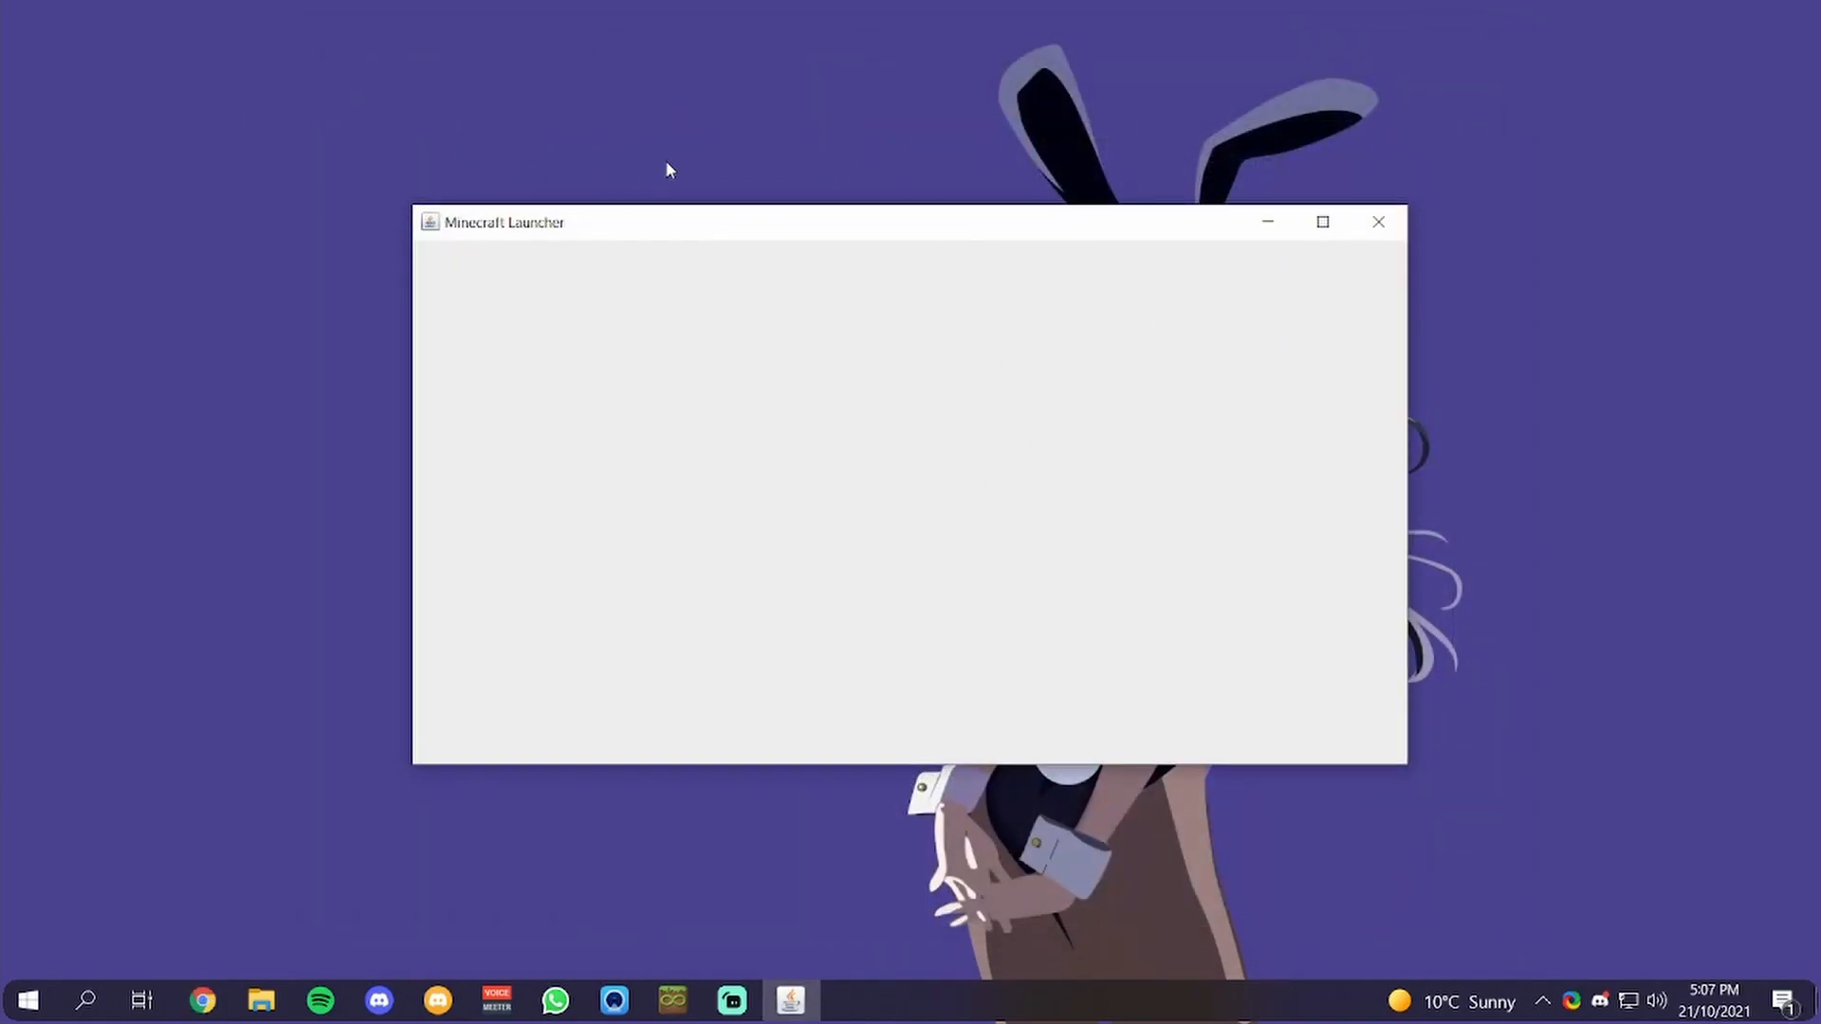
pyautogui.moveTo(963, 264)
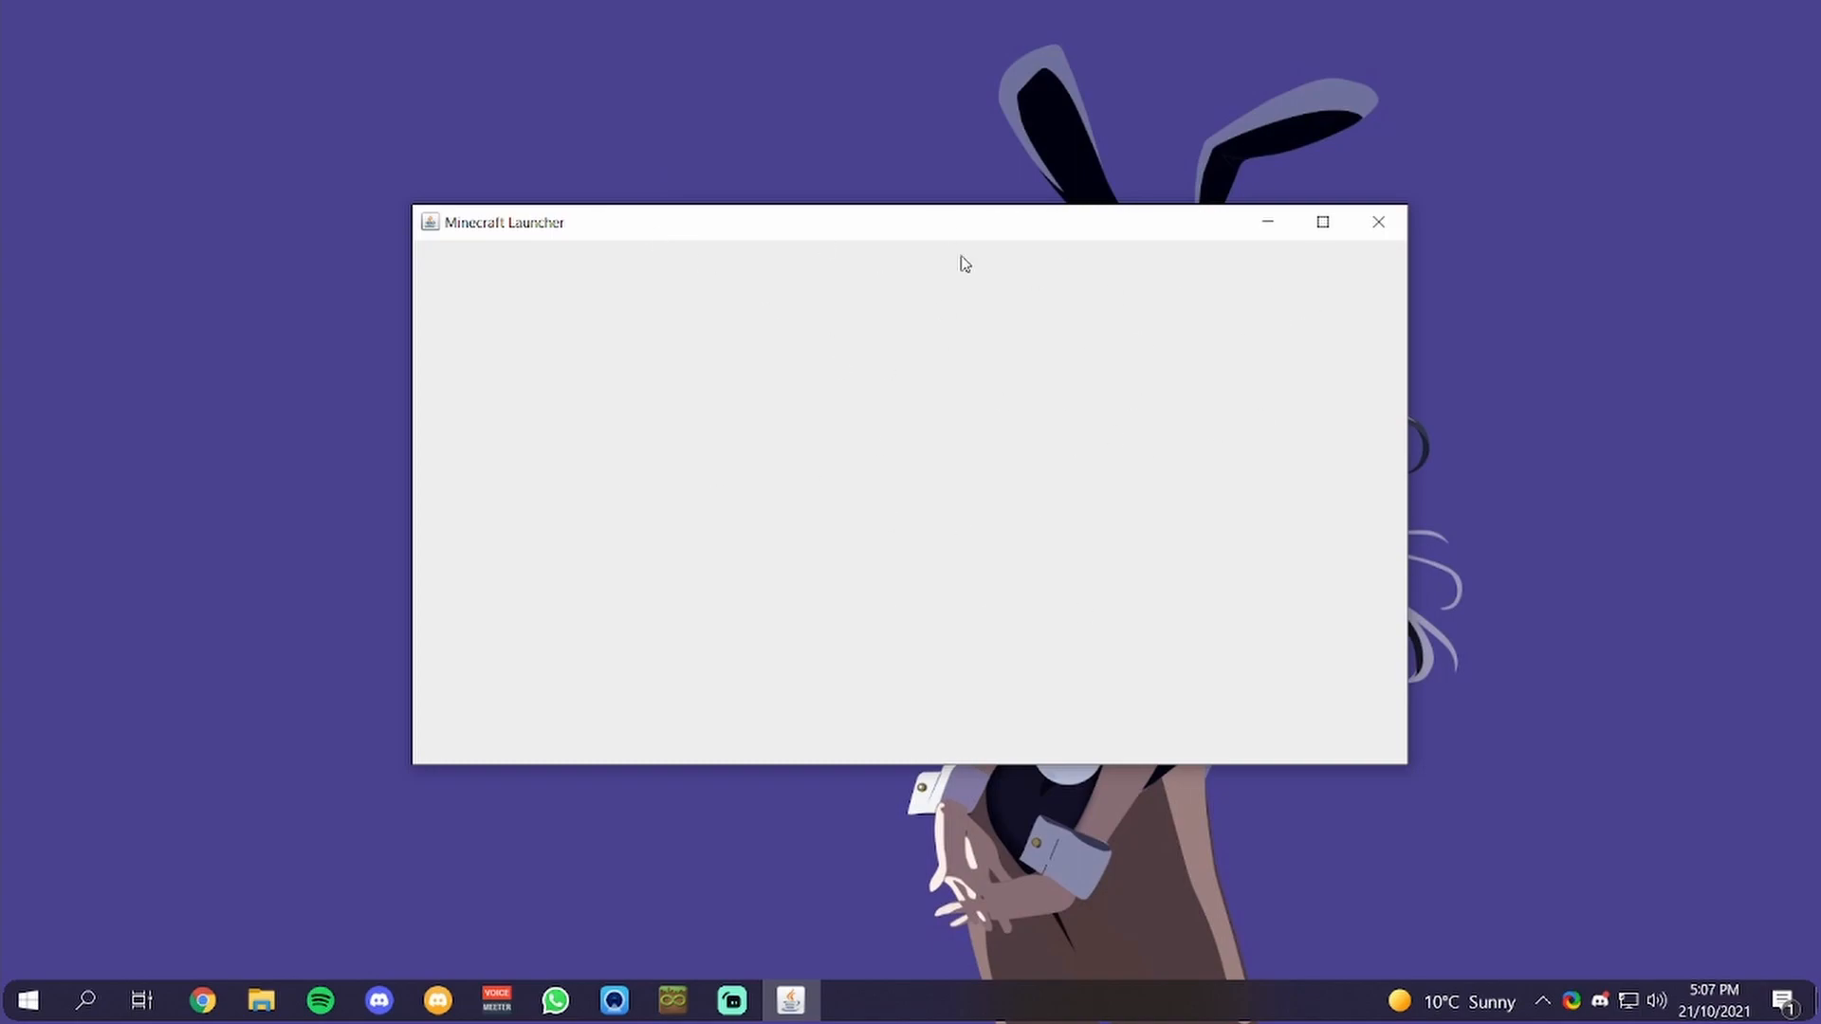
pyautogui.moveTo(1791, 782)
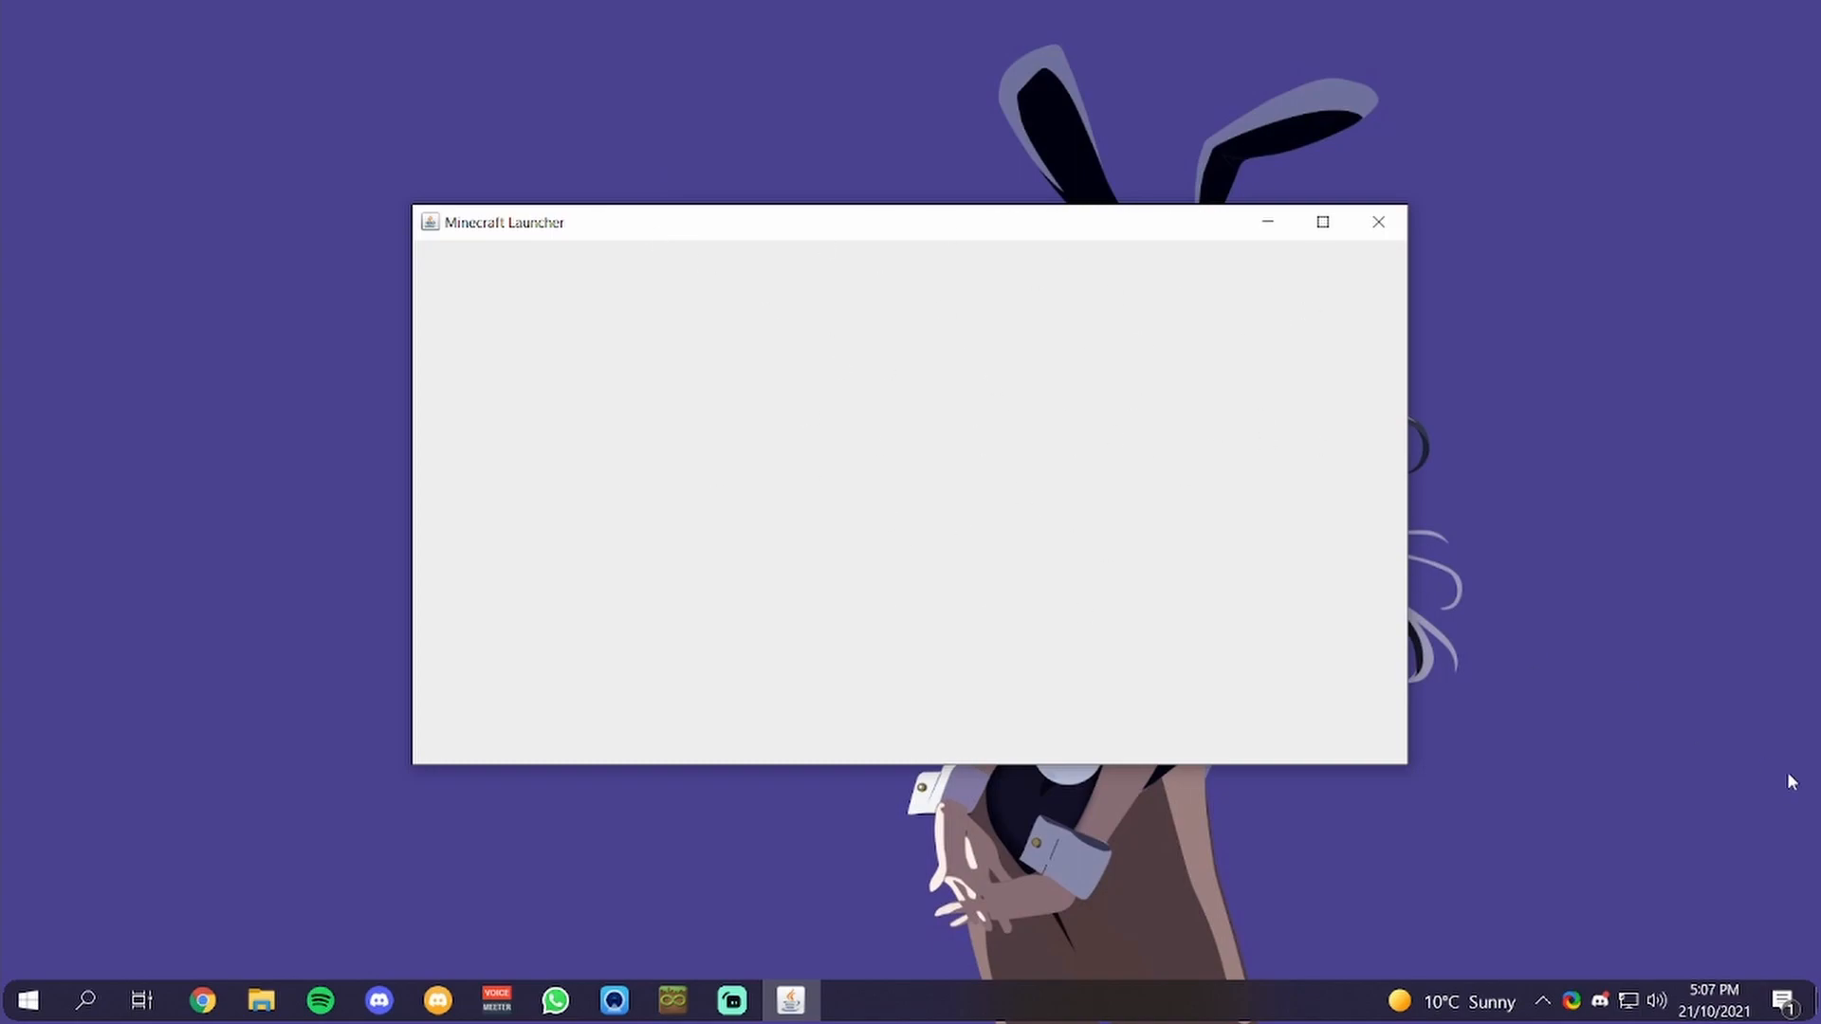
# Briefly open and dismiss the Action Center, then close the blank launcher window
pyautogui.click(1789, 999)
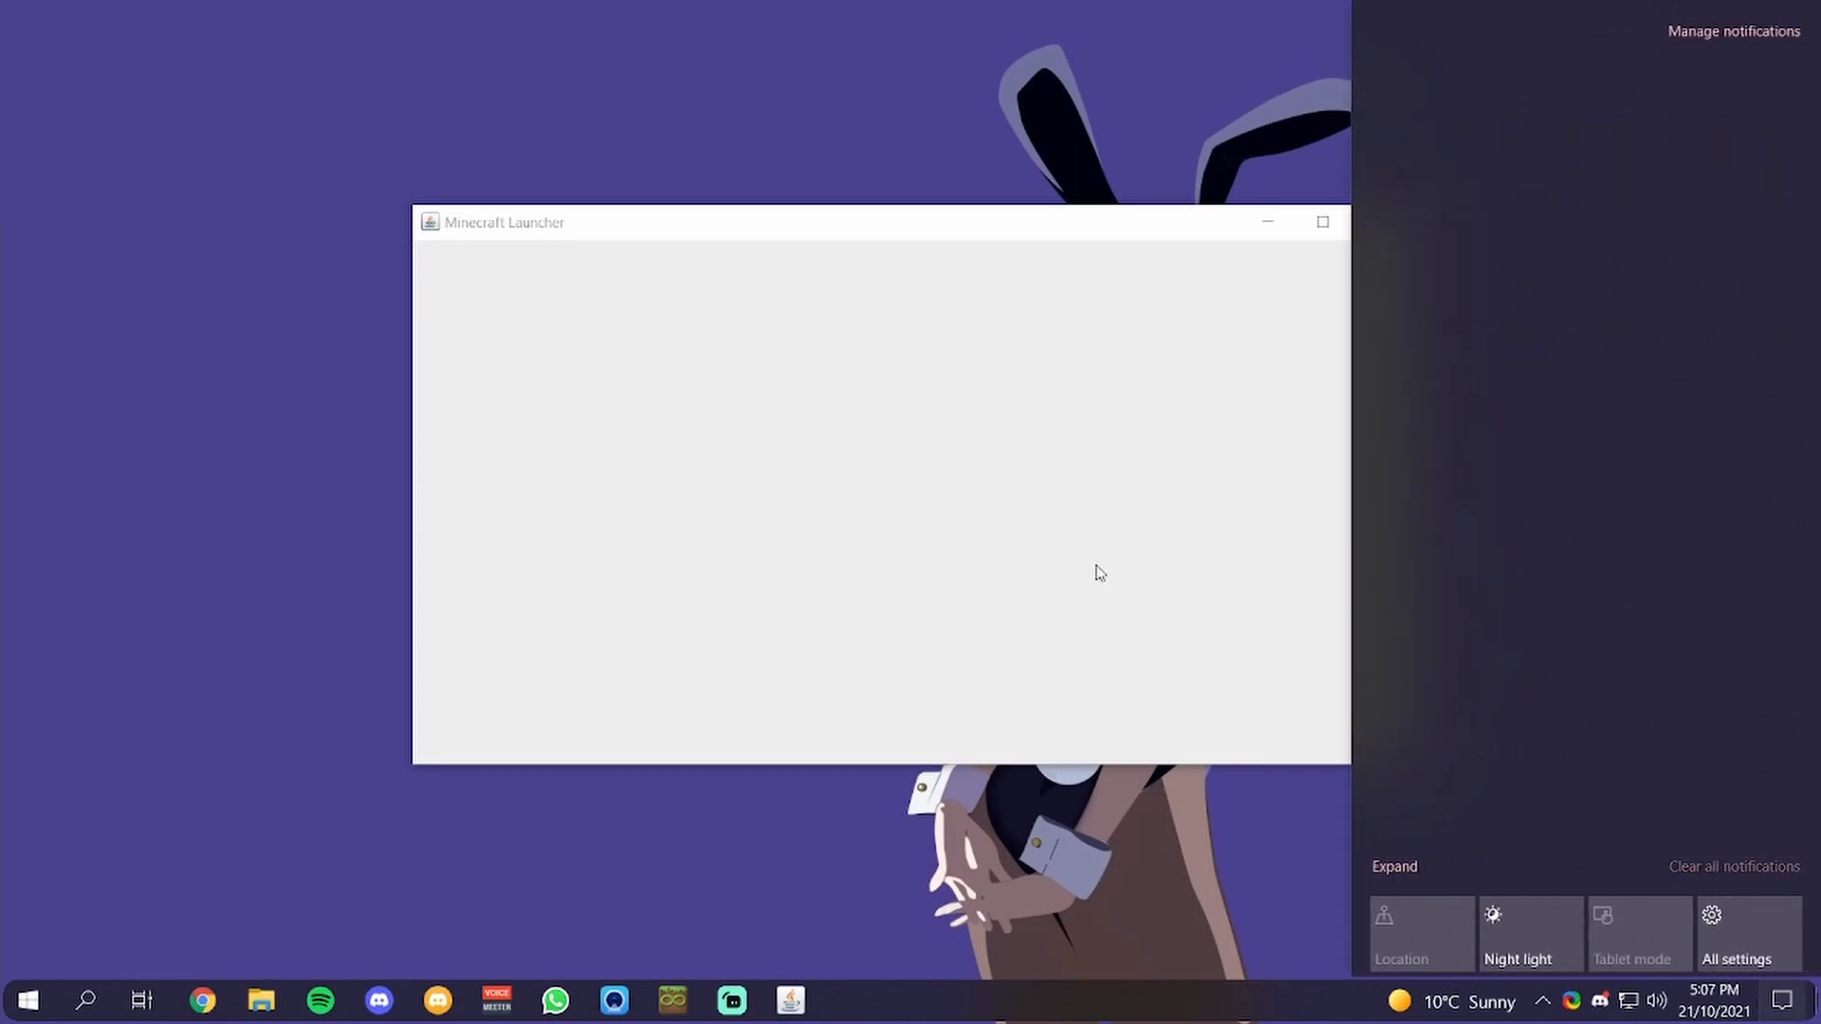
pyautogui.click(1077, 301)
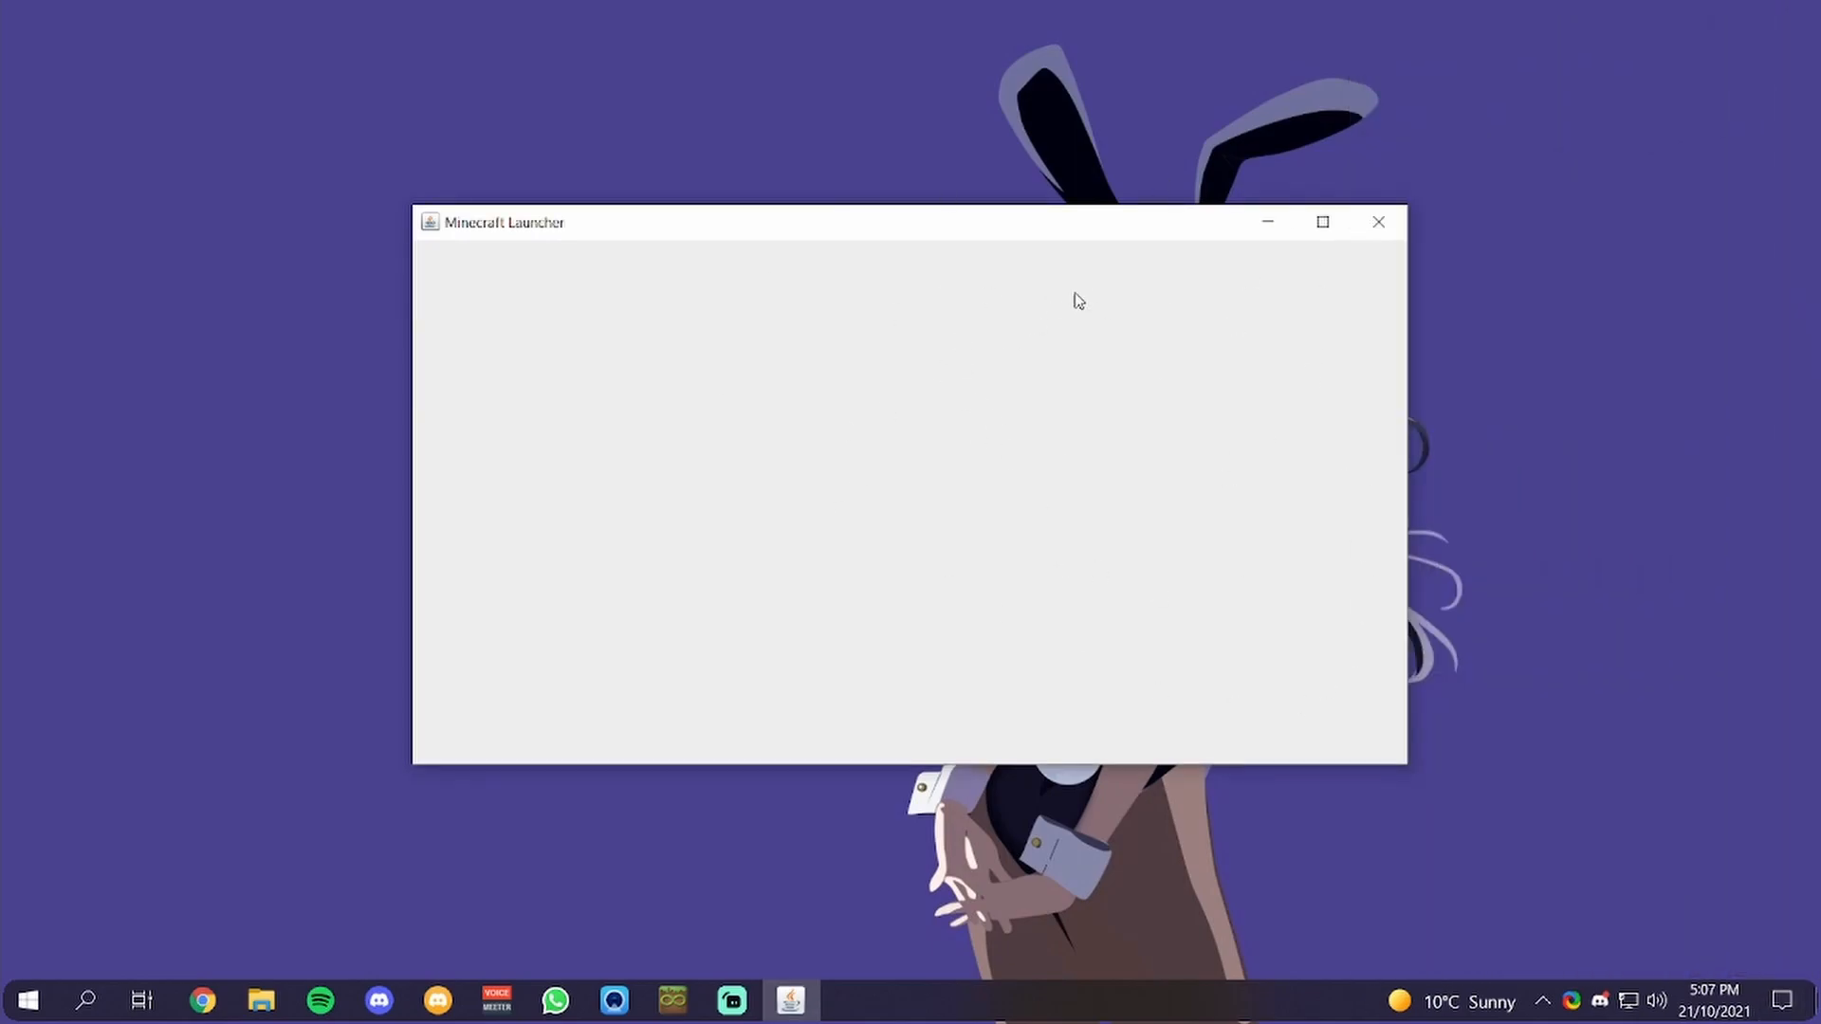
pyautogui.moveTo(454, 415)
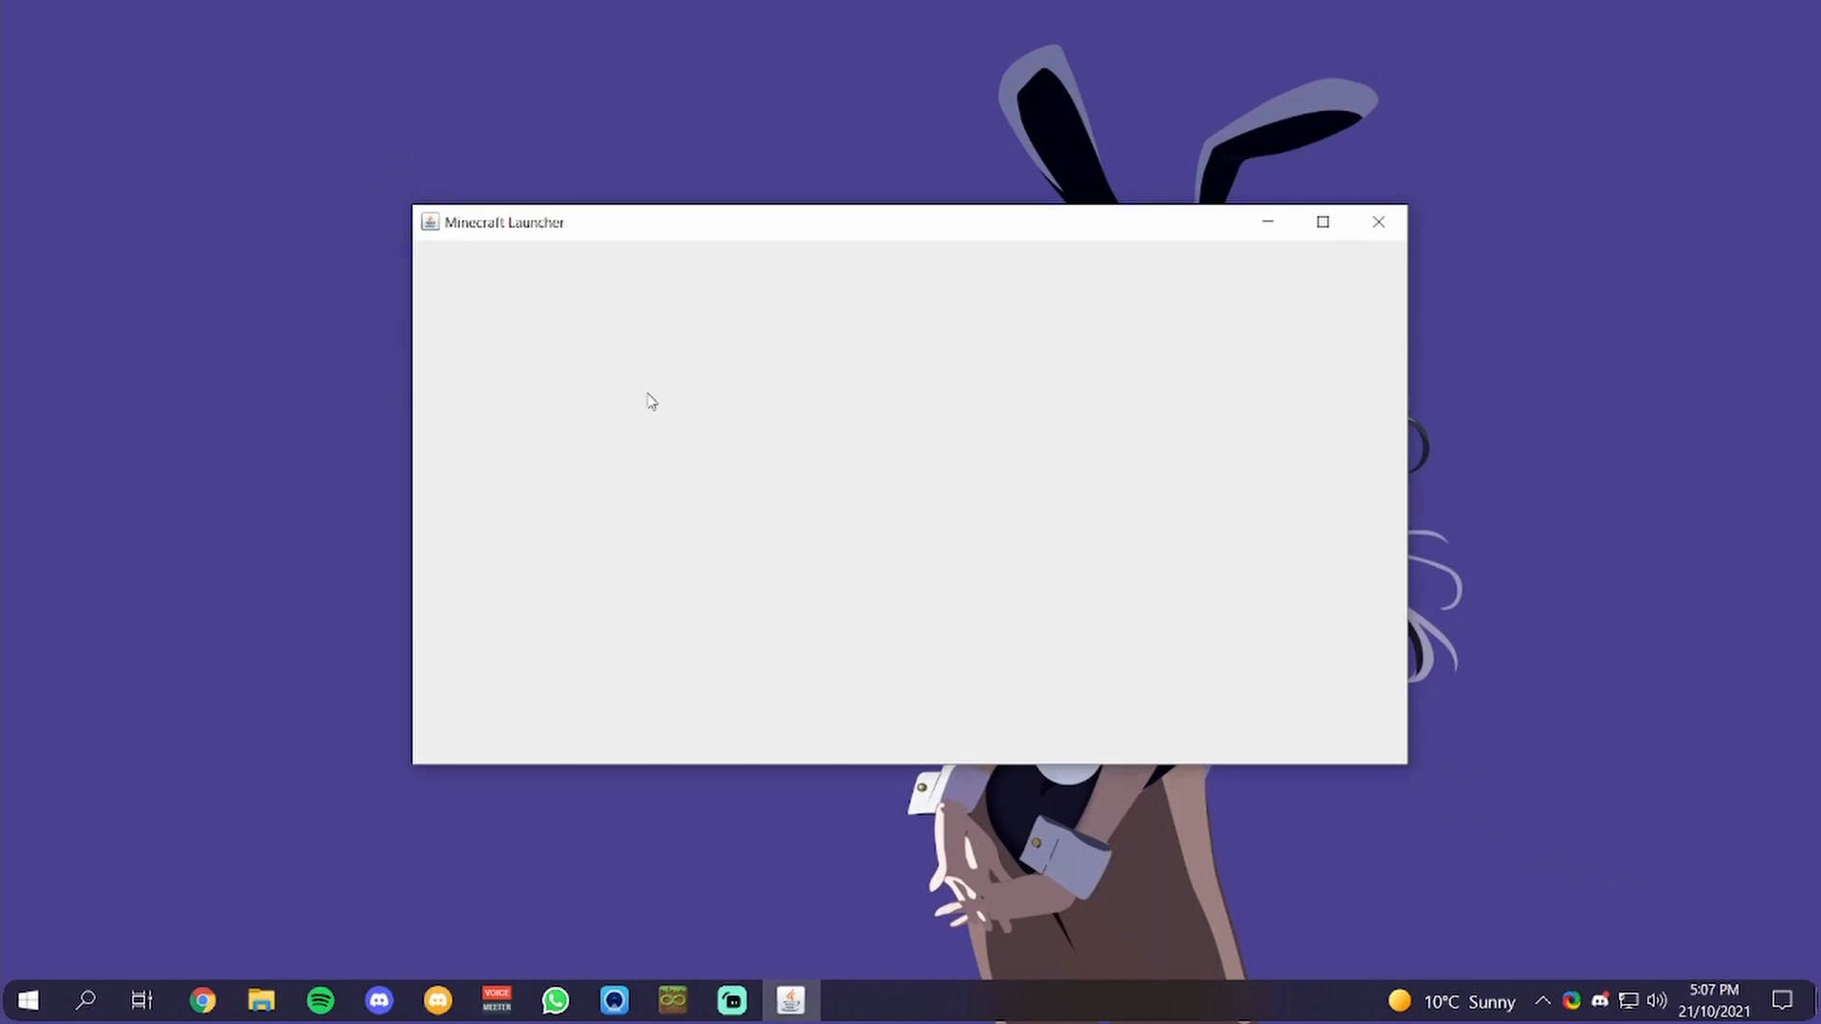
pyautogui.moveTo(1165, 275)
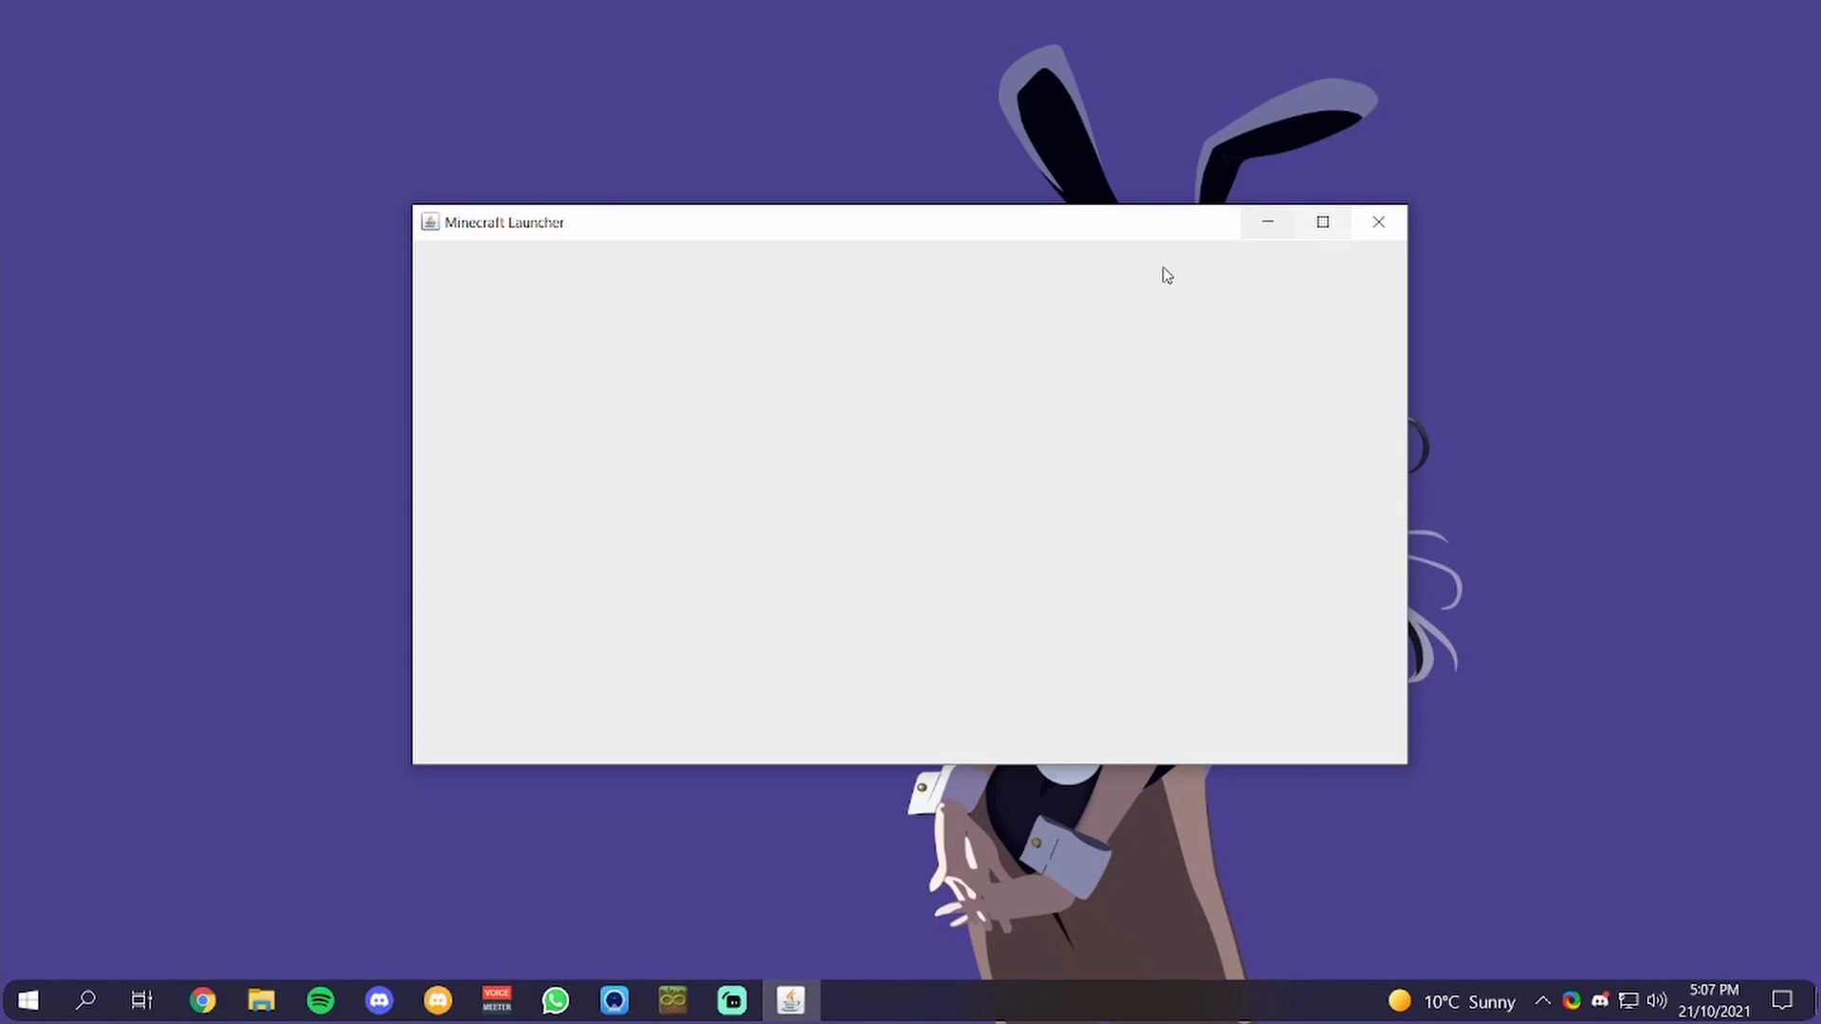
pyautogui.moveTo(942, 486)
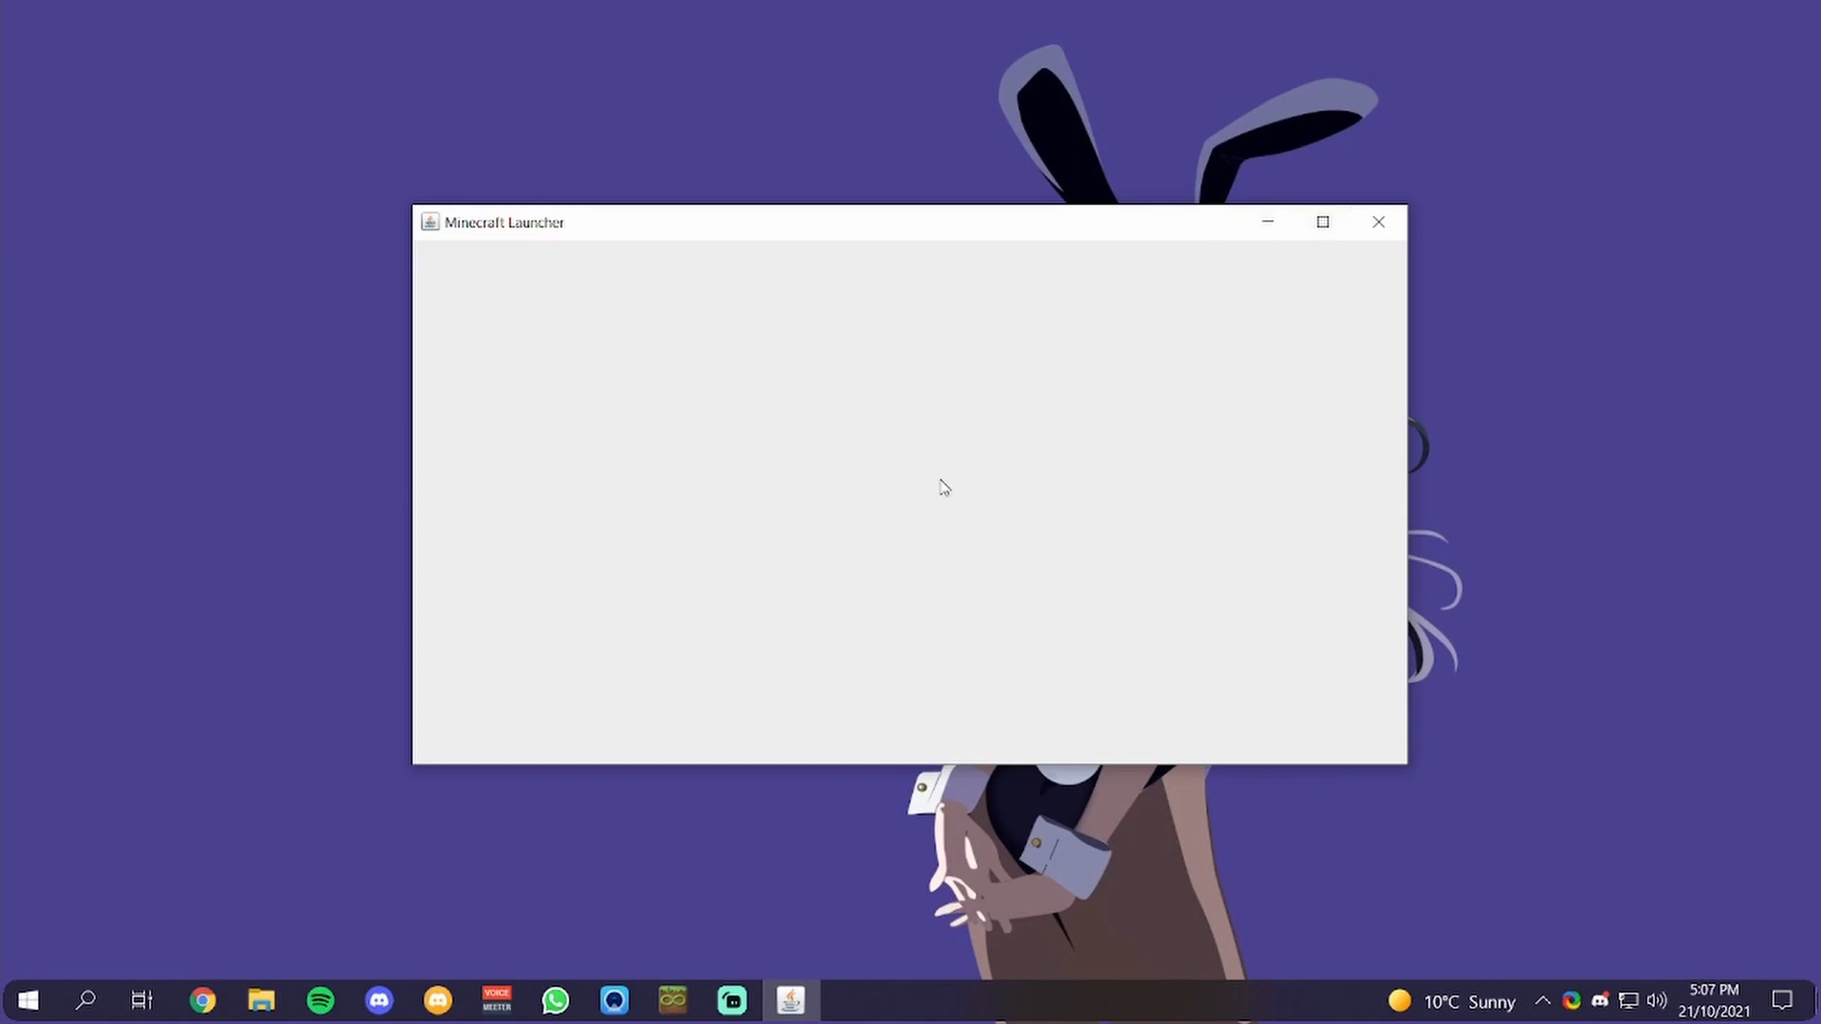
pyautogui.moveTo(1321, 205)
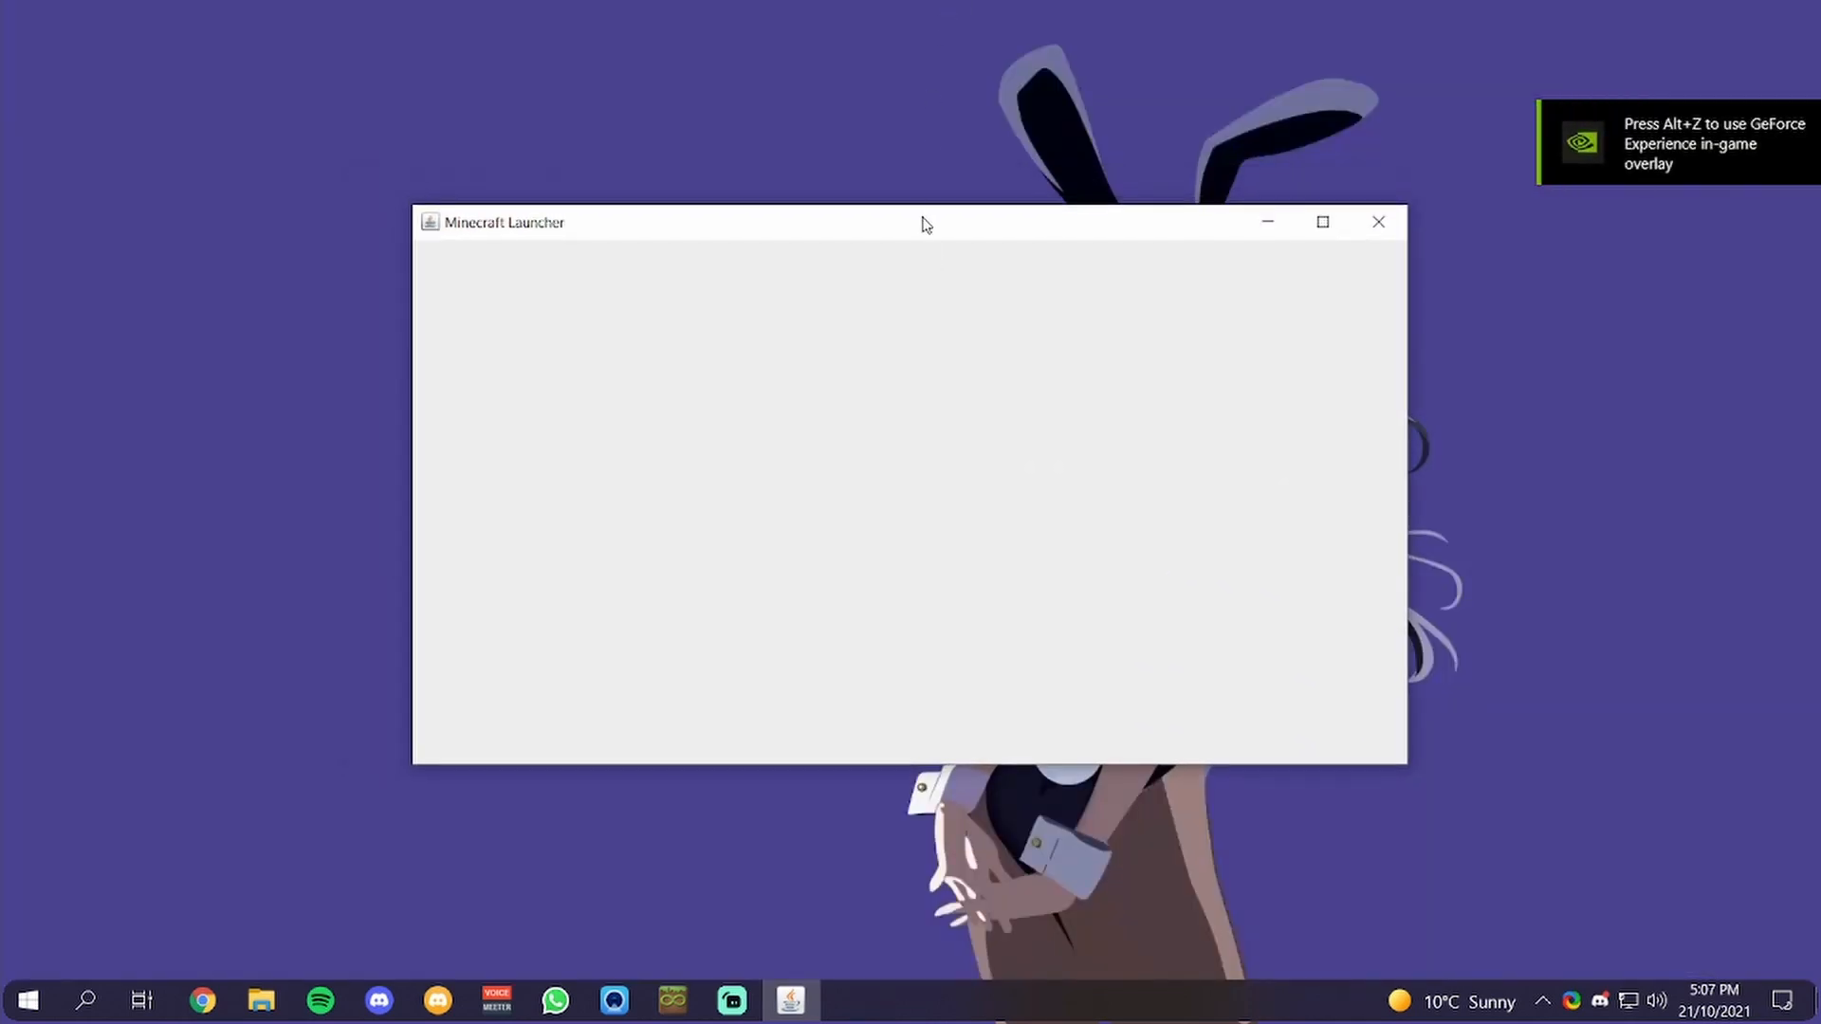
pyautogui.moveTo(720, 232)
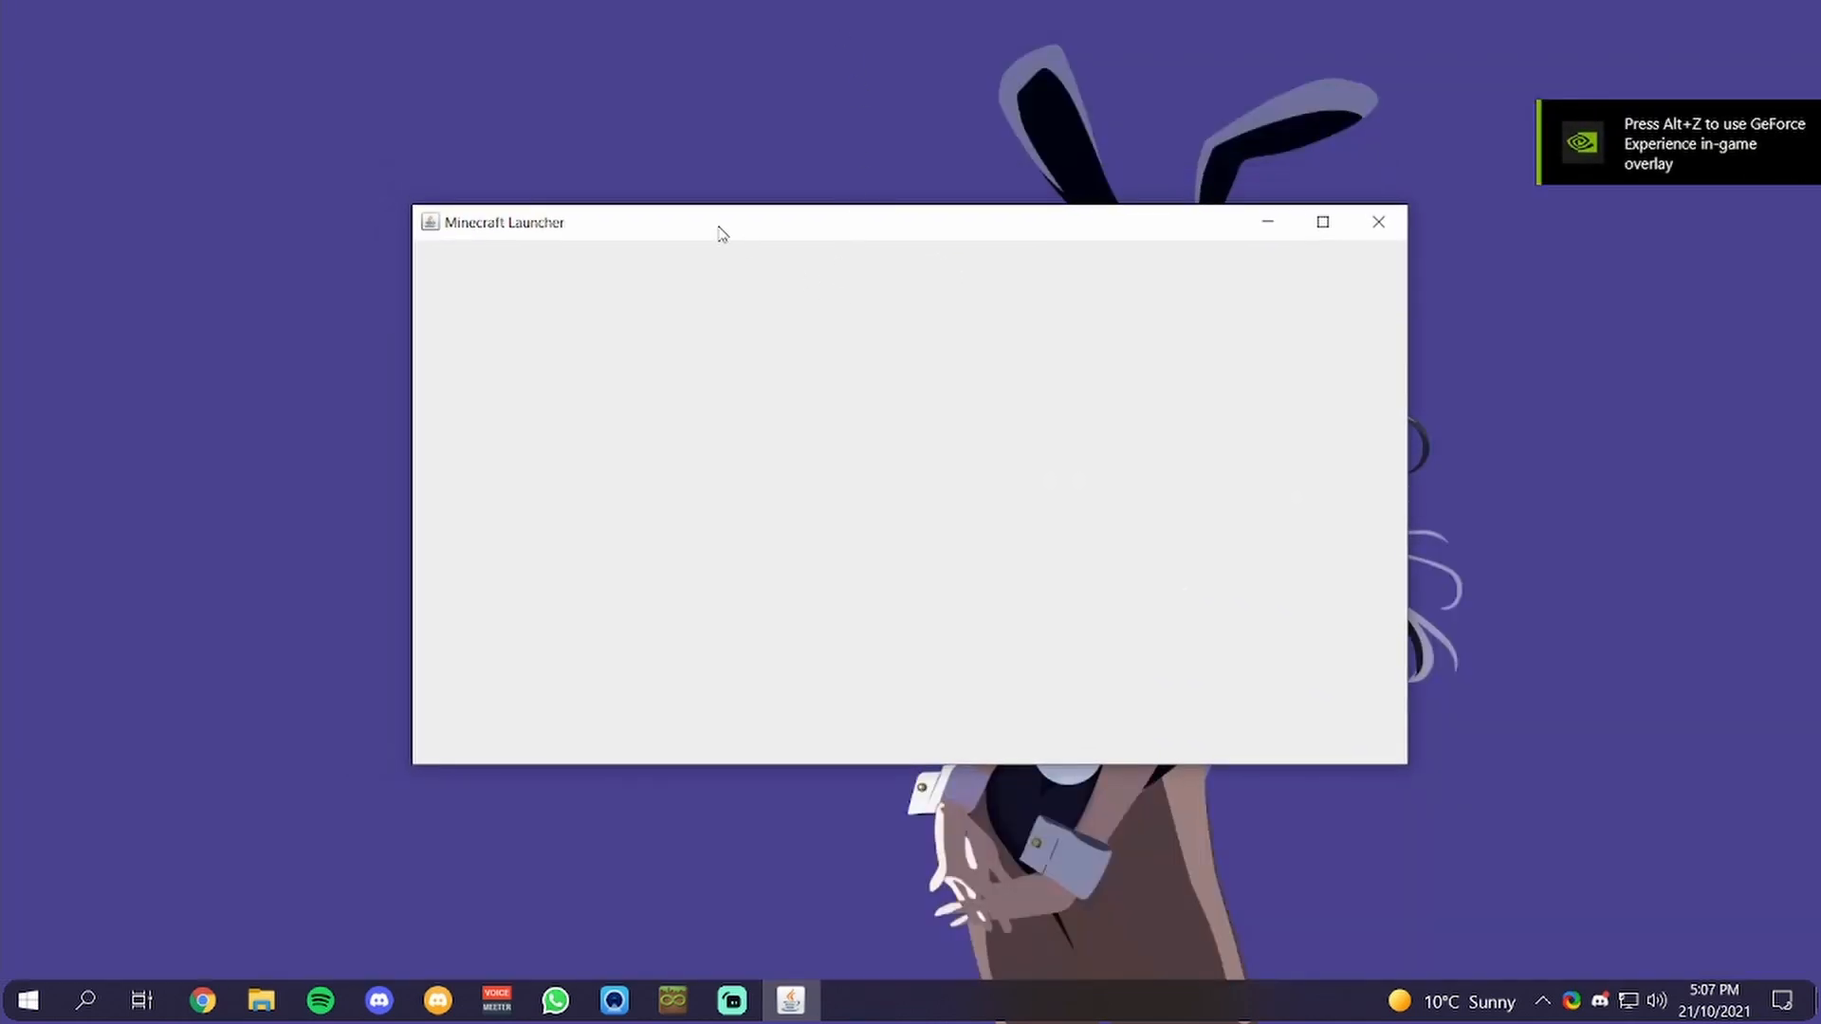
pyautogui.moveTo(1517, 462)
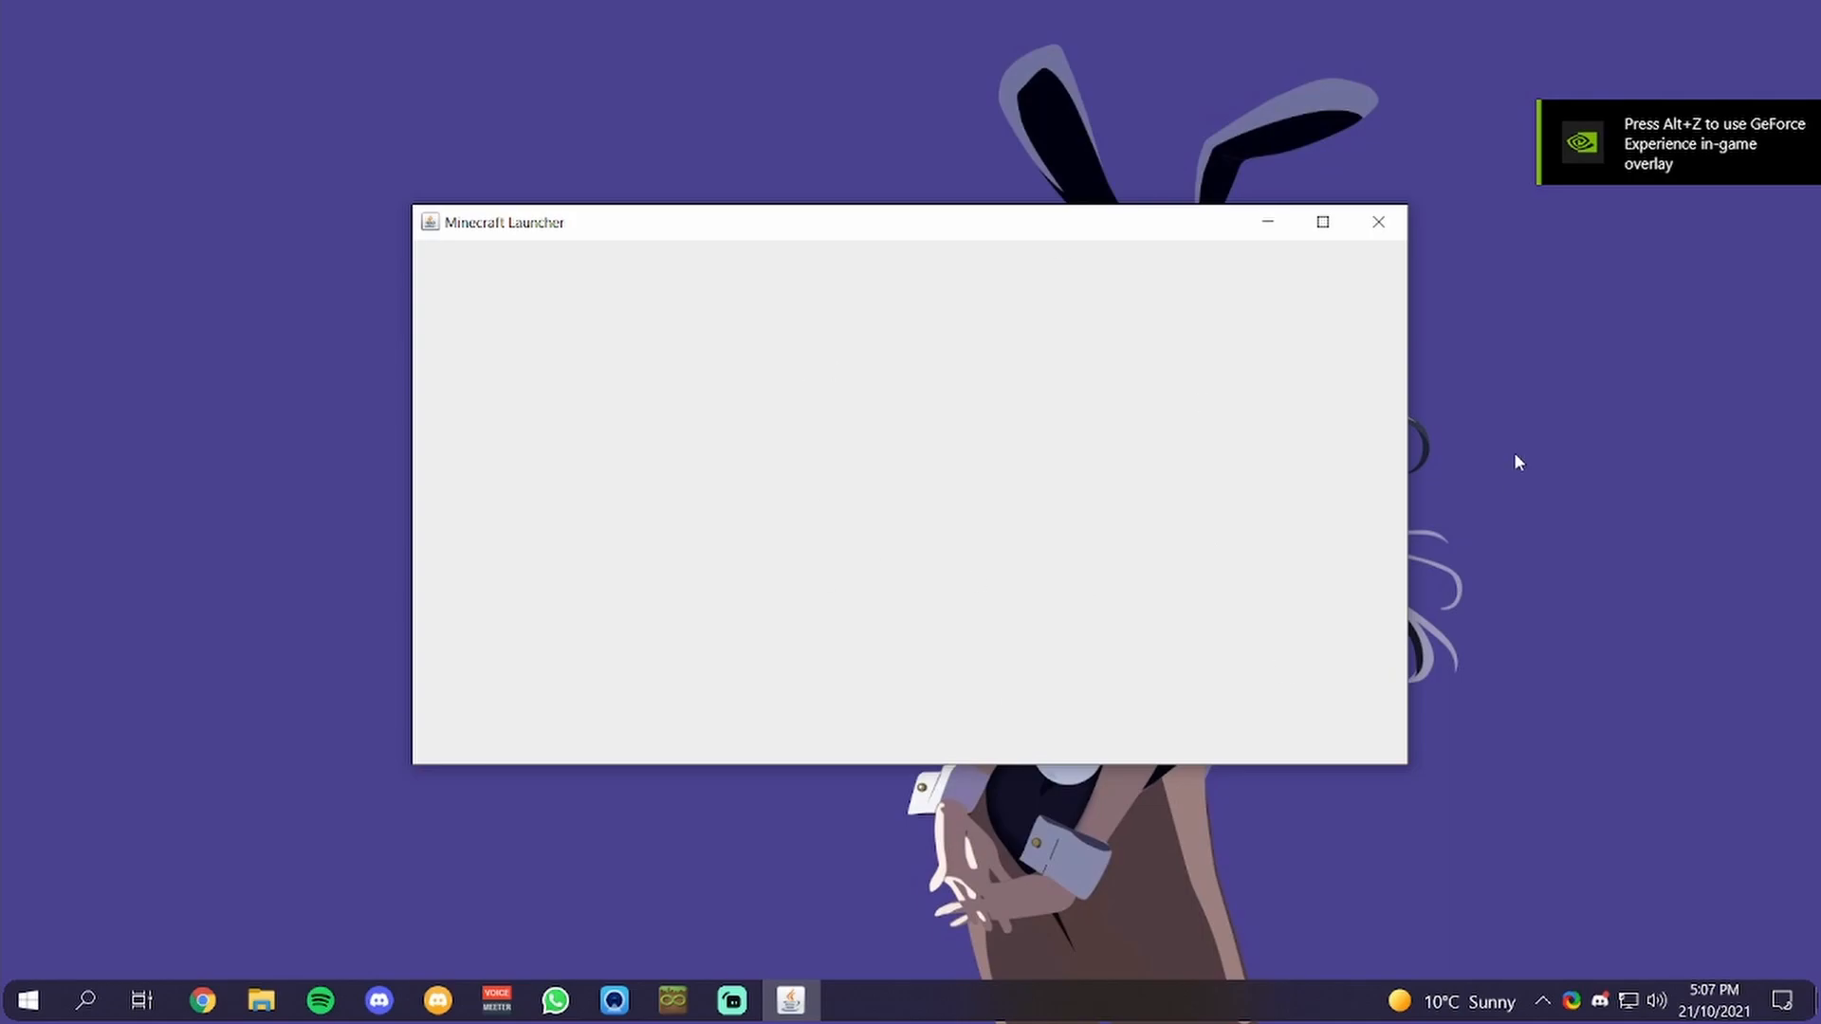
pyautogui.moveTo(1379, 222)
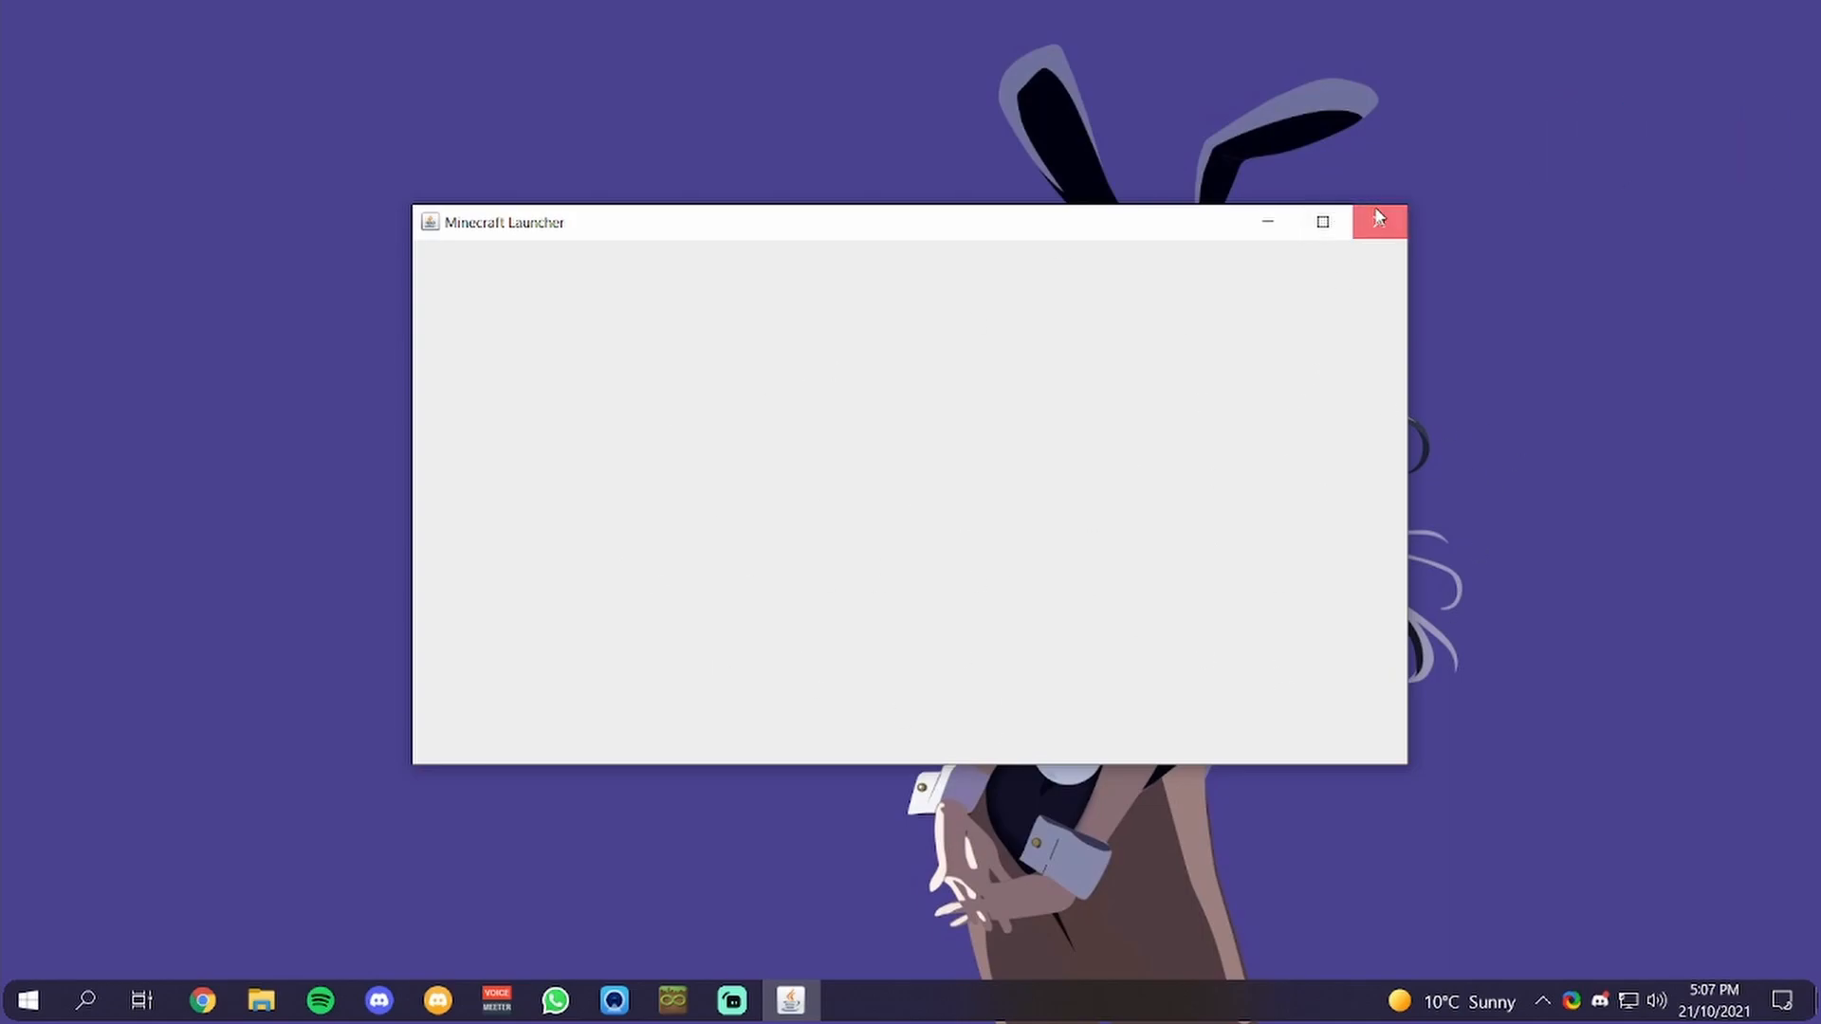
pyautogui.click(1380, 222)
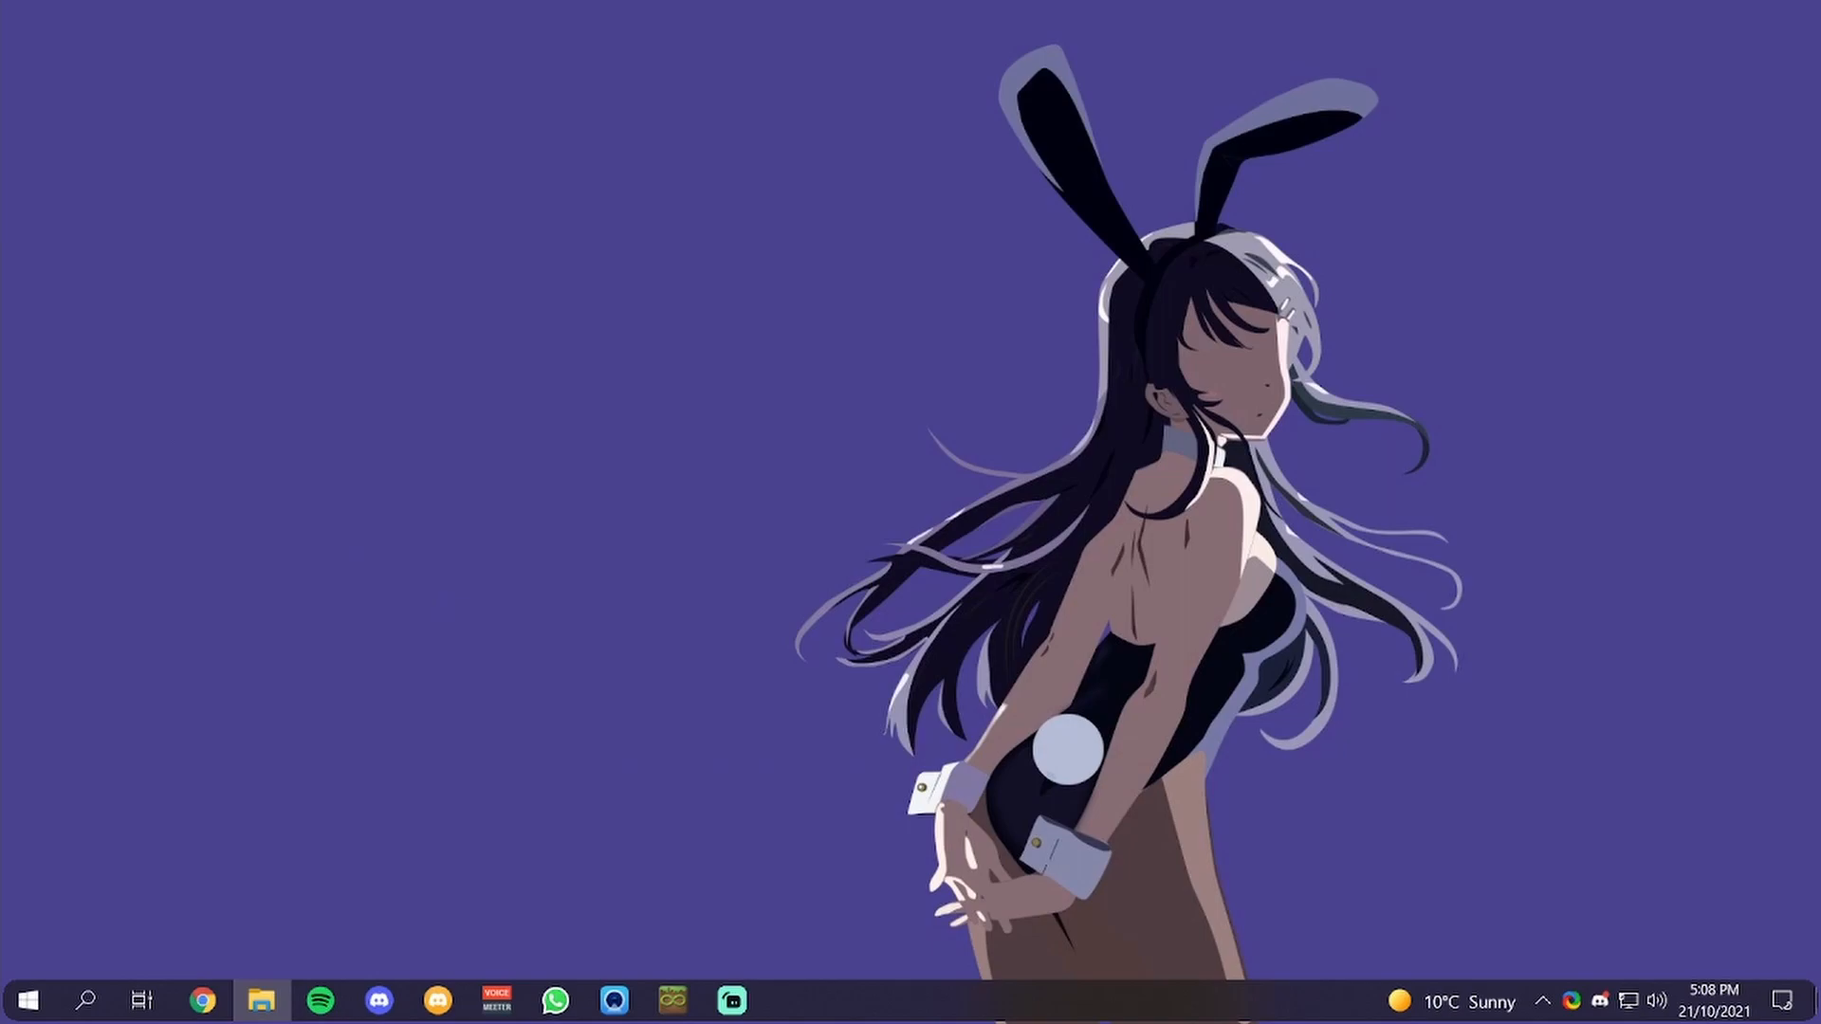
# Relaunch the Minecraft Launcher from the taskbar
pyautogui.click(791, 999)
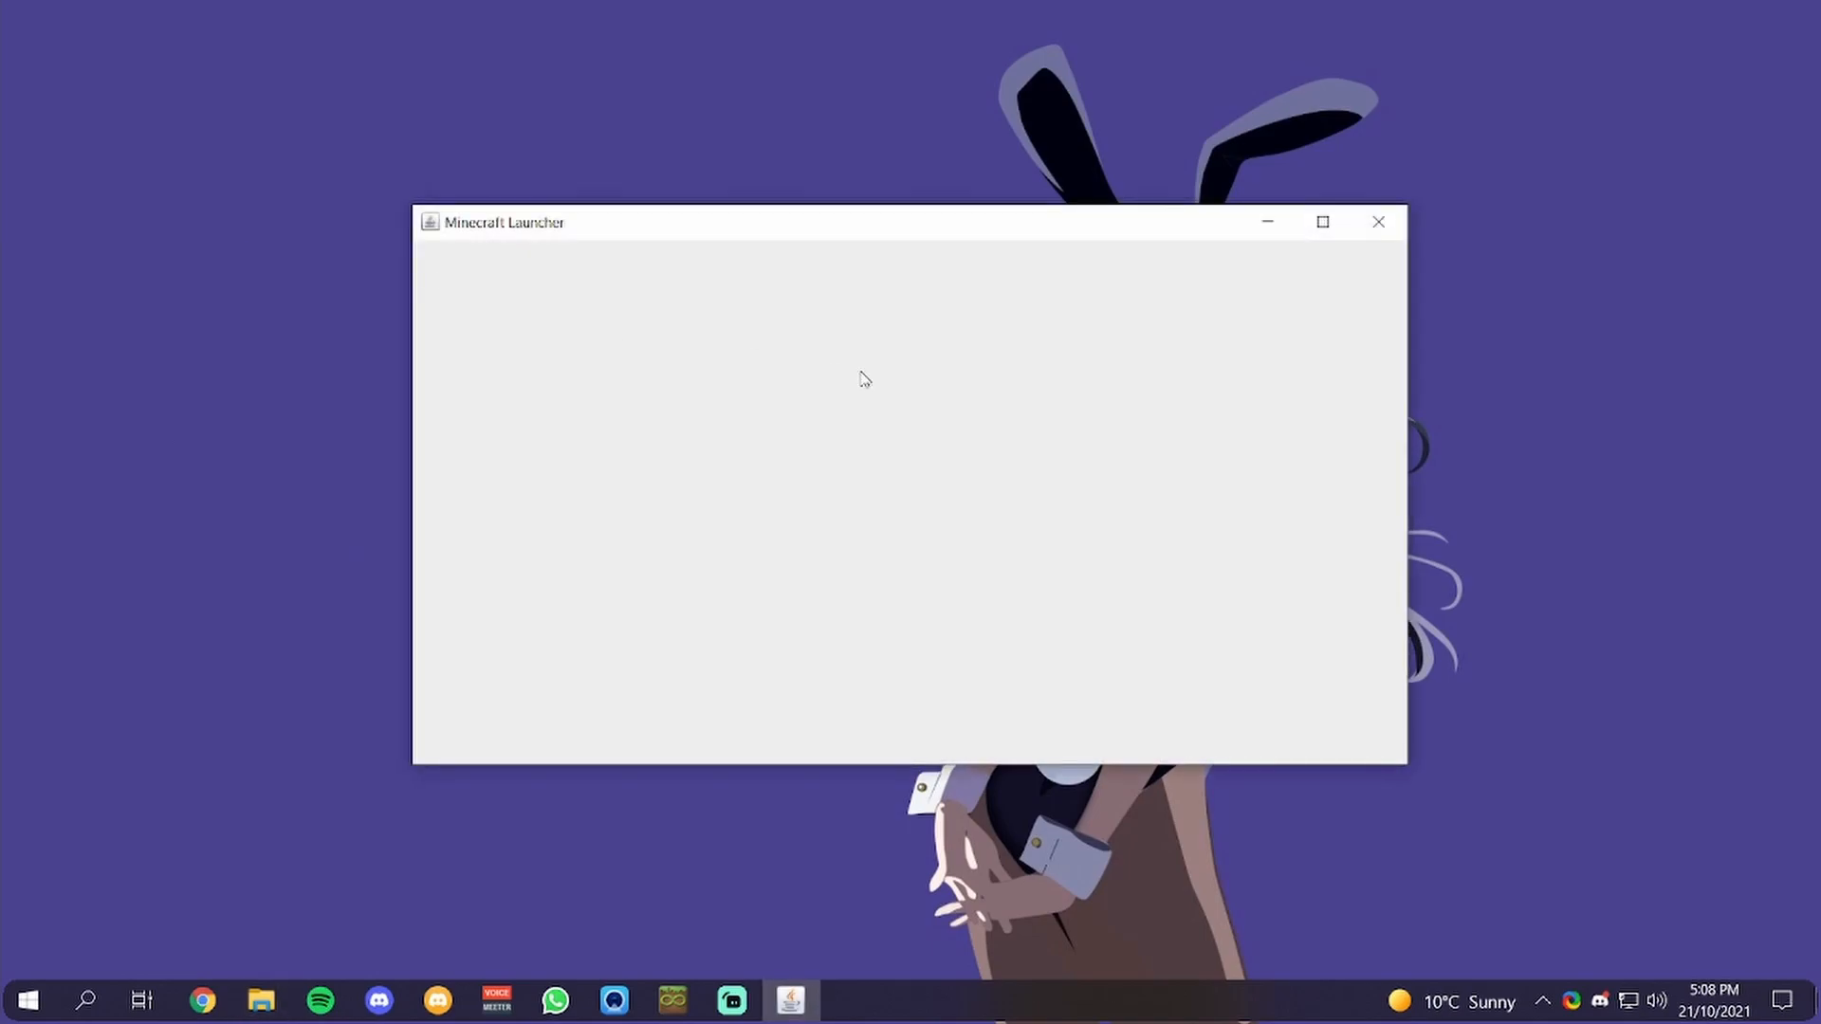
pyautogui.moveTo(885, 460)
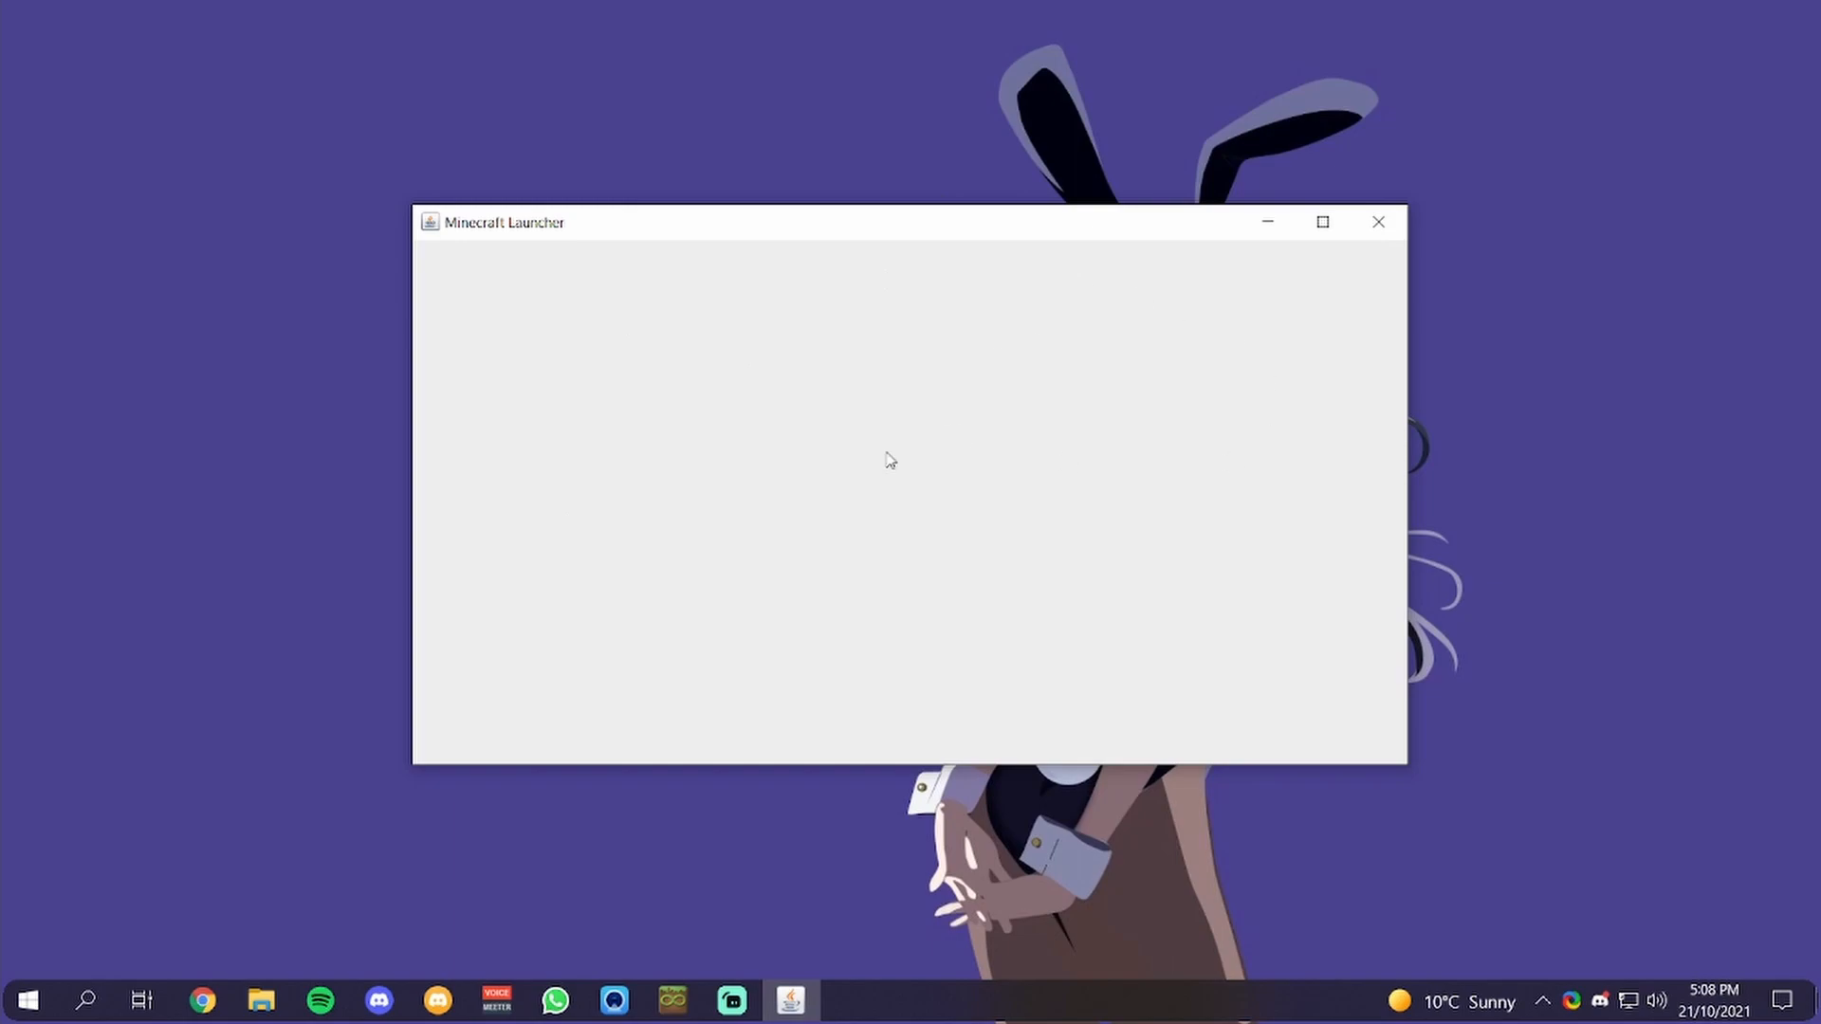
pyautogui.moveTo(1112, 511)
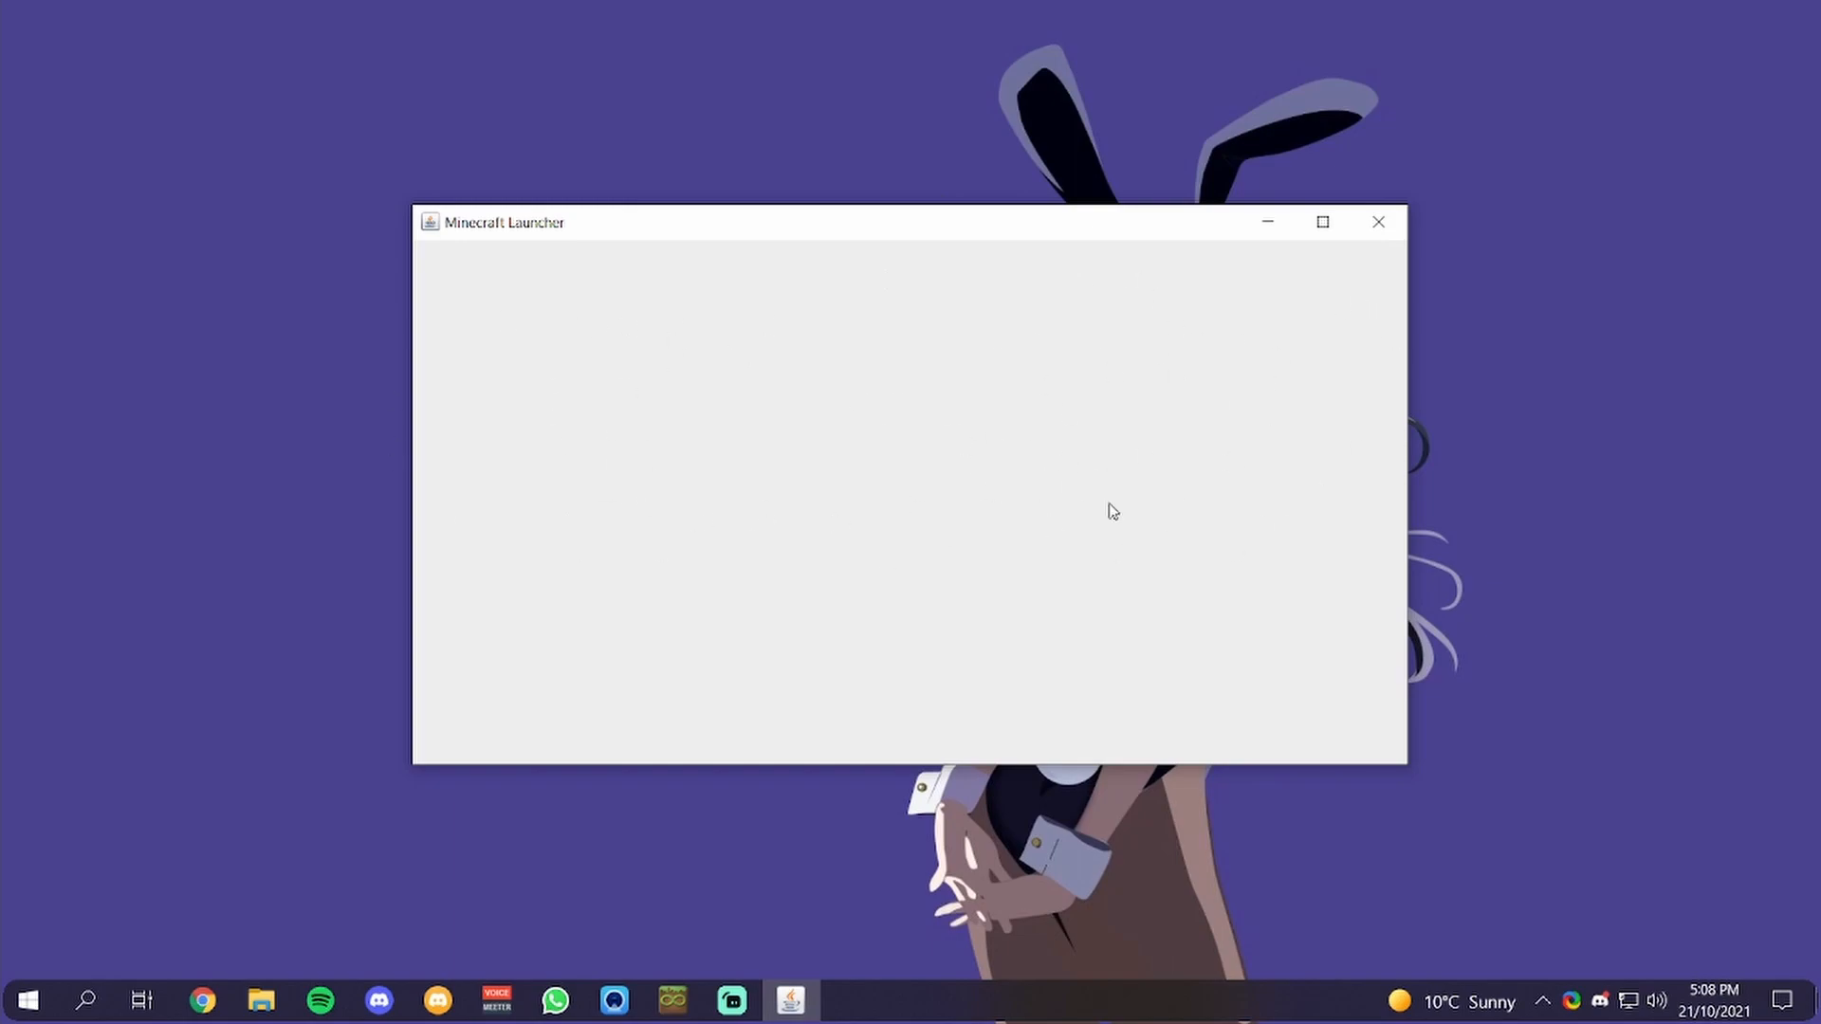
pyautogui.moveTo(743, 360)
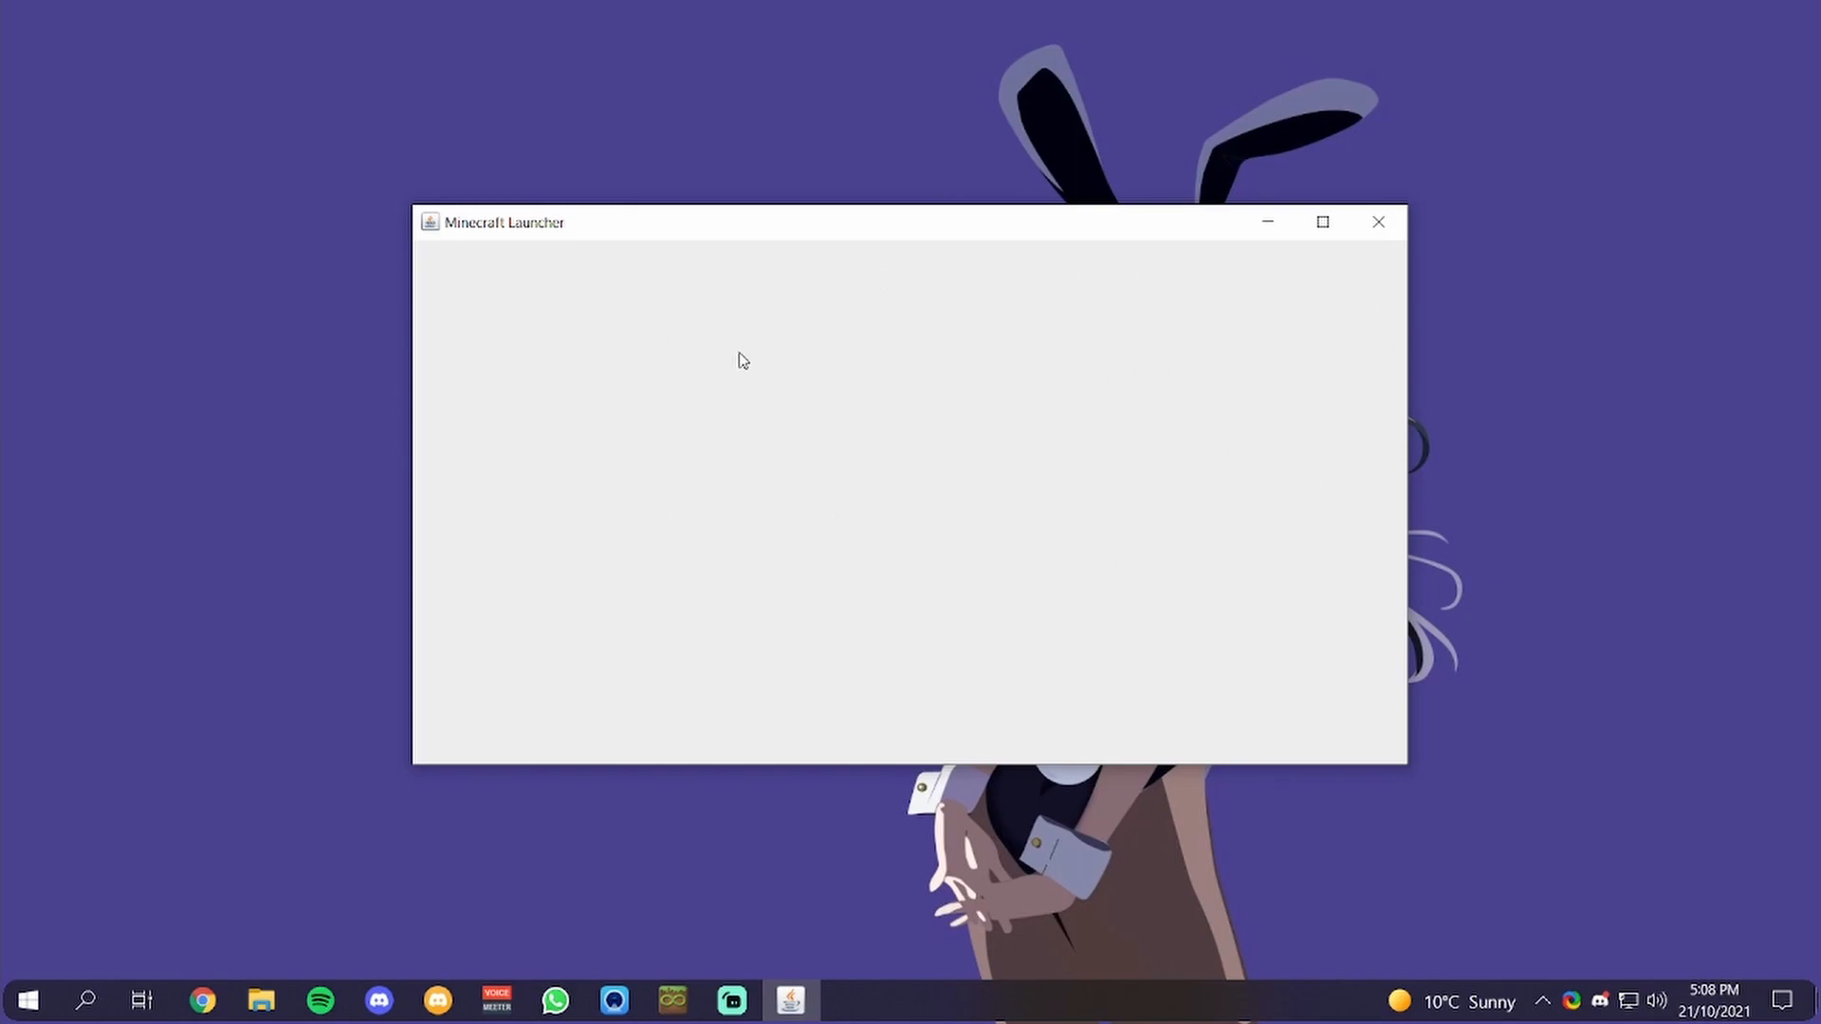
pyautogui.moveTo(1167, 591)
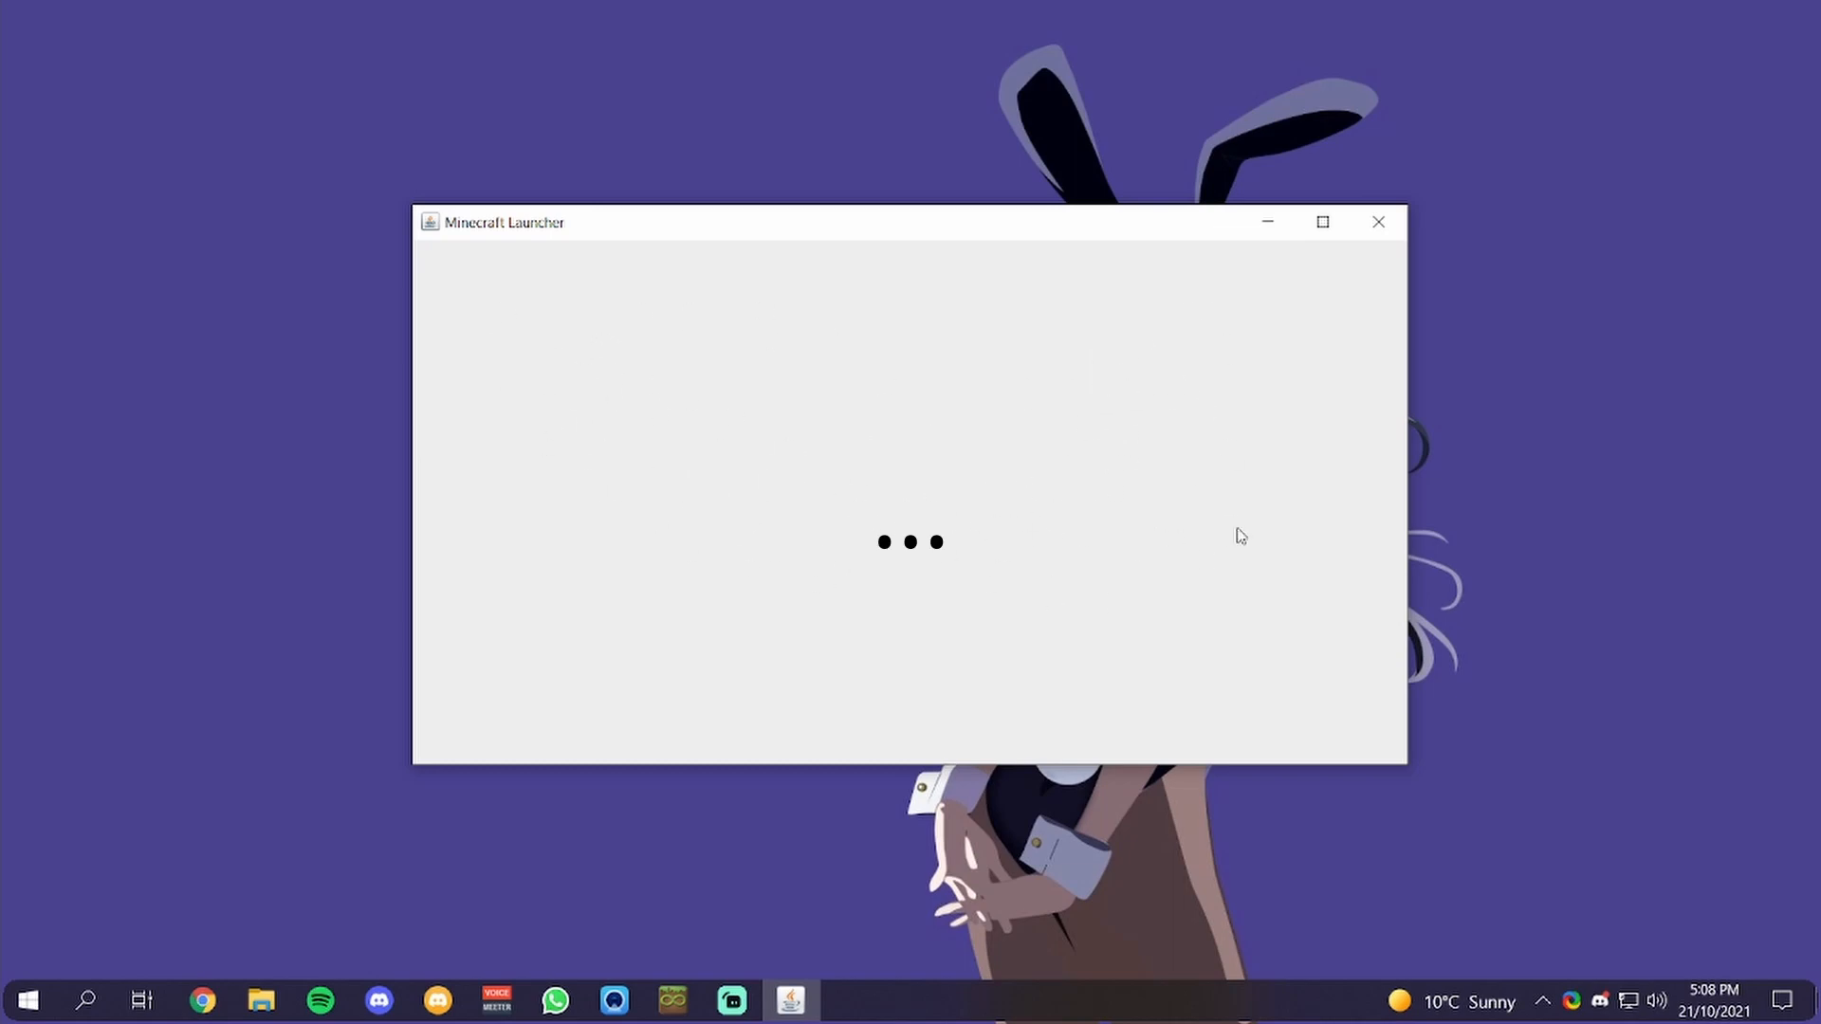
pyautogui.moveTo(658, 543)
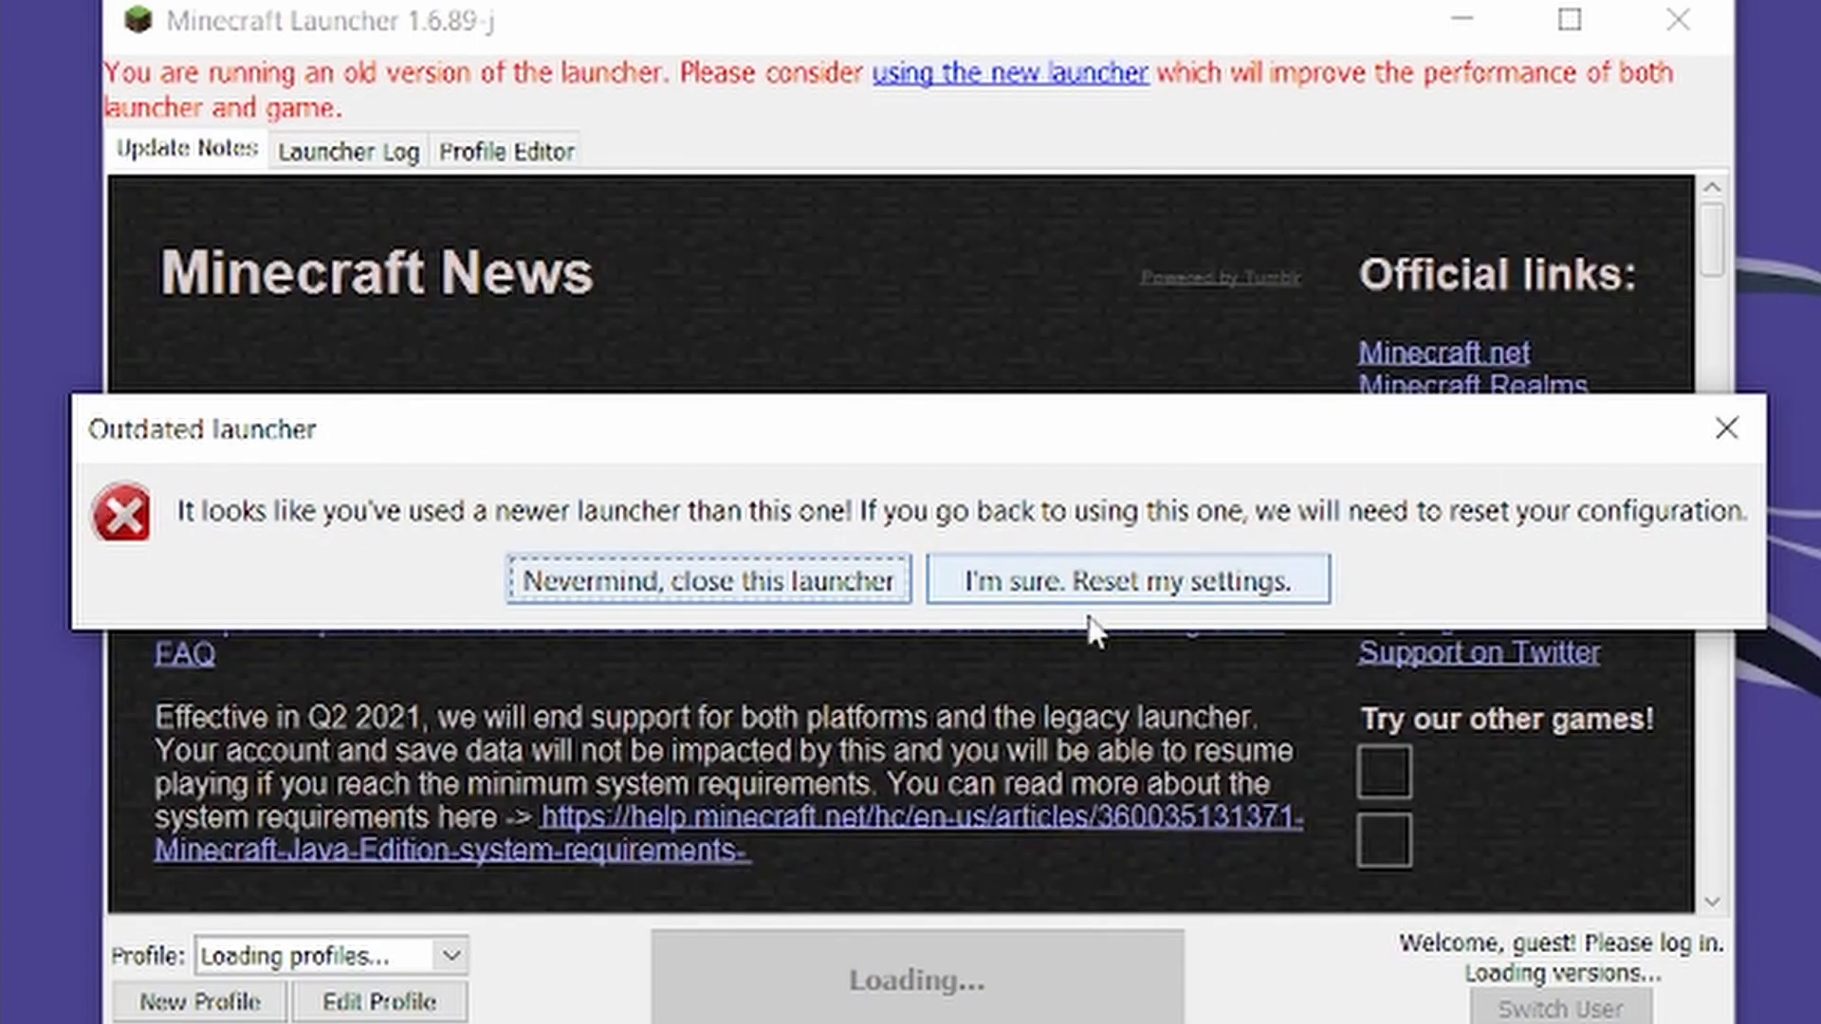
pyautogui.moveTo(792, 450)
pyautogui.write('minecraf')
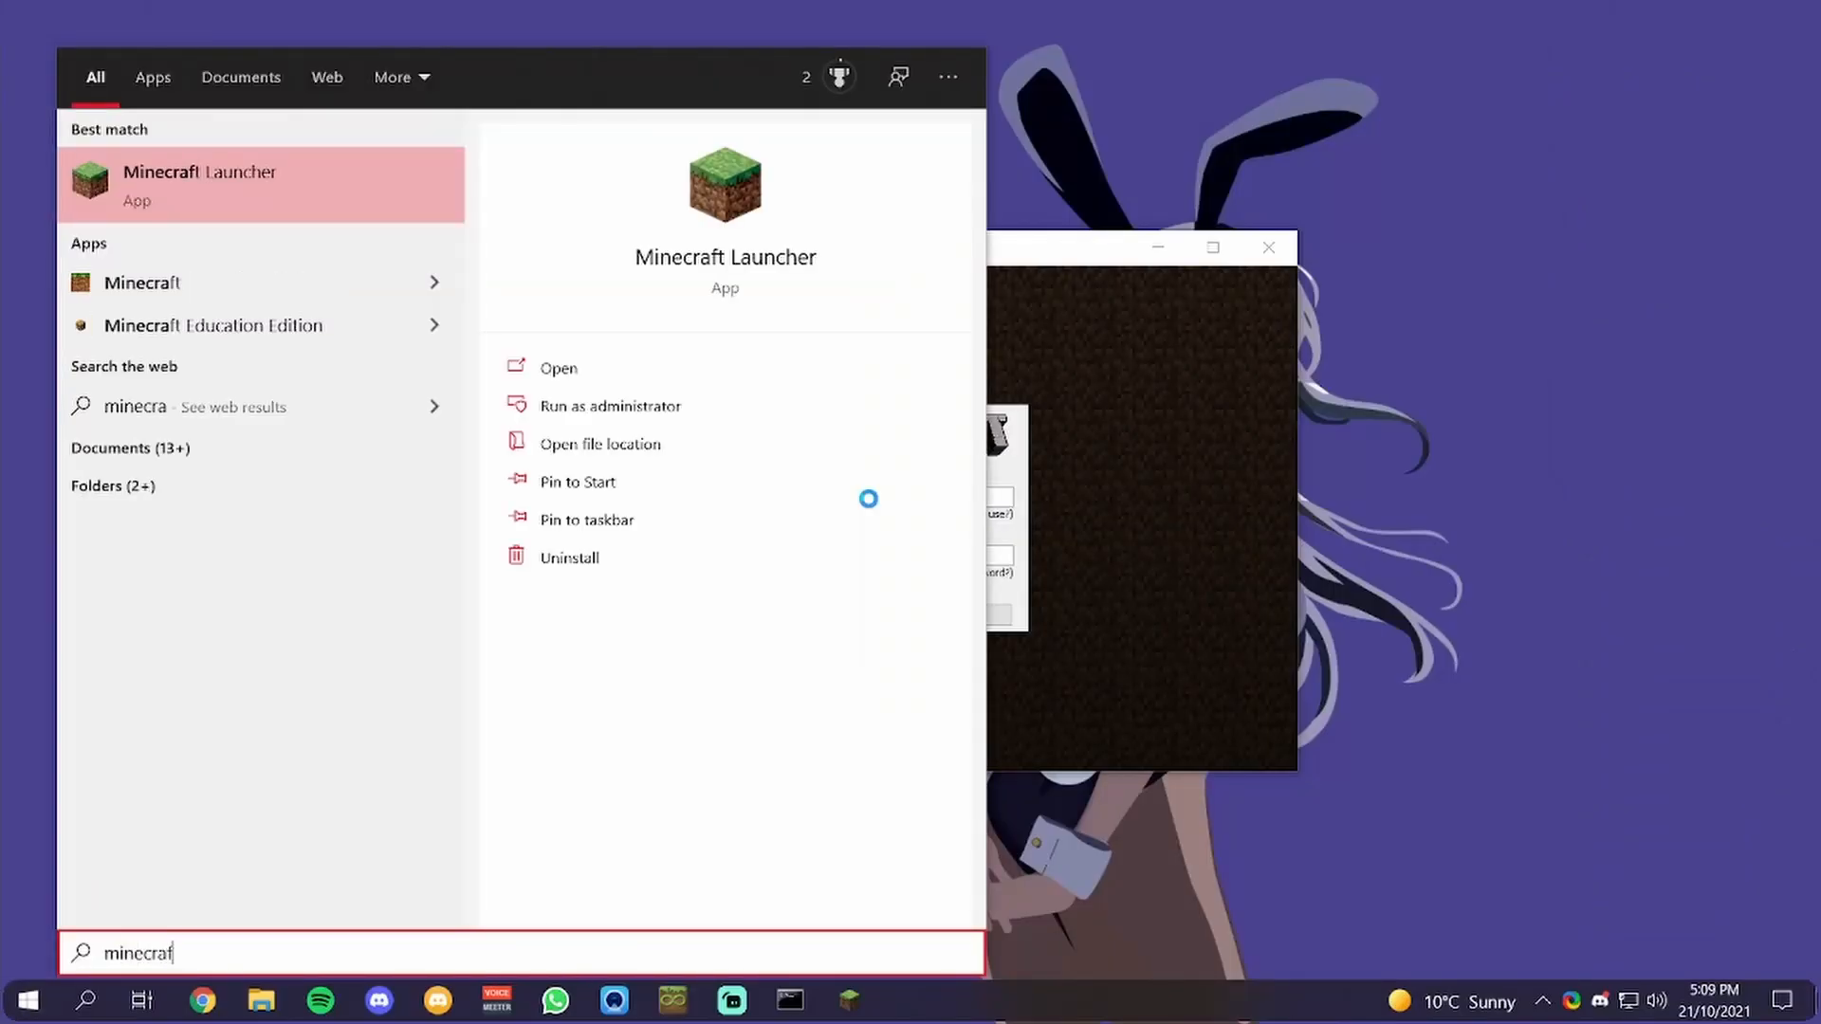
# Open the newer Minecraft Launcher and view its version list for a new installation
pyautogui.click(557, 367)
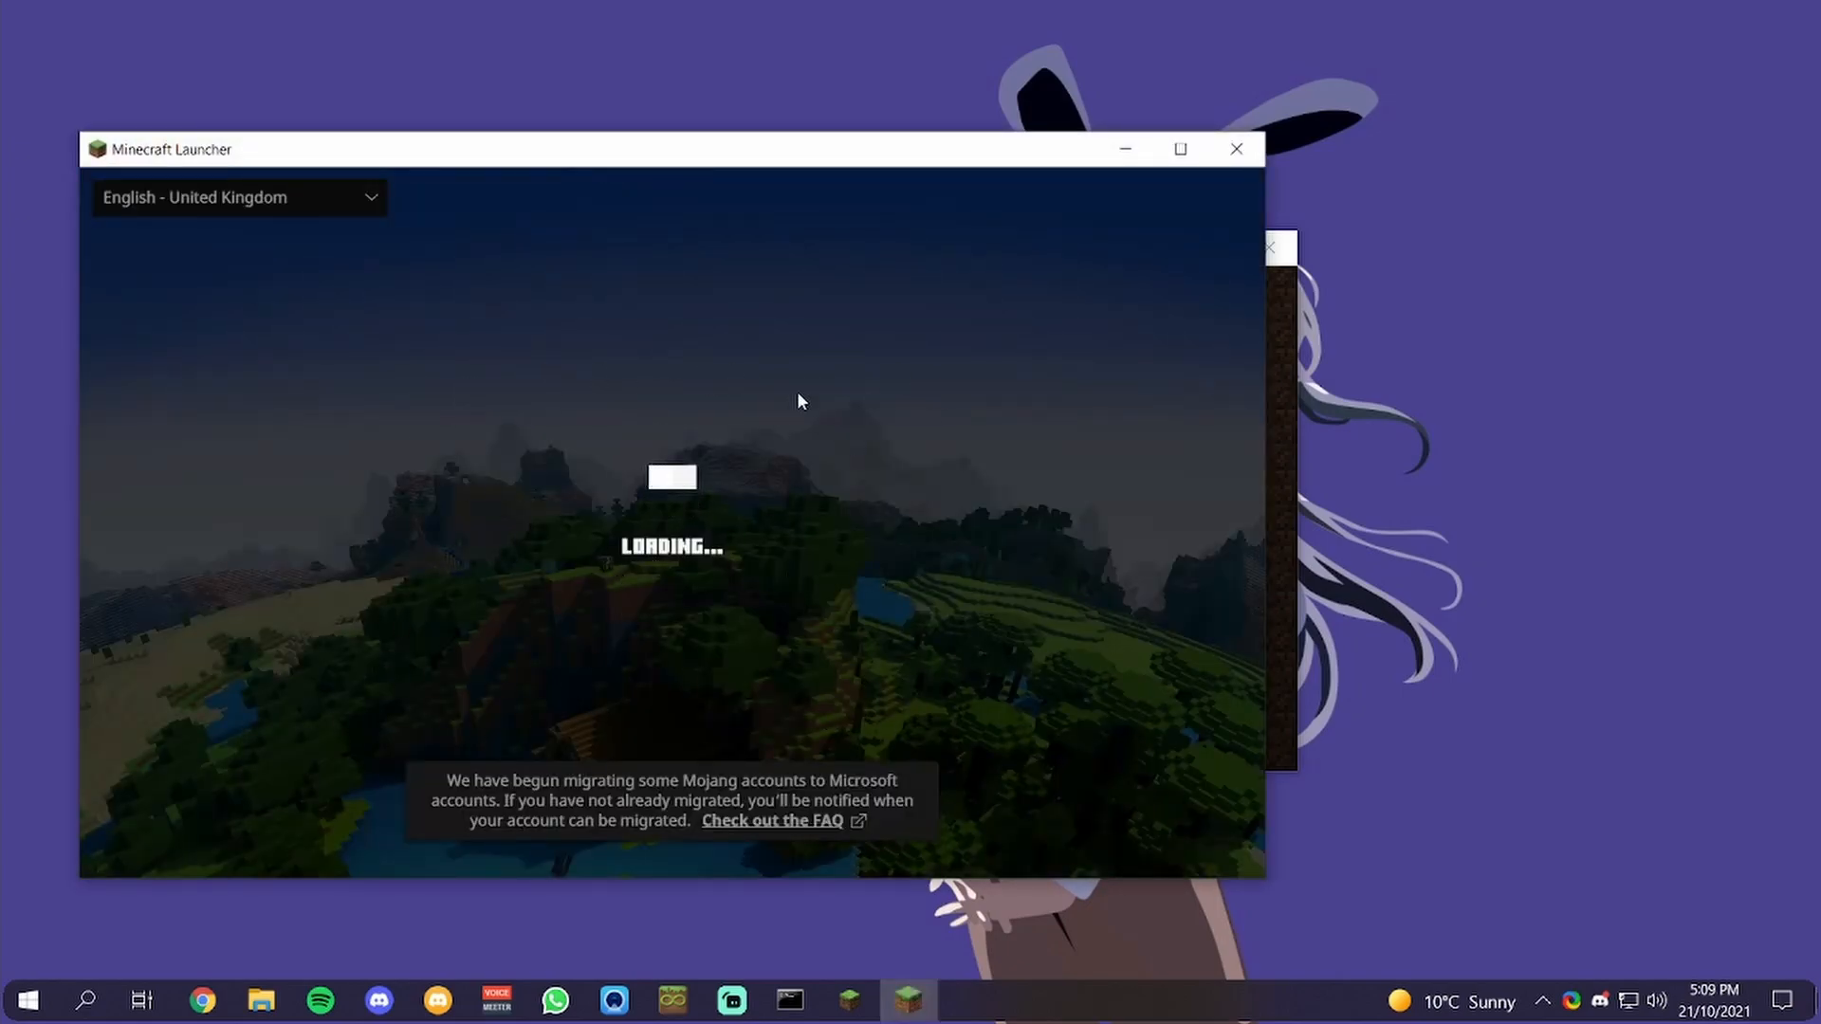
pyautogui.moveTo(650, 642)
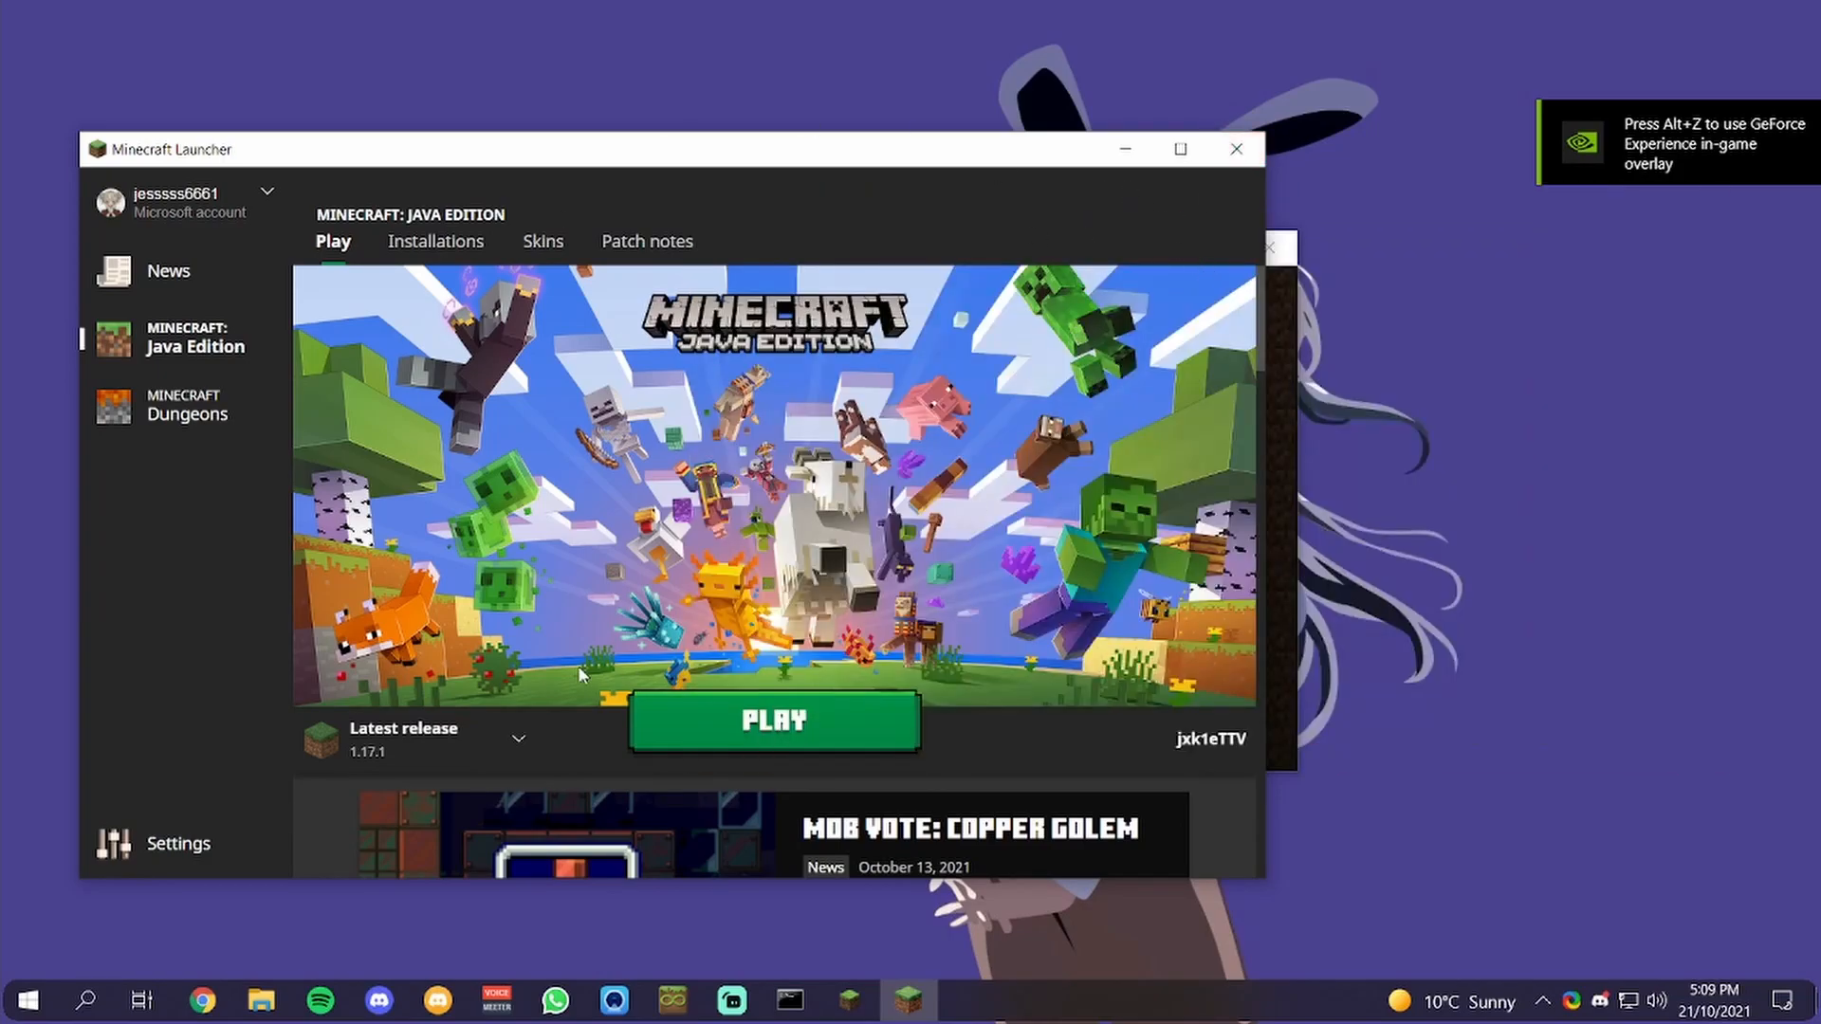
pyautogui.click(517, 738)
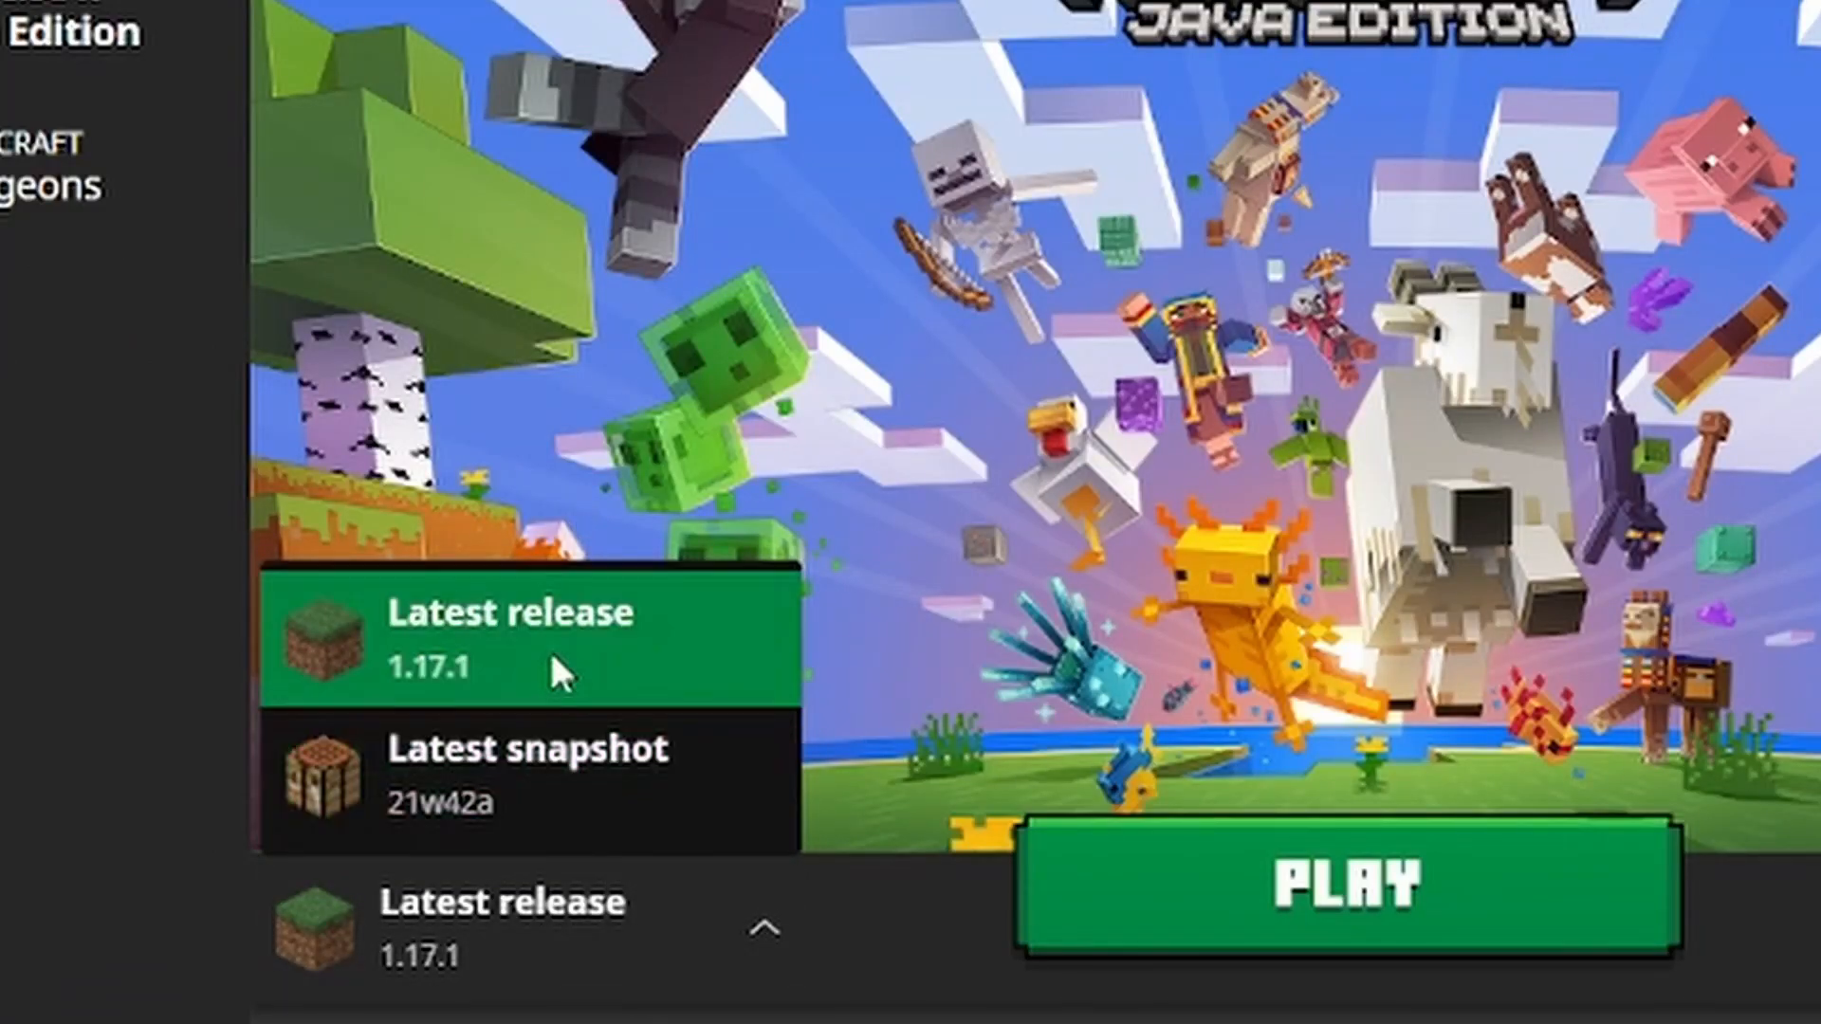
pyautogui.click(590, 152)
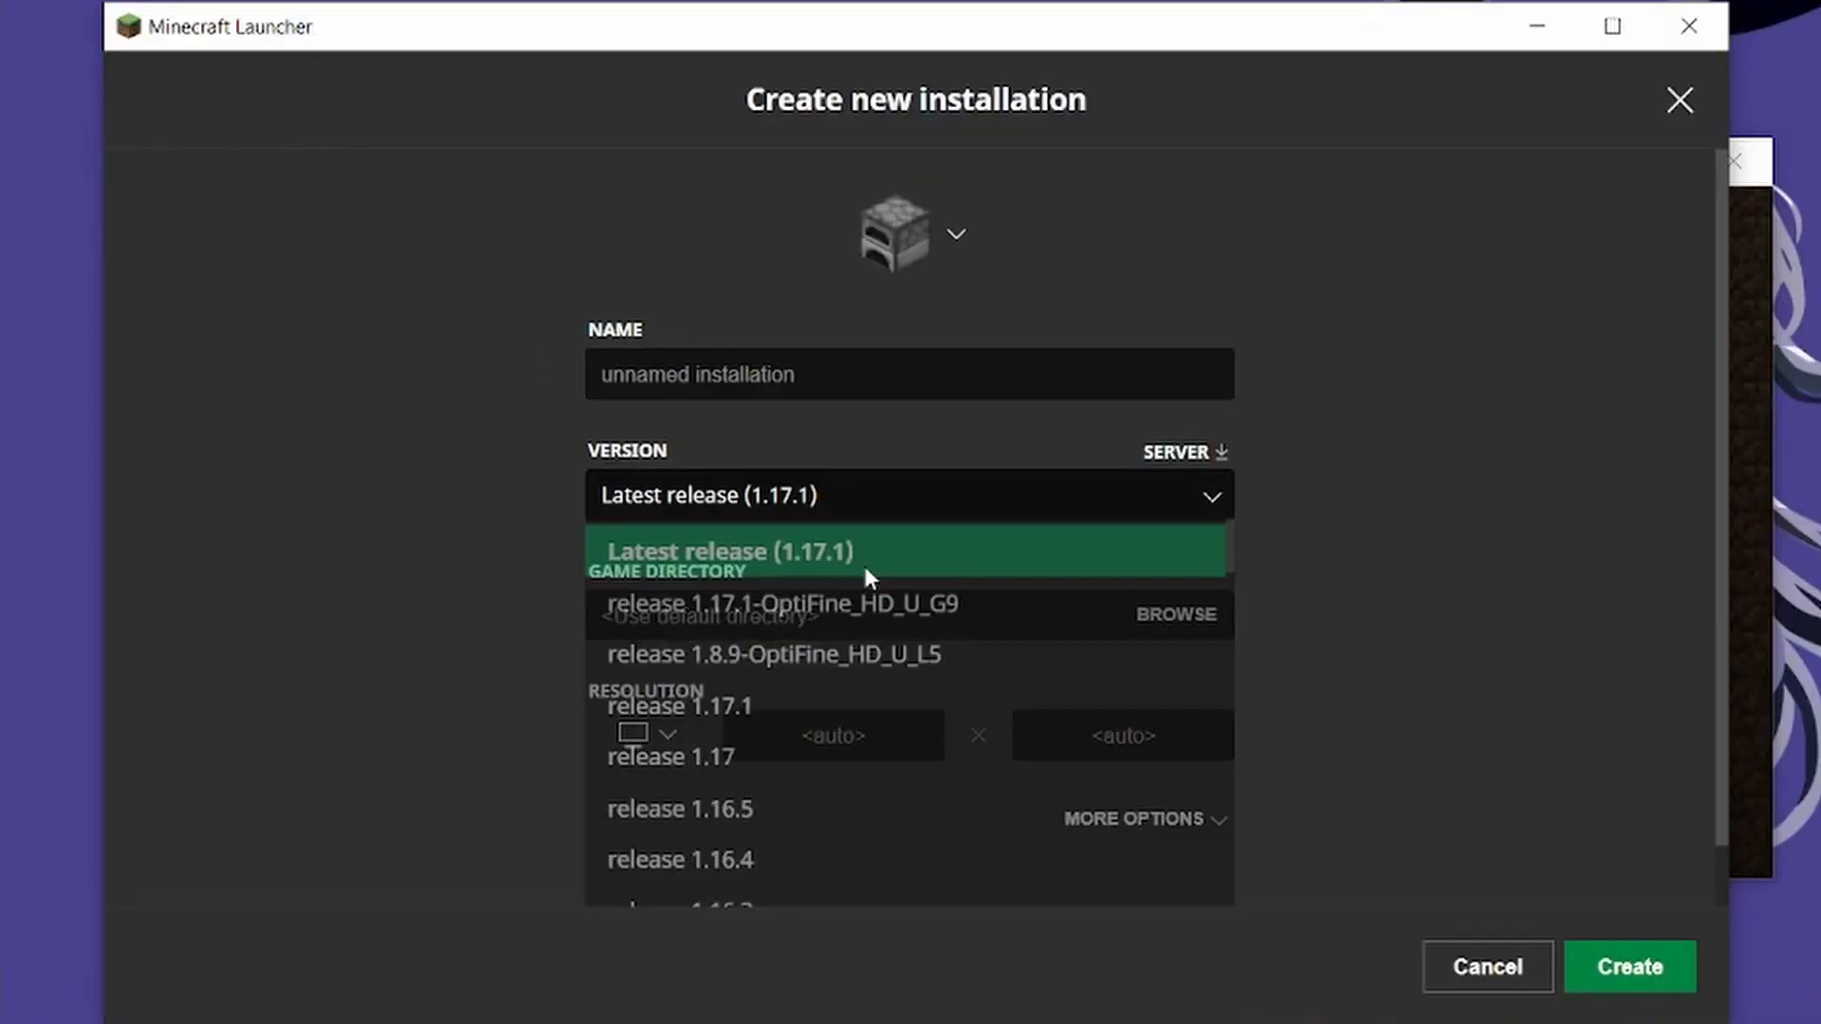
pyautogui.click(723, 550)
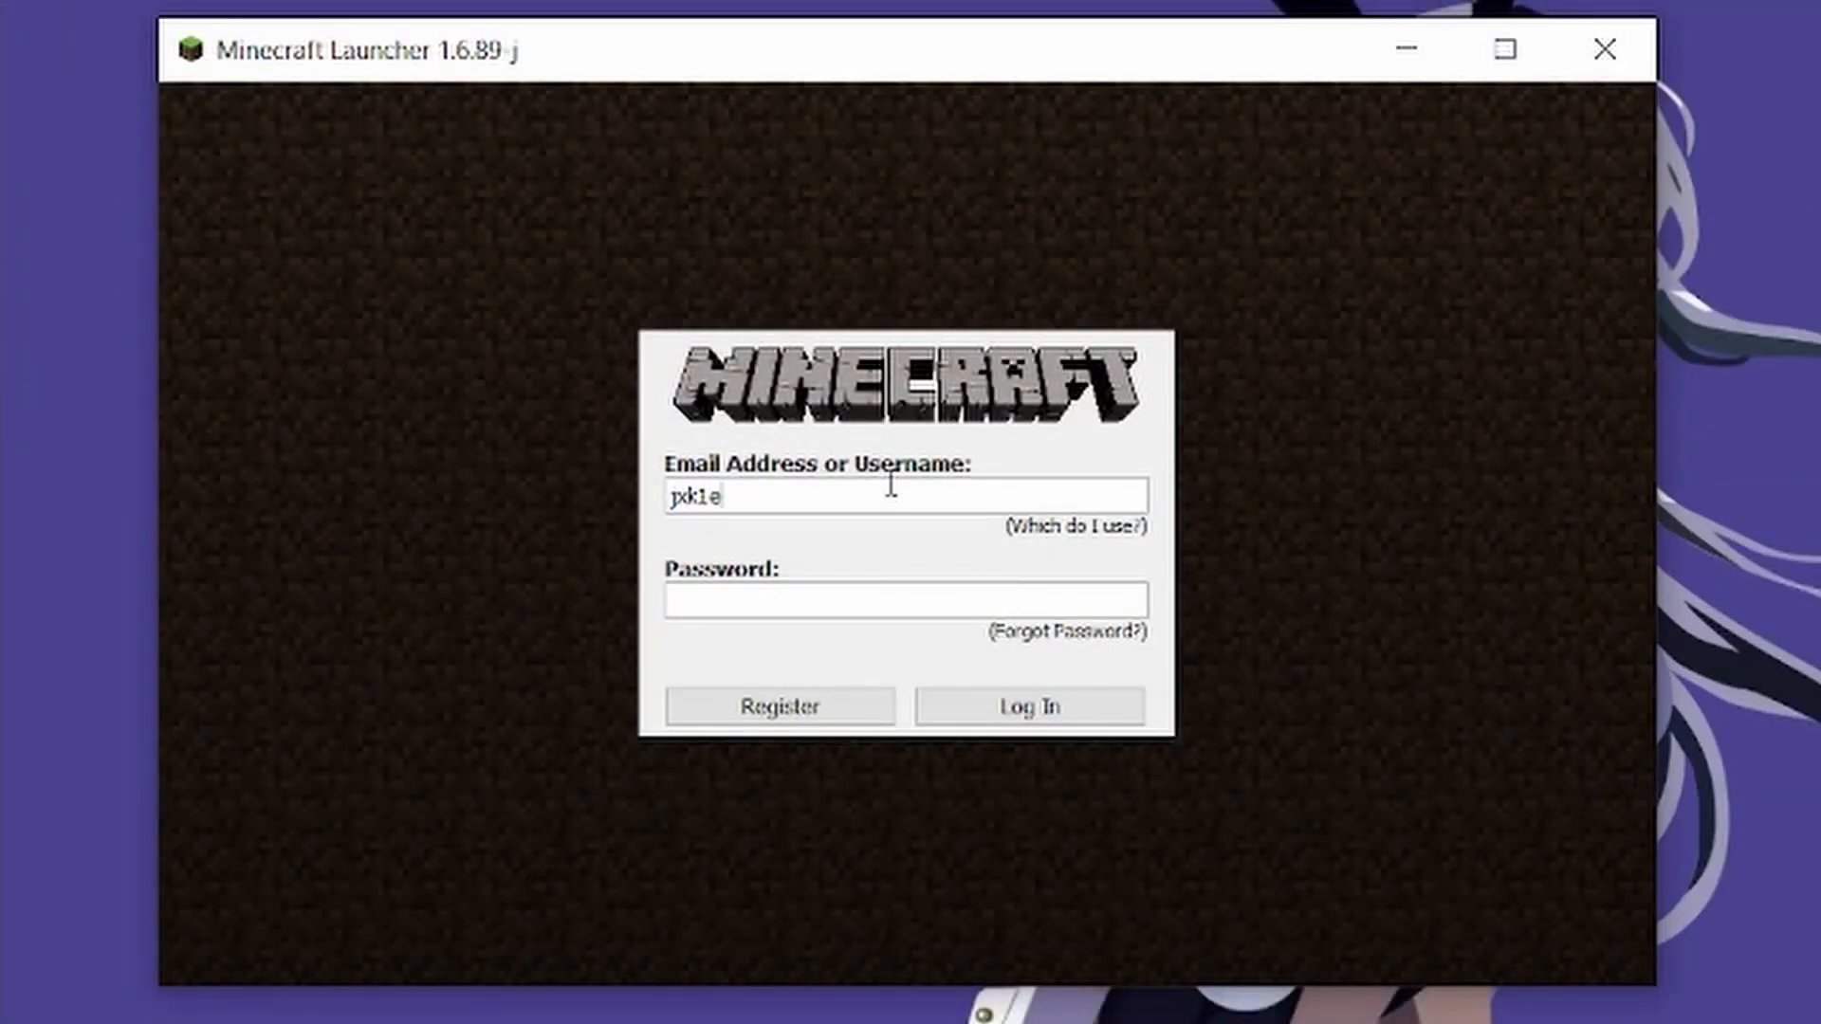
# Change the username's last character to 'e' and log in
pyautogui.press('Backspace')
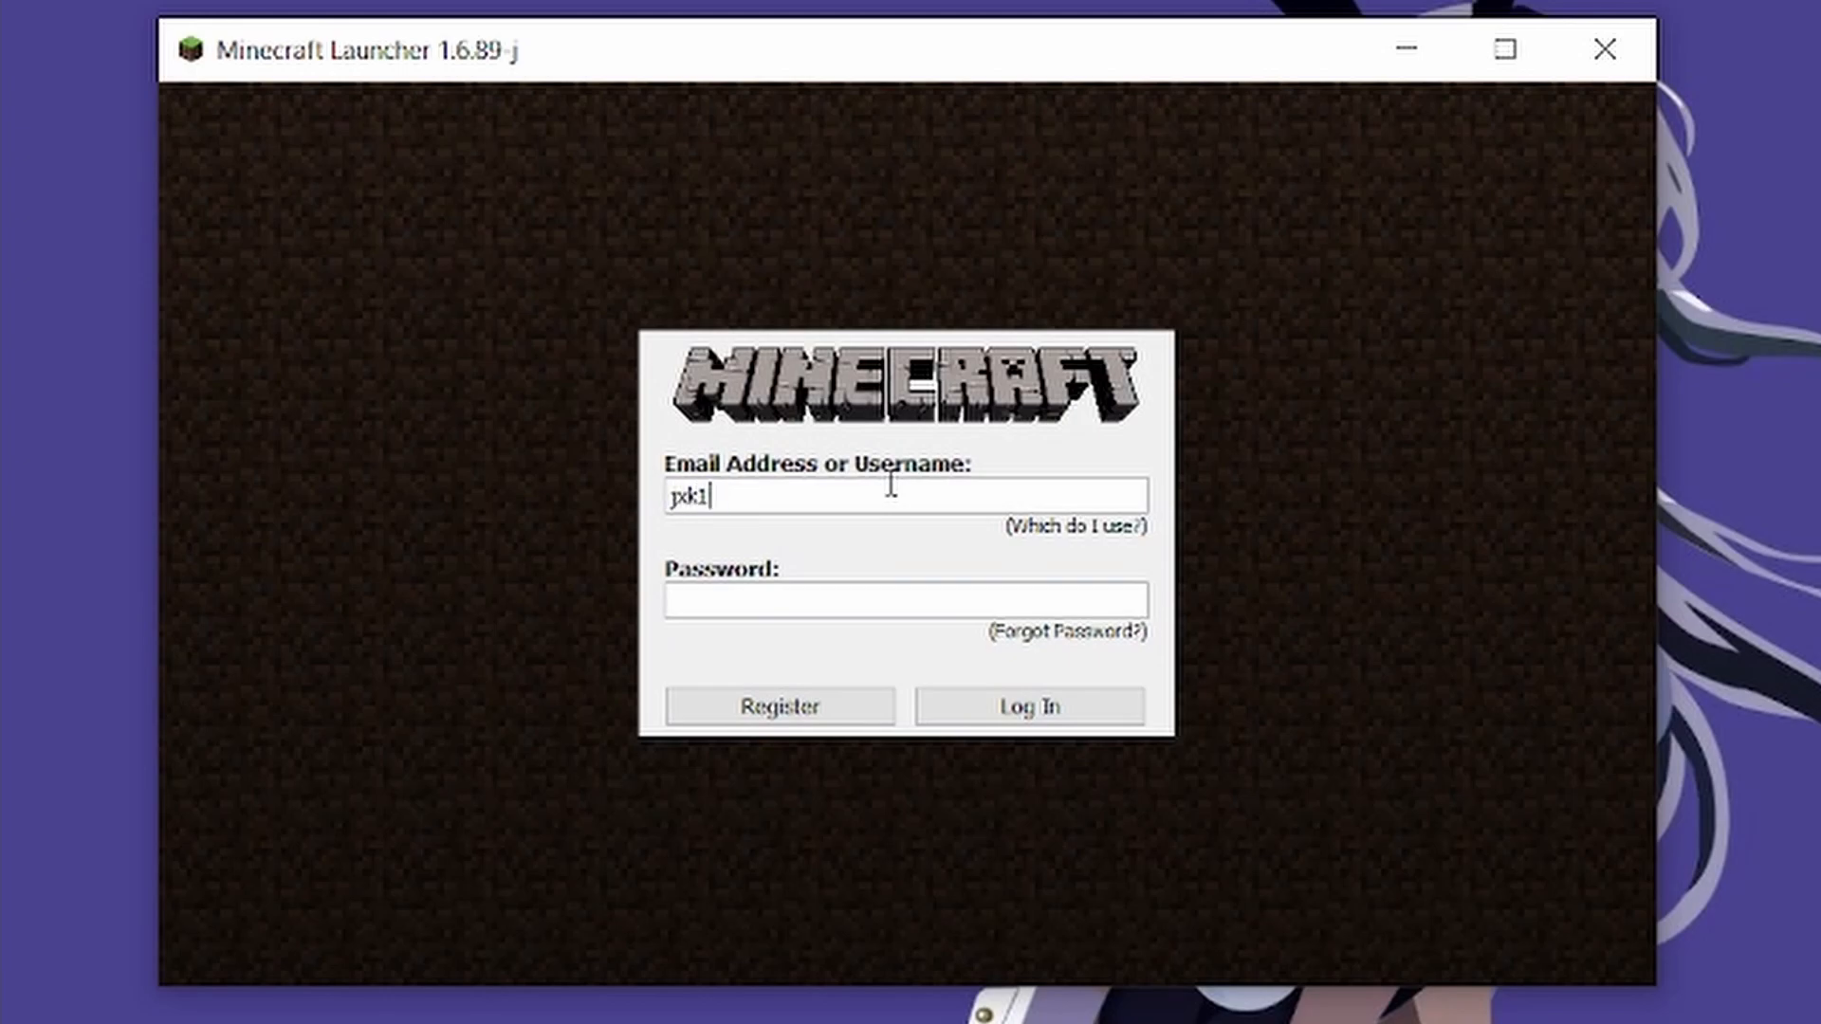
pyautogui.write('e')
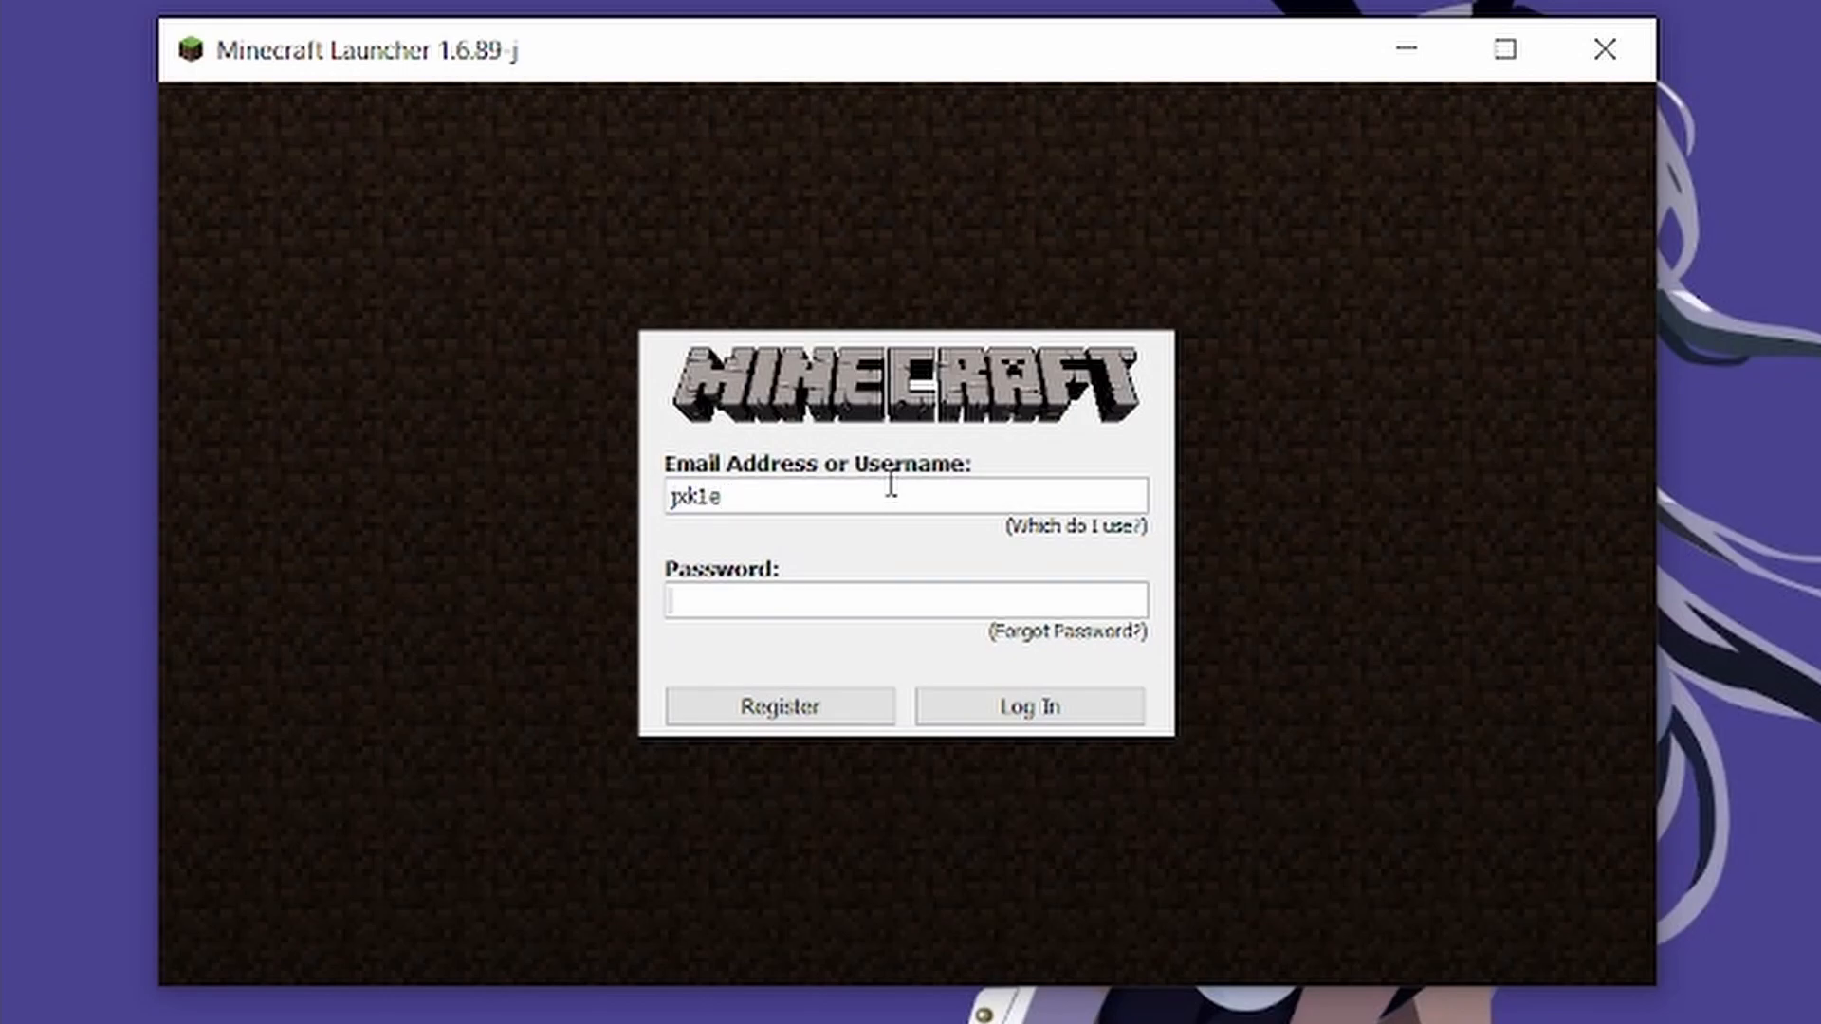
pyautogui.click(1026, 705)
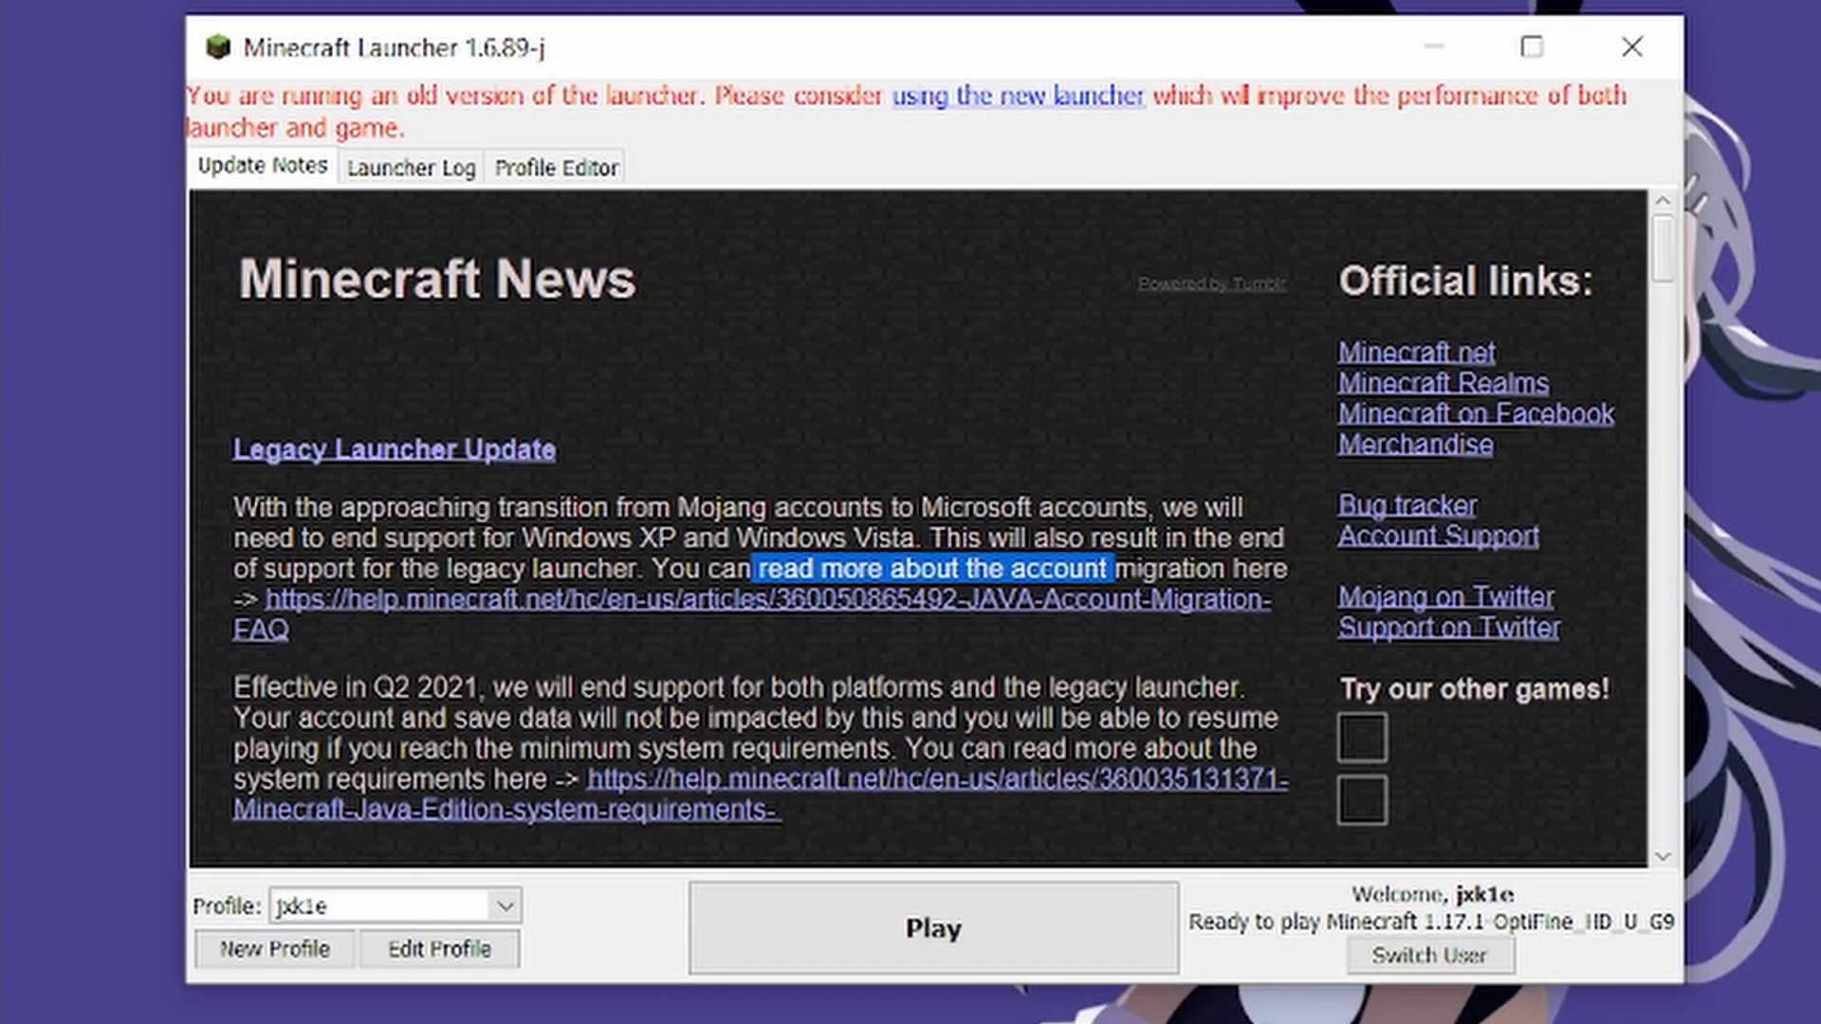
# Maximize and restore the launcher, view the Launcher Log, then open Edit Profile
pyautogui.click(1528, 46)
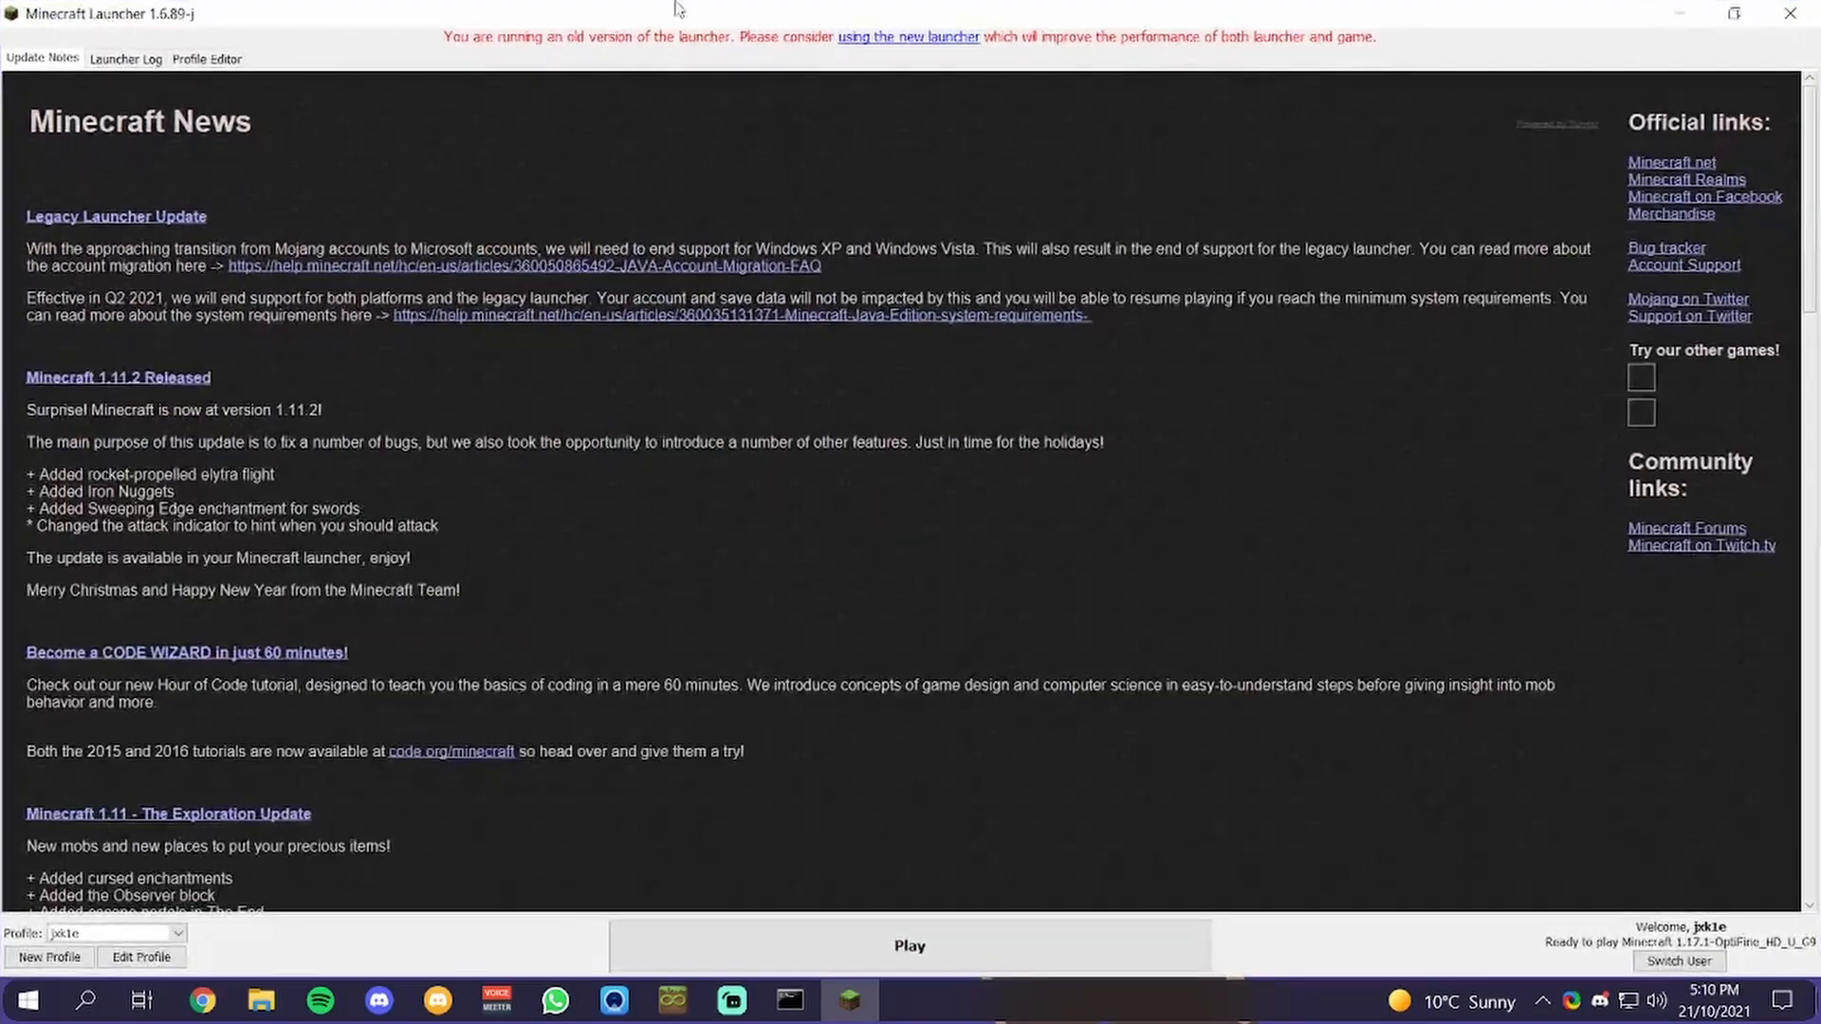
pyautogui.click(1734, 12)
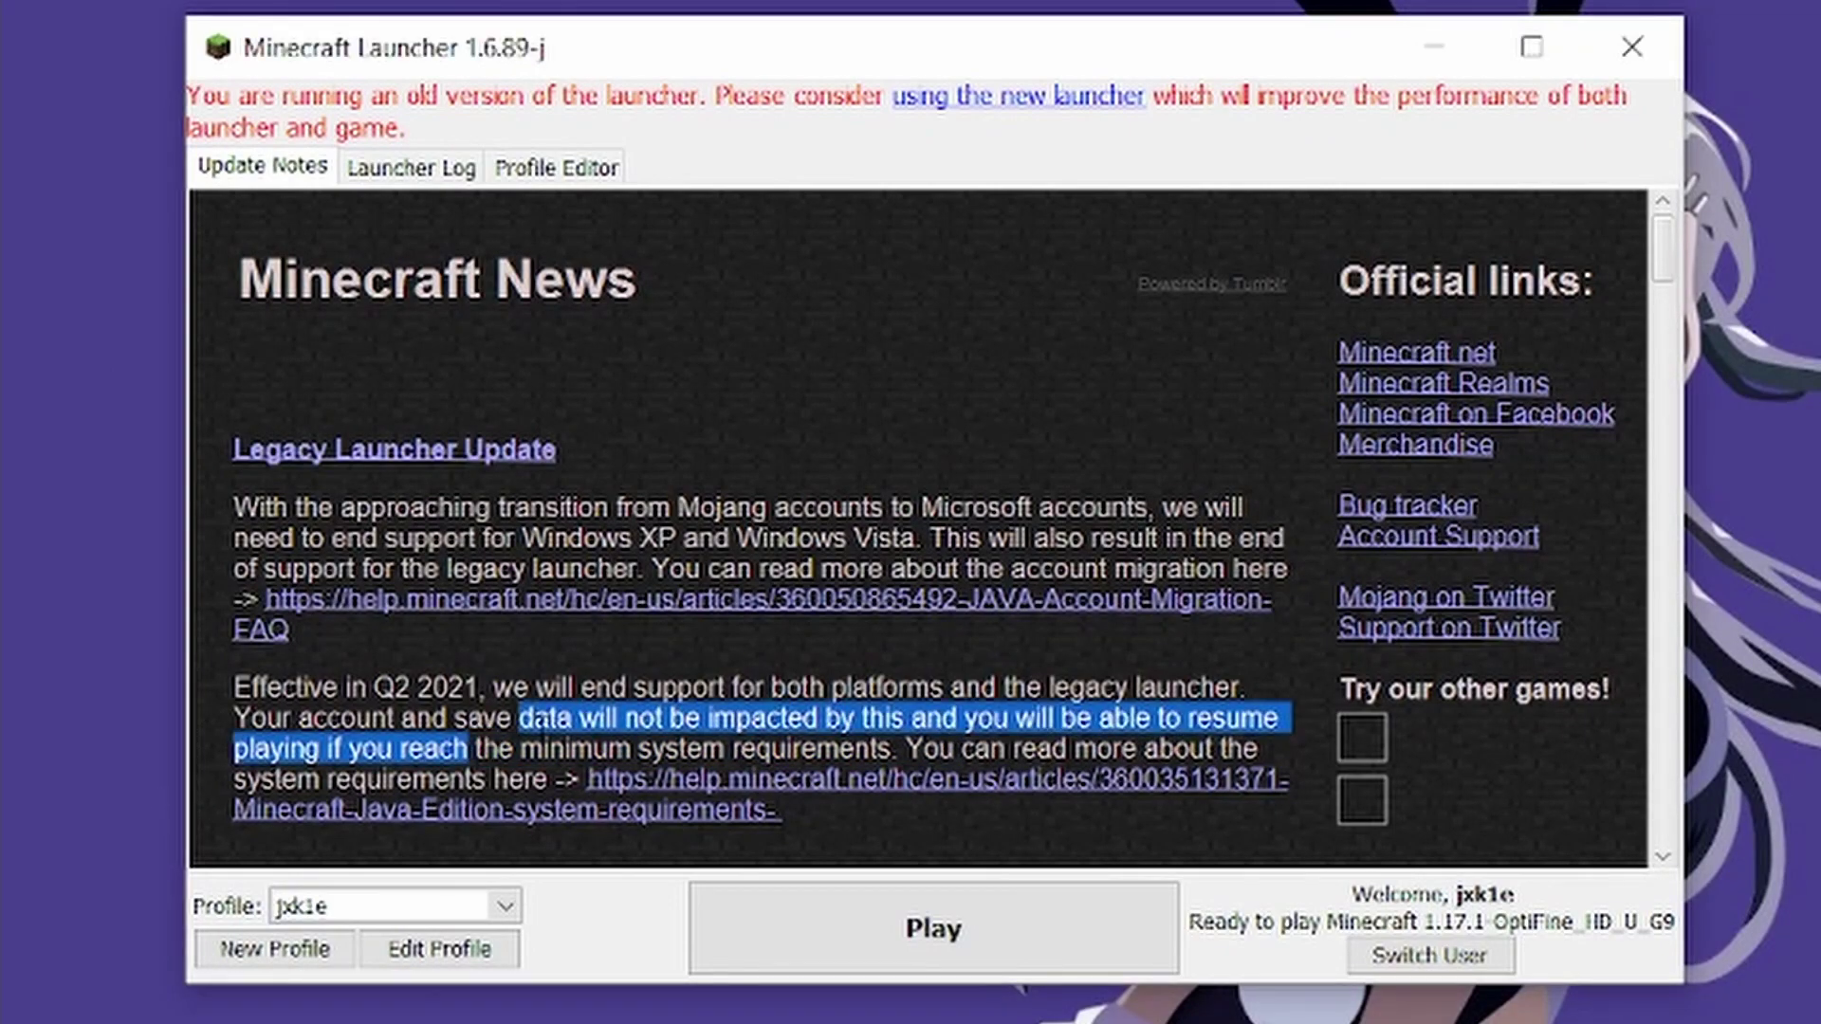
pyautogui.click(243, 673)
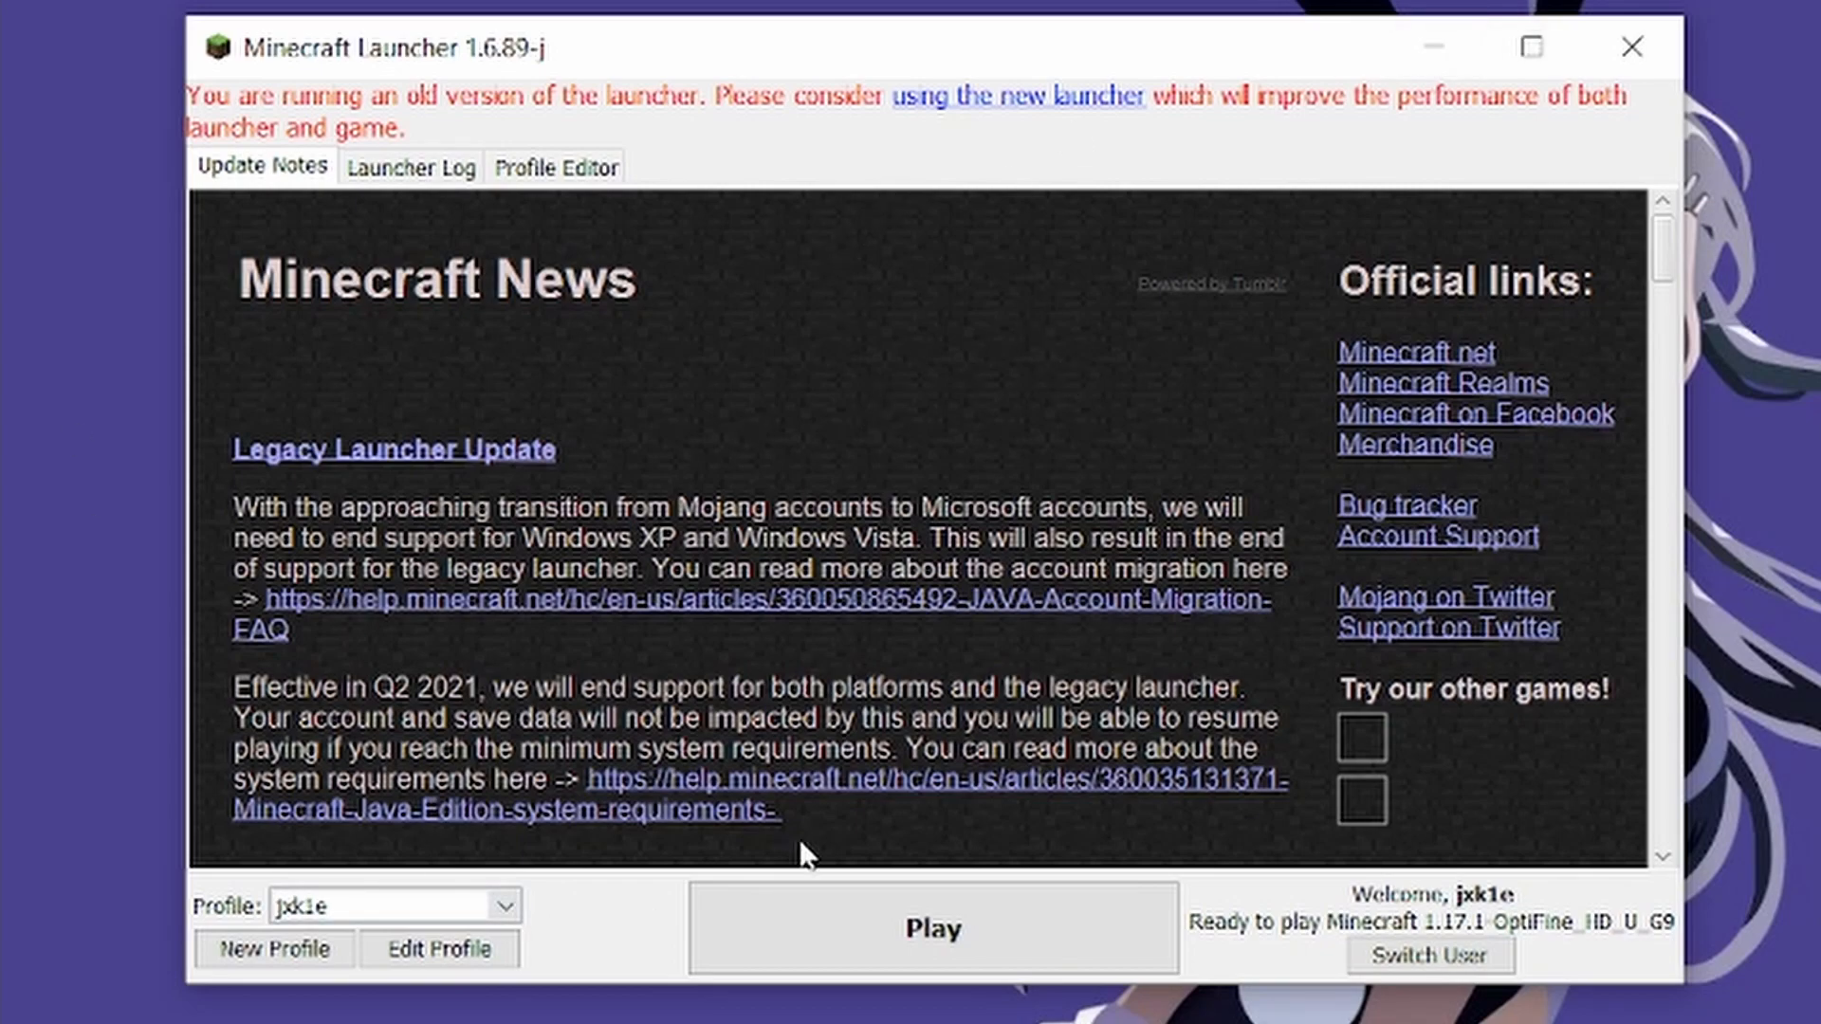
pyautogui.moveTo(987, 333)
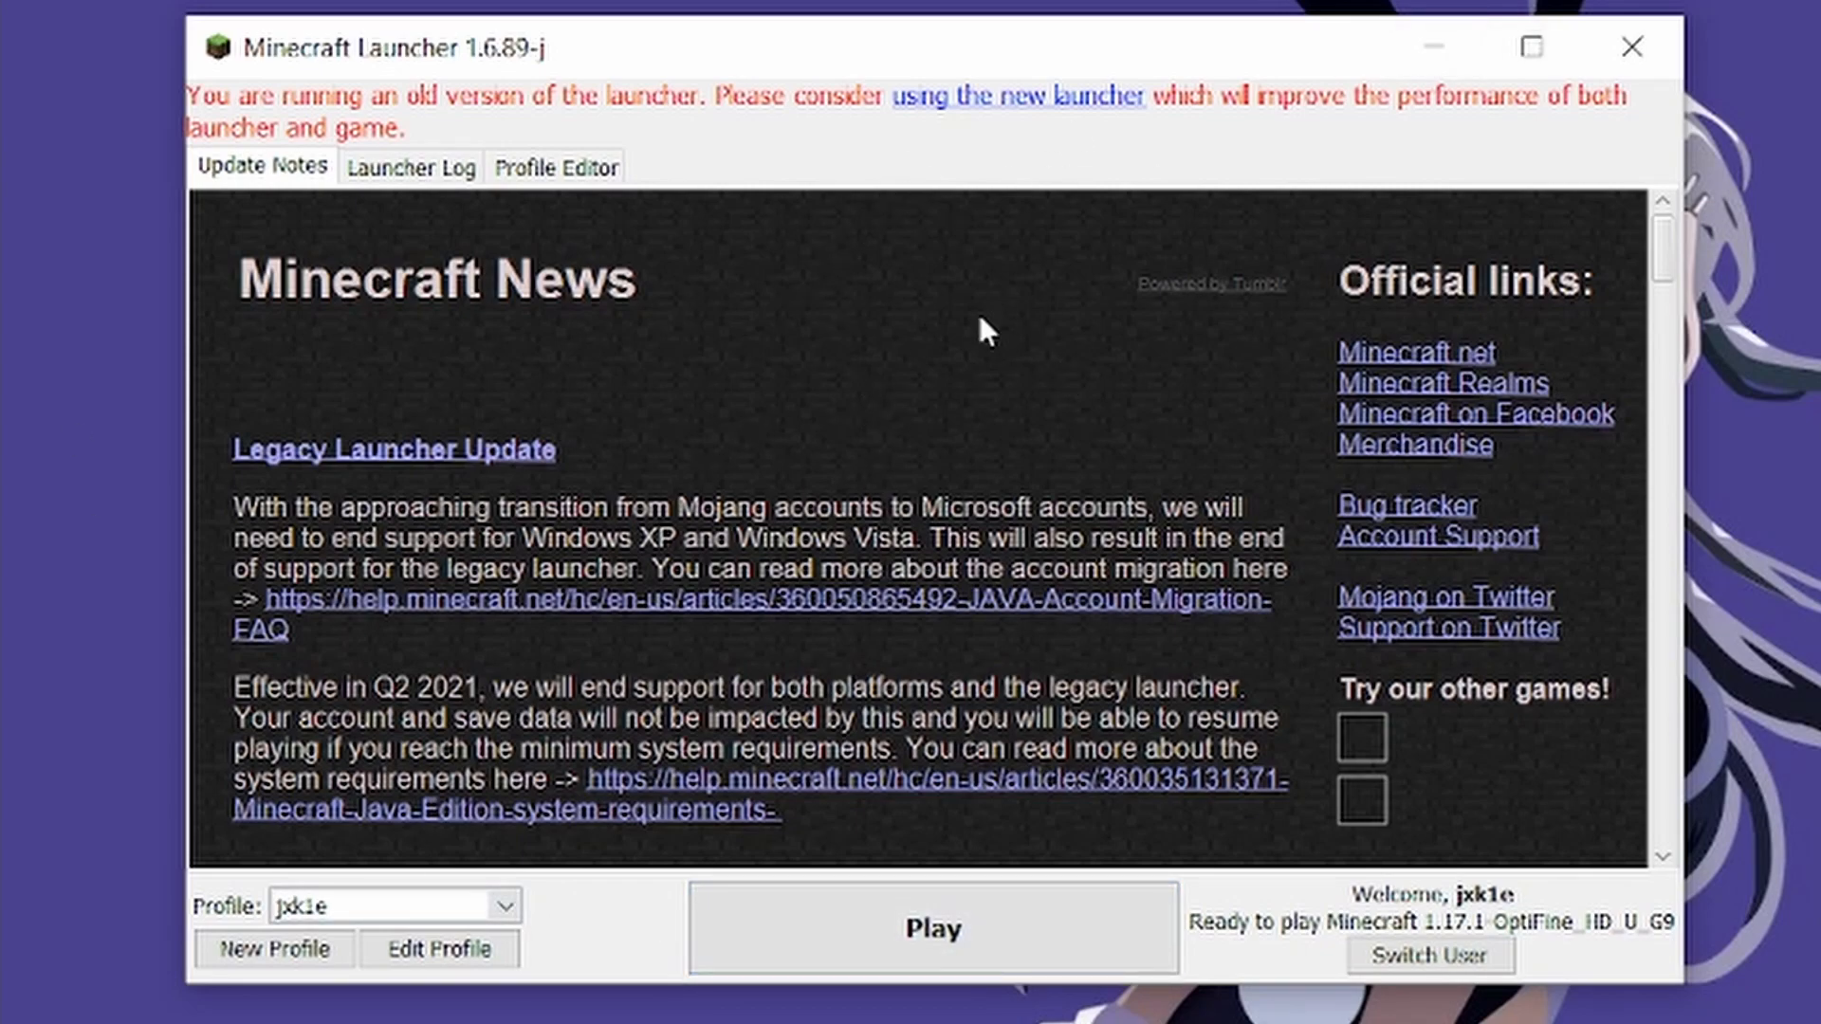
pyautogui.moveTo(1578, 580)
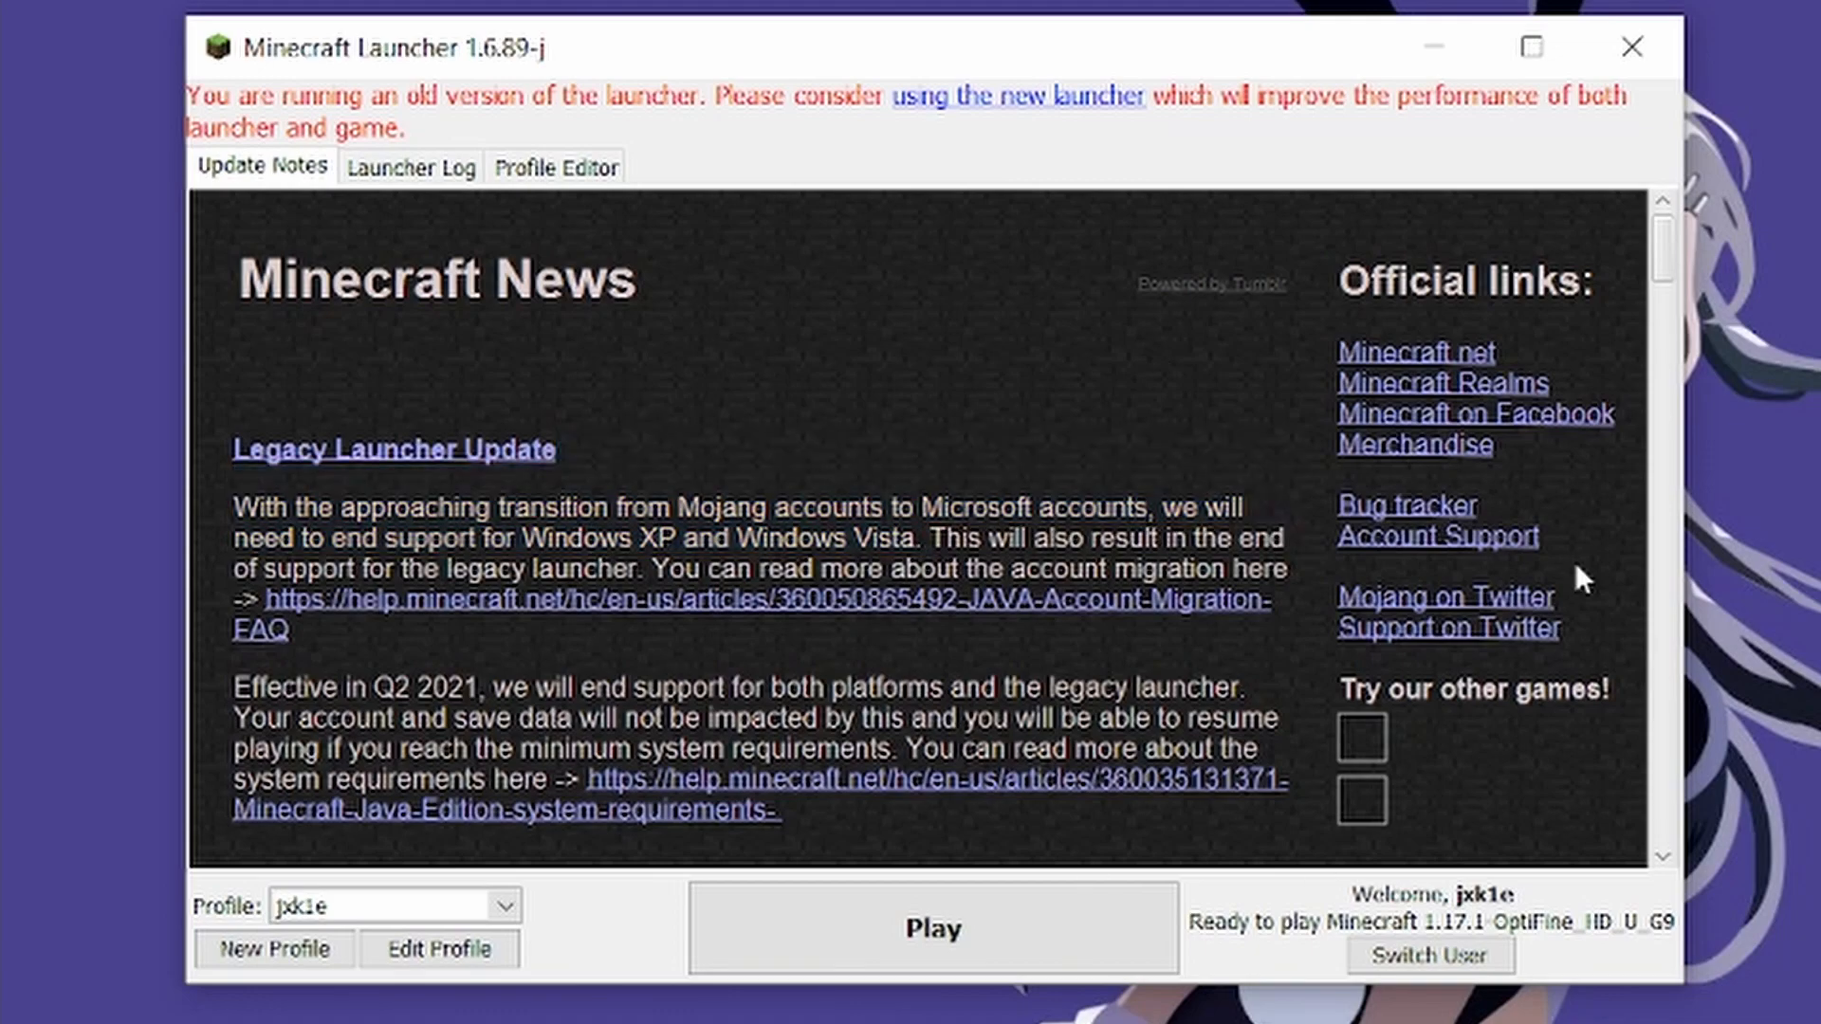
pyautogui.moveTo(709, 430)
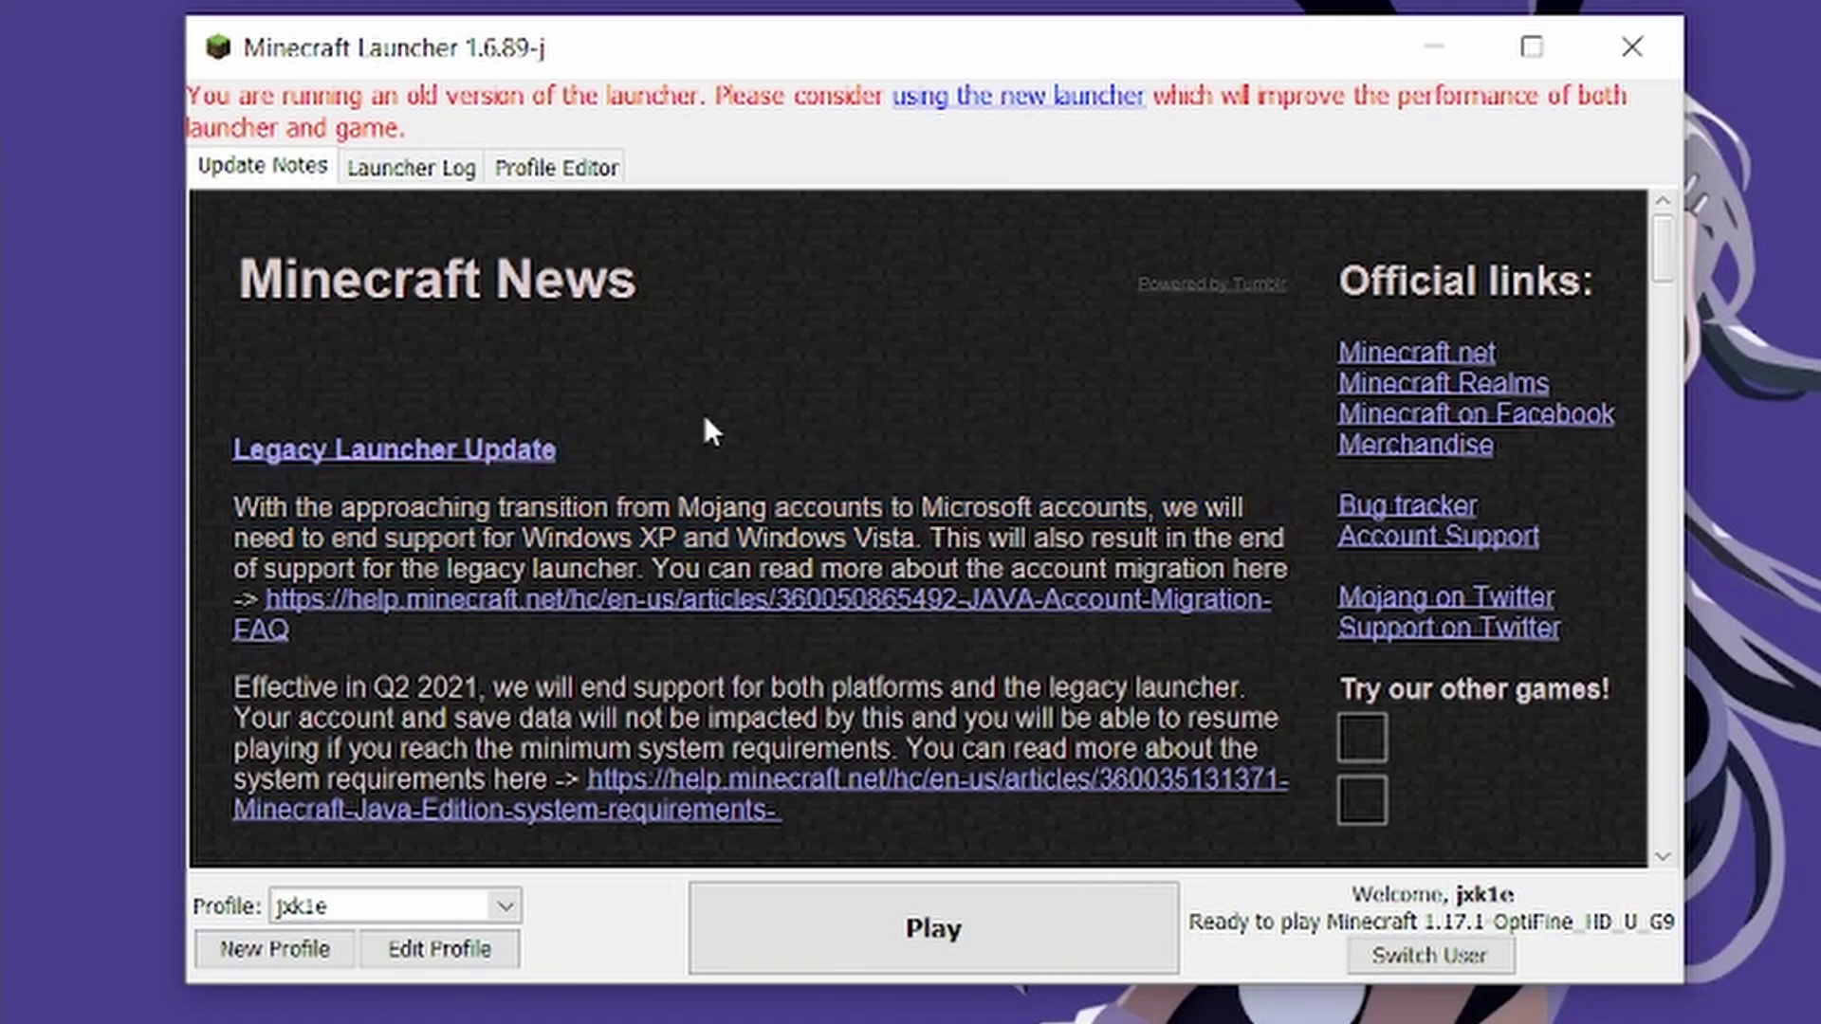
pyautogui.click(409, 166)
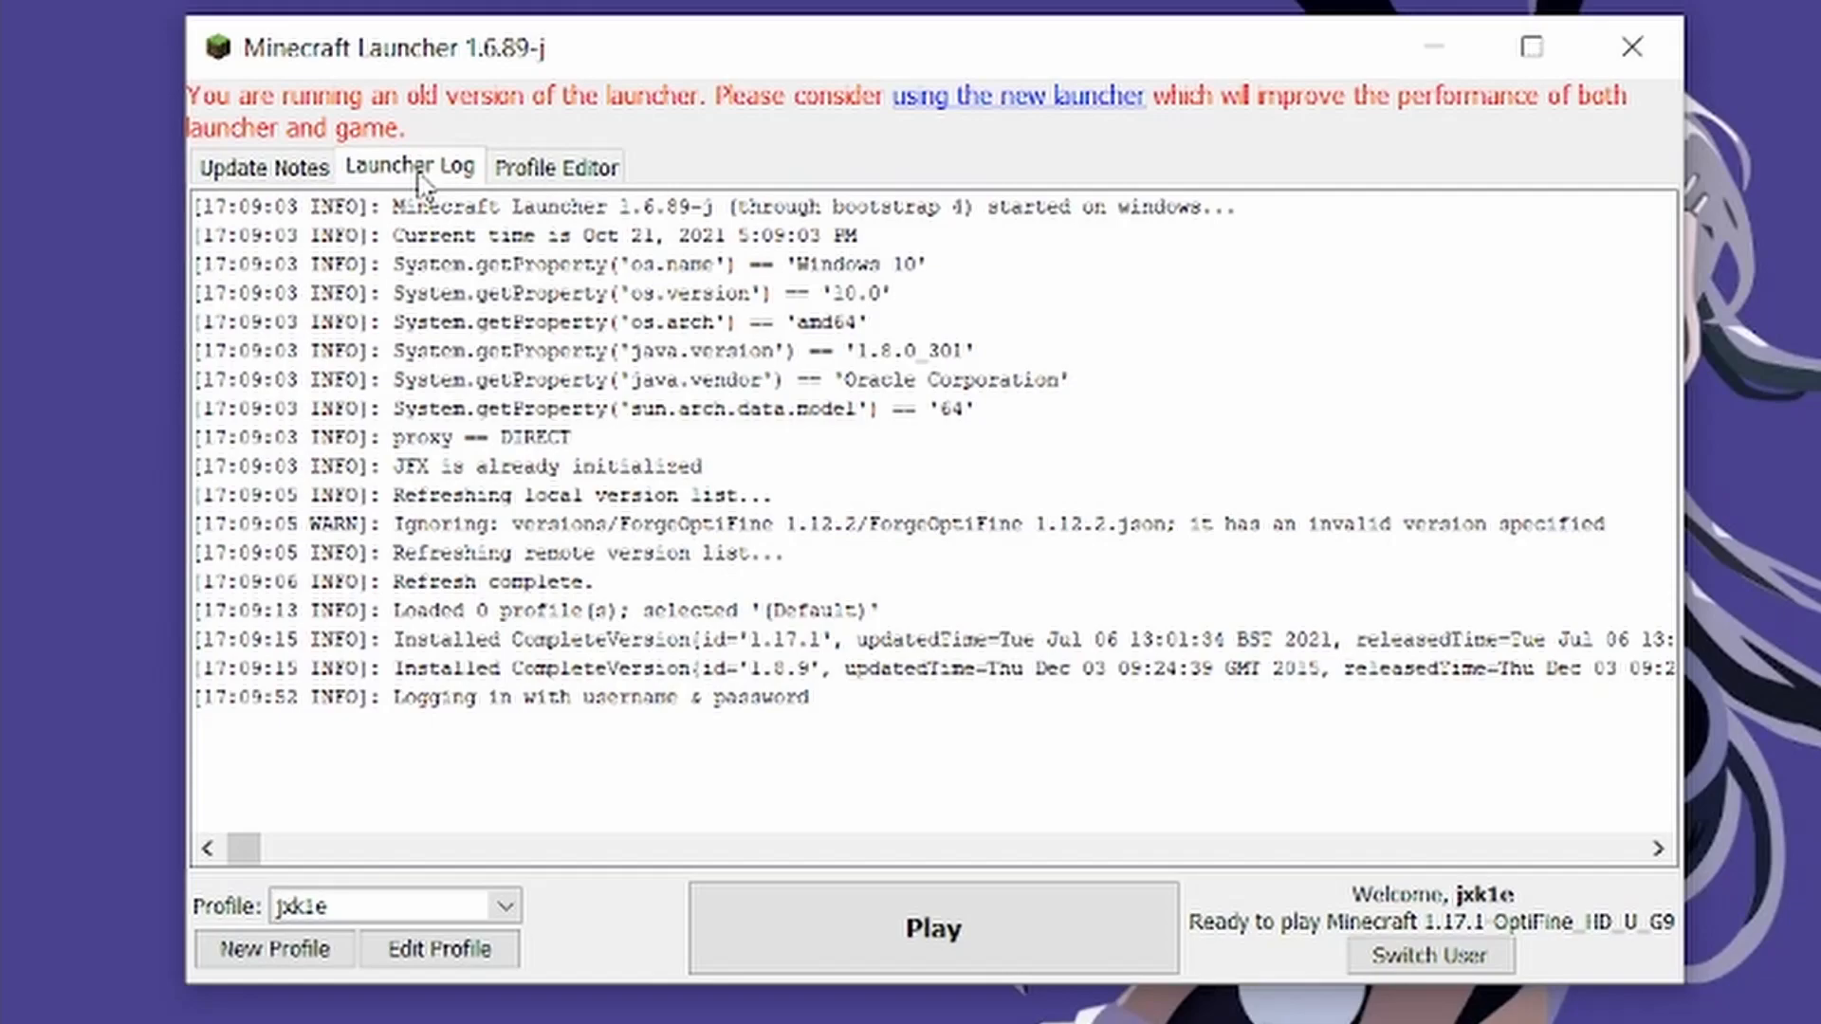
pyautogui.moveTo(740, 731)
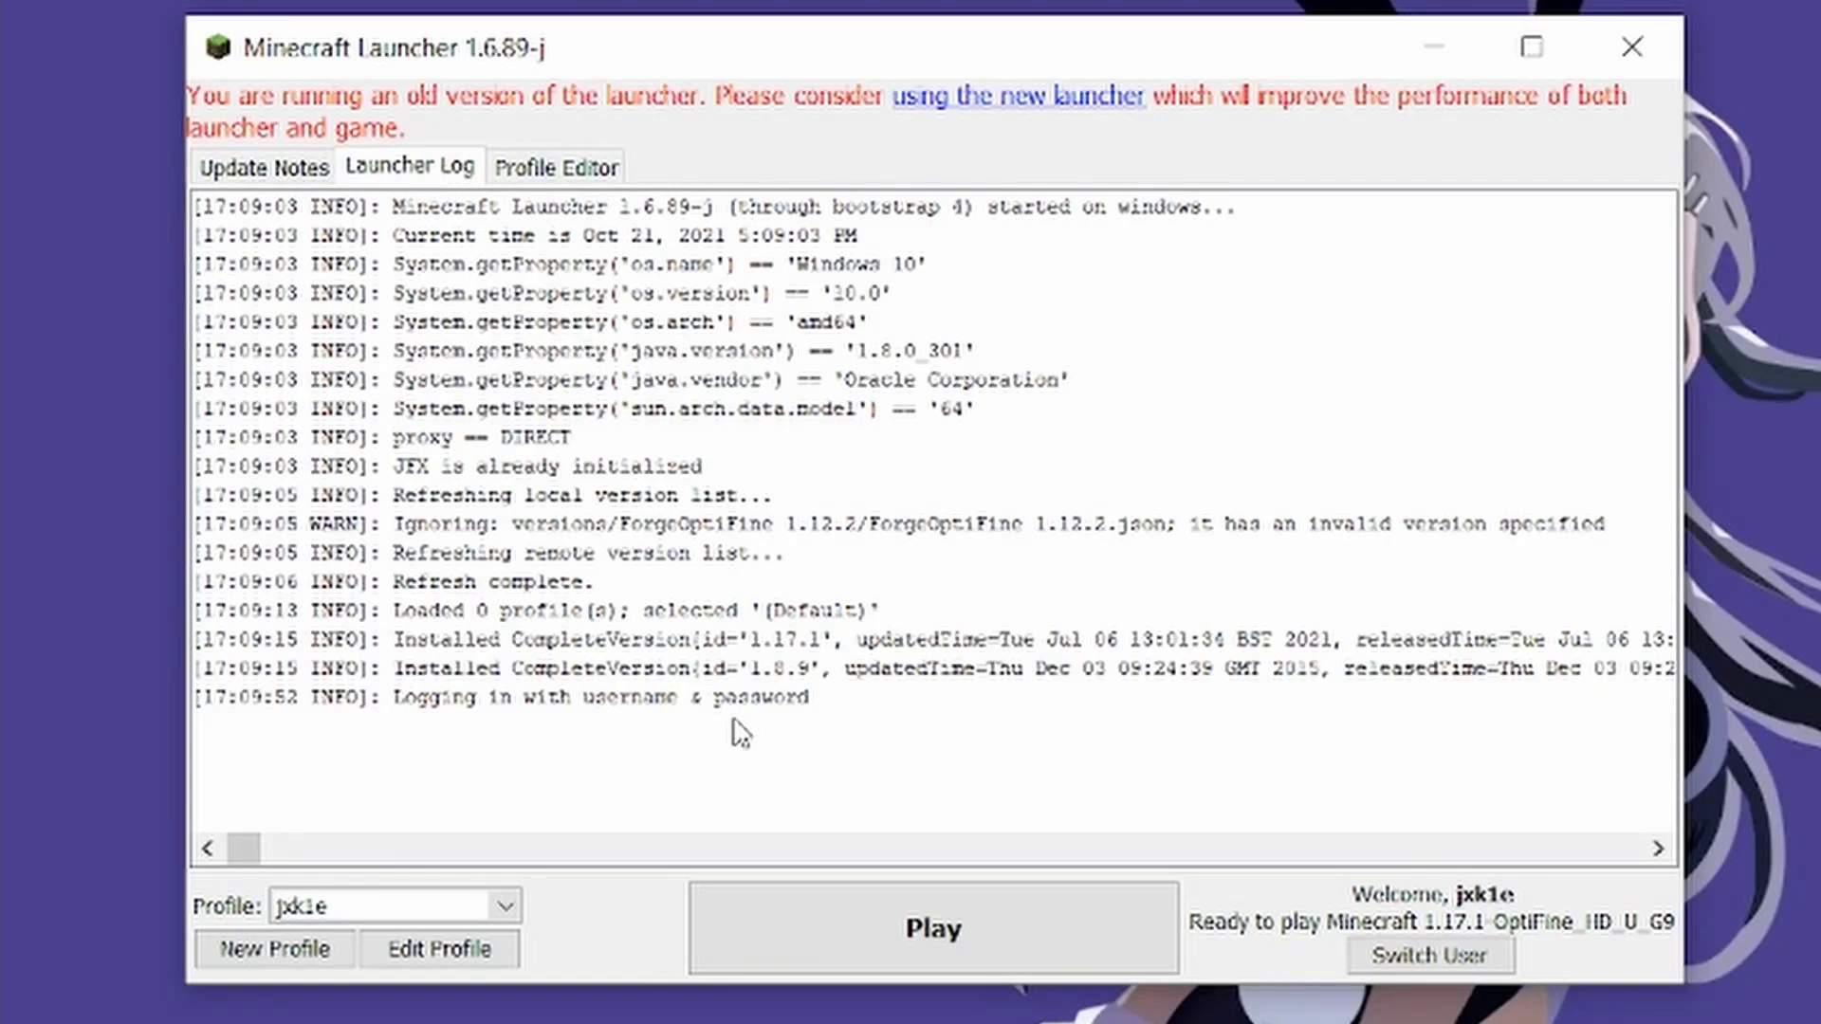
pyautogui.click(439, 948)
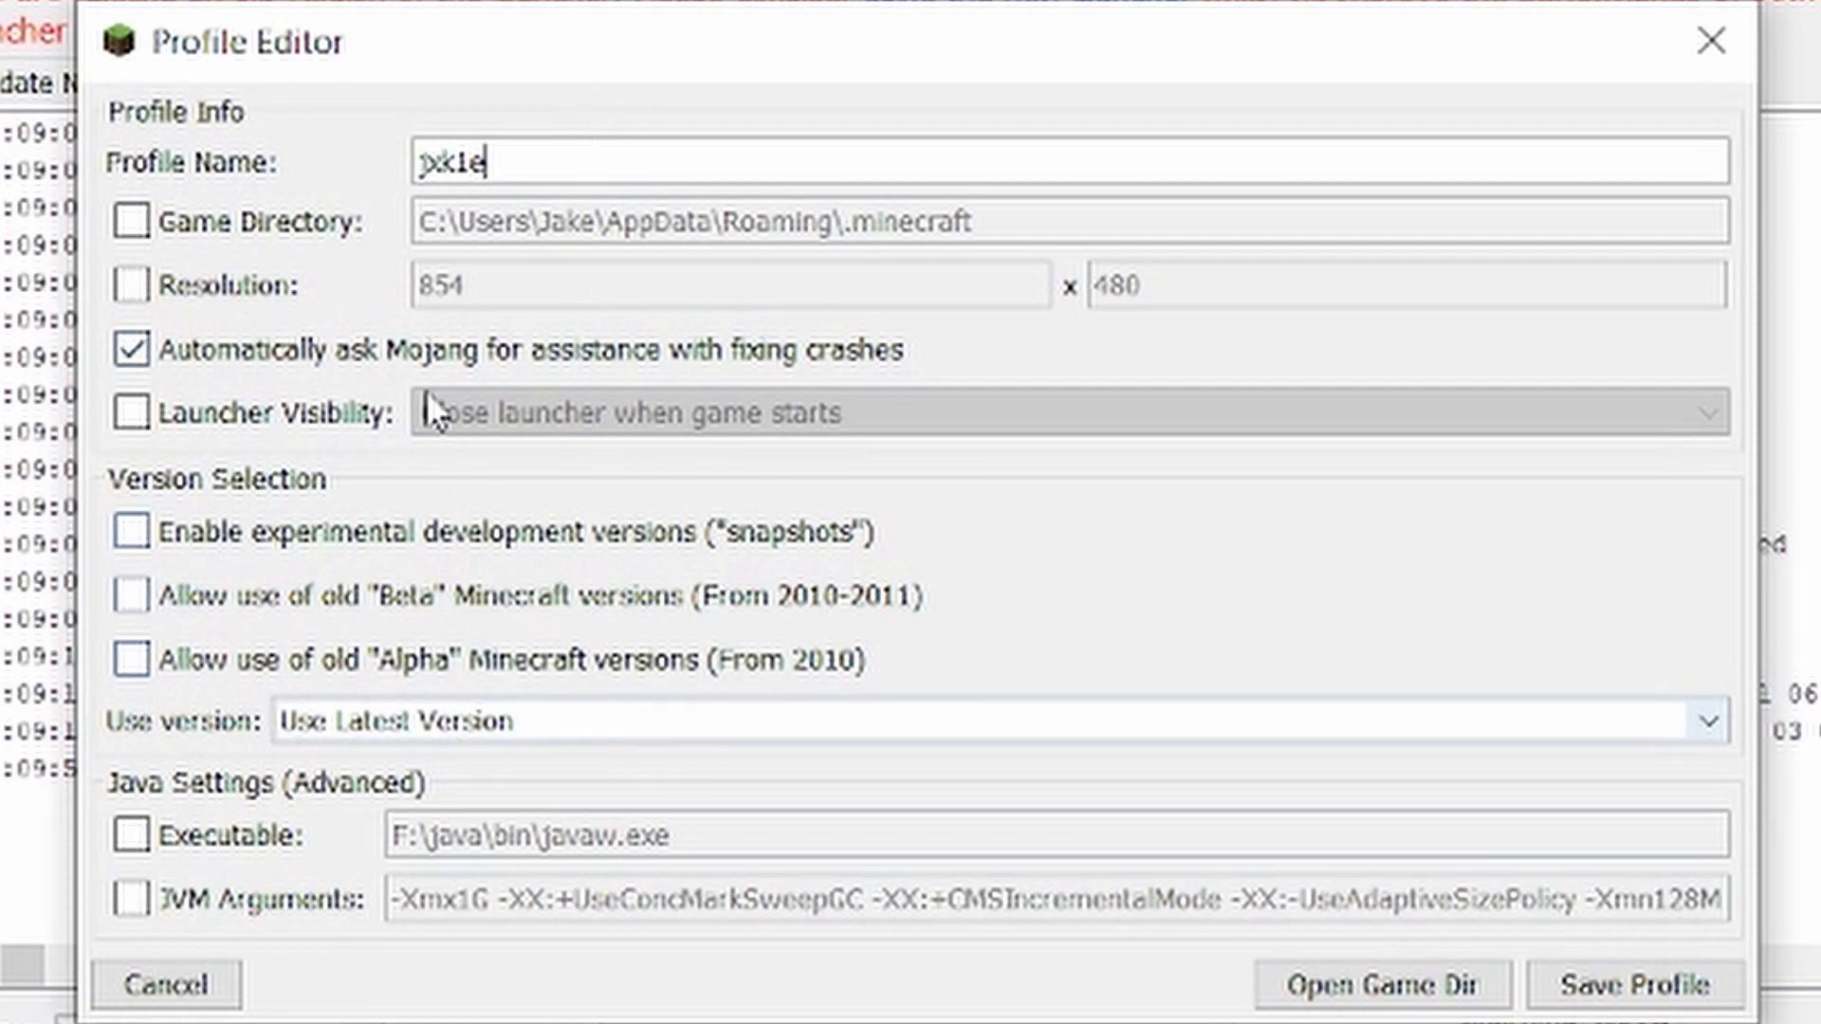
# Set the profile to hide the launcher, use -Xmx8G memory and release 1.8.9, then save
pyautogui.click(1045, 413)
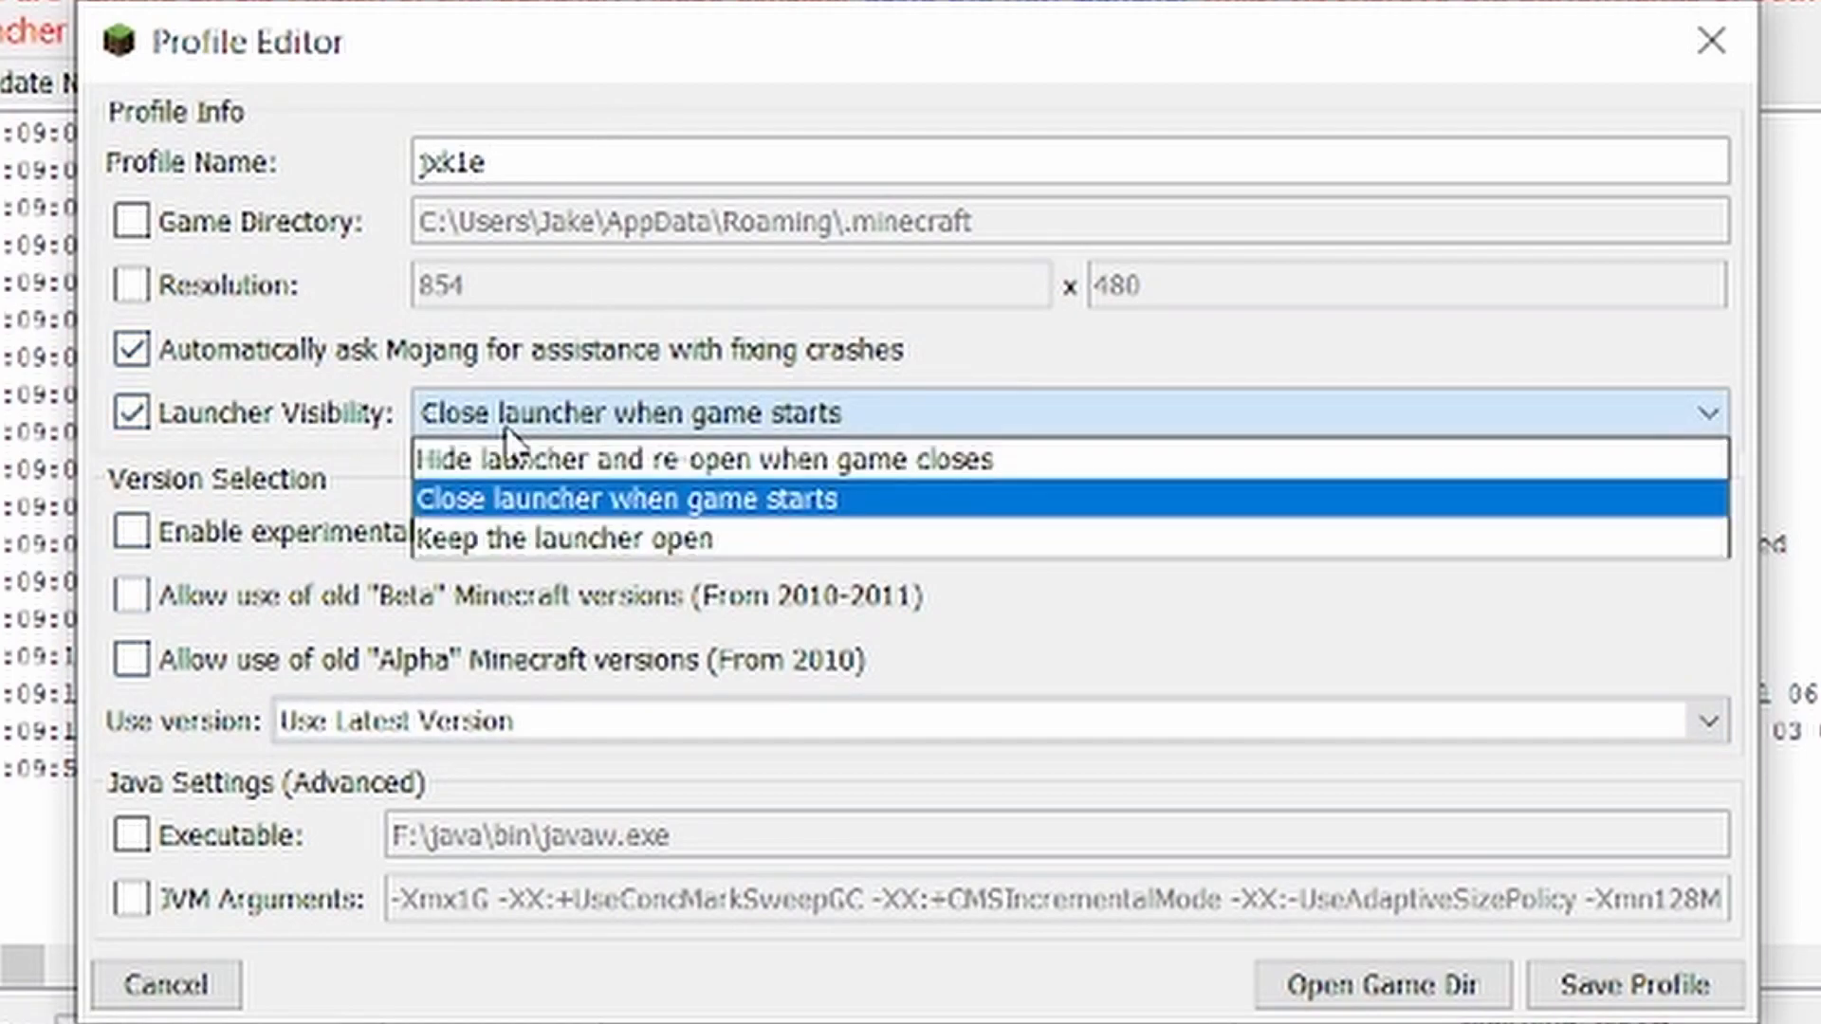
pyautogui.click(702, 459)
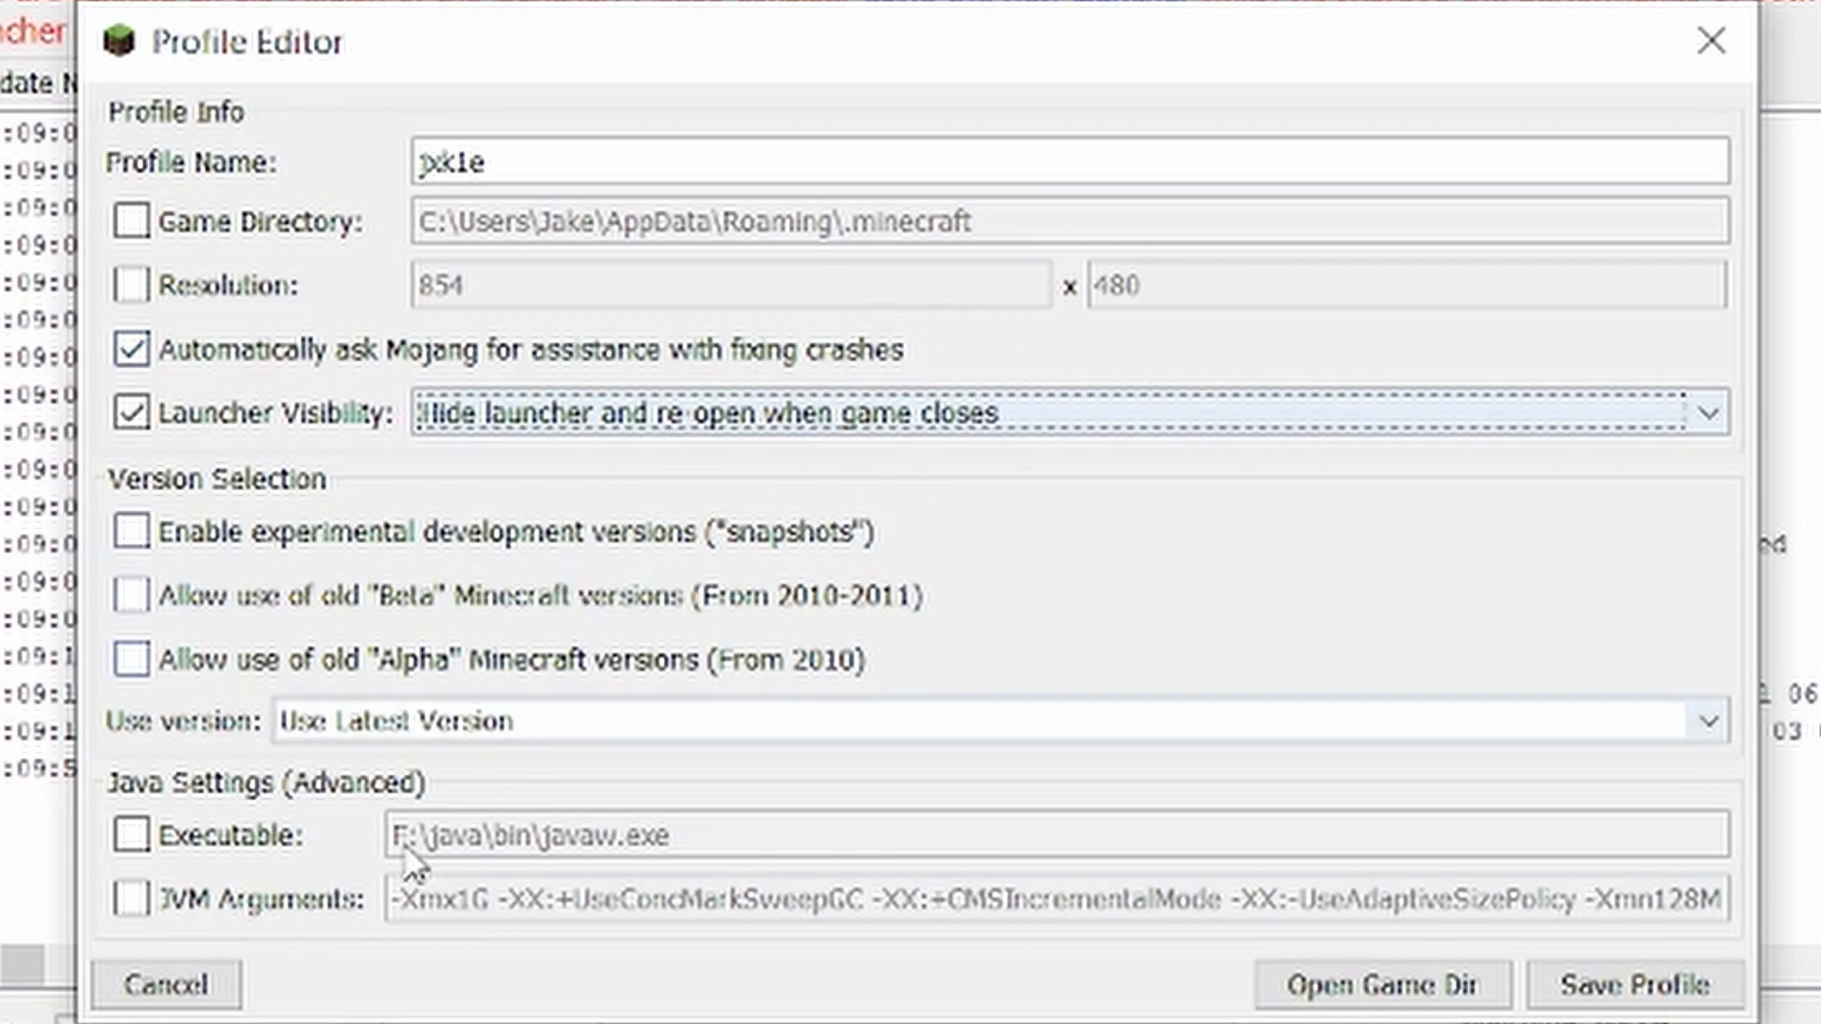
pyautogui.click(129, 834)
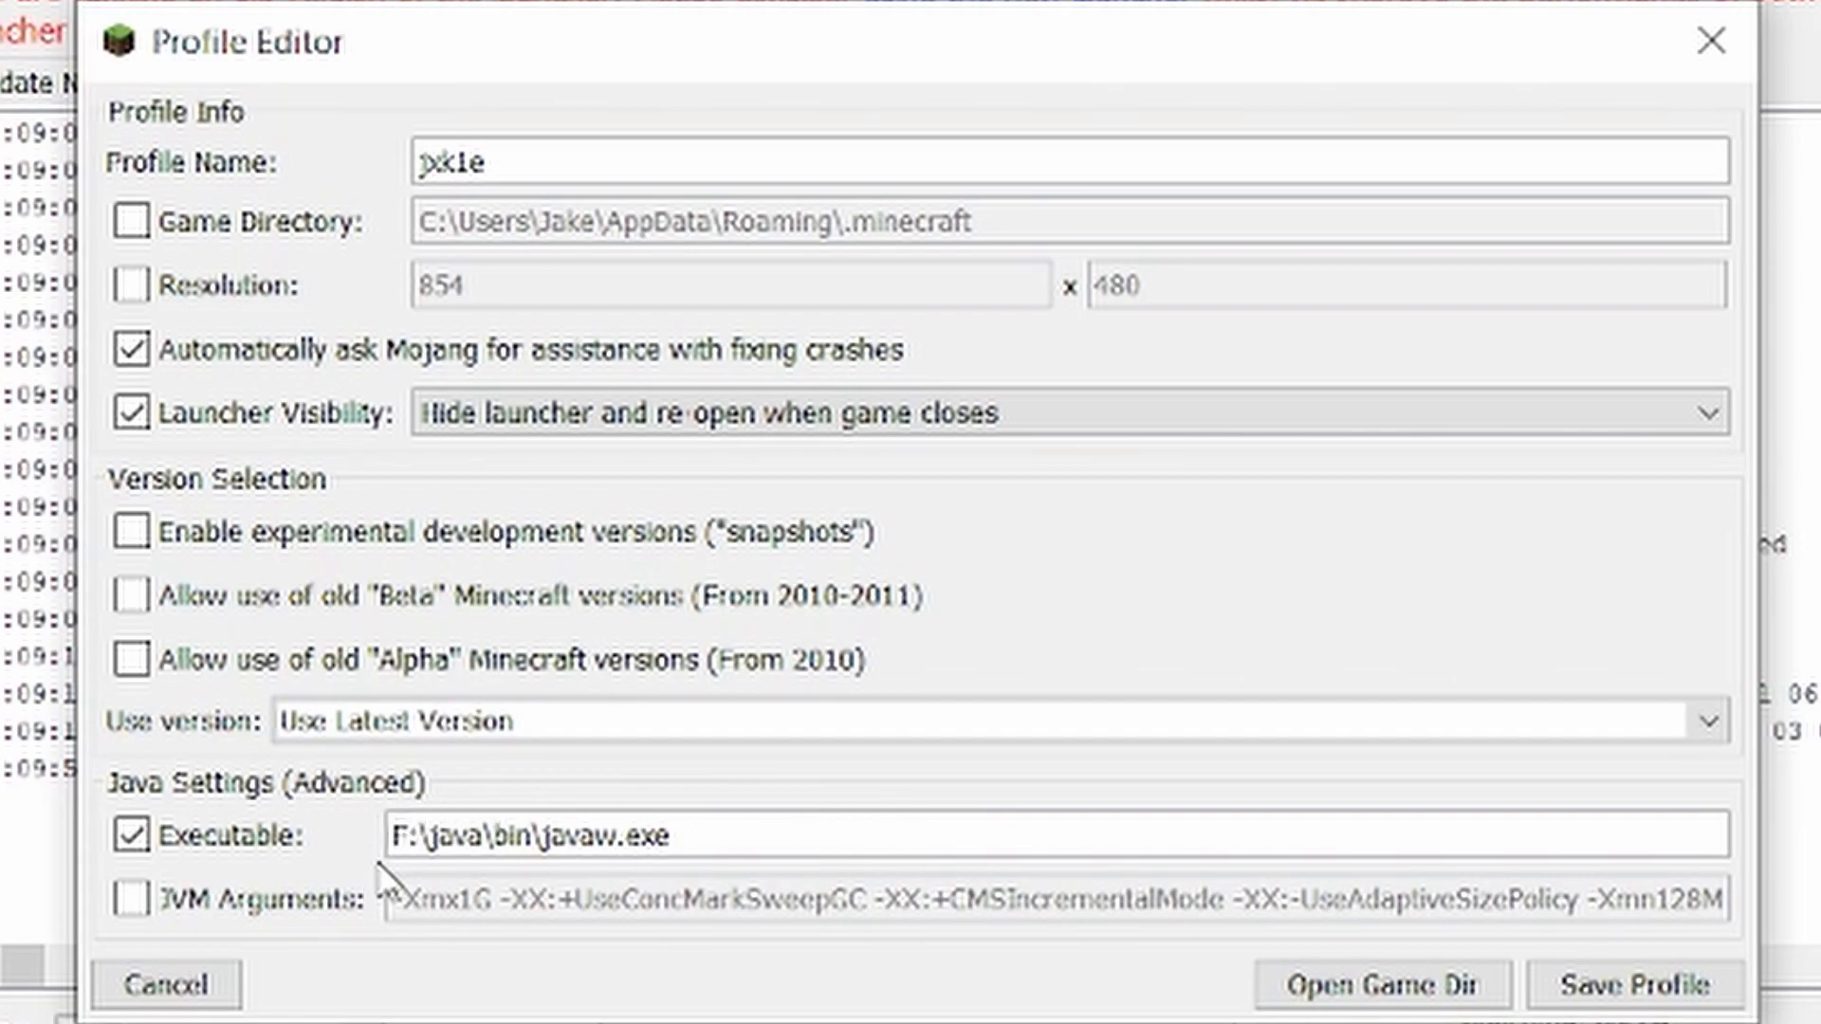
pyautogui.doubleClick(522, 834)
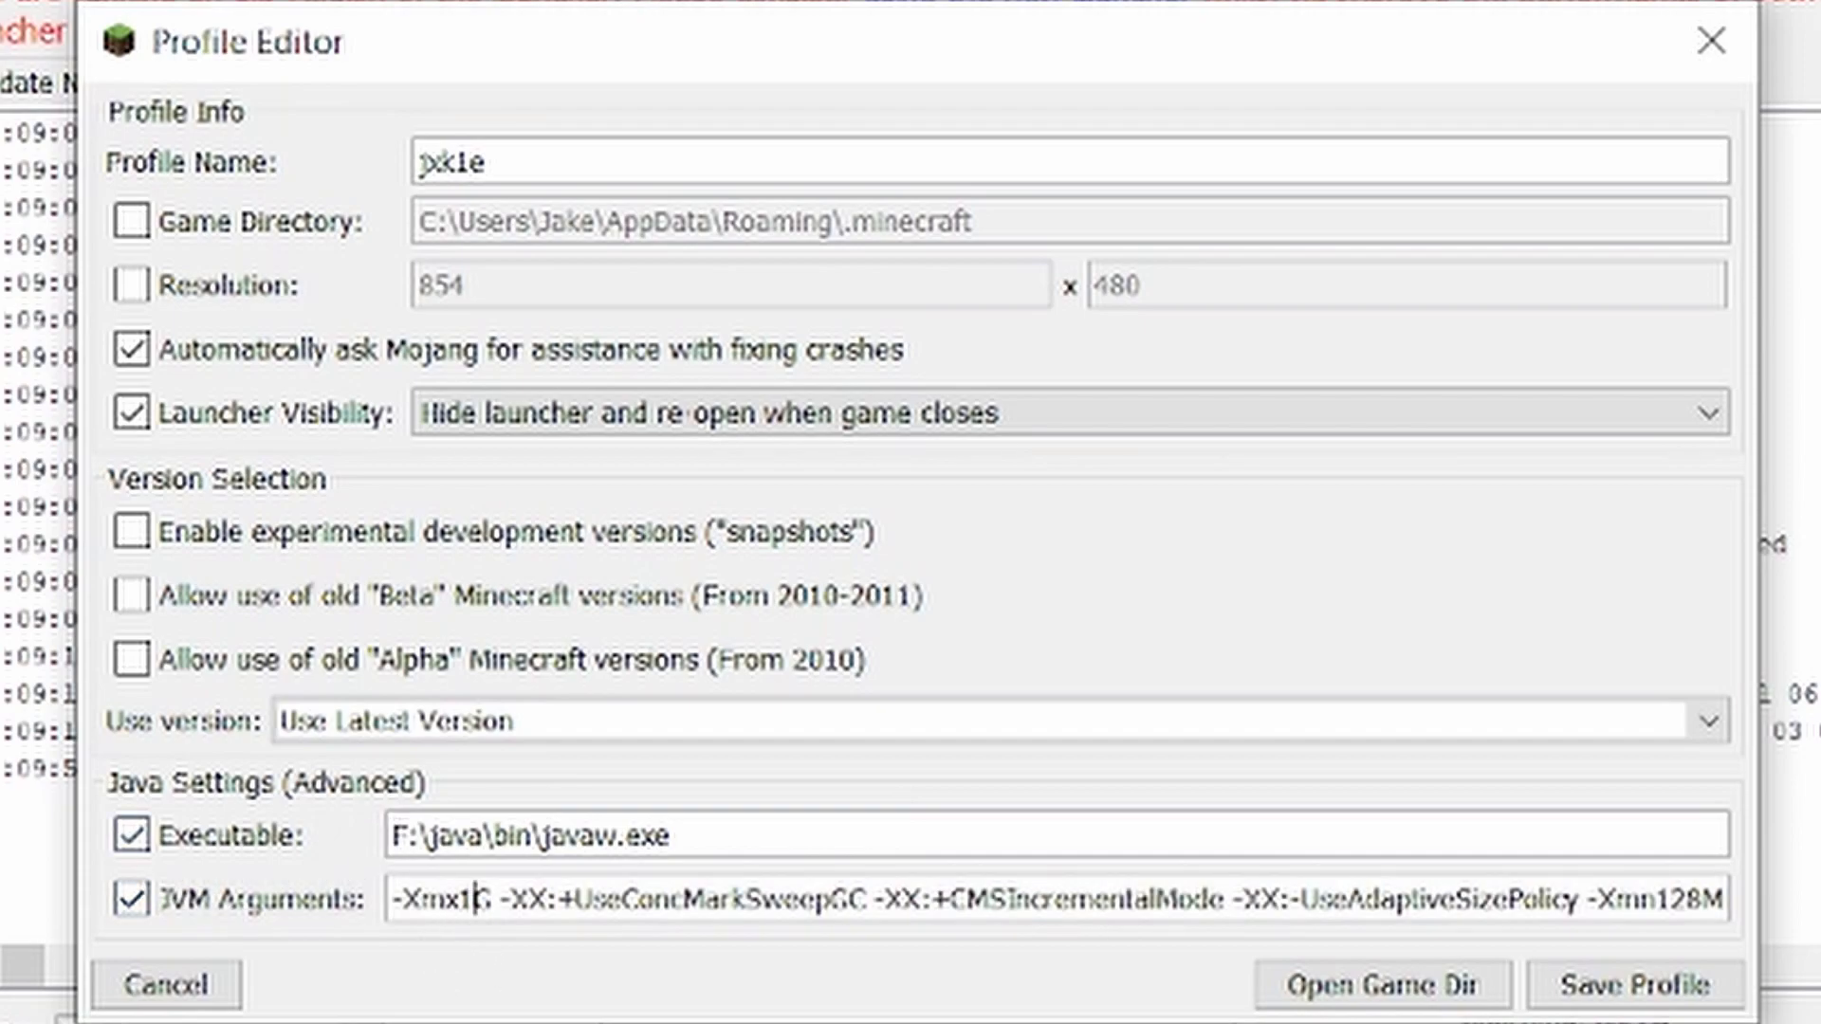
pyautogui.press('Backspace')
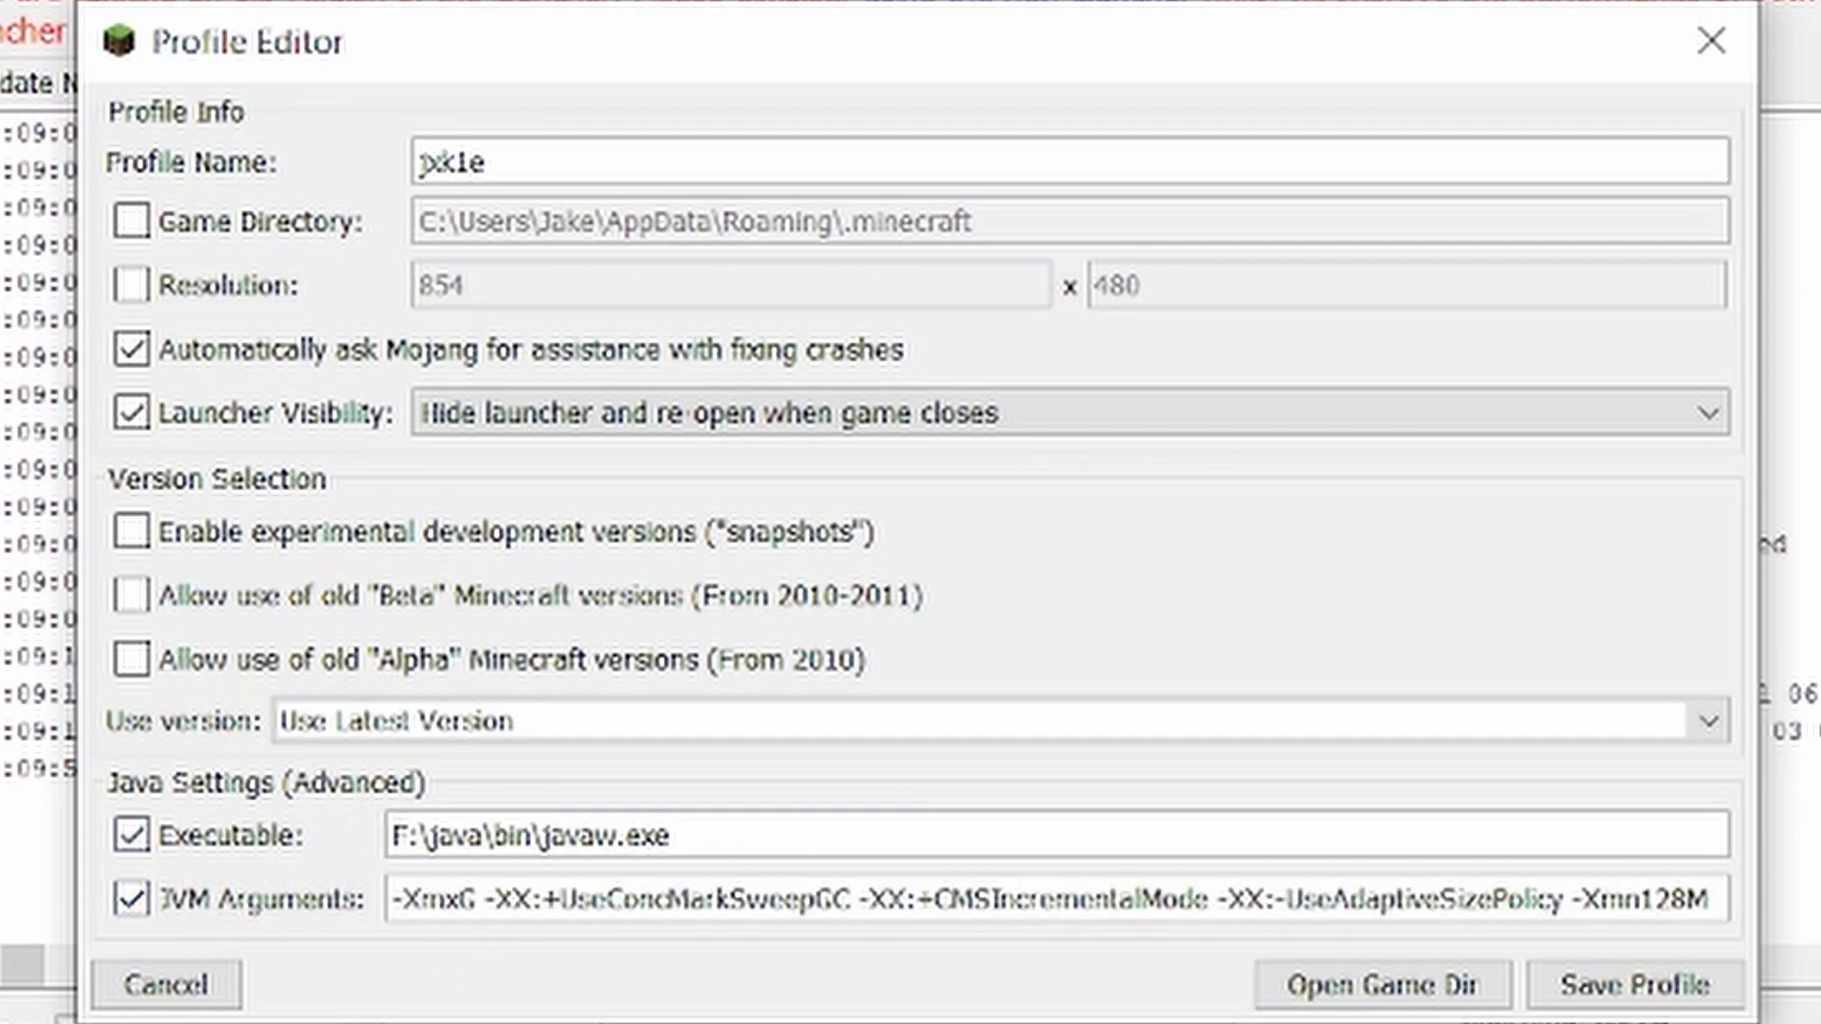
pyautogui.write('8')
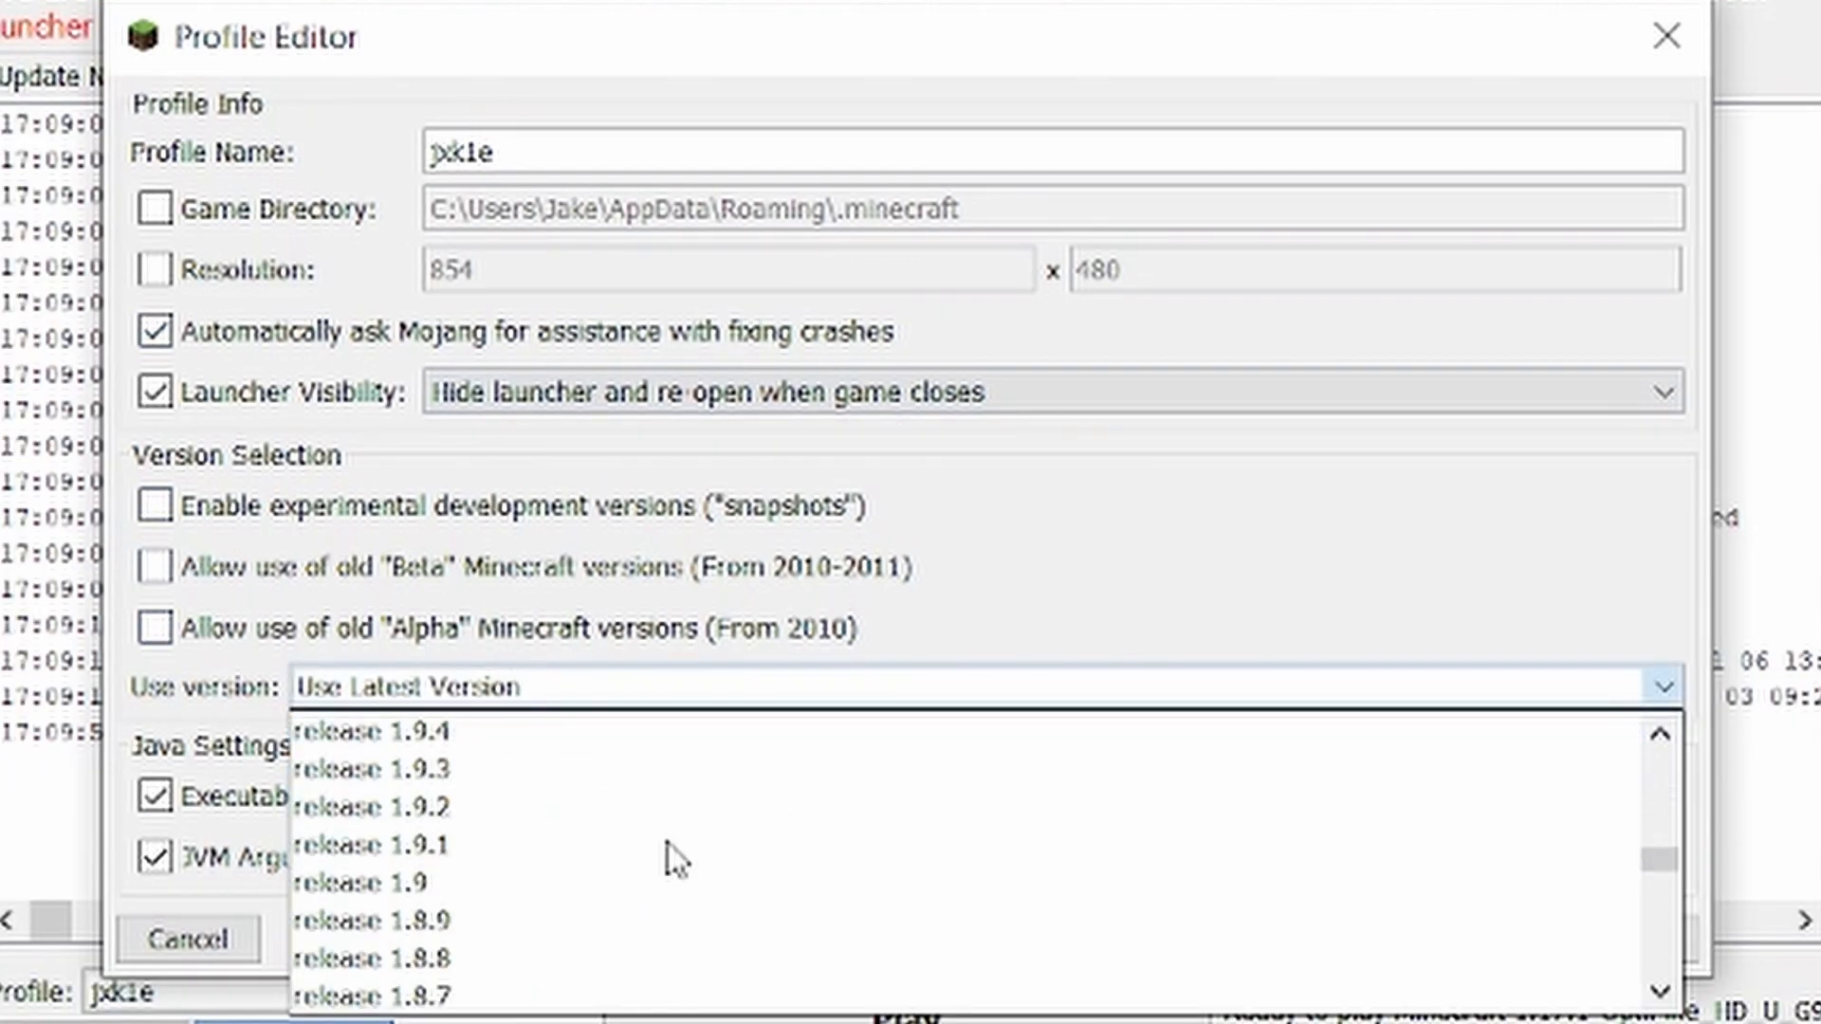
pyautogui.click(371, 957)
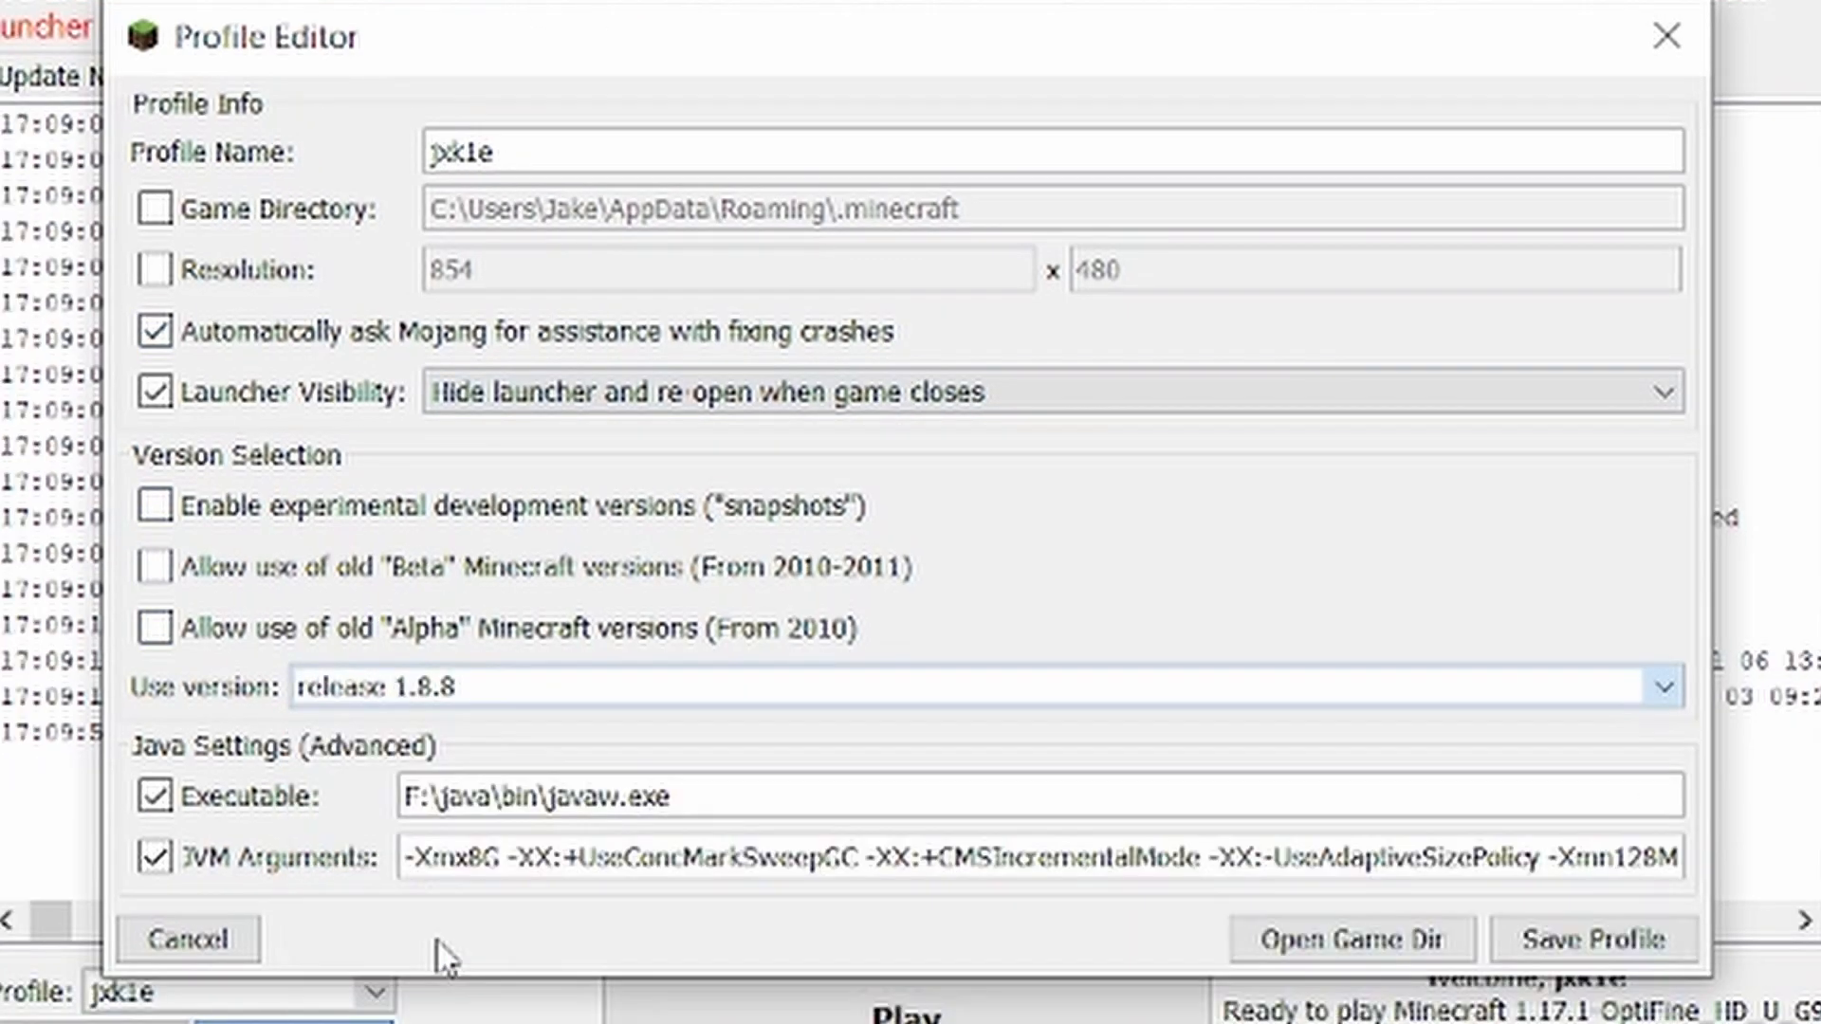
pyautogui.click(1660, 685)
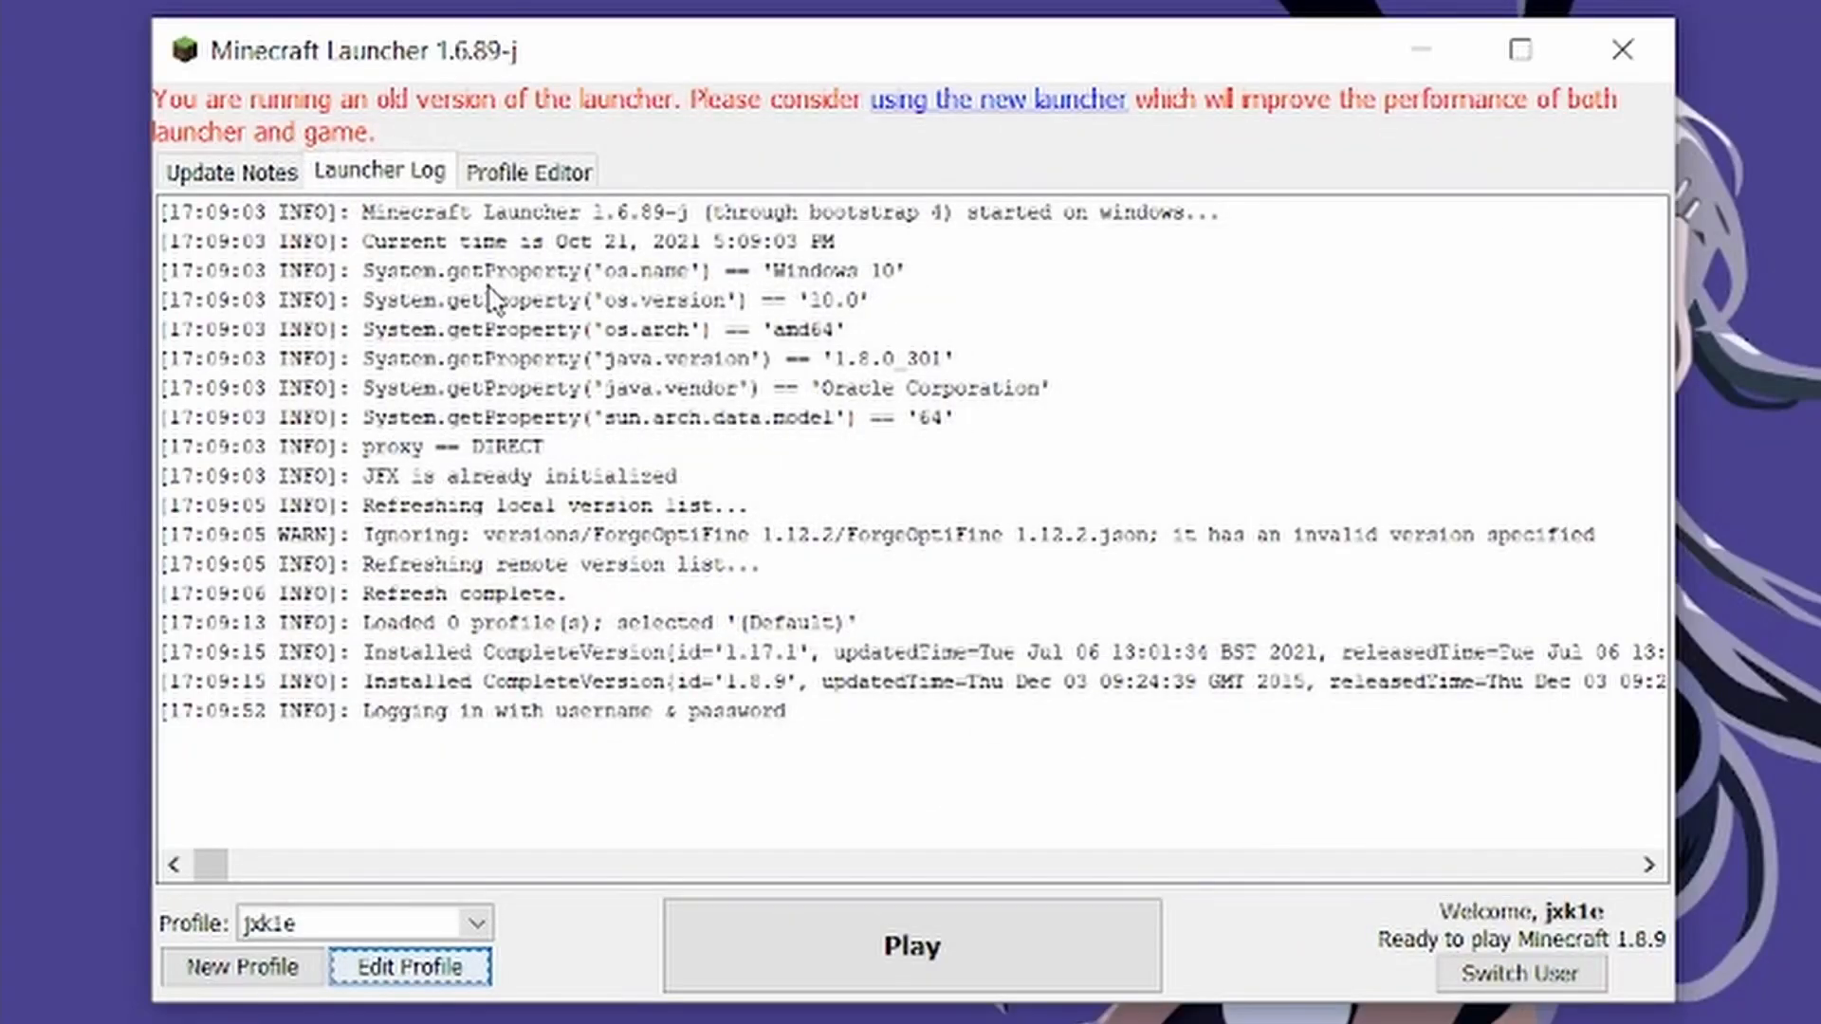
# Launch the game and view the Launcher Log reporting ms-starter.jar not found
pyautogui.click(911, 944)
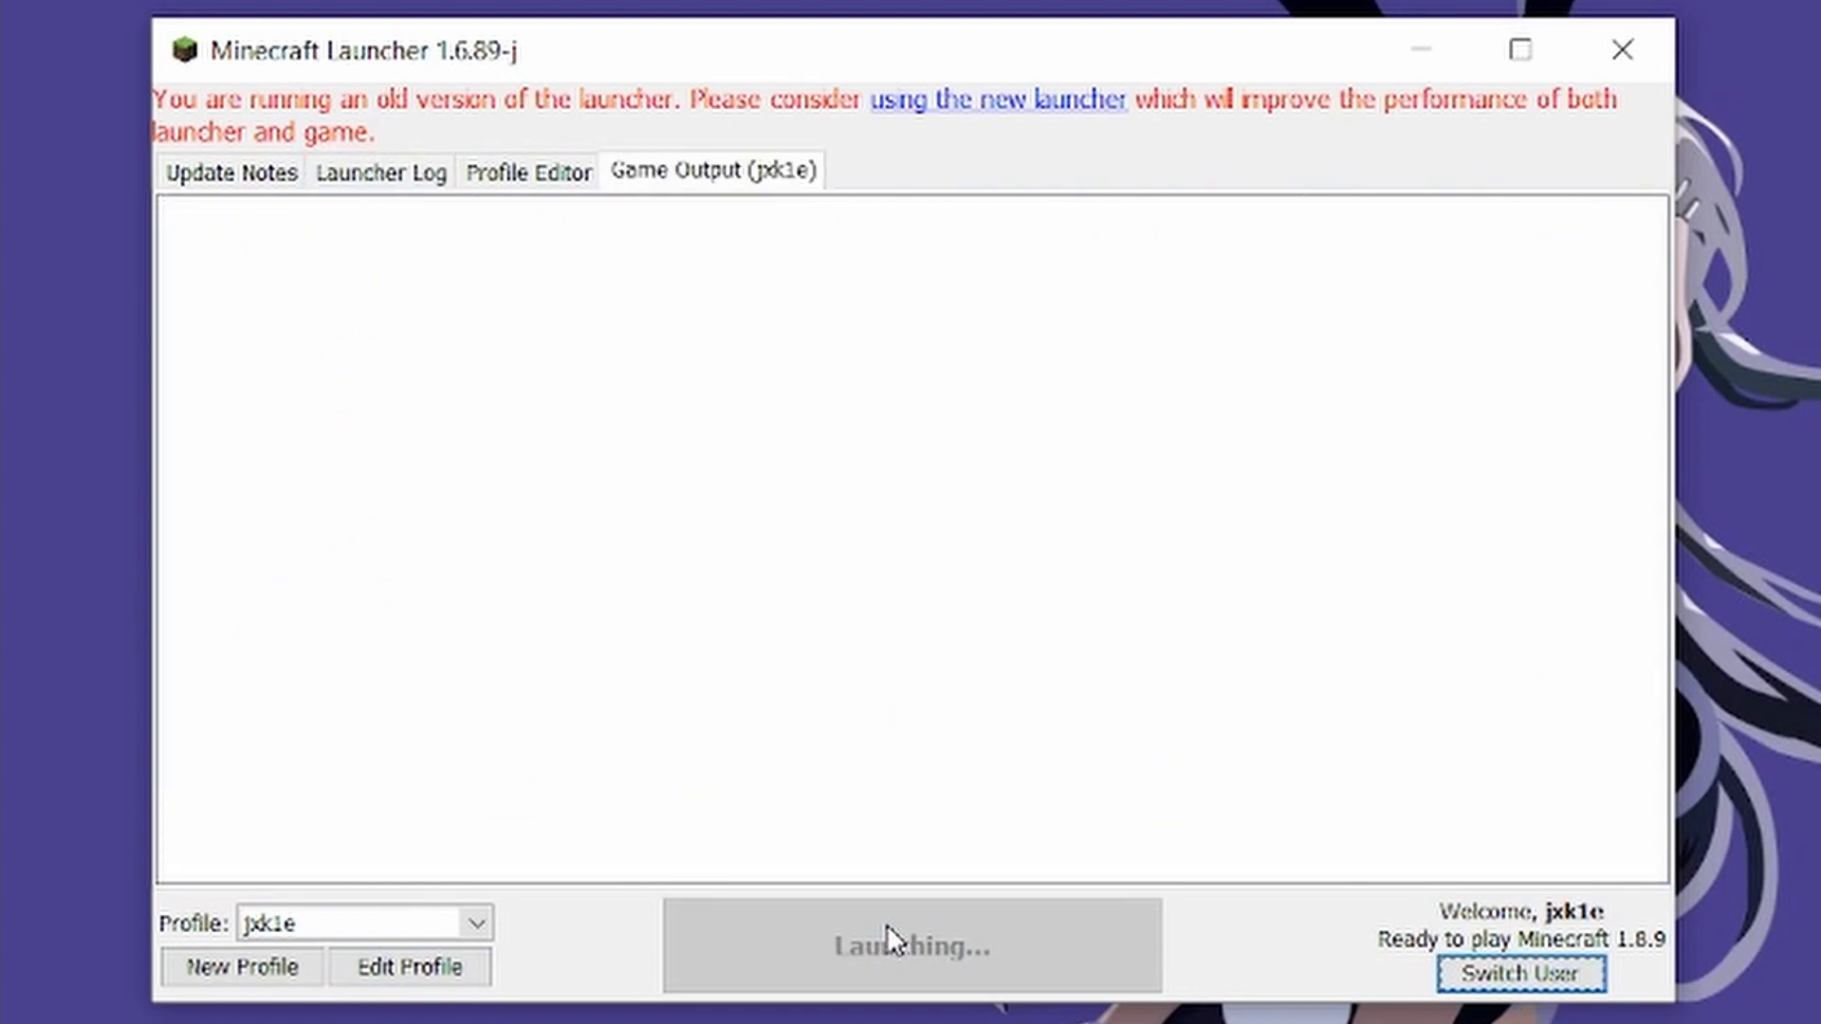
pyautogui.moveTo(1257, 407)
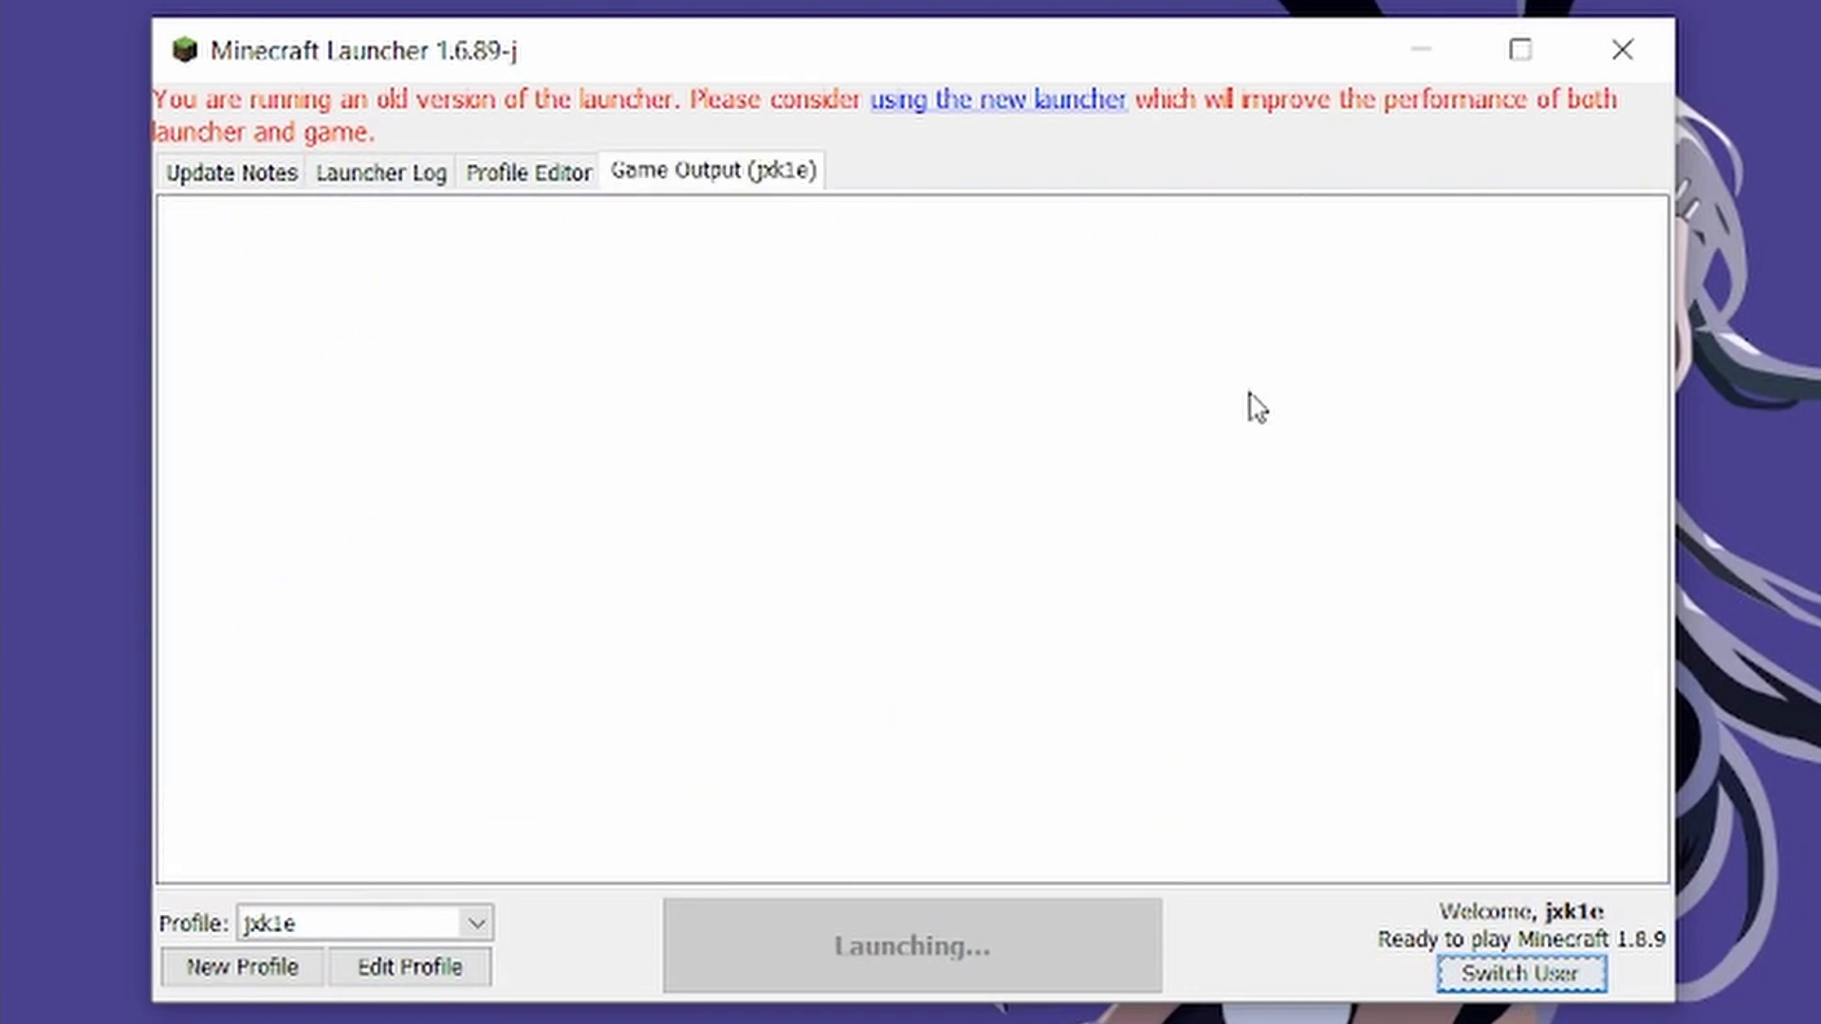
pyautogui.click(378, 172)
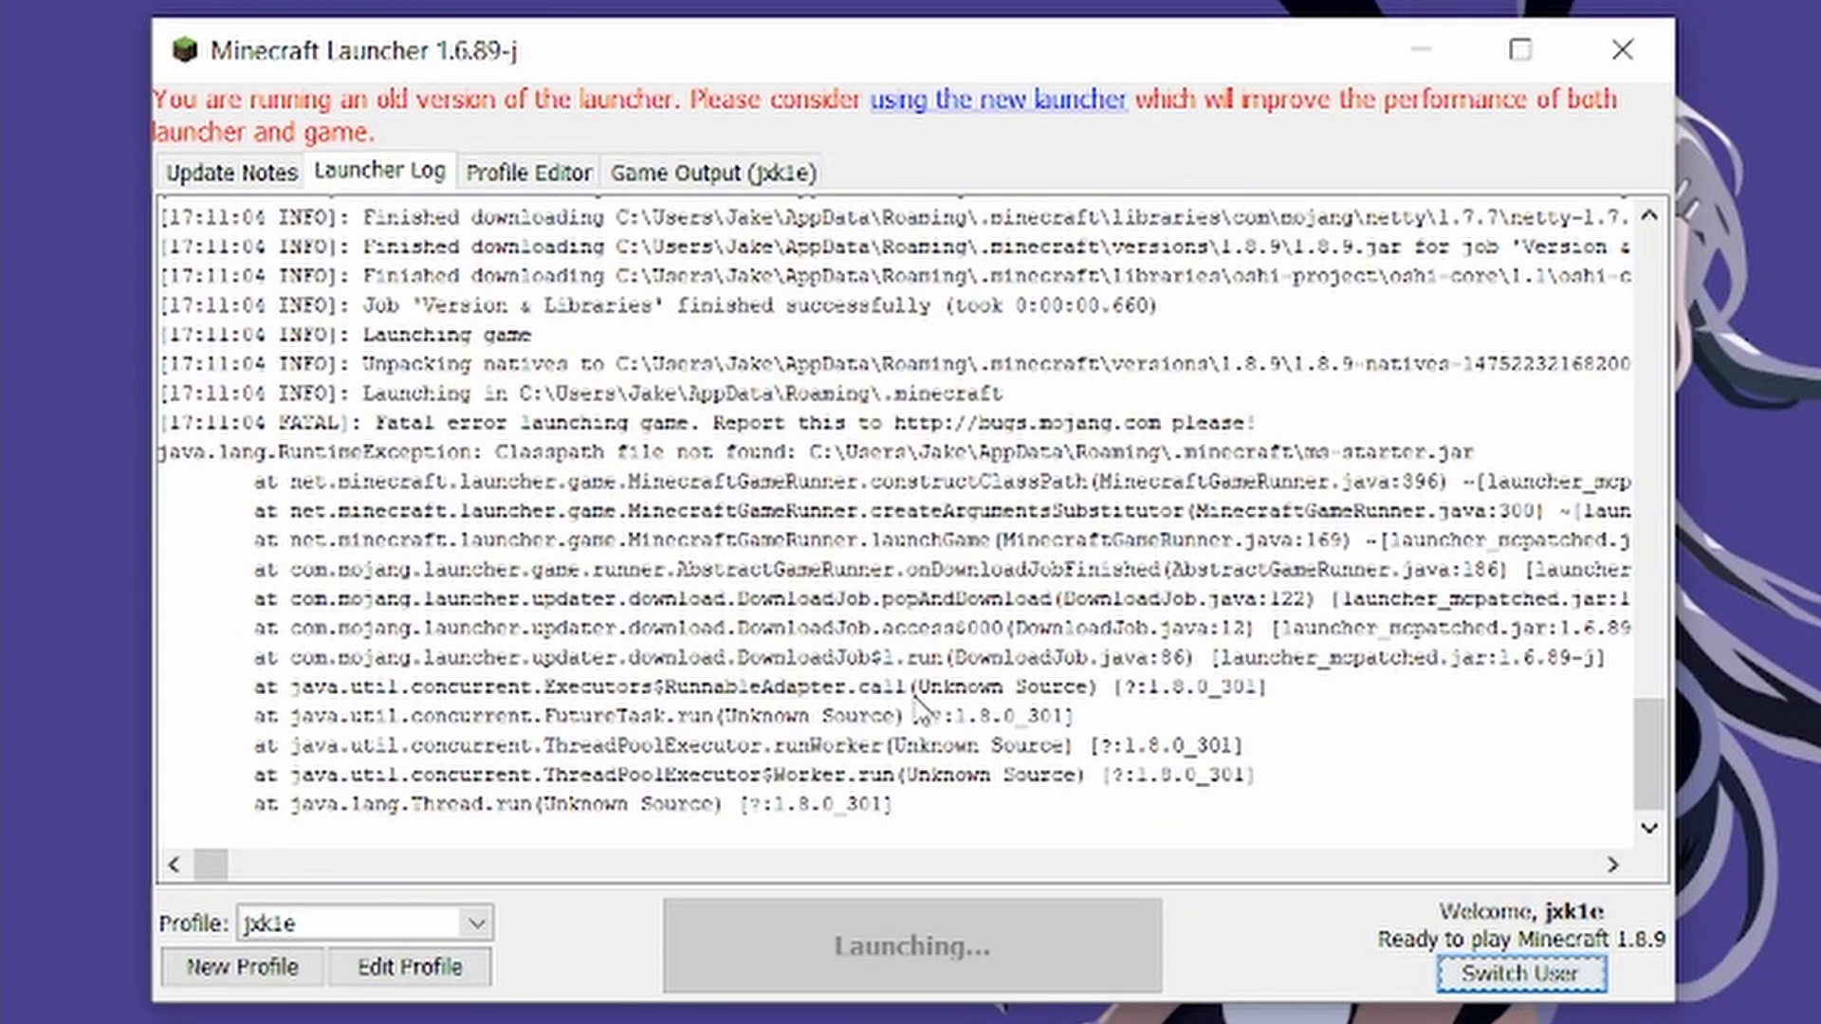
pyautogui.moveTo(1308, 490)
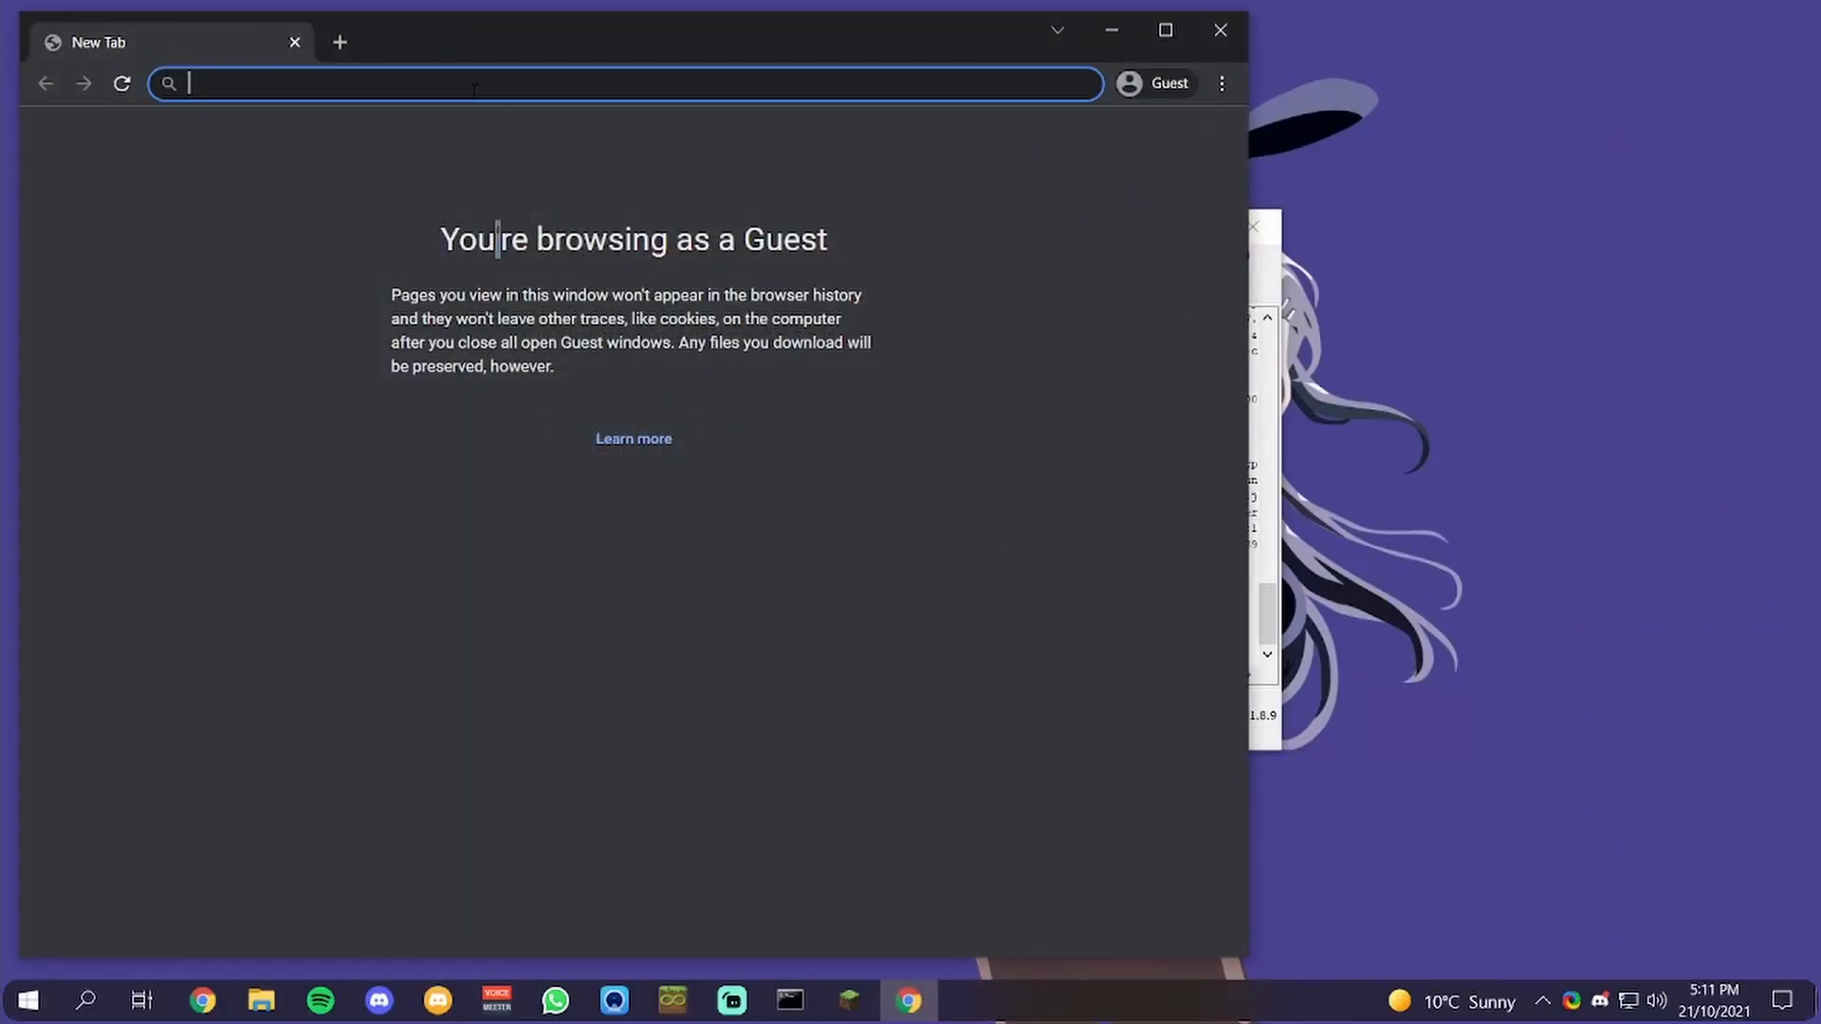
# Browse mineshafter.info from the getting-started guide to the Mineshafter Launcher Downloads page
pyautogui.write('mineshafter.info')
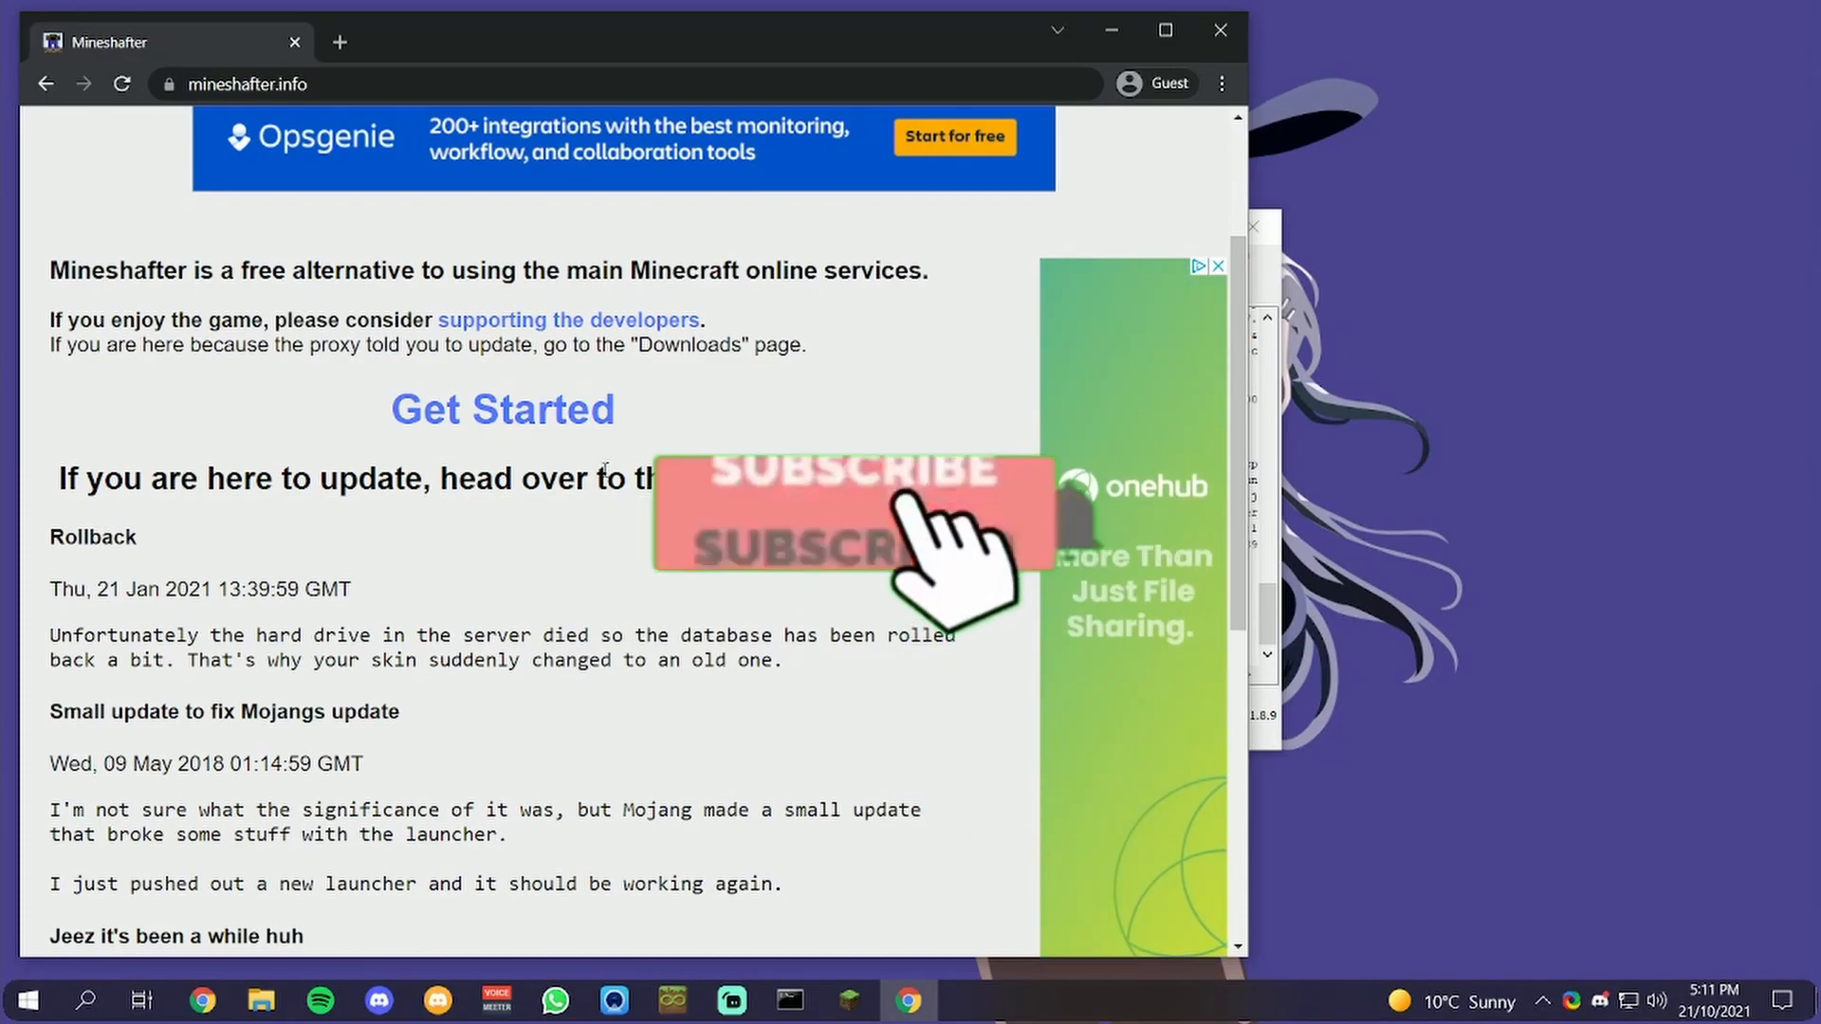
pyautogui.click(502, 408)
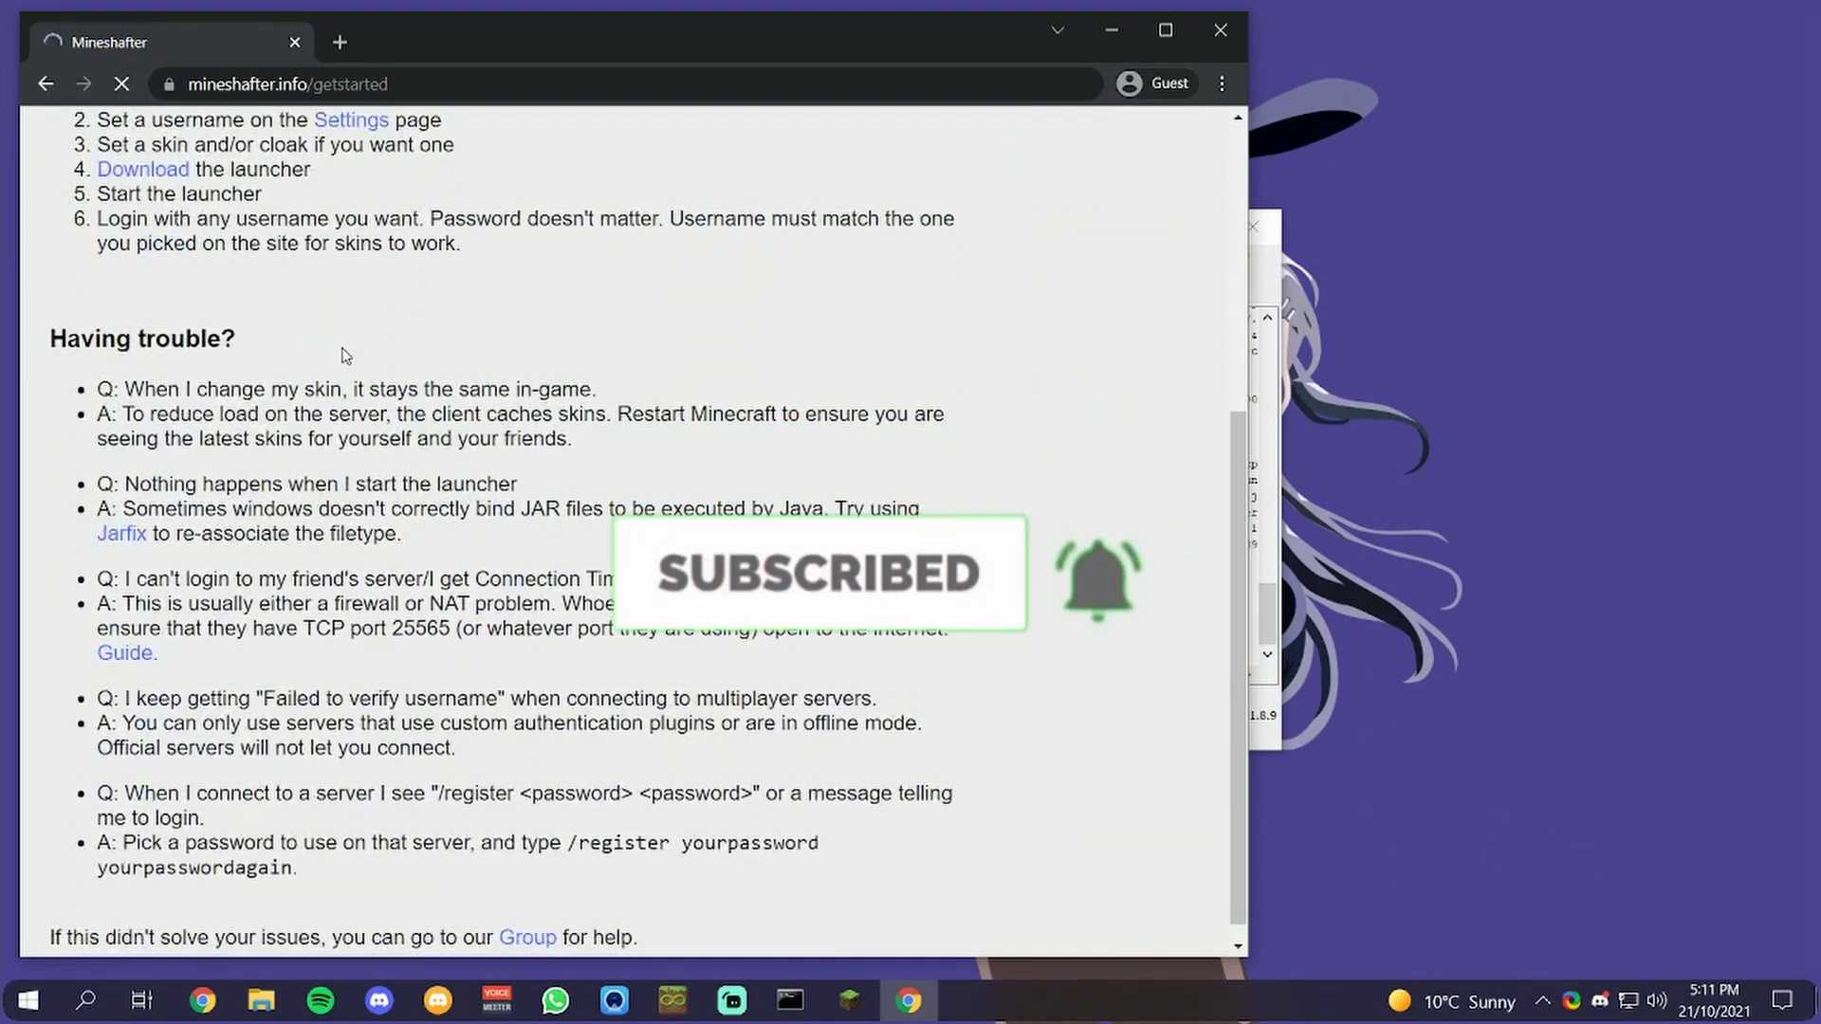
pyautogui.click(143, 169)
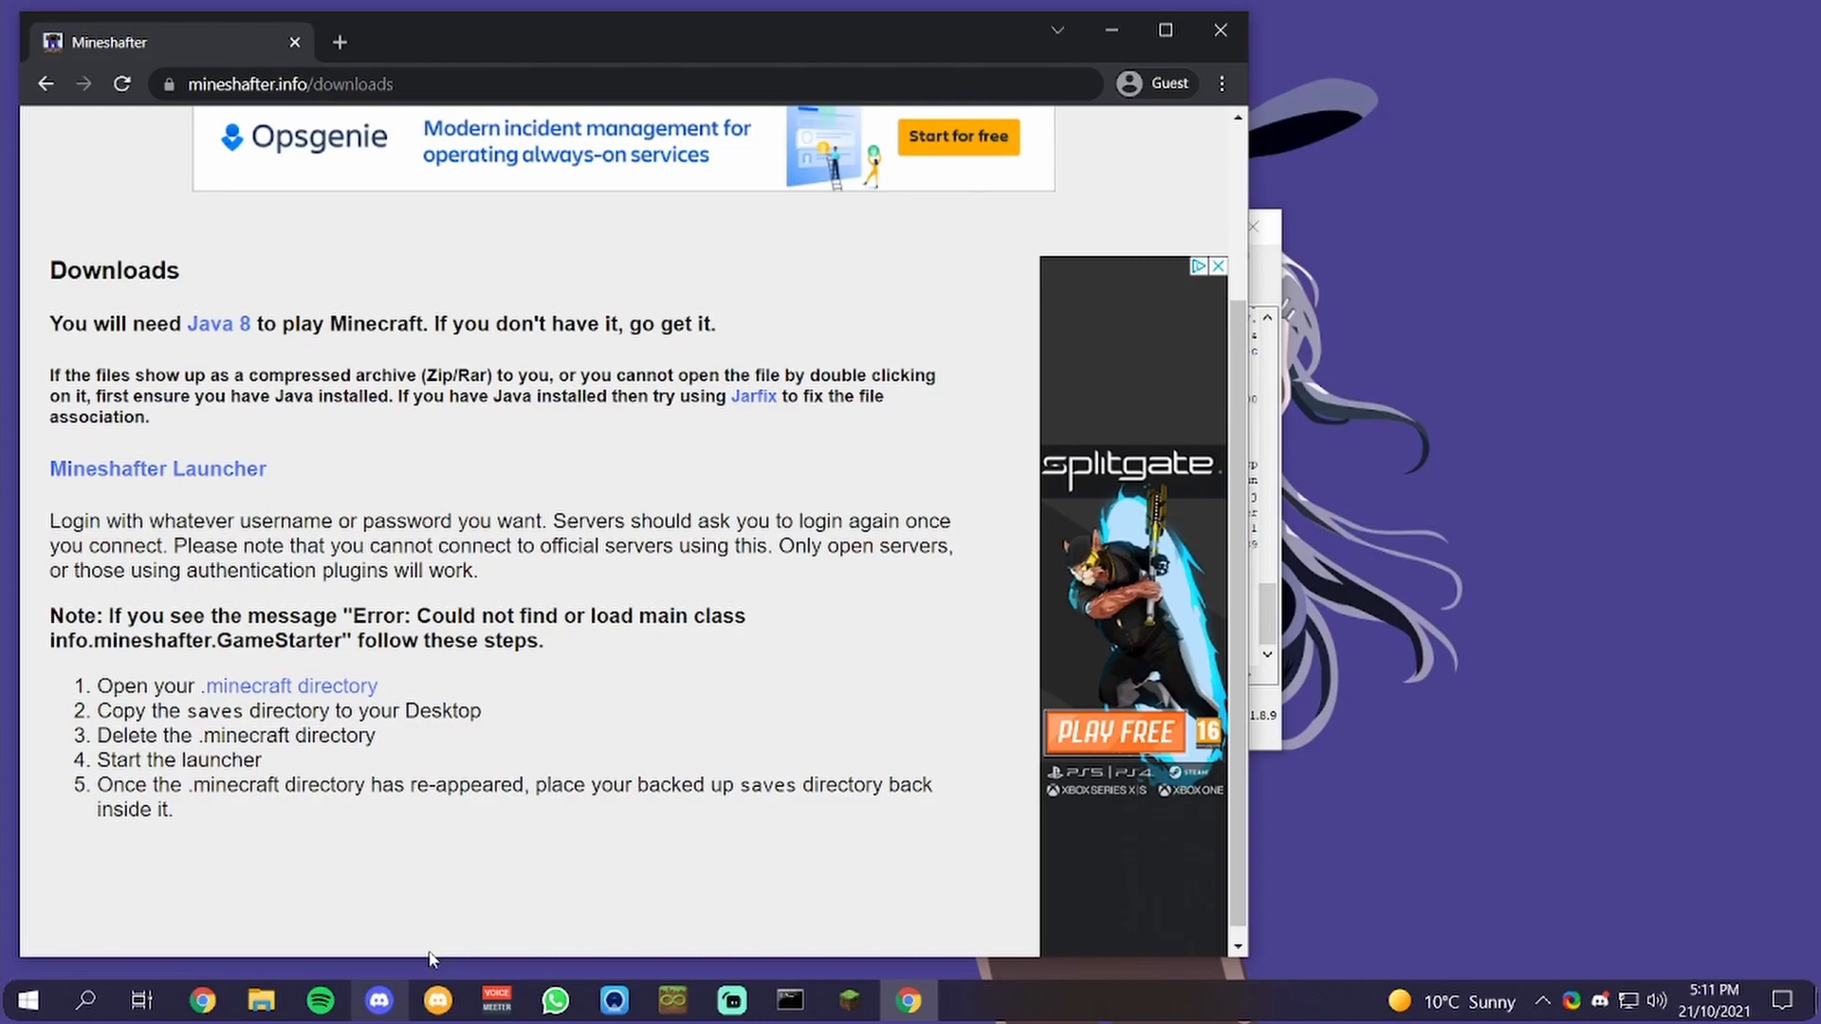
pyautogui.click(340, 42)
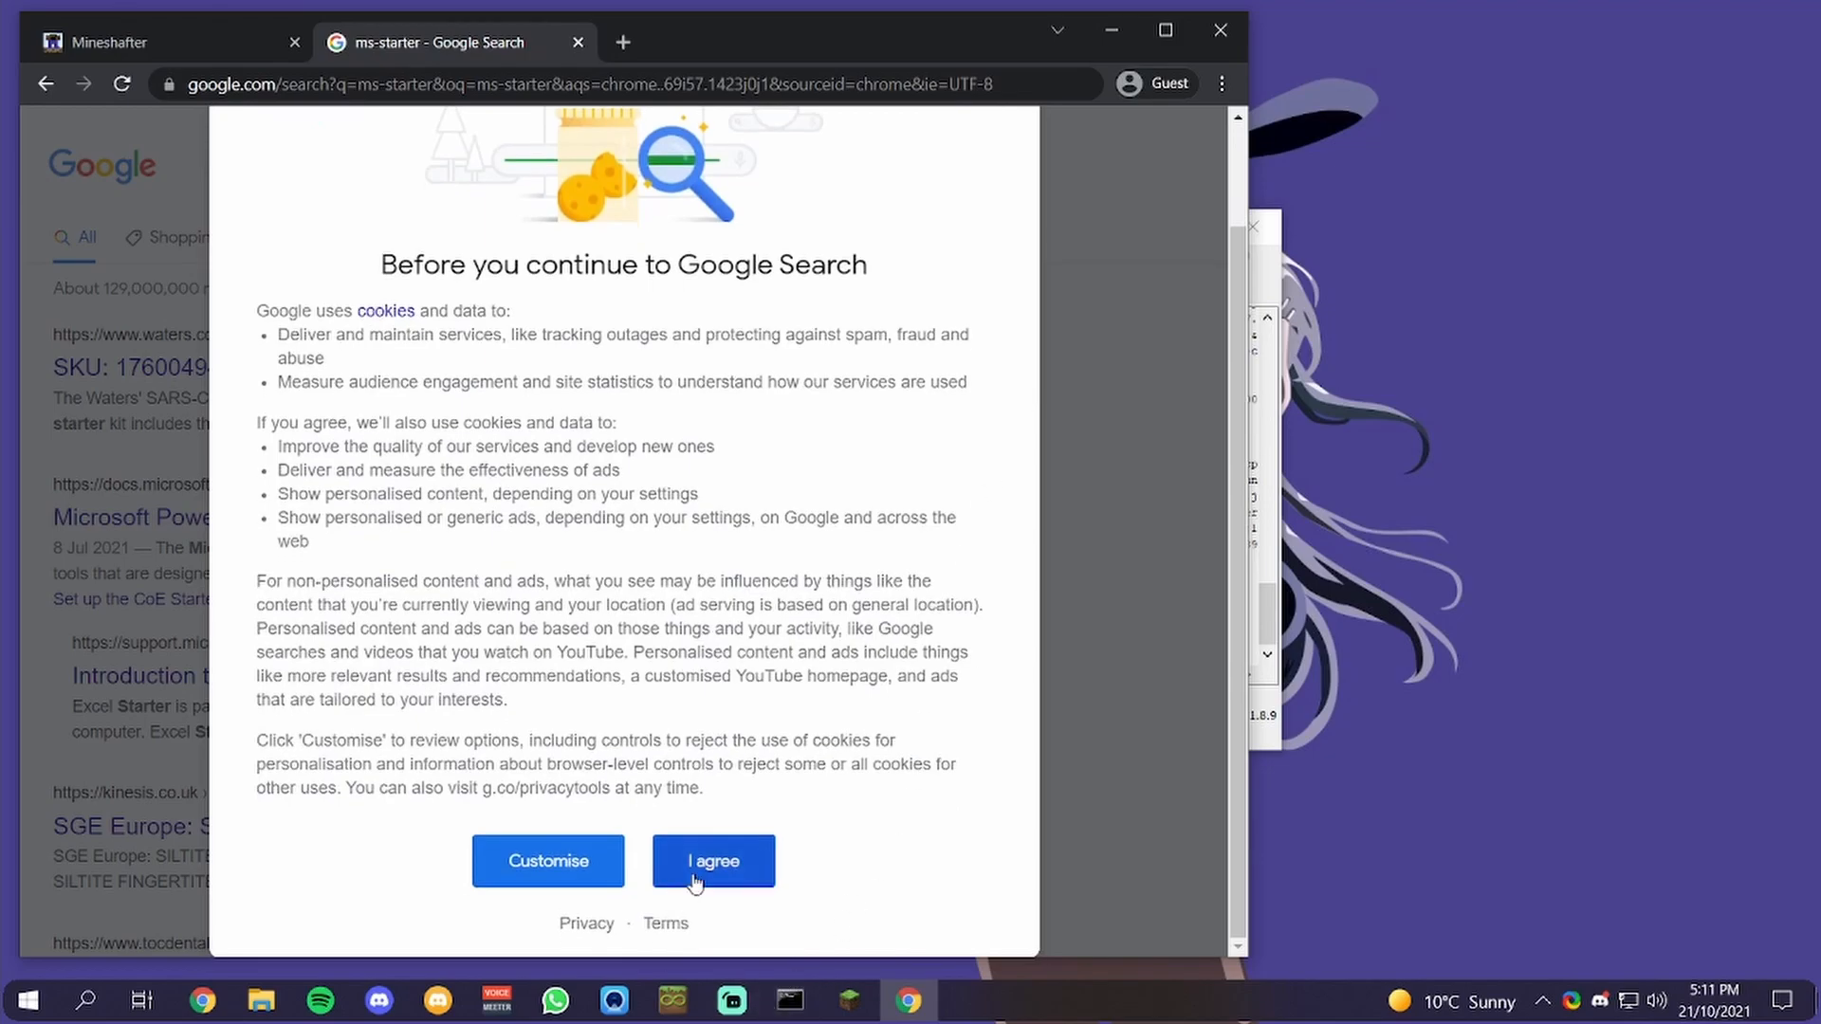
# Accept Google's cookie notice and open the Google Groups thread about ms-starter.jar
pyautogui.click(712, 860)
pyautogui.write('.jar download')
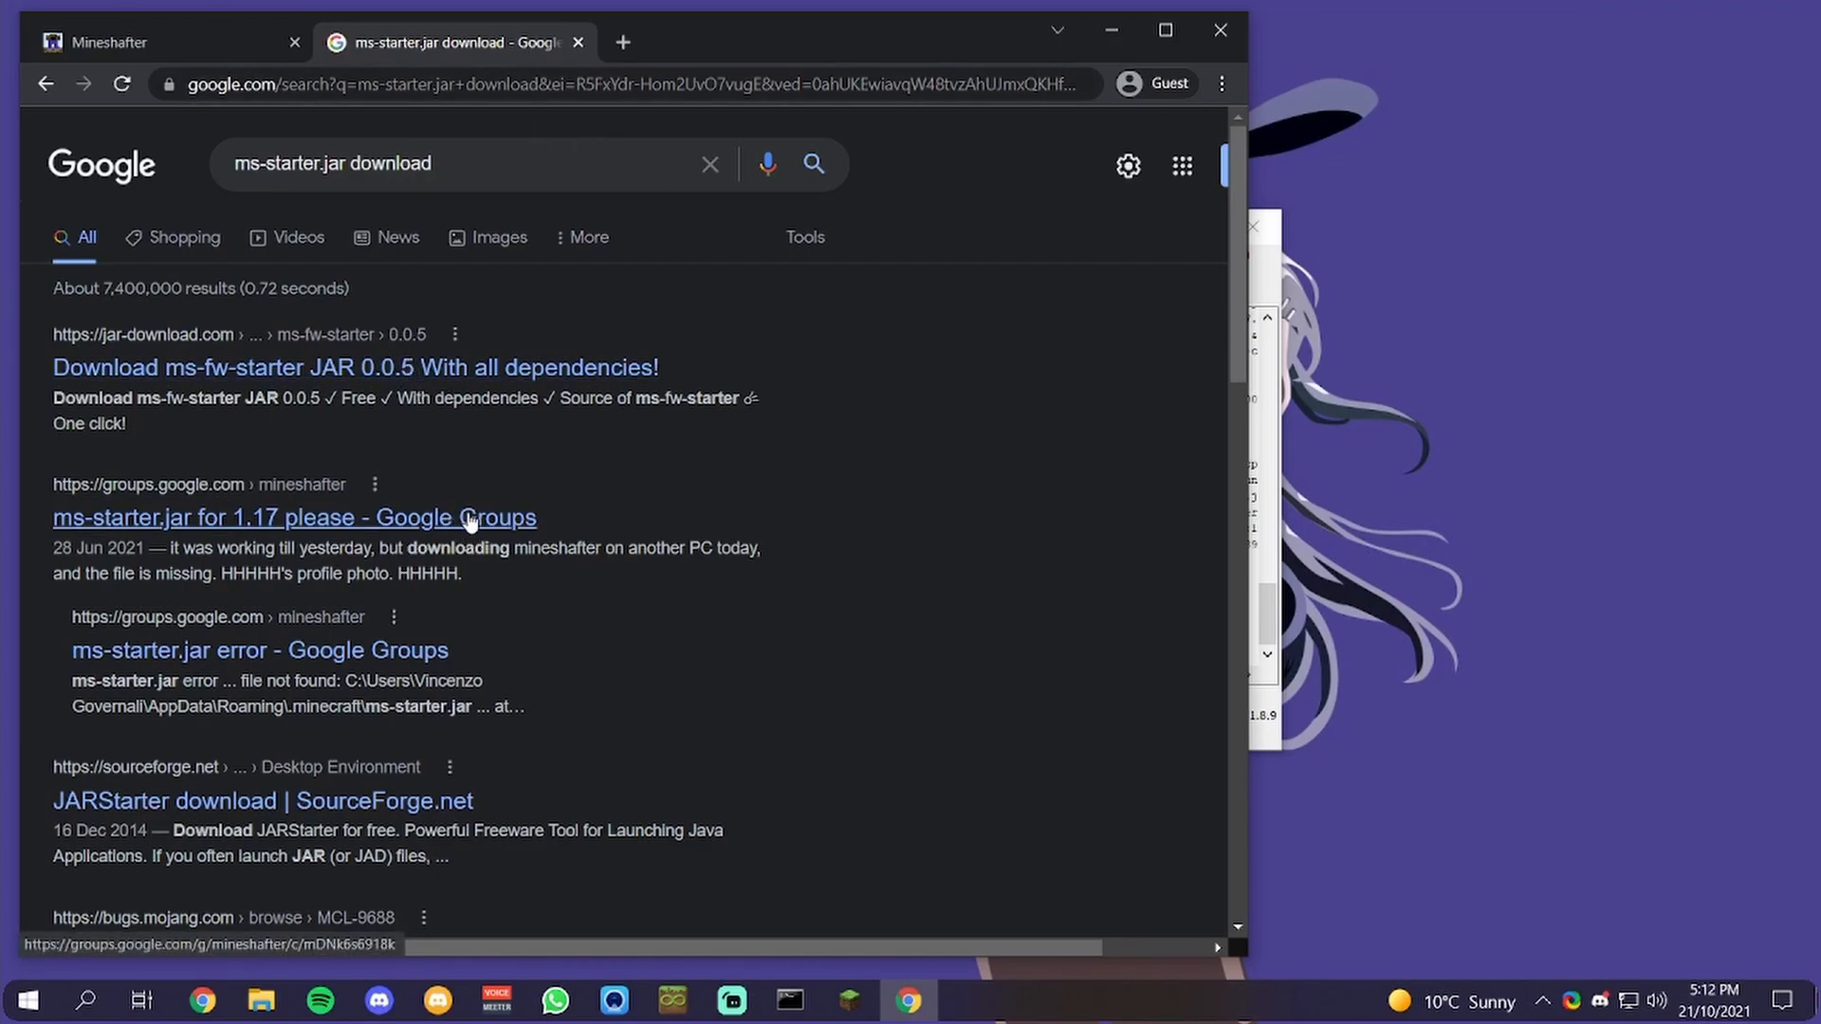
pyautogui.click(294, 517)
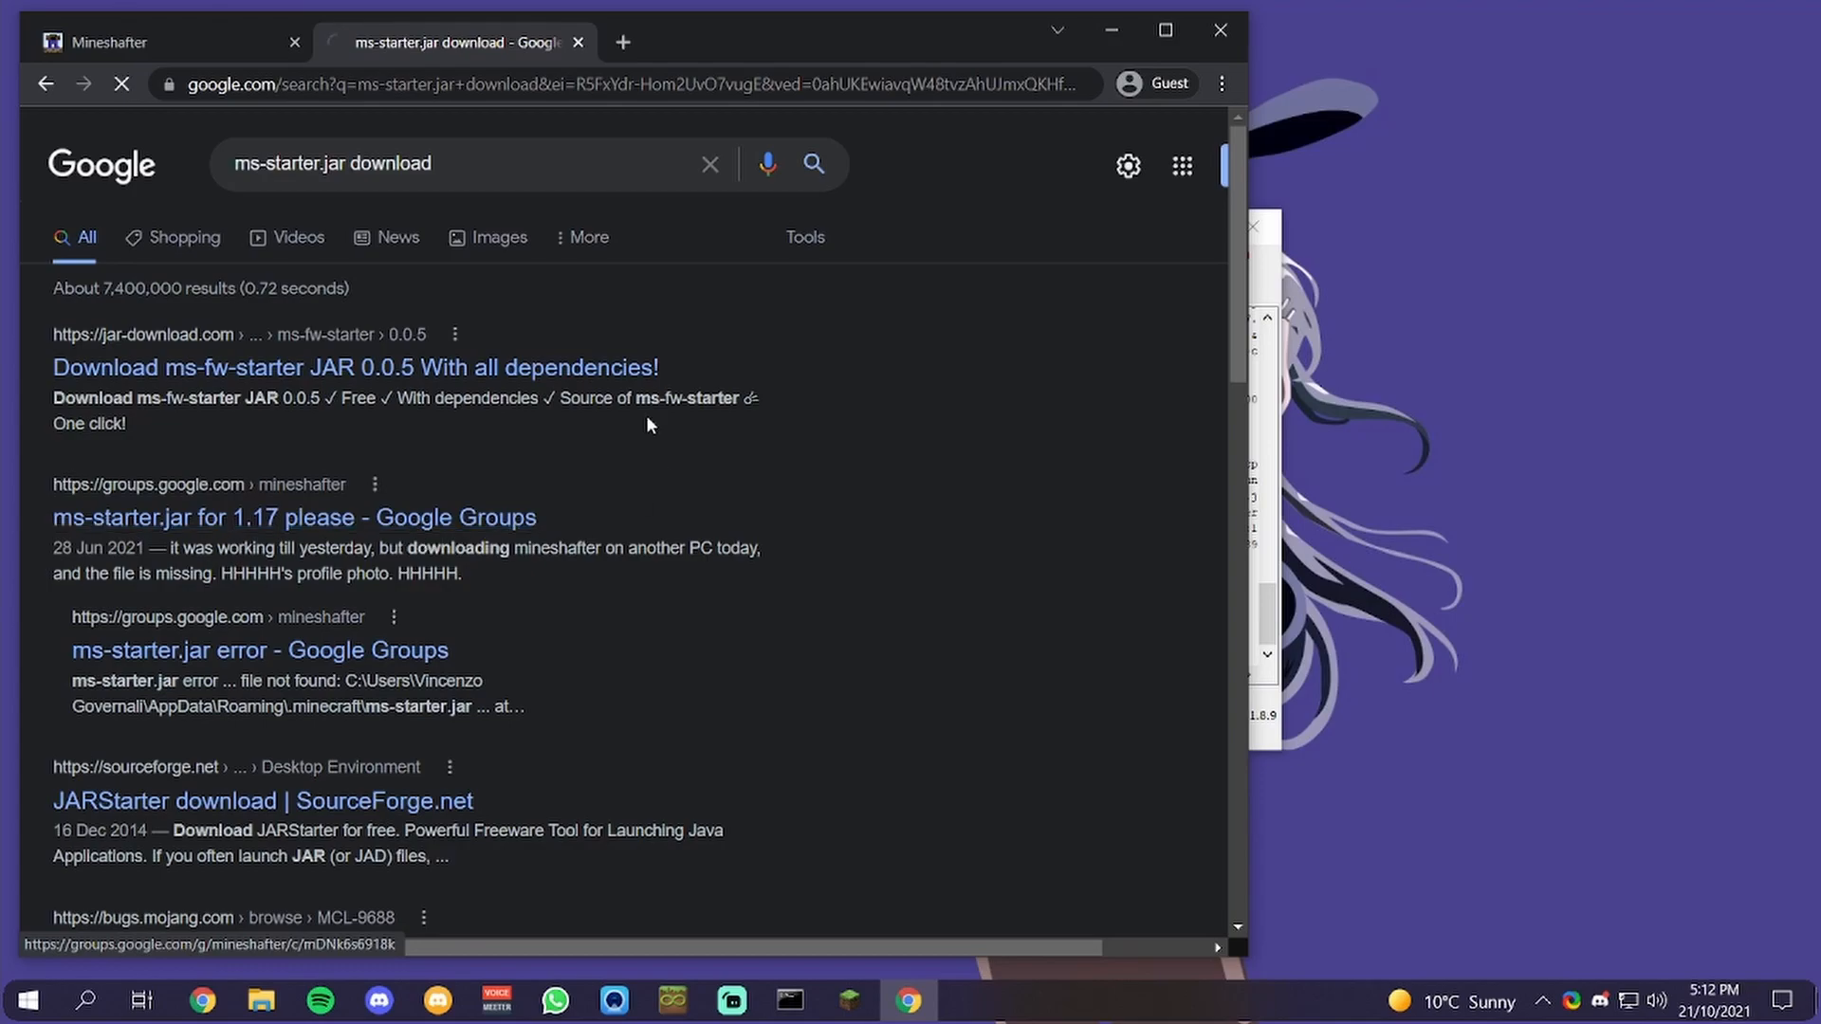
pyautogui.click(294, 516)
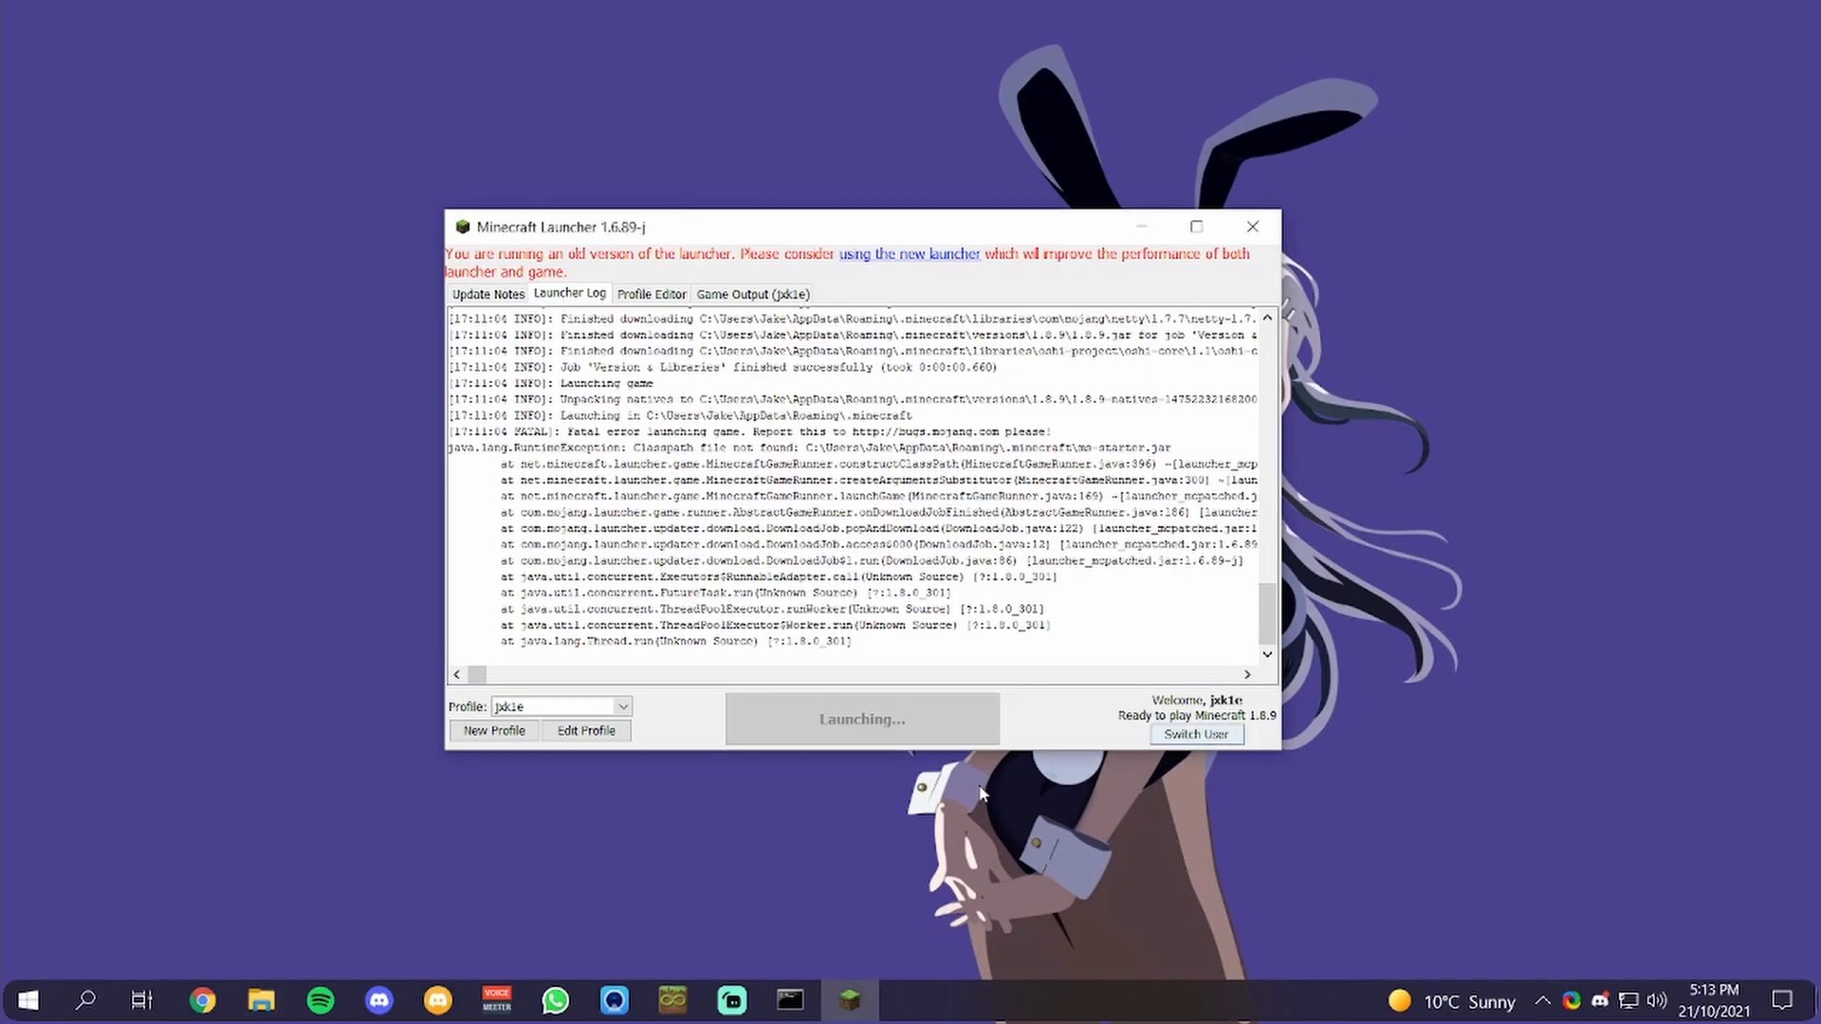
# Close the failing launcher and start Minecraft 1.8.9 from the Mineshafter launcher
pyautogui.click(1251, 227)
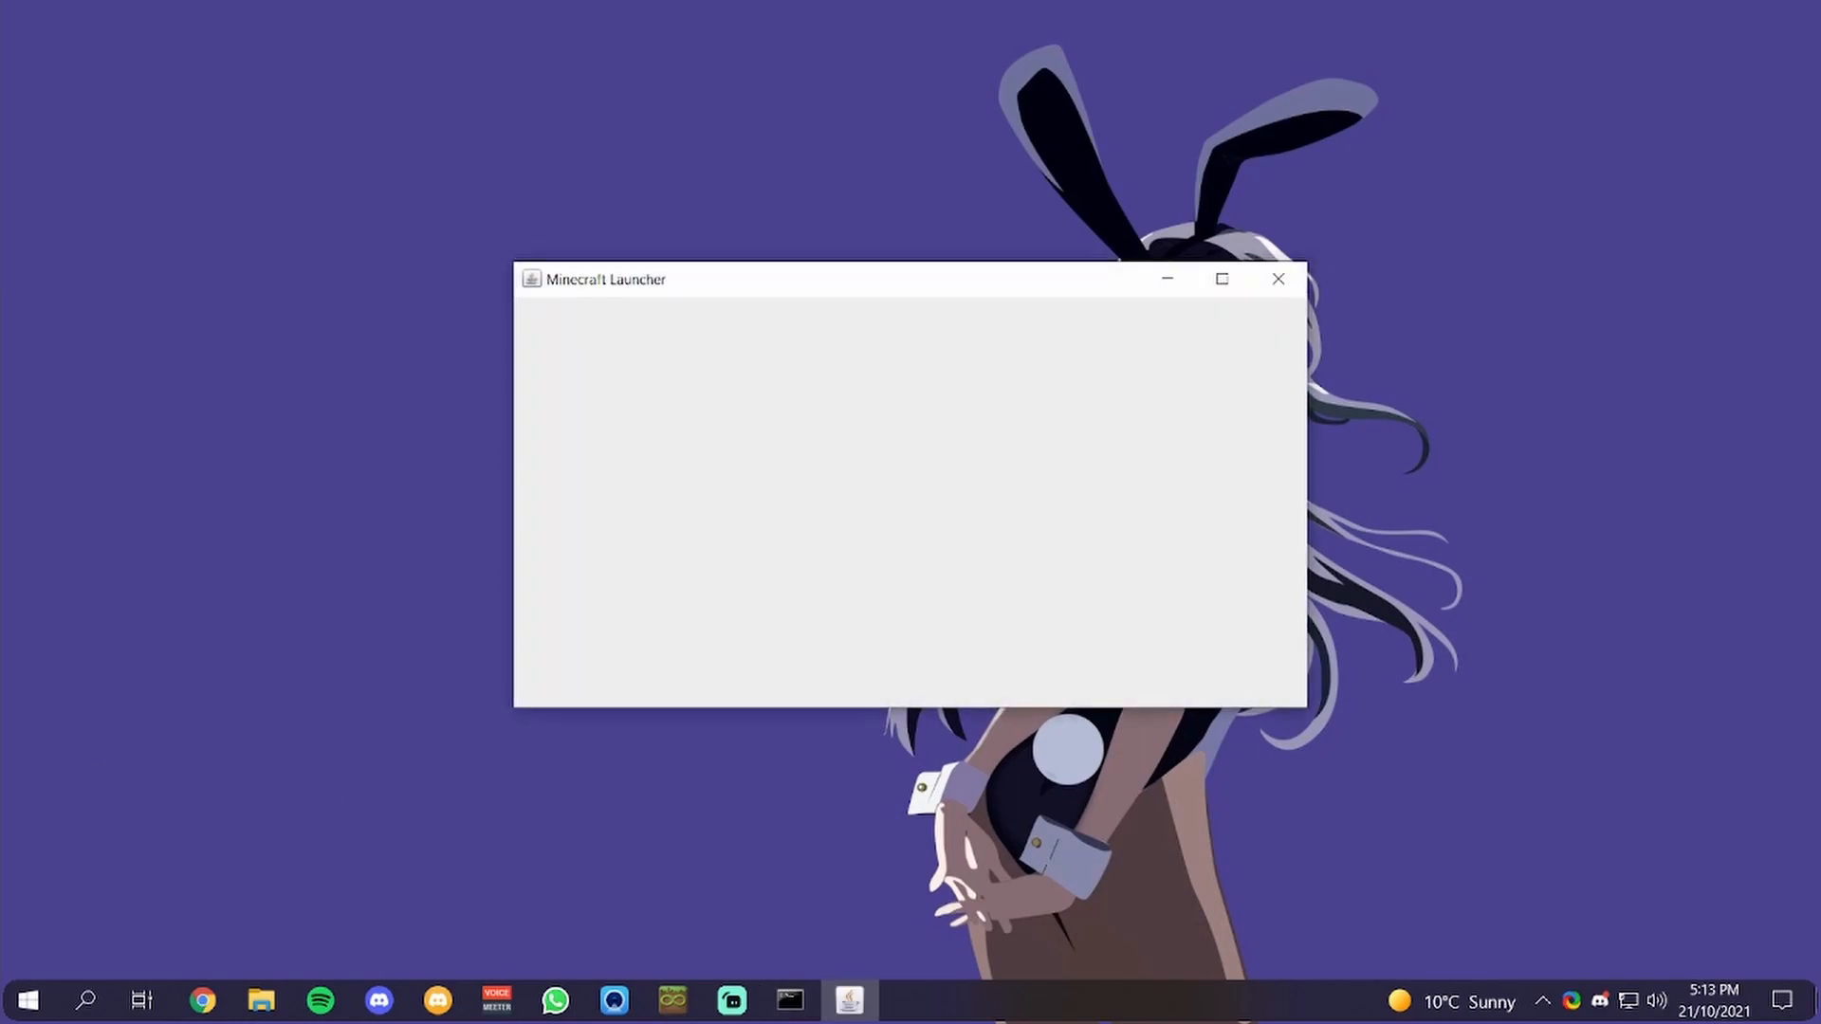
pyautogui.moveTo(1057, 442)
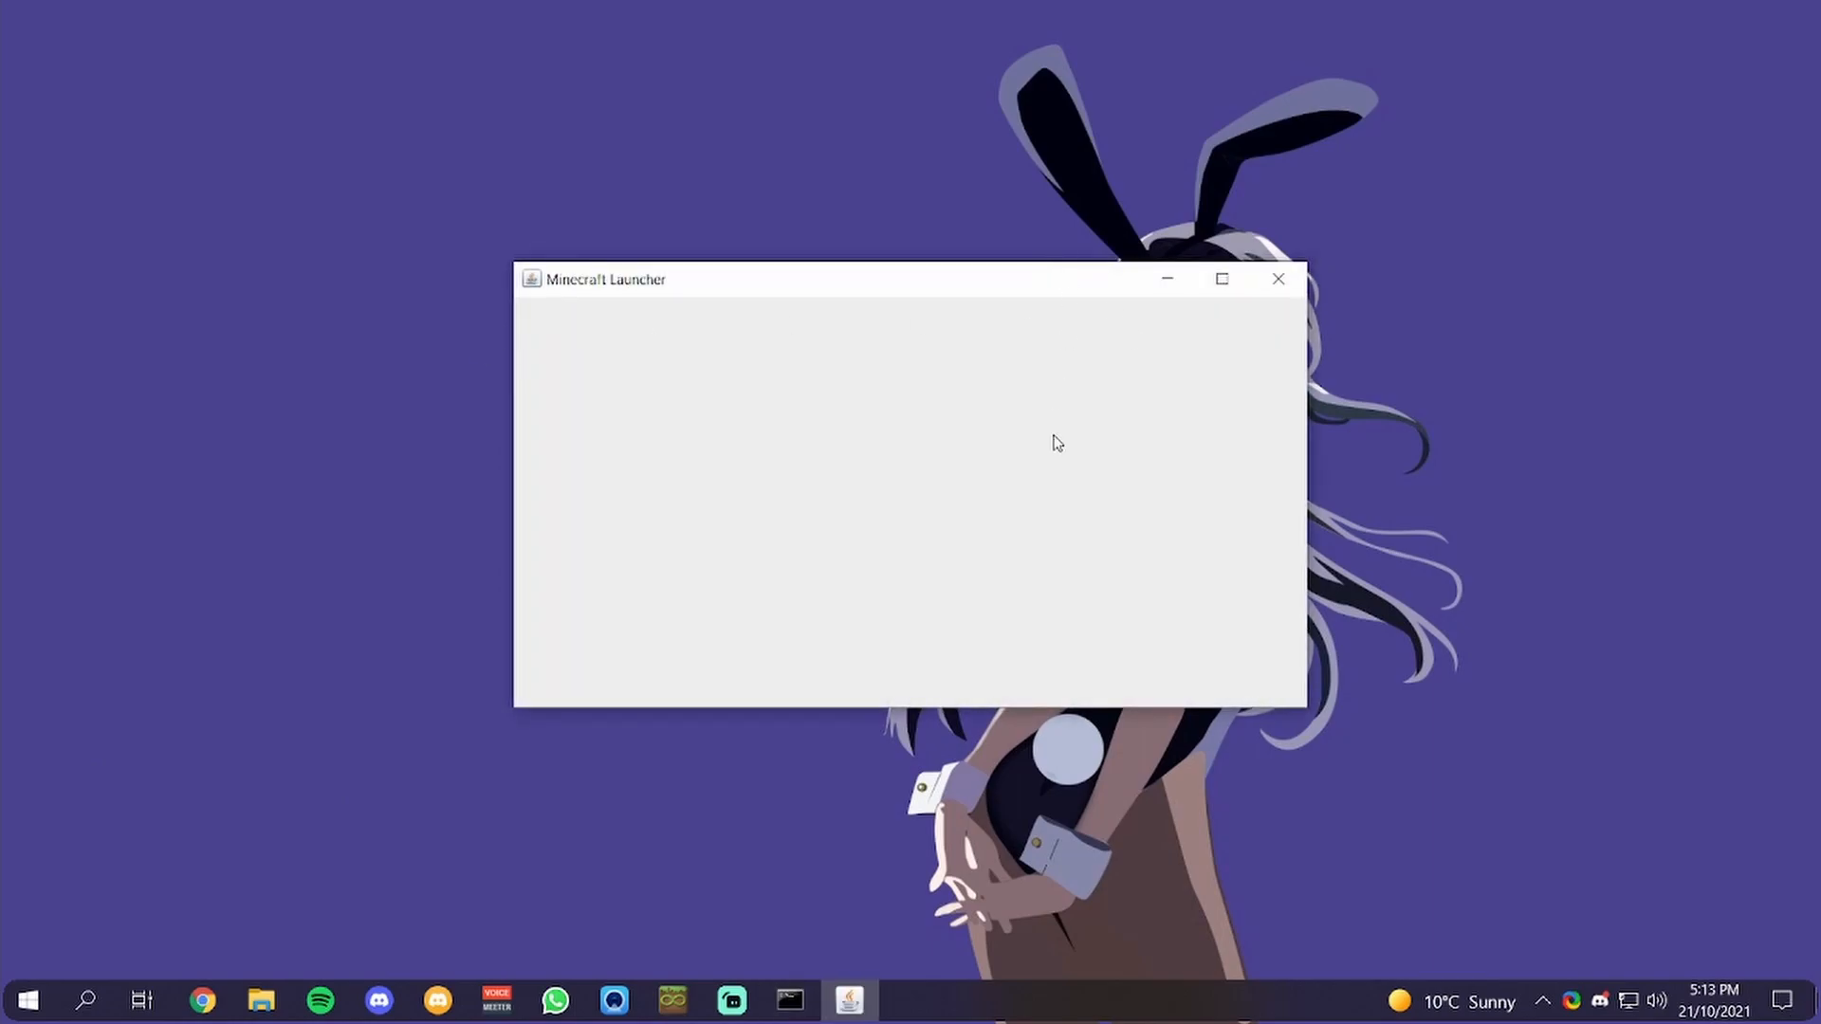
pyautogui.moveTo(1056, 453)
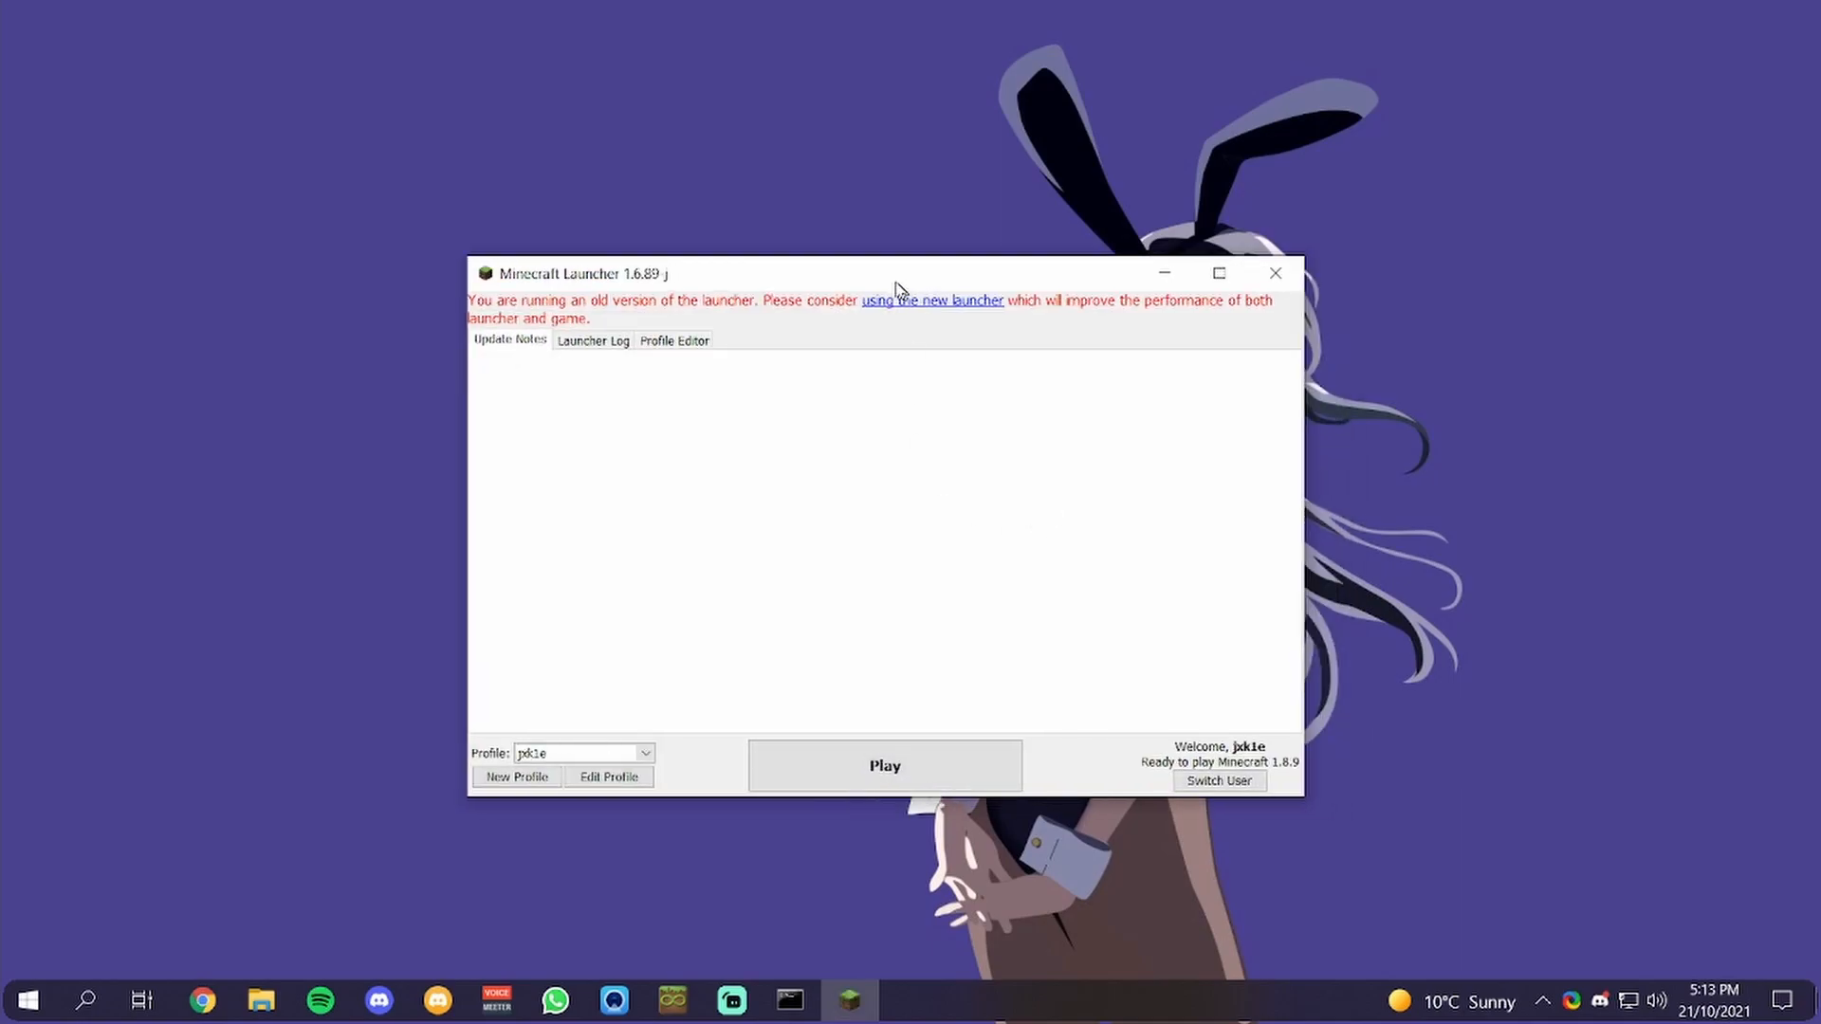
pyautogui.click(884, 765)
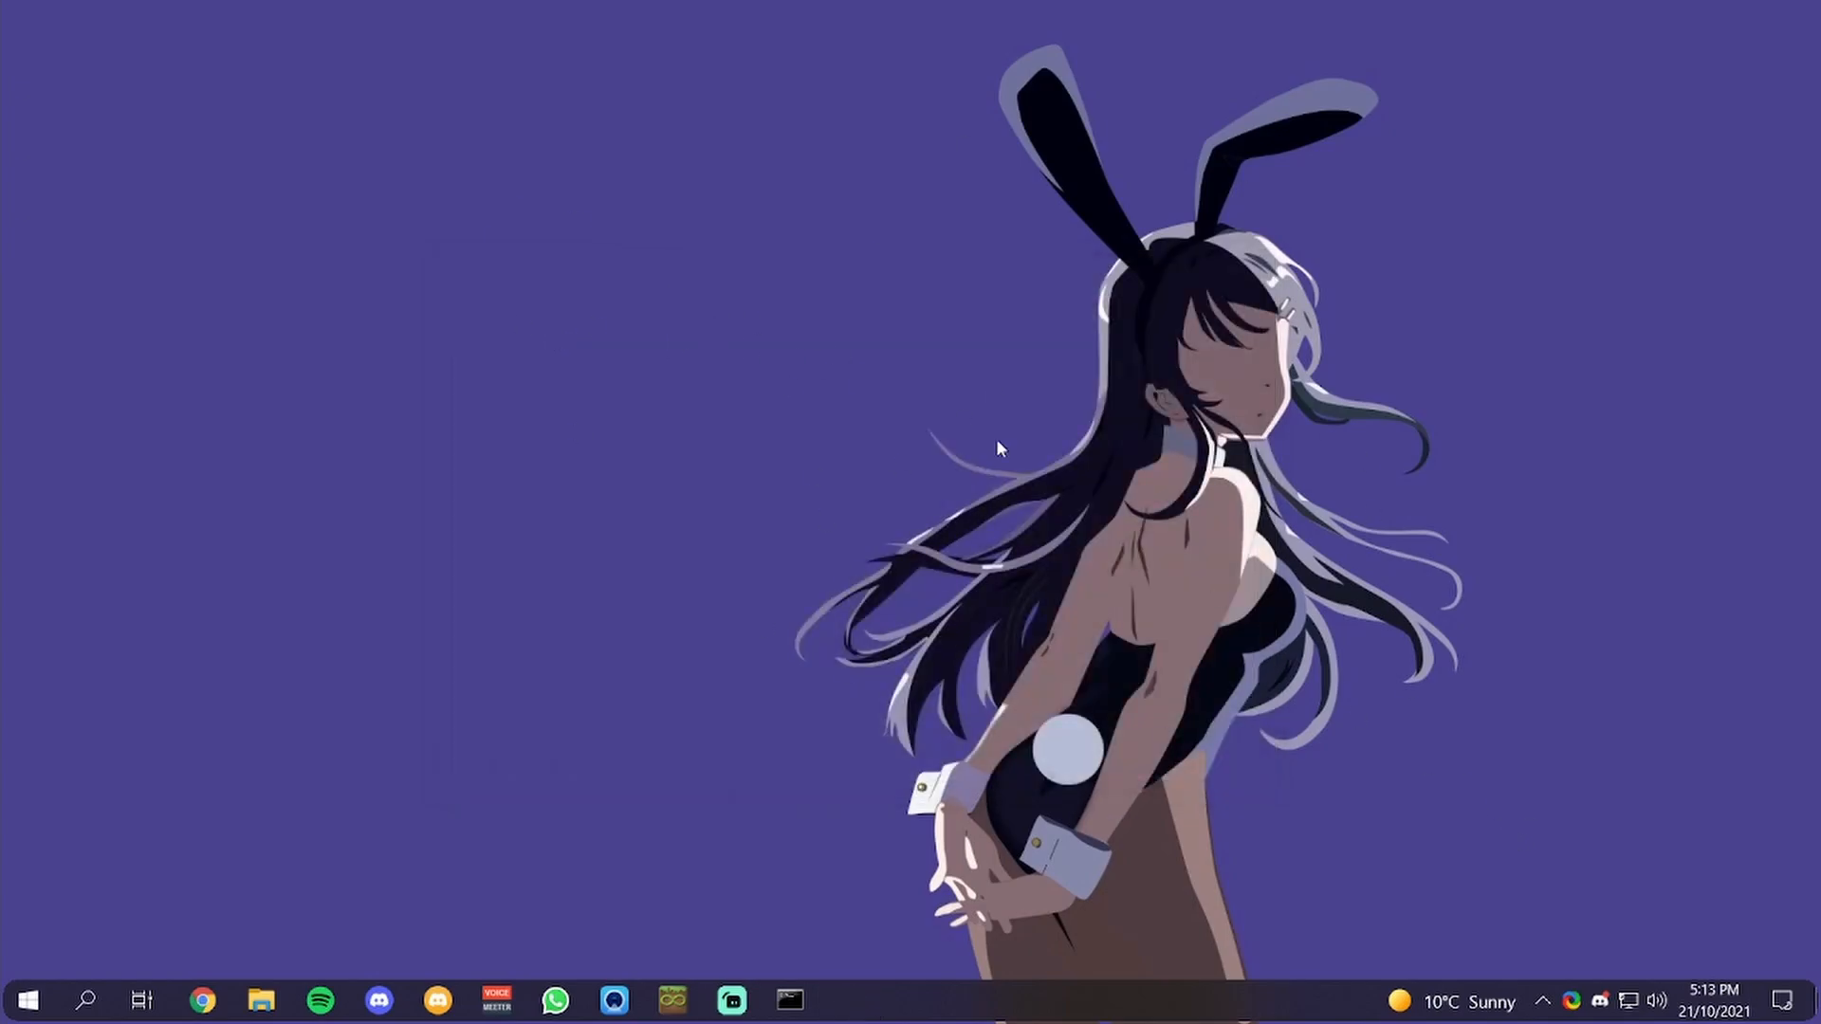
# Visit Options from the title menu, then go to the Multiplayer server list
pyautogui.click(849, 999)
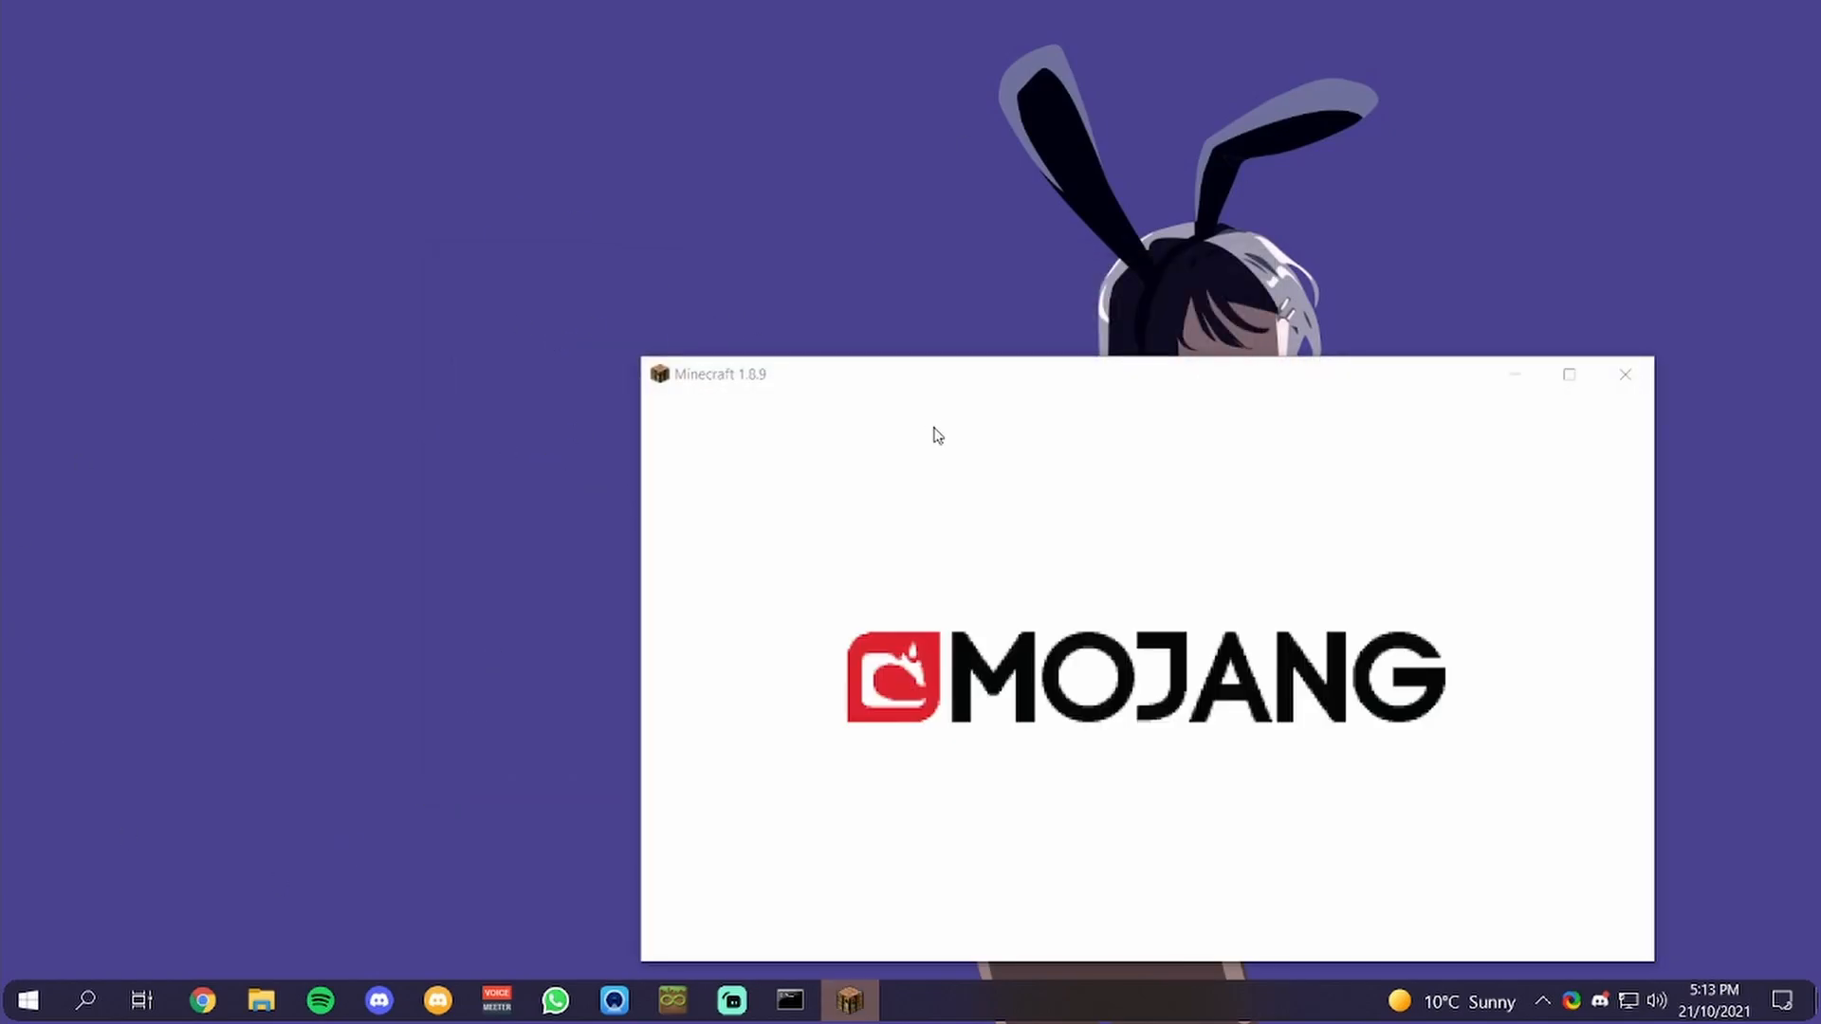
pyautogui.moveTo(1420, 579)
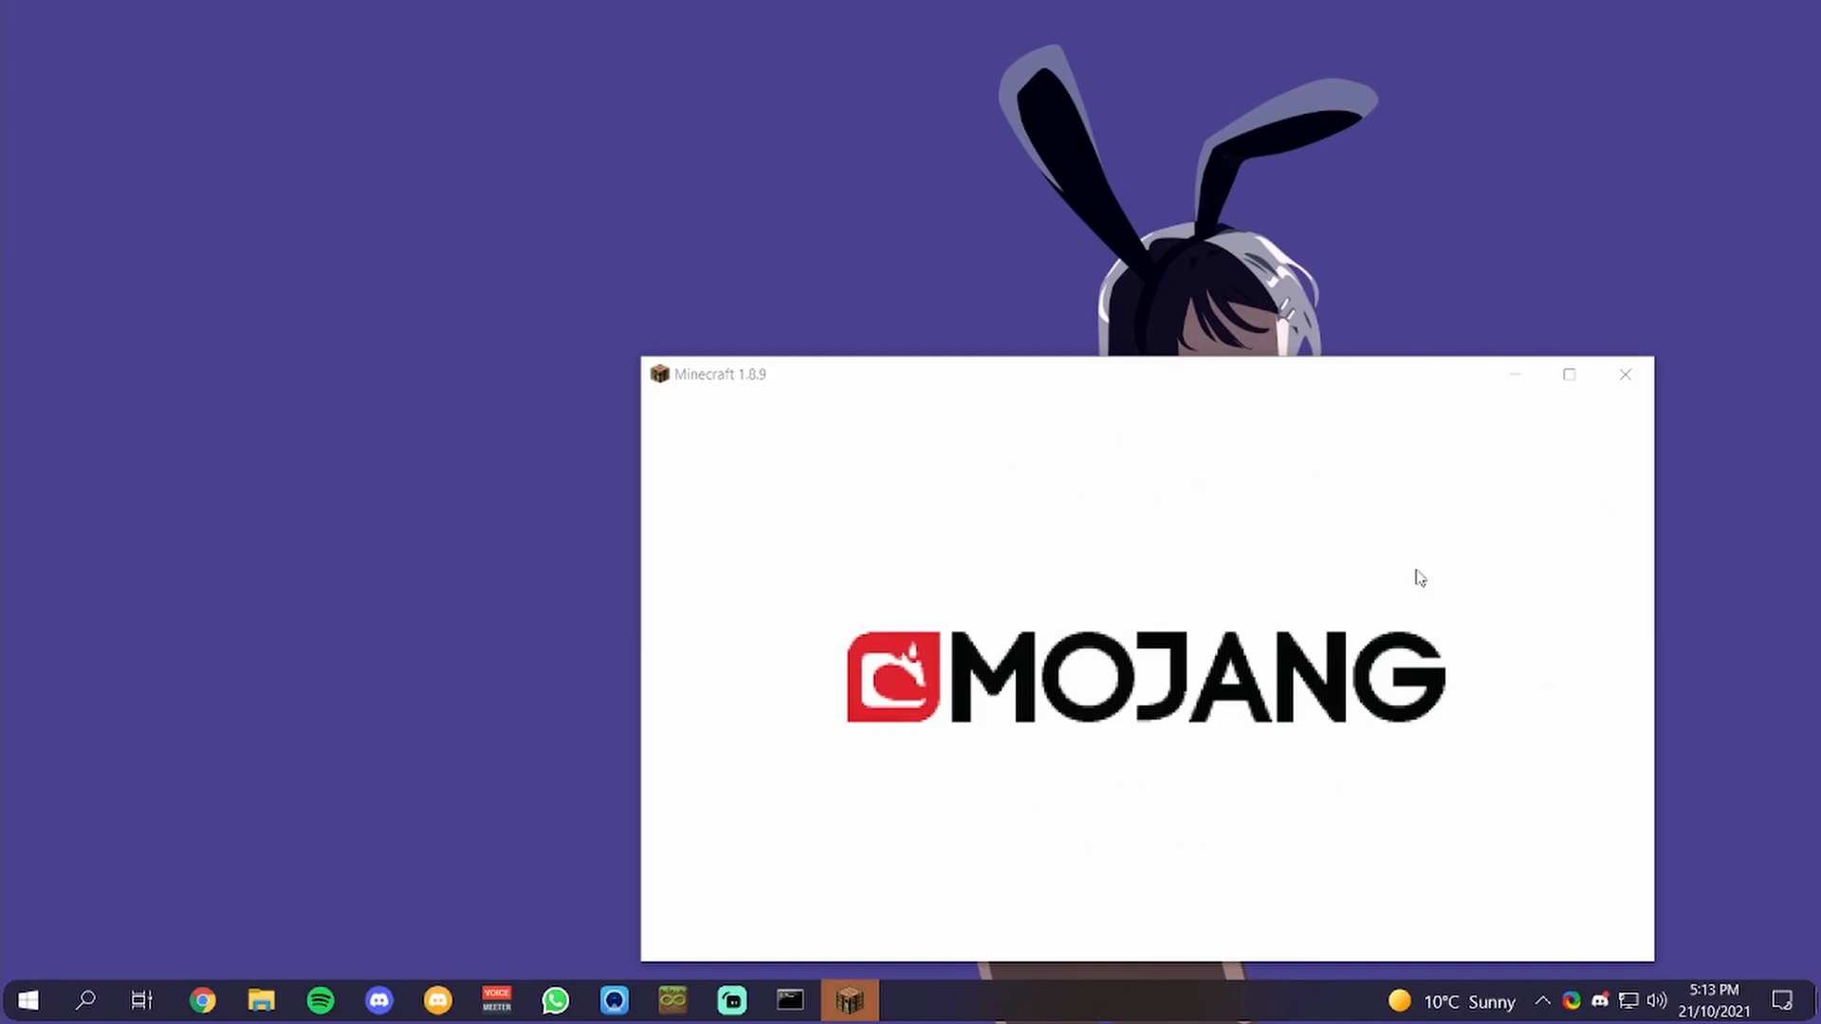
pyautogui.moveTo(952, 550)
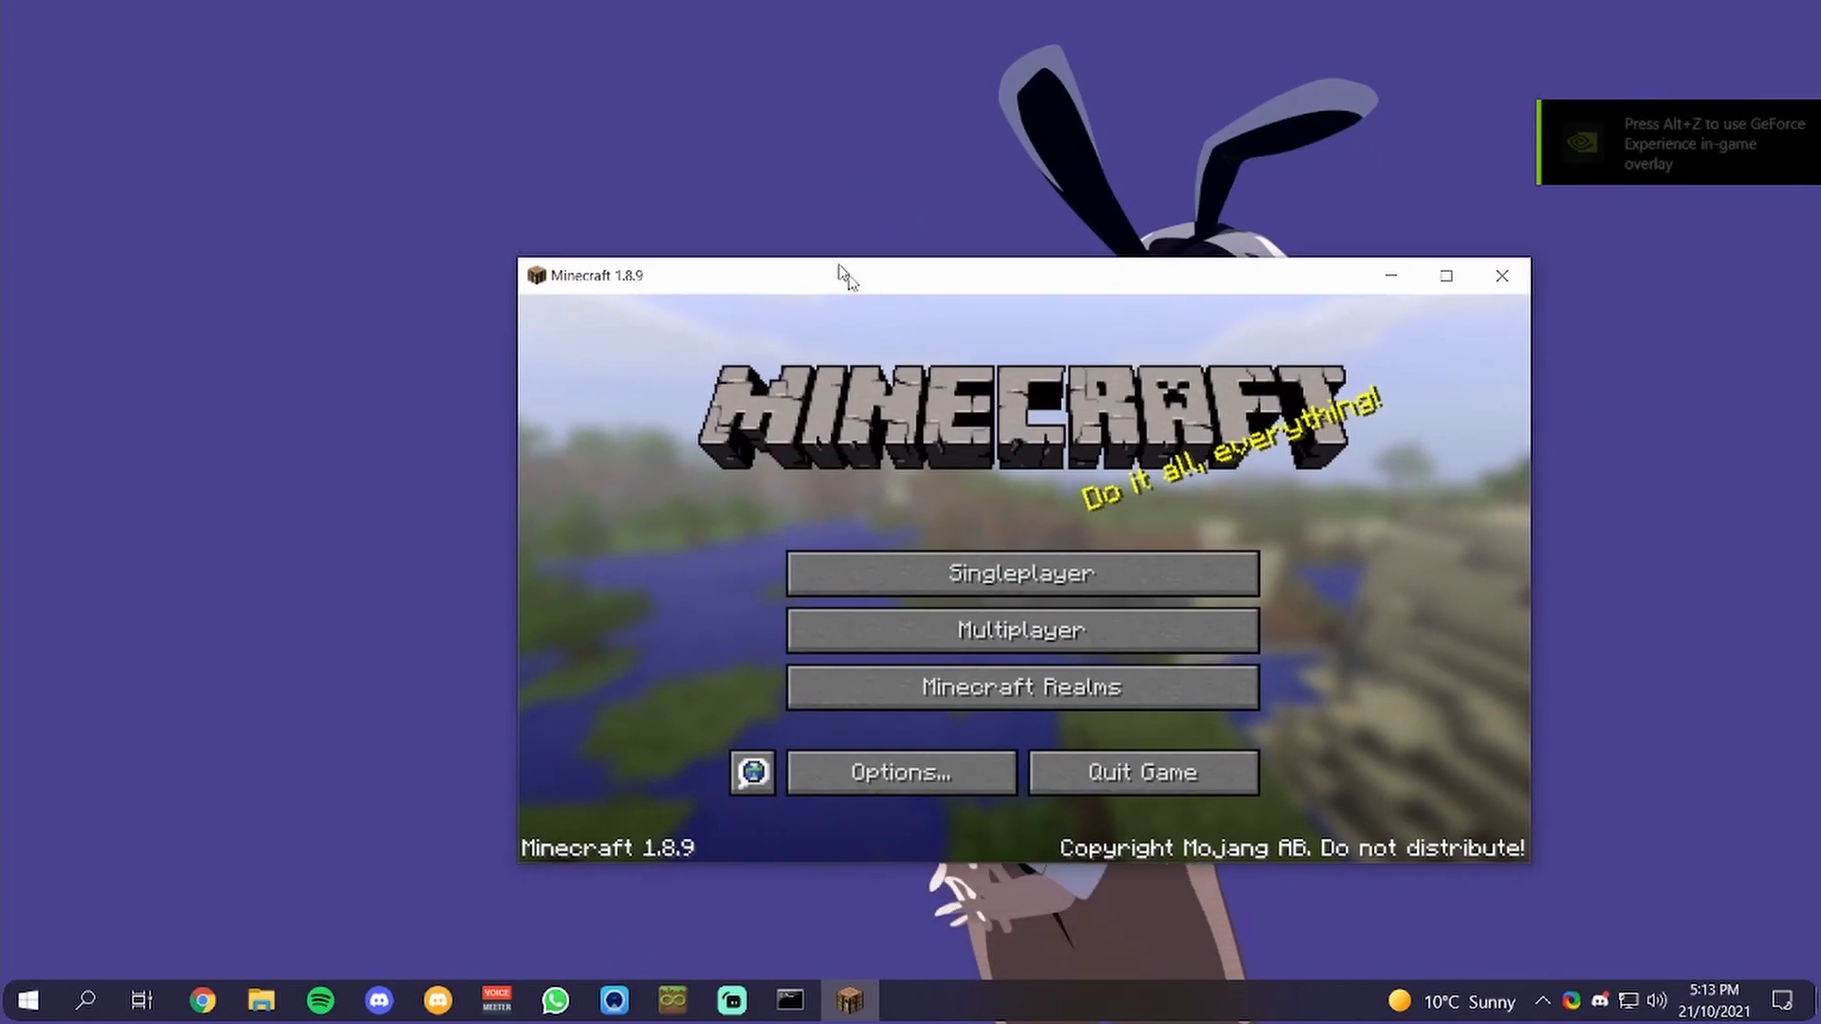
pyautogui.click(900, 771)
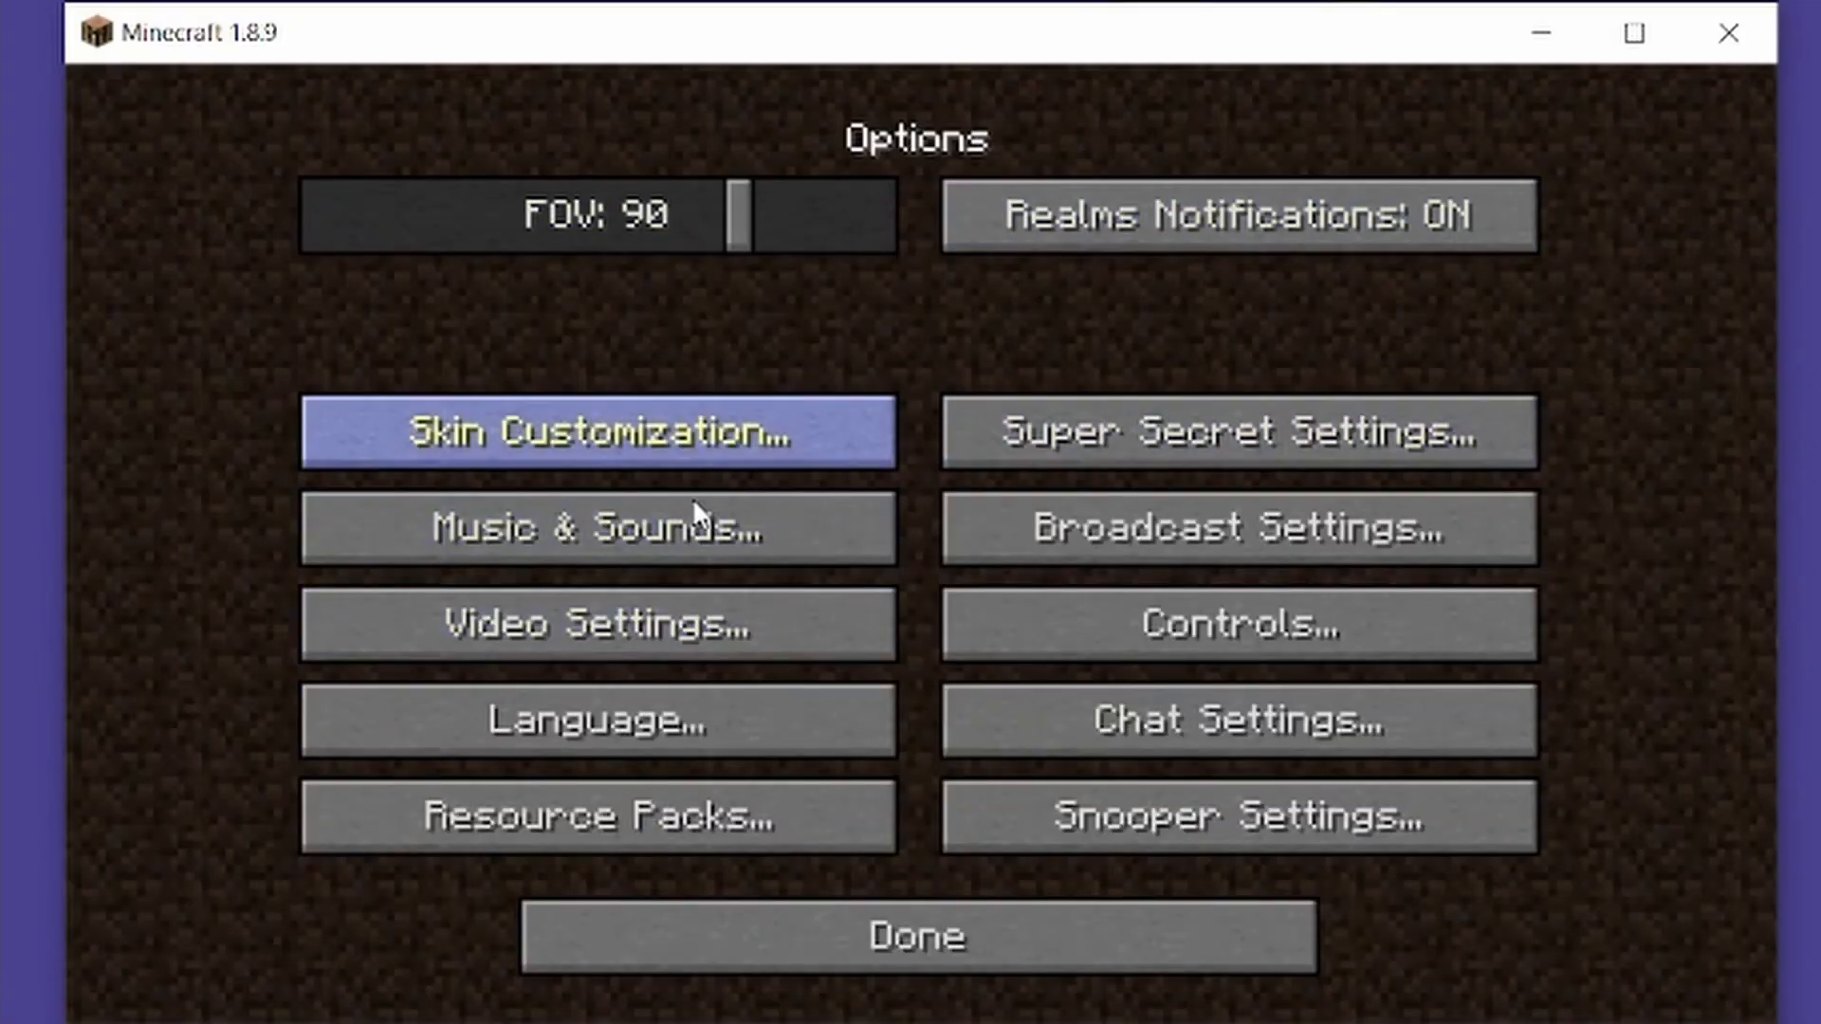
pyautogui.click(912, 936)
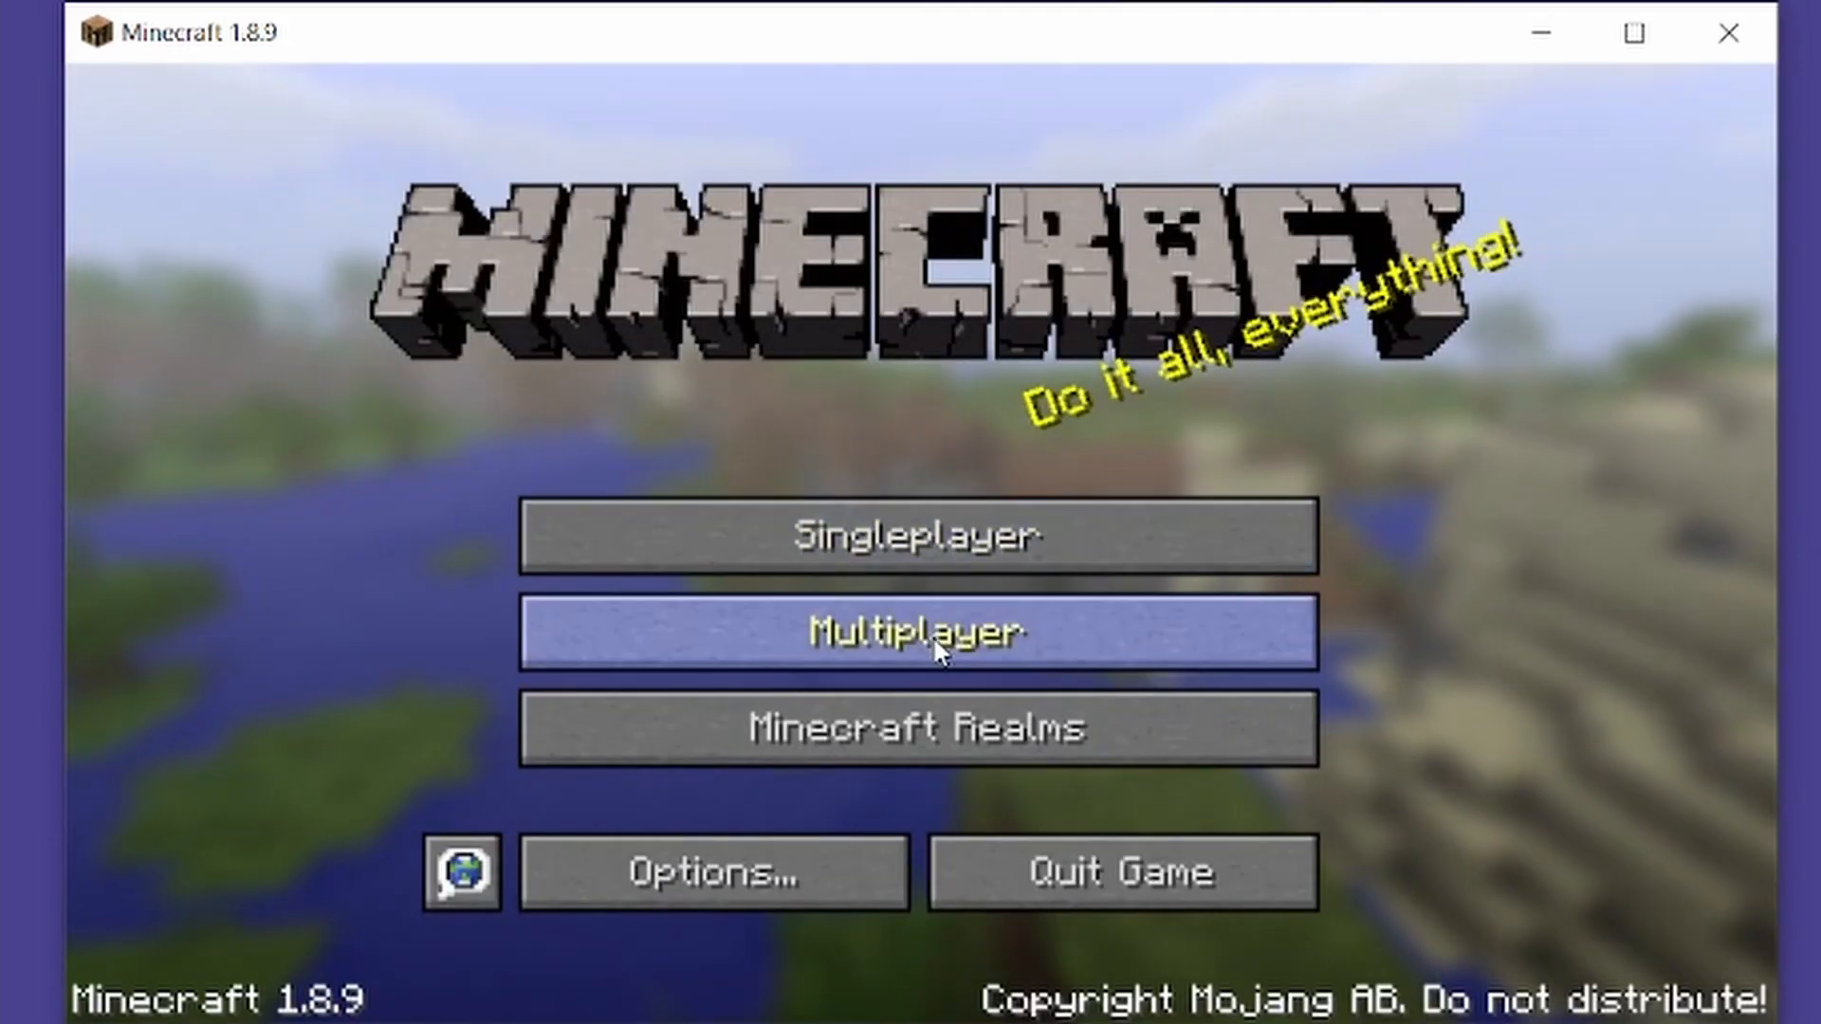
pyautogui.click(916, 632)
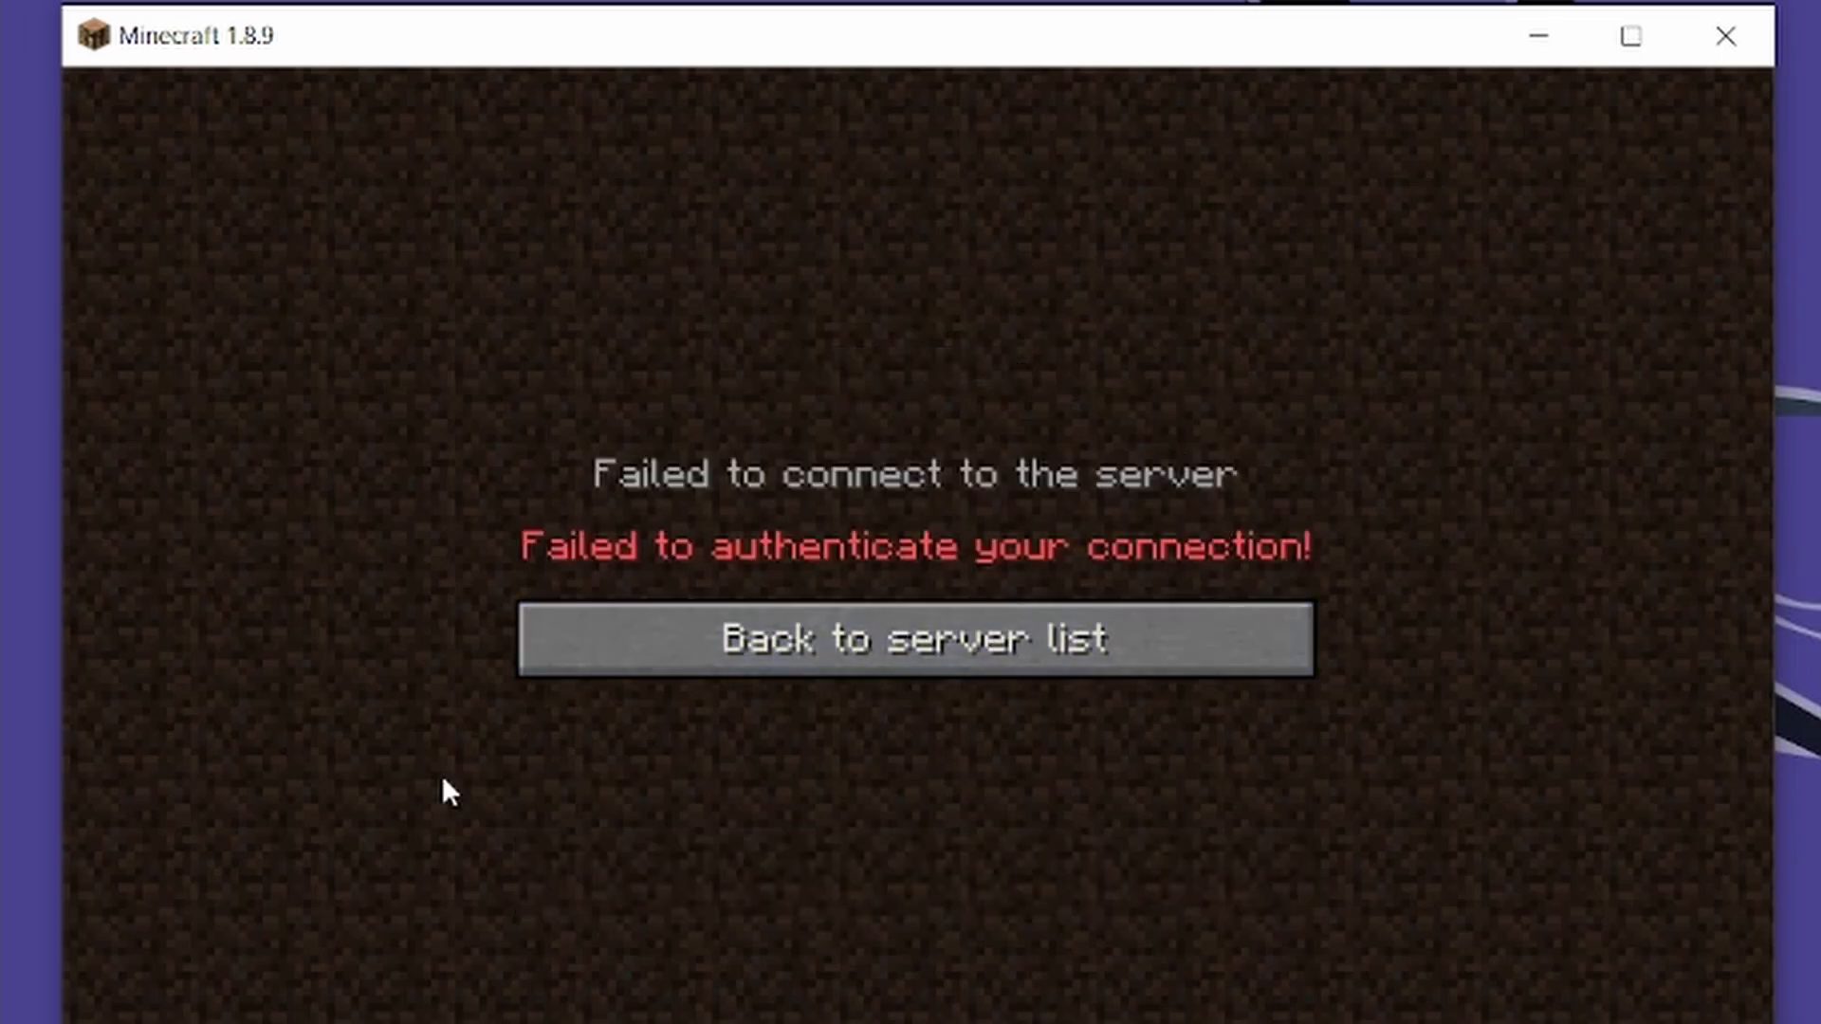
# Add a server entry with the crackpixel.com address and return to the server list
pyautogui.click(912, 637)
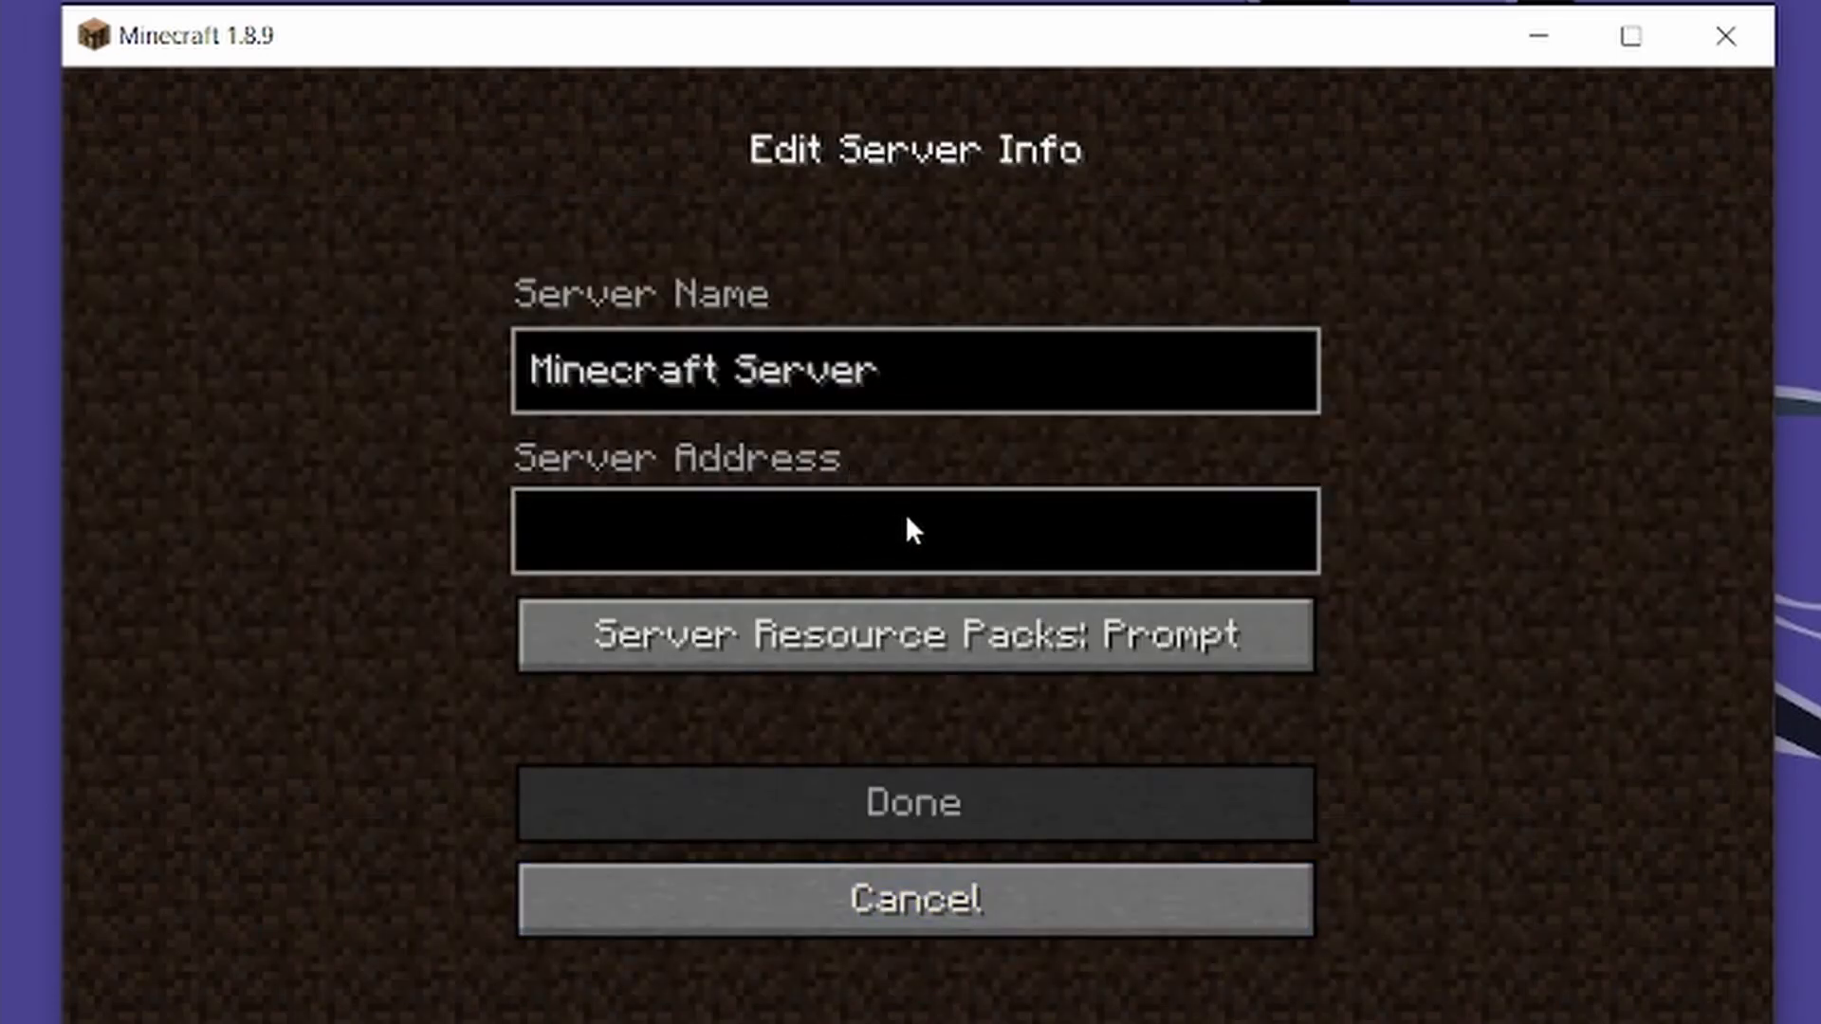
pyautogui.write('crack')
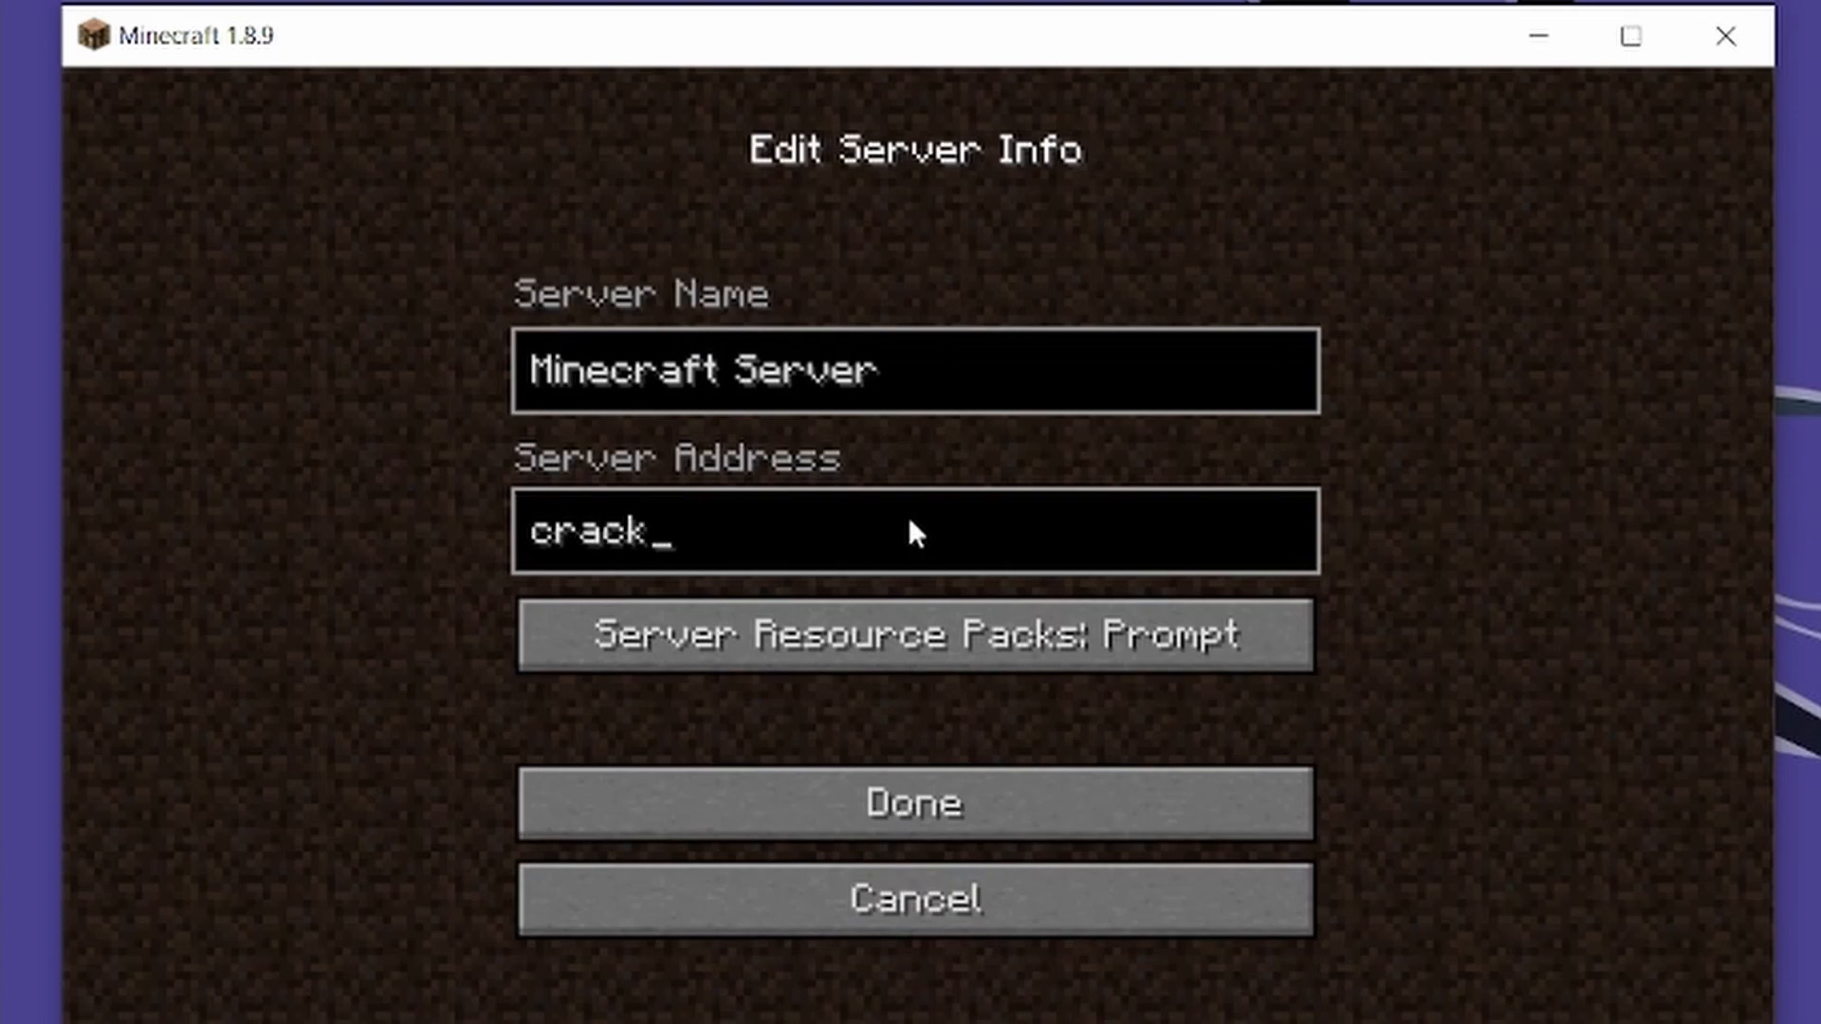
pyautogui.click(912, 803)
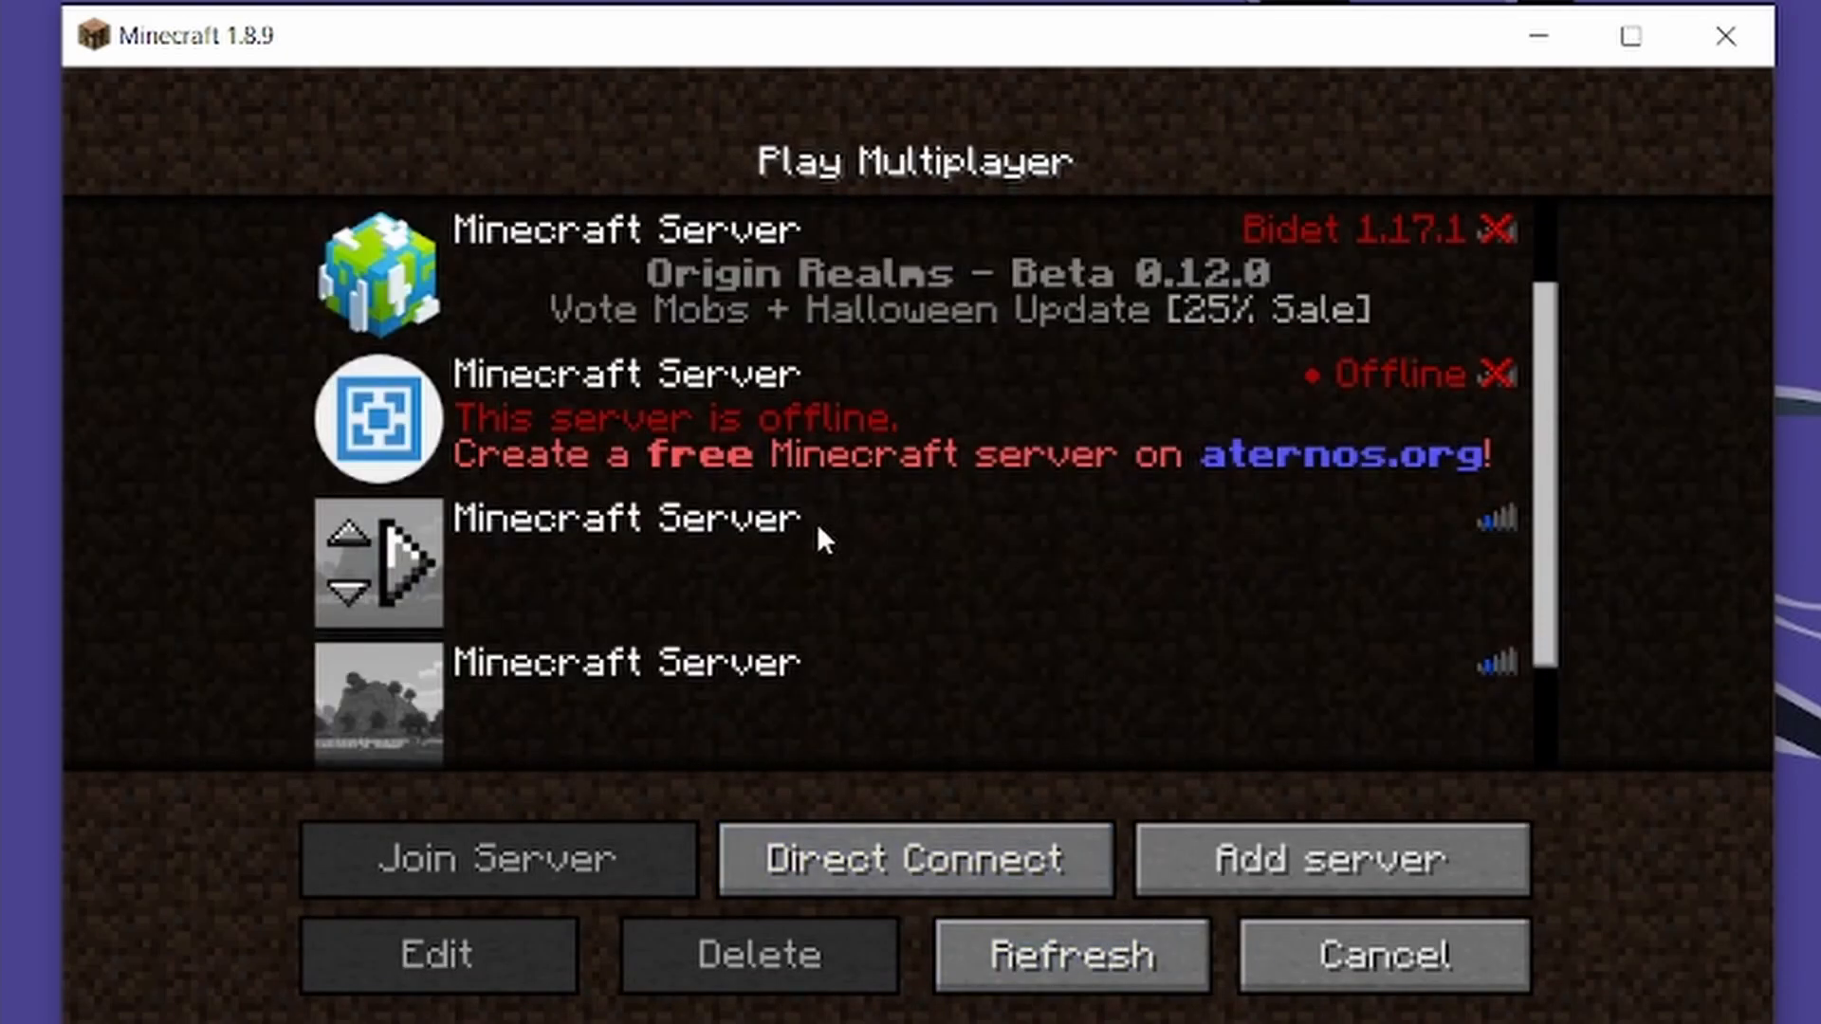
pyautogui.click(438, 955)
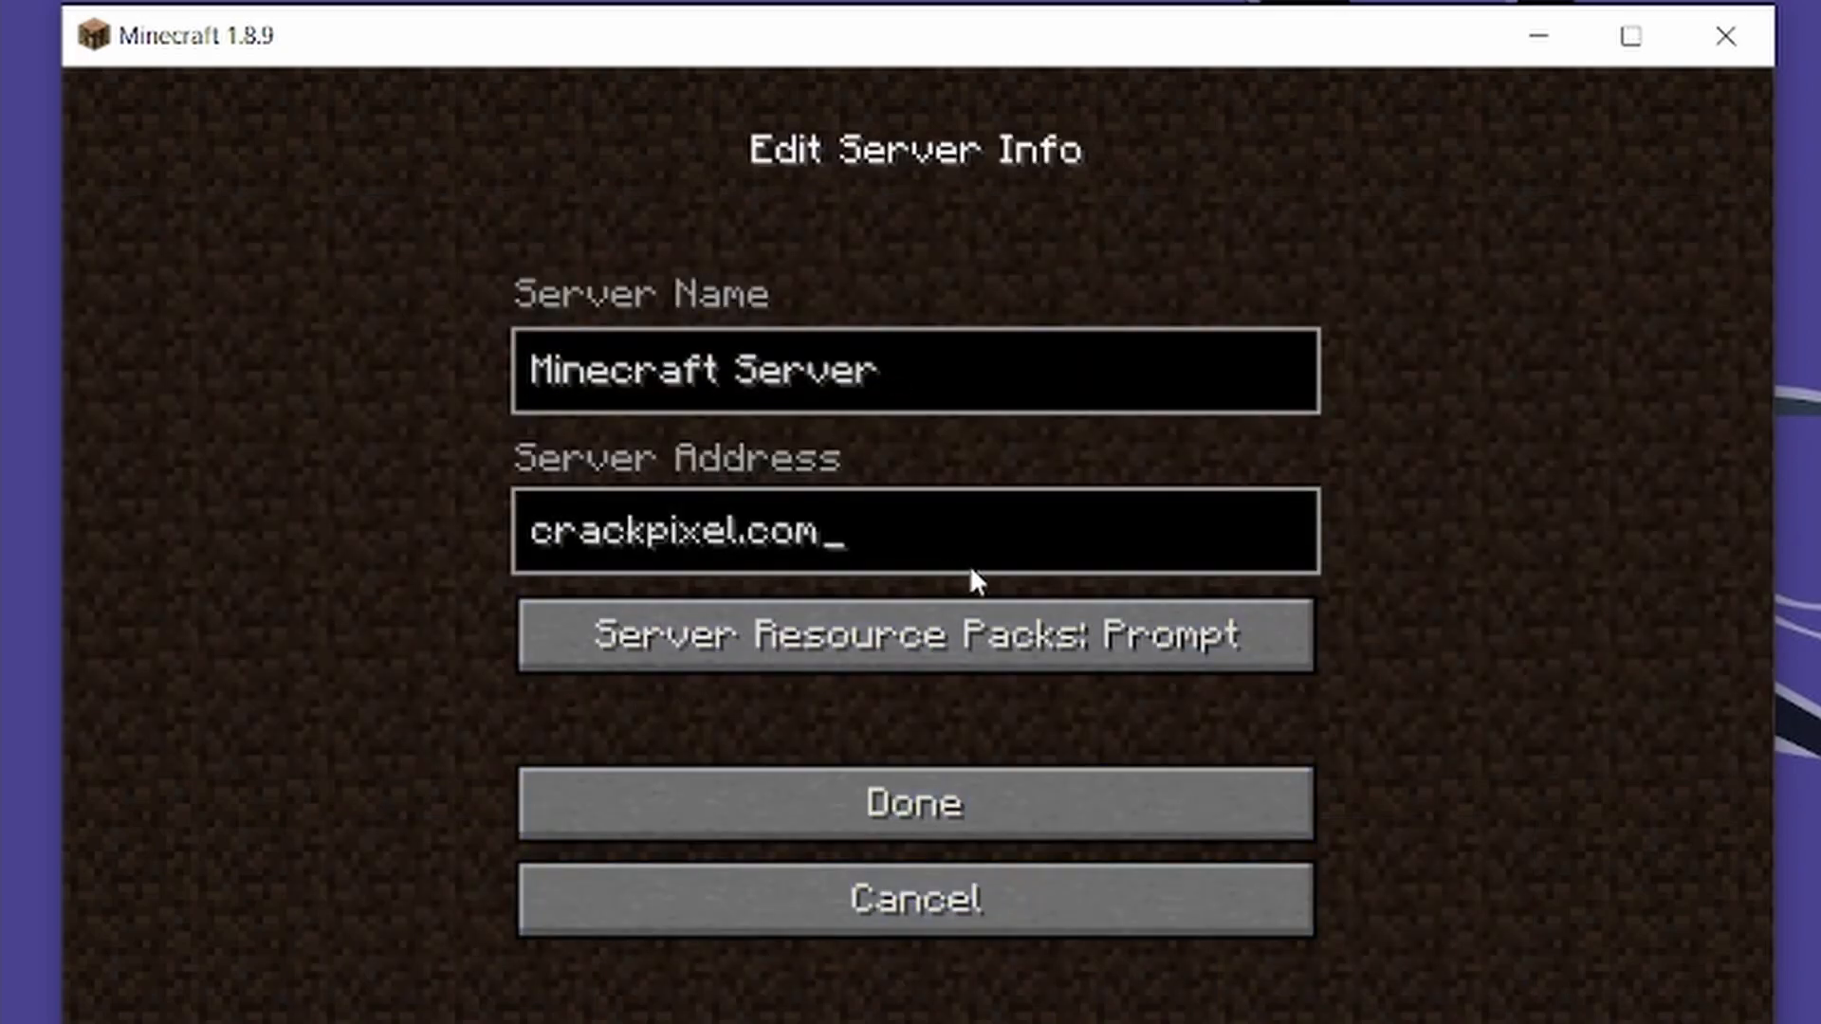
pyautogui.click(915, 802)
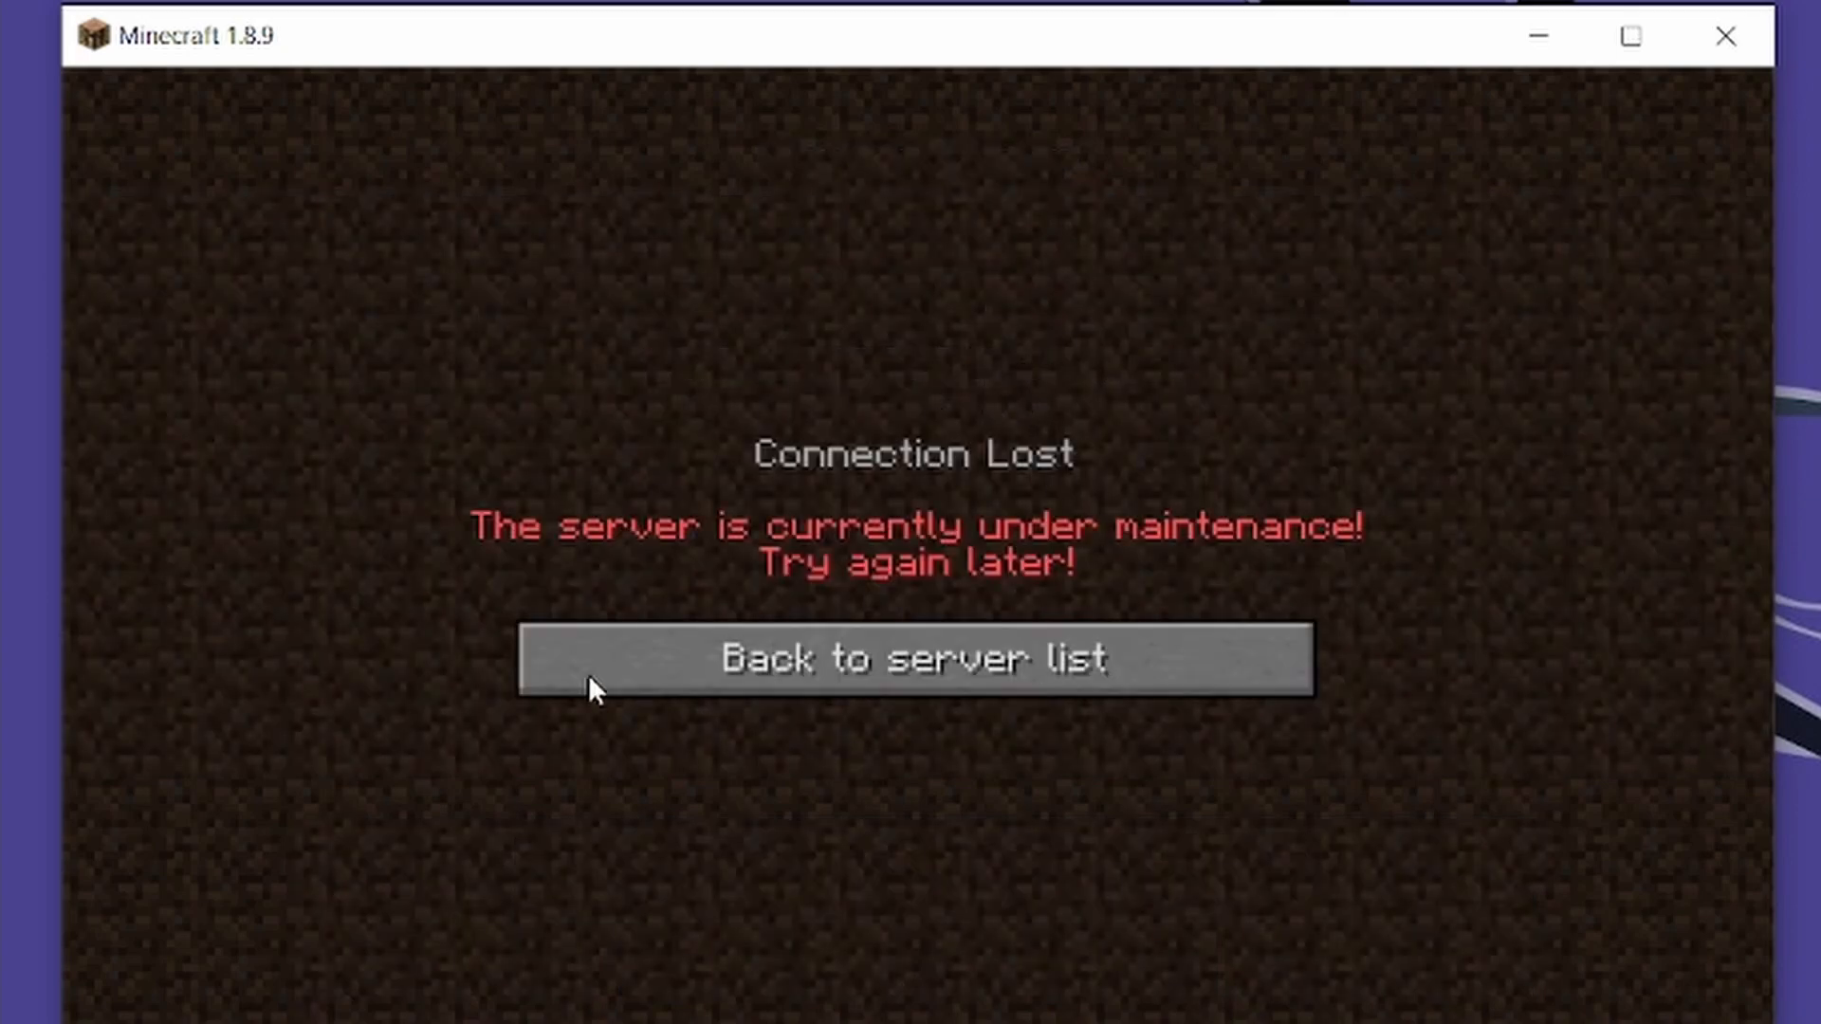
pyautogui.click(915, 659)
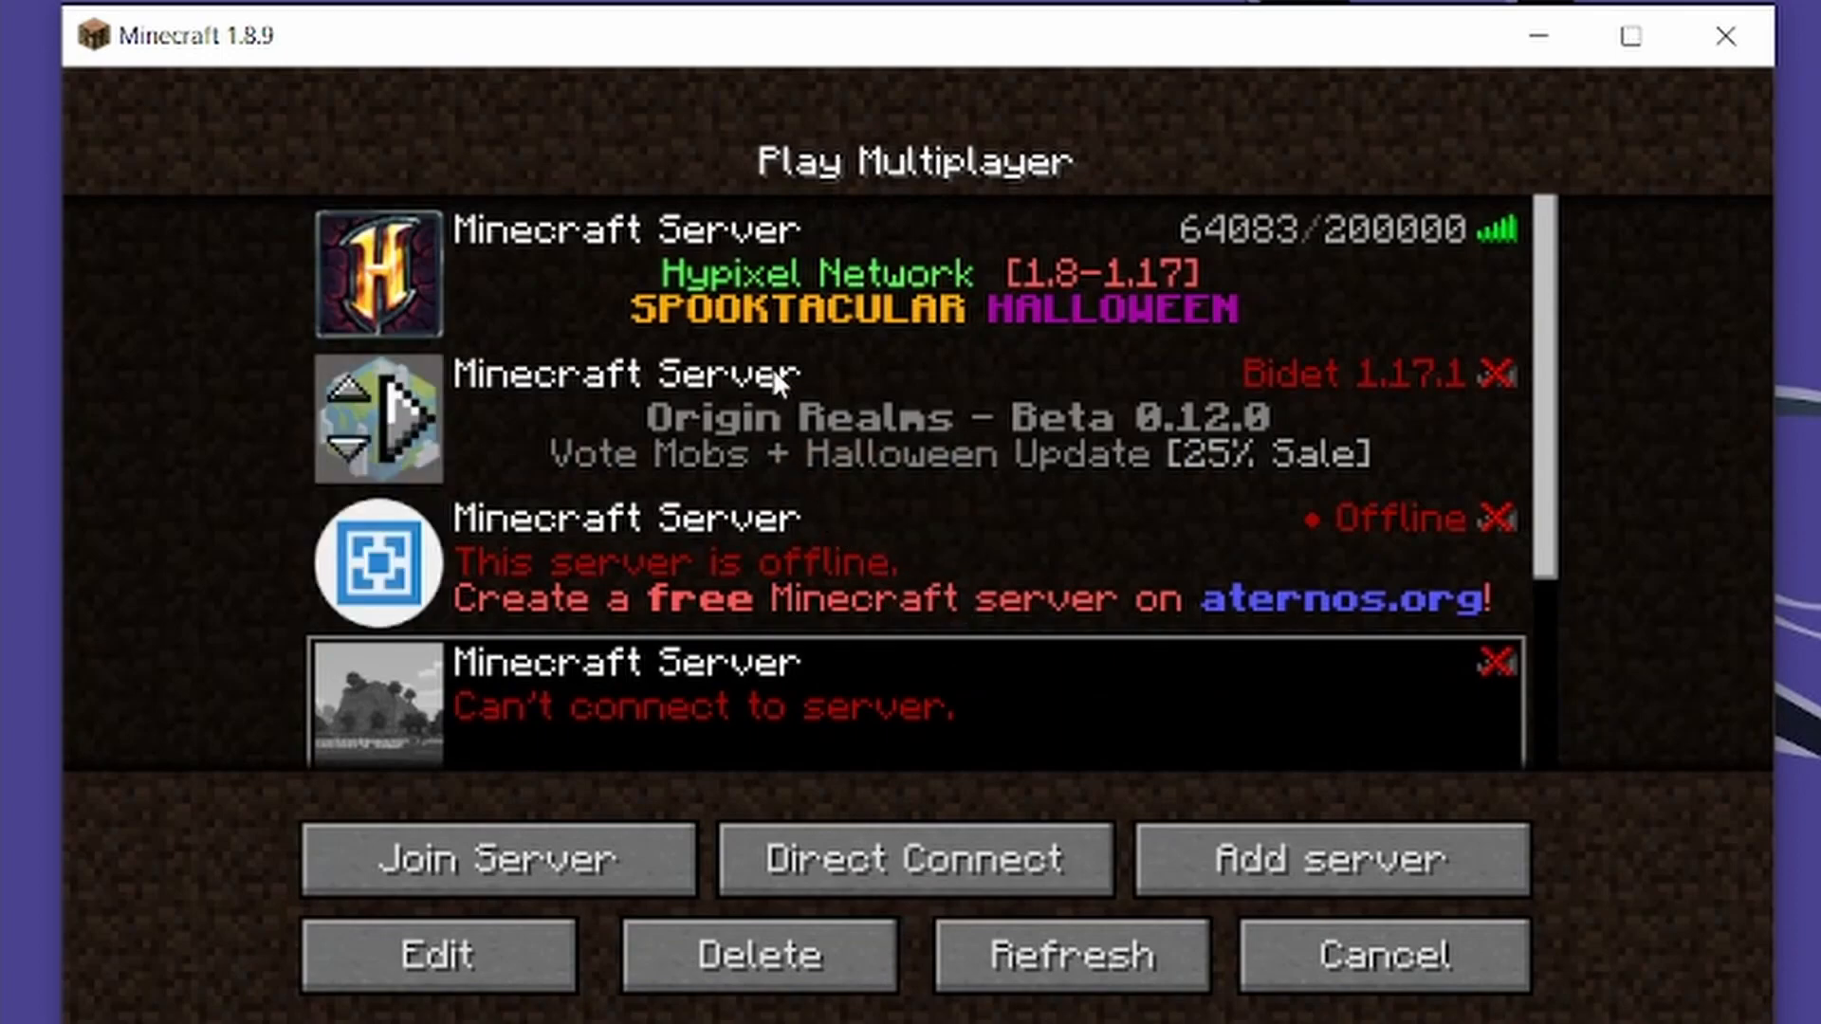
# Change the second server's address to play.pika-network.net and join it
pyautogui.click(436, 955)
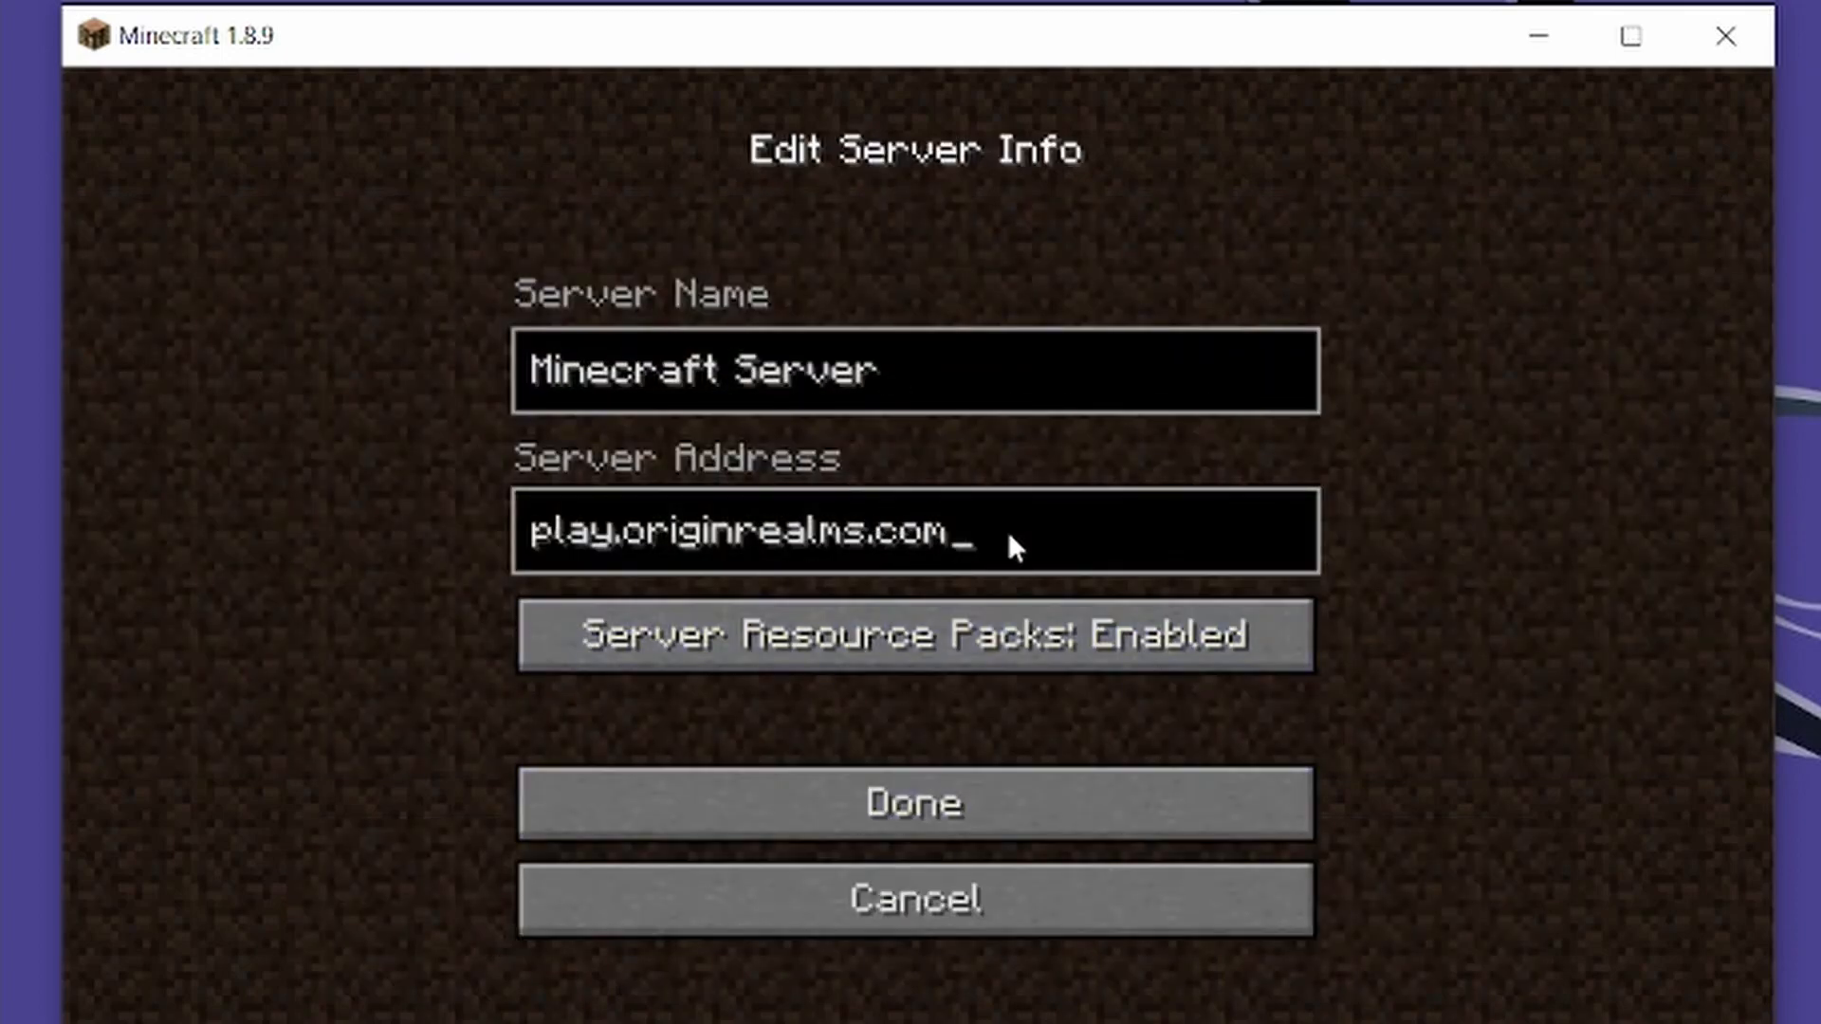
pyautogui.press('Backspace')
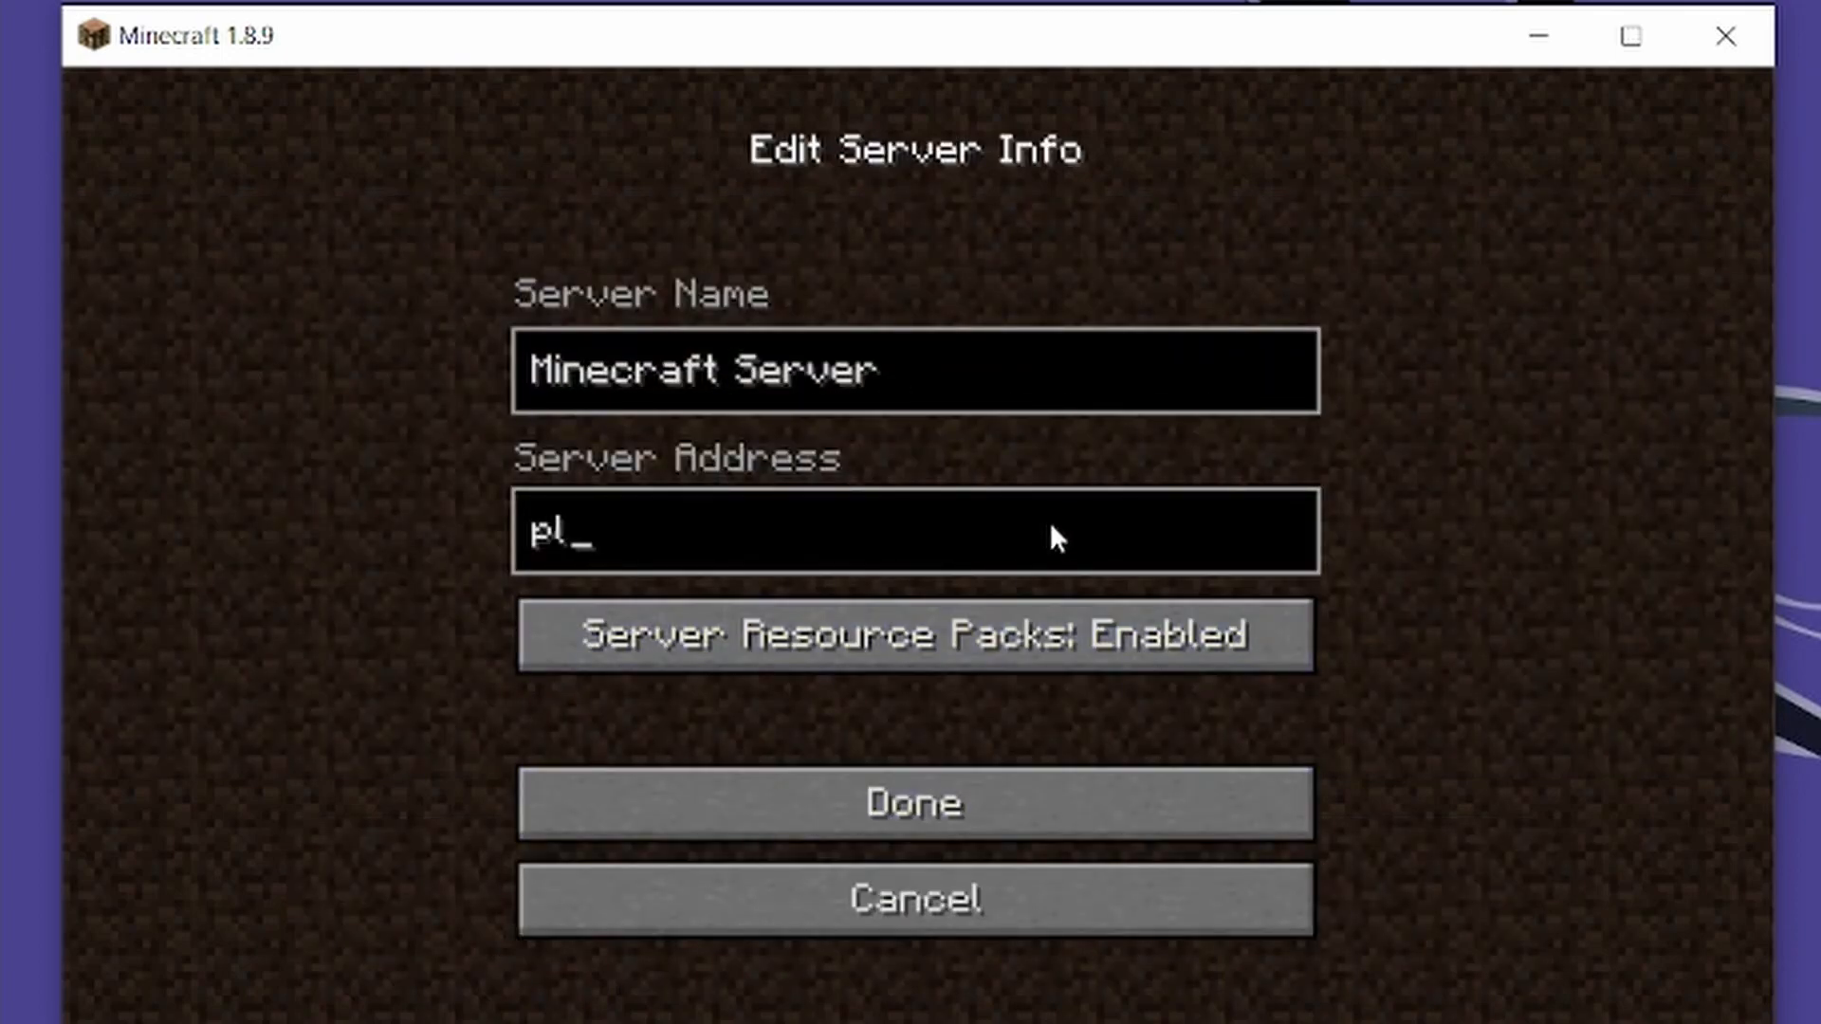
pyautogui.write('ay.pika-0')
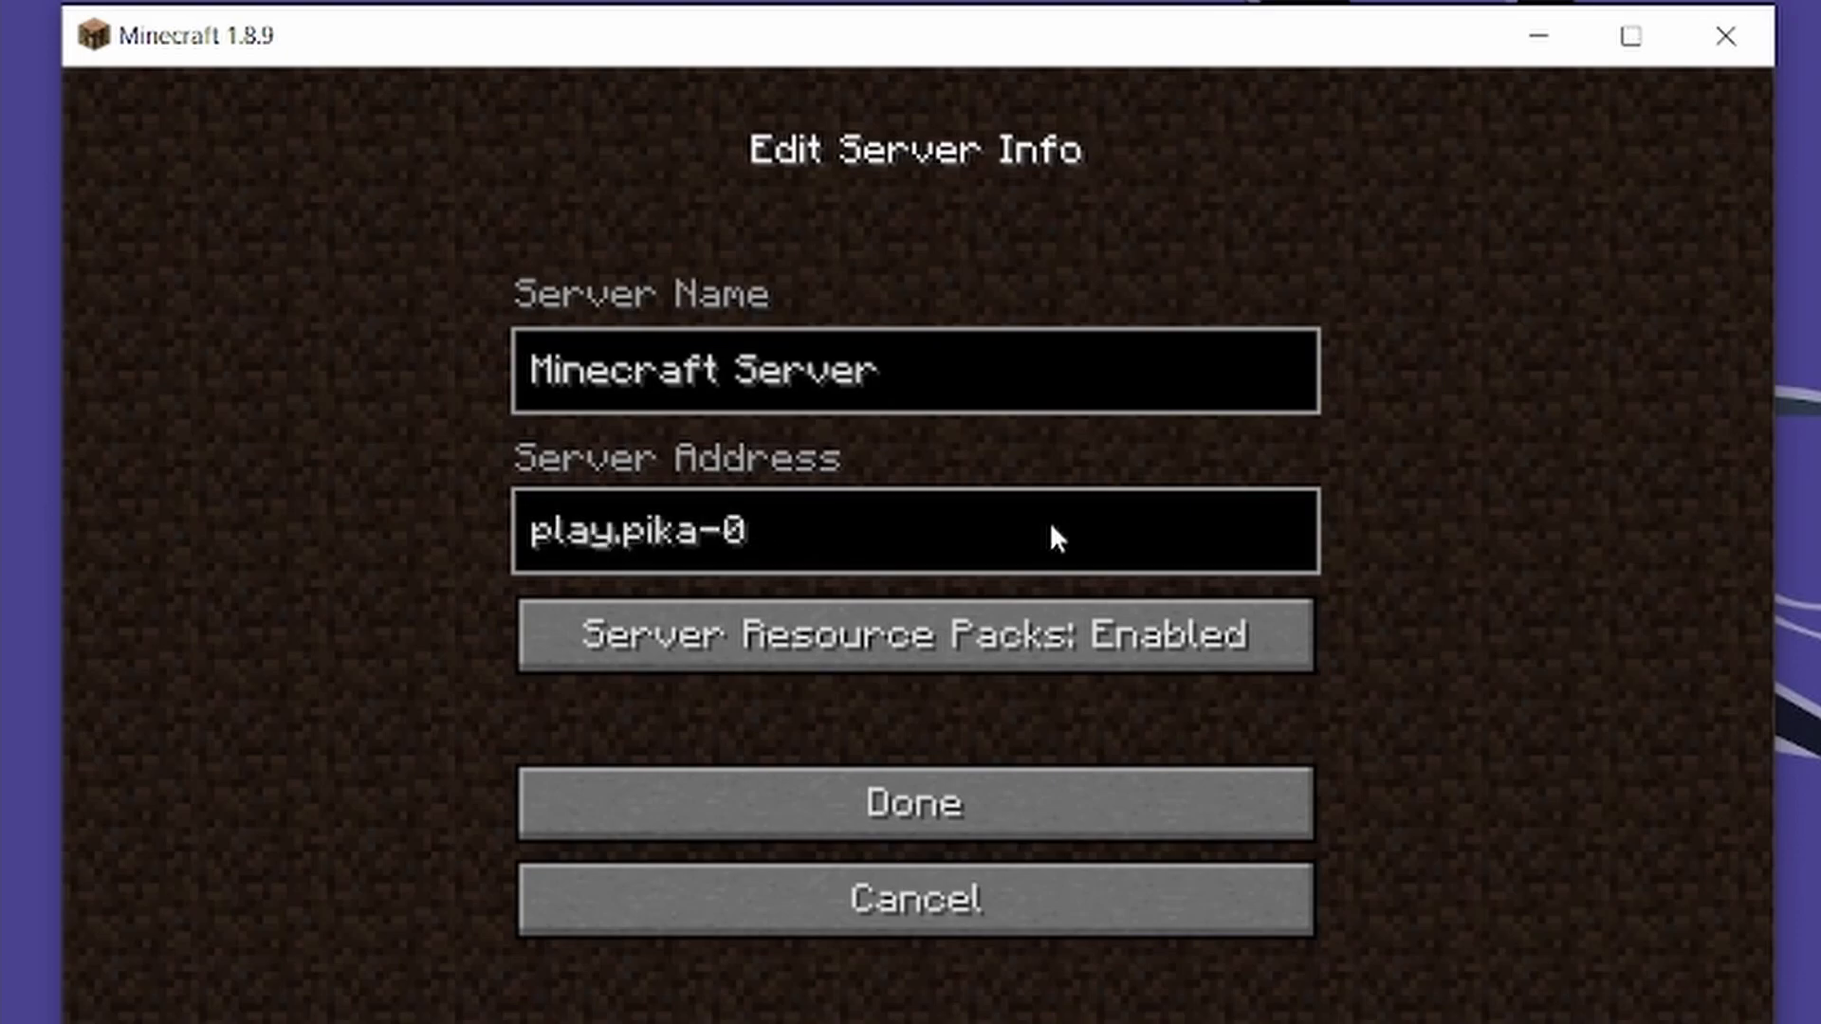
pyautogui.click(912, 802)
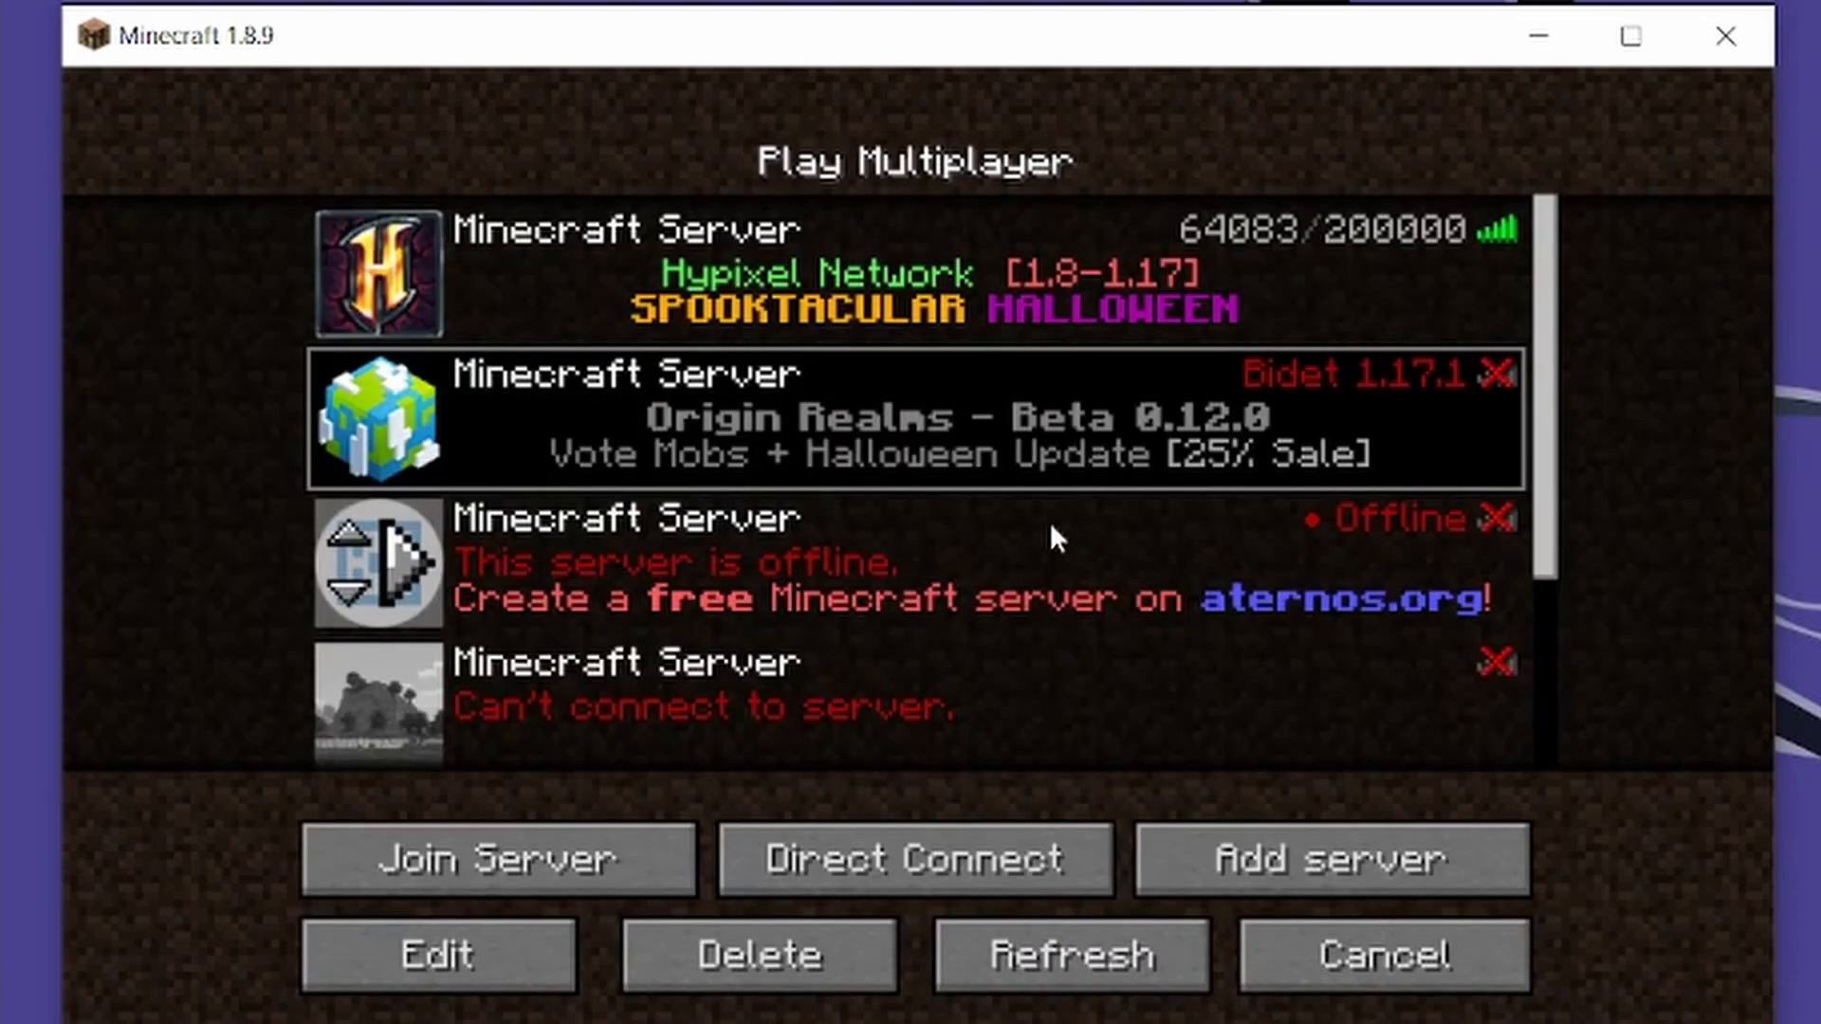
pyautogui.click(436, 955)
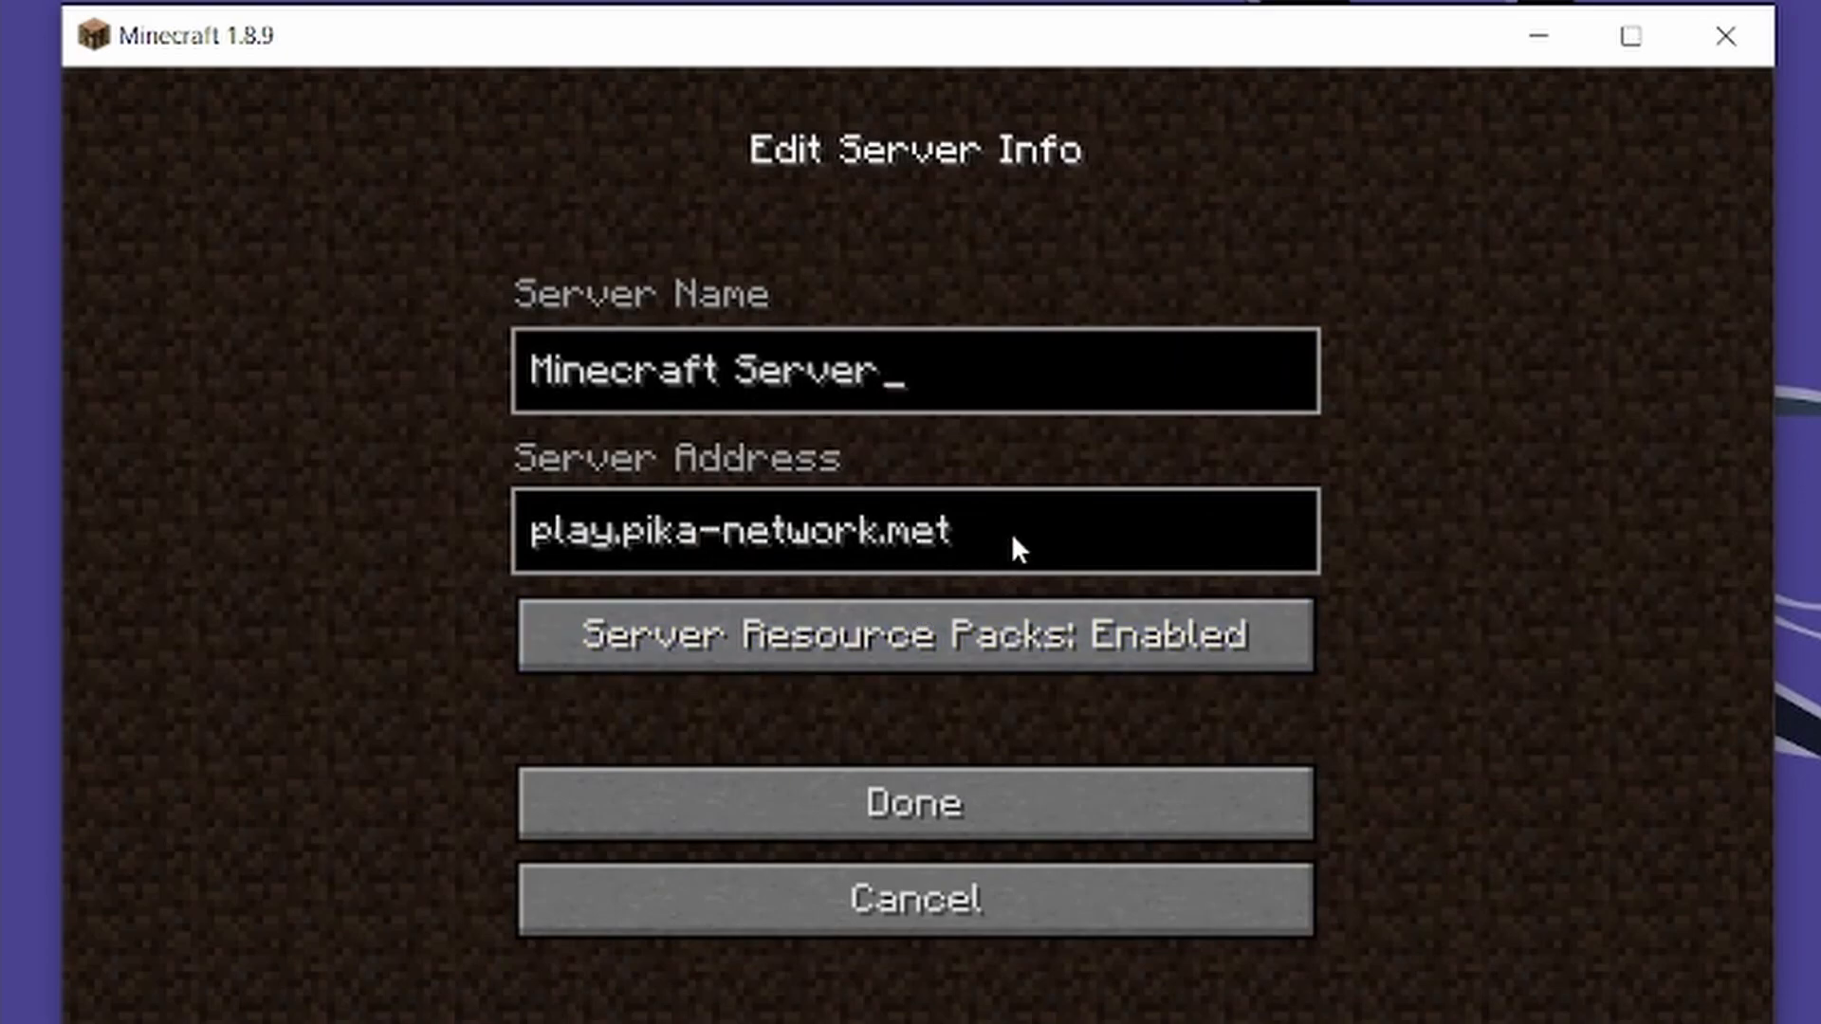
pyautogui.click(914, 801)
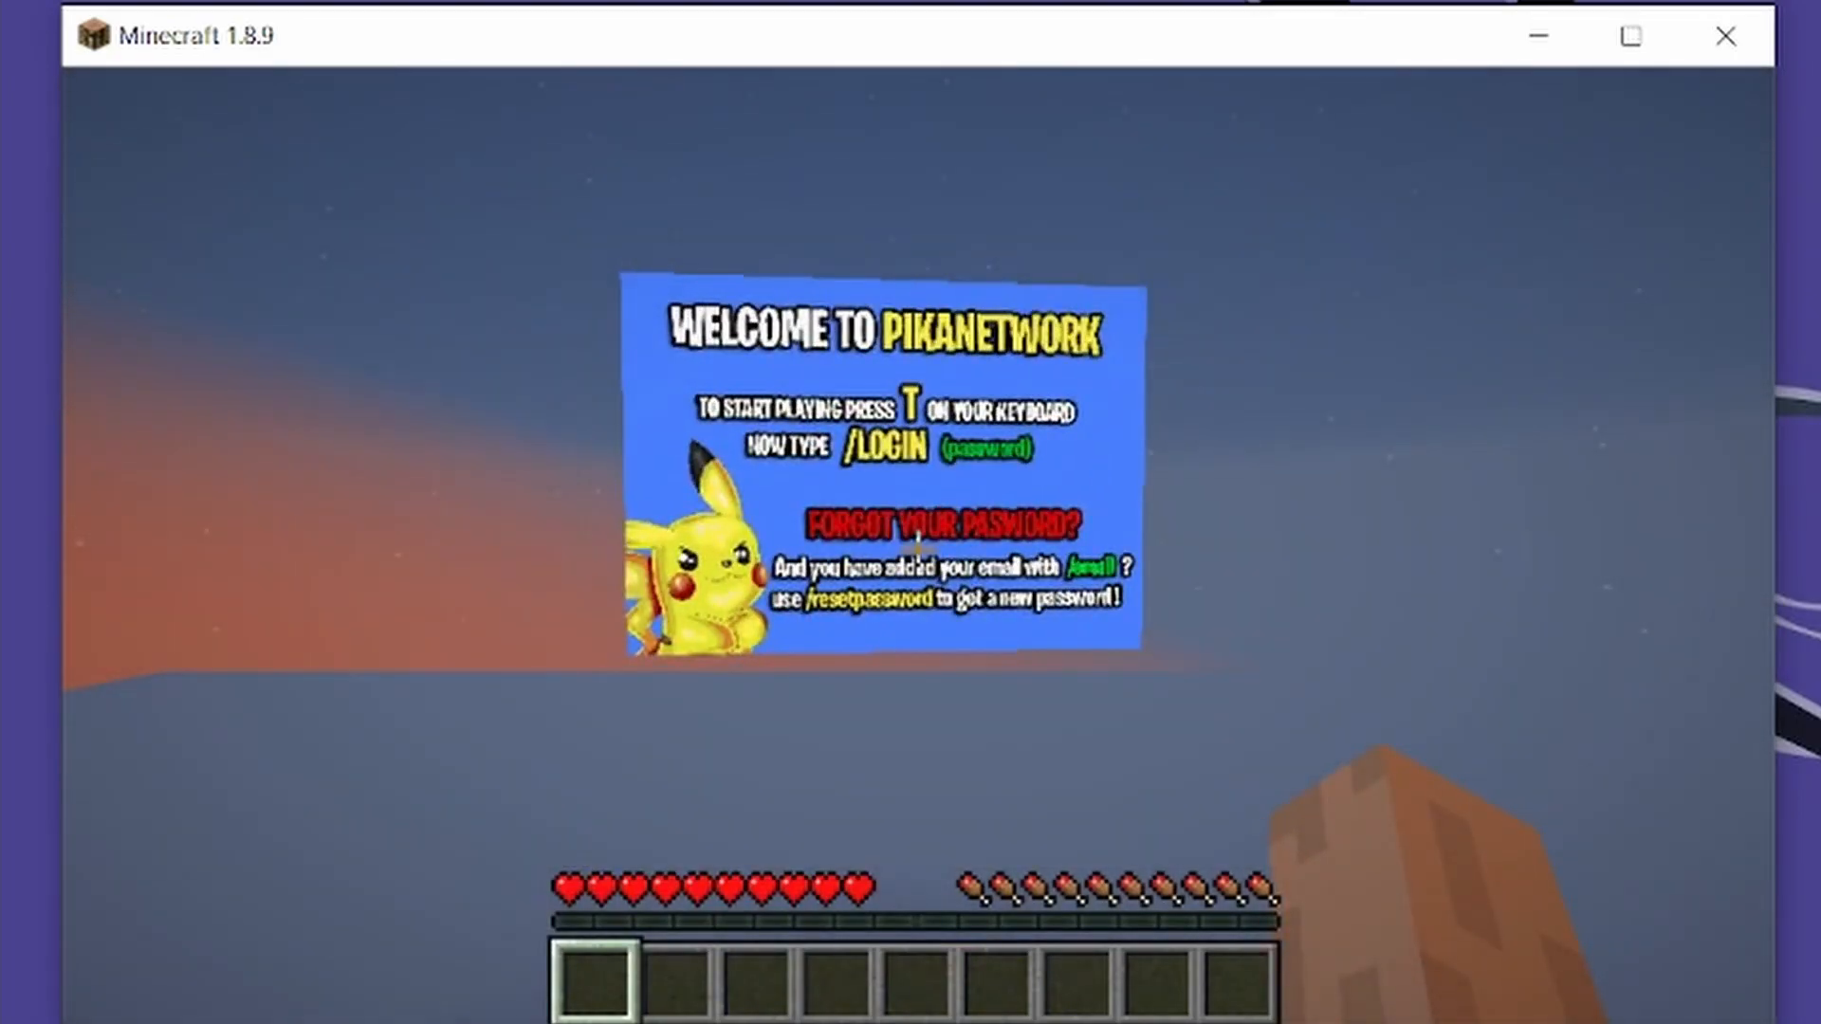
# Pause the game and close the chat settings screen
pyautogui.press('Escape')
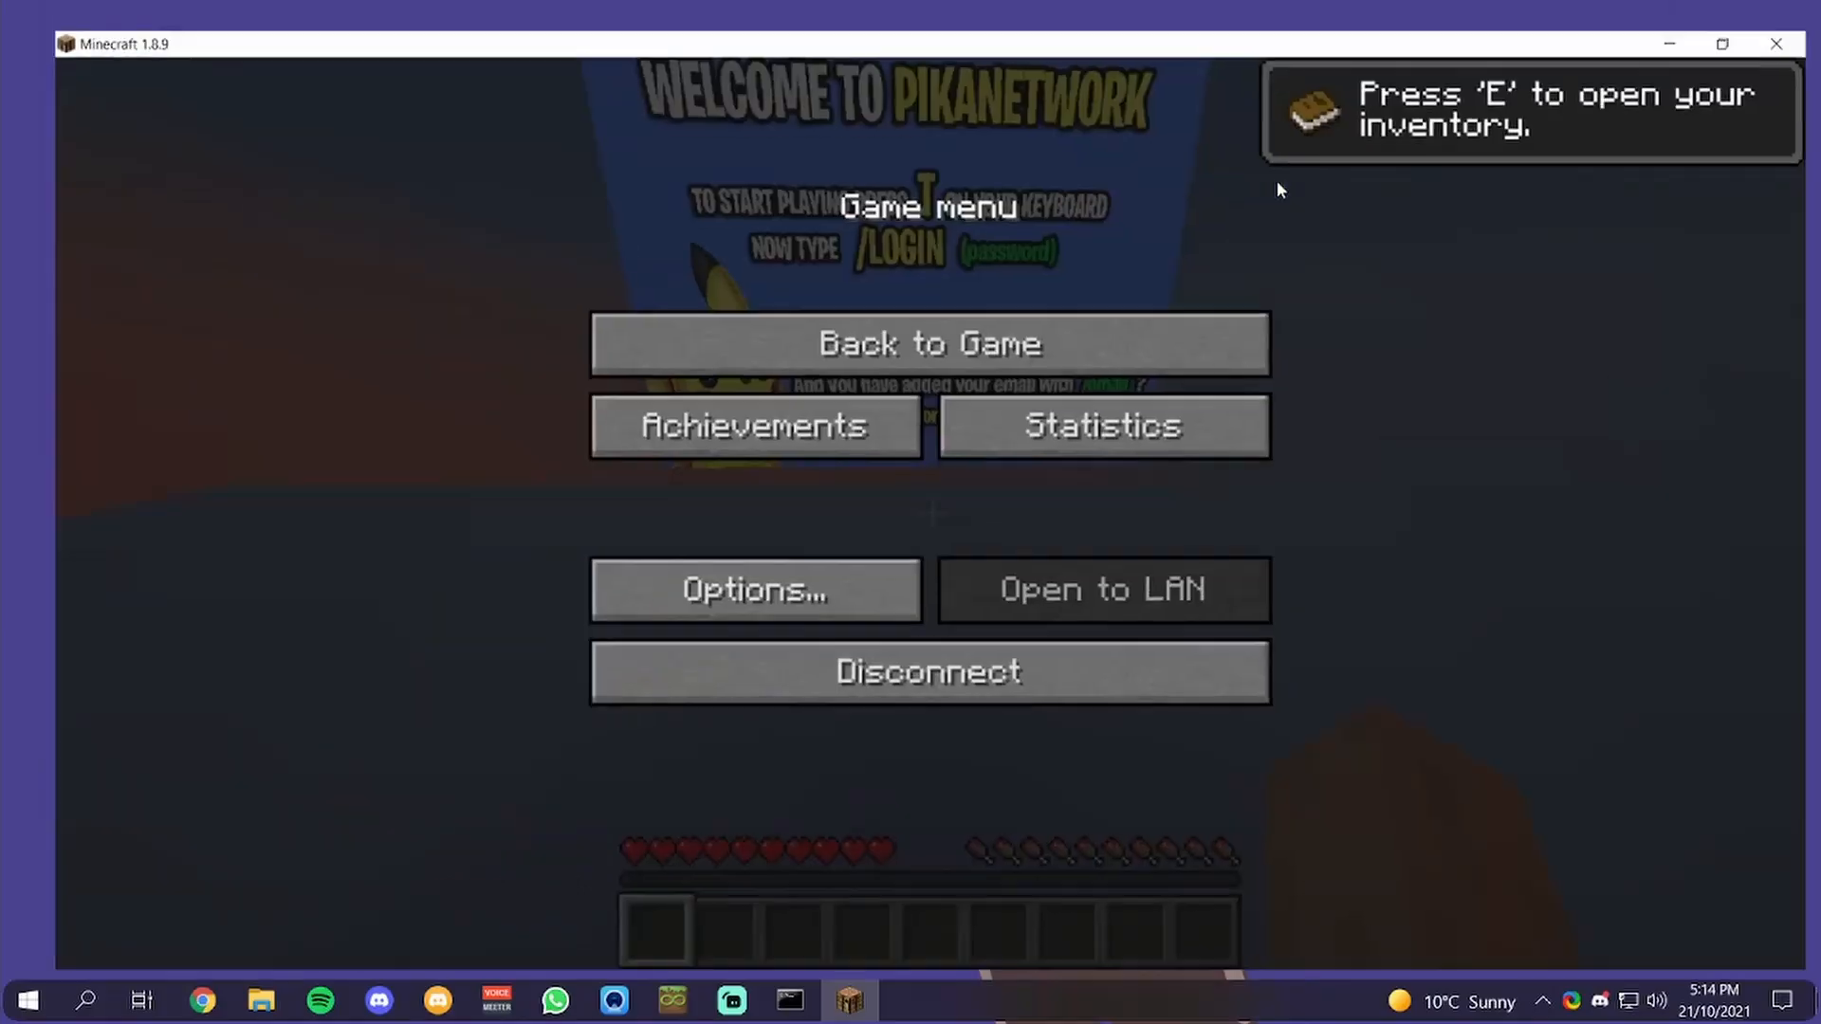
pyautogui.click(928, 342)
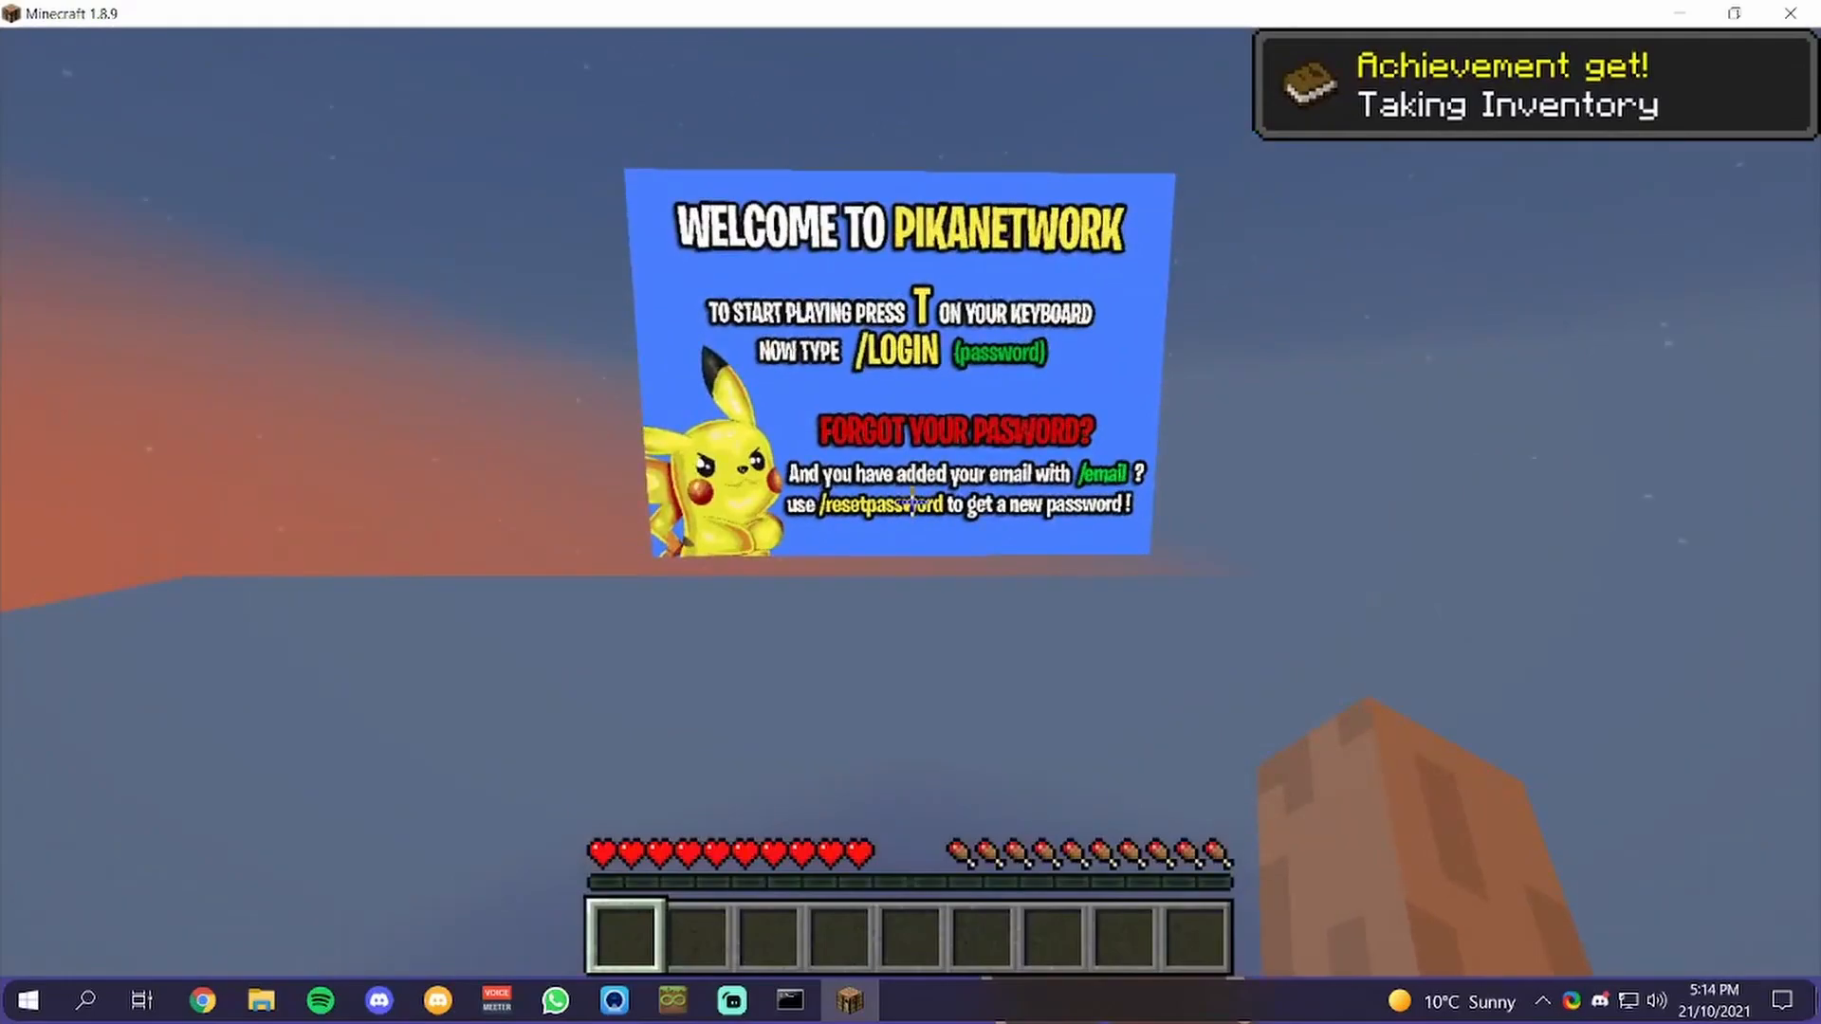
pyautogui.press('Escape')
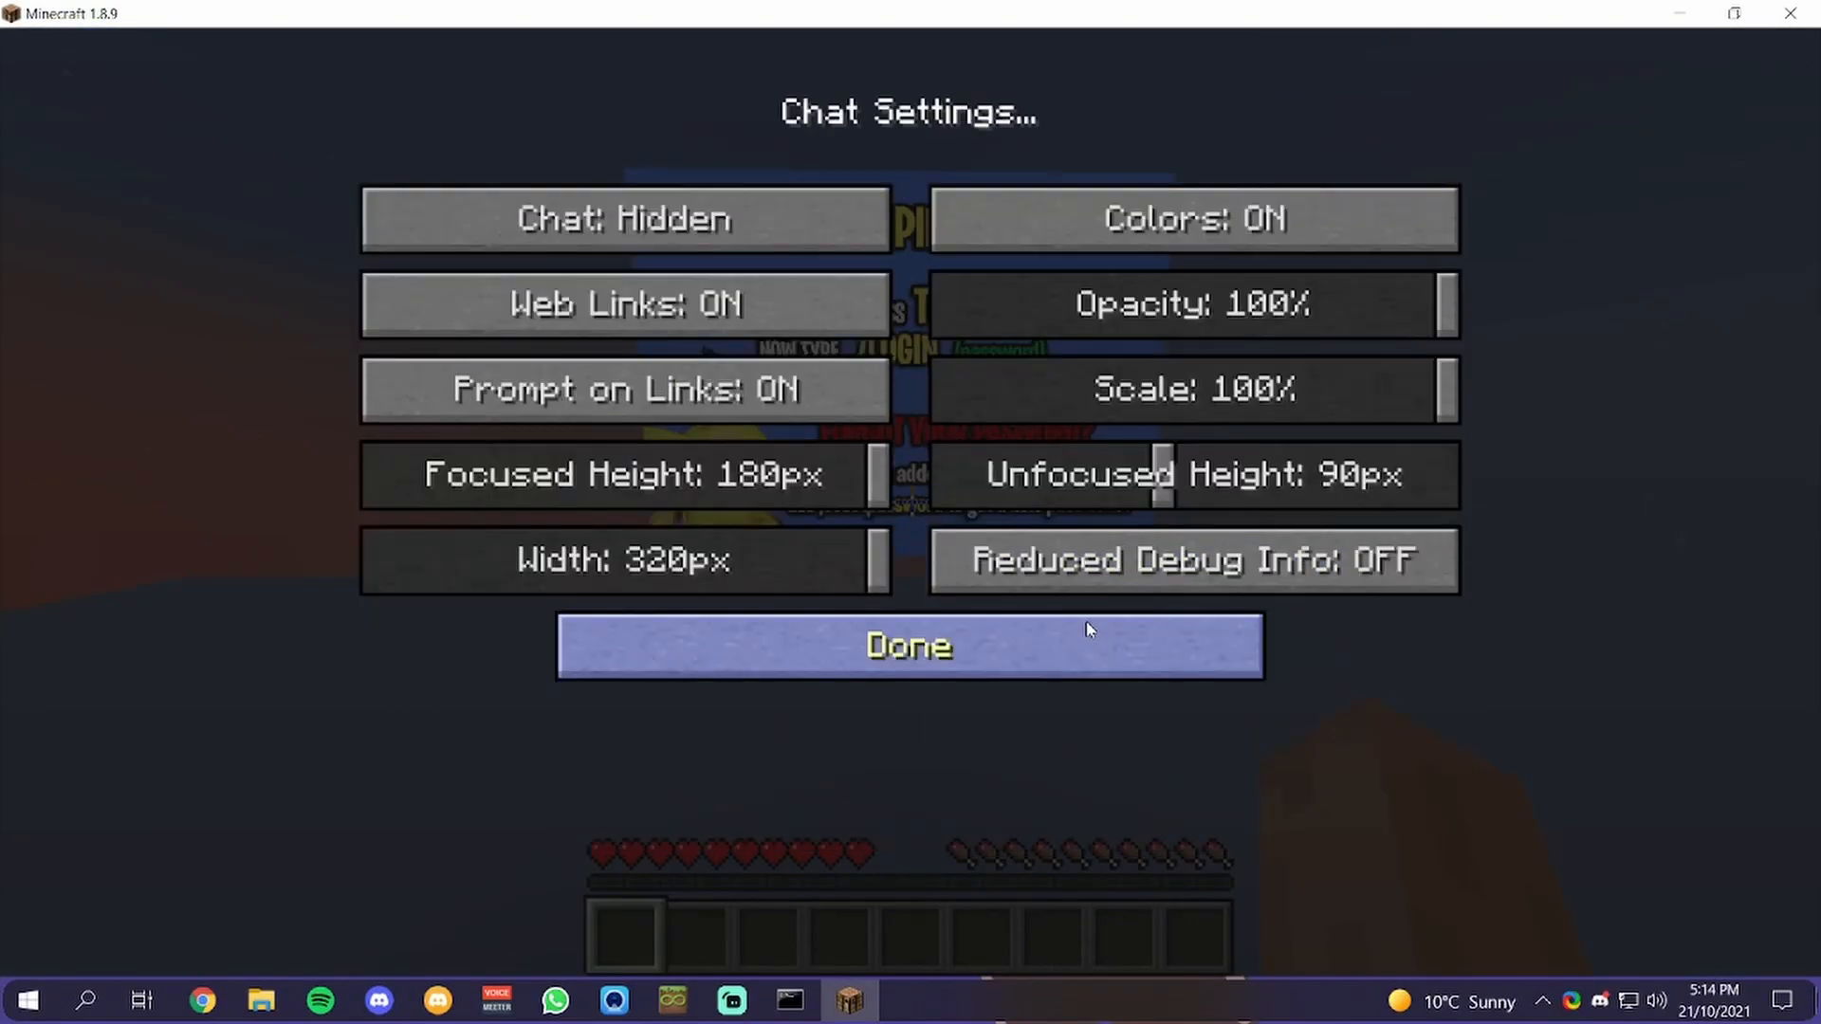
pyautogui.click(909, 646)
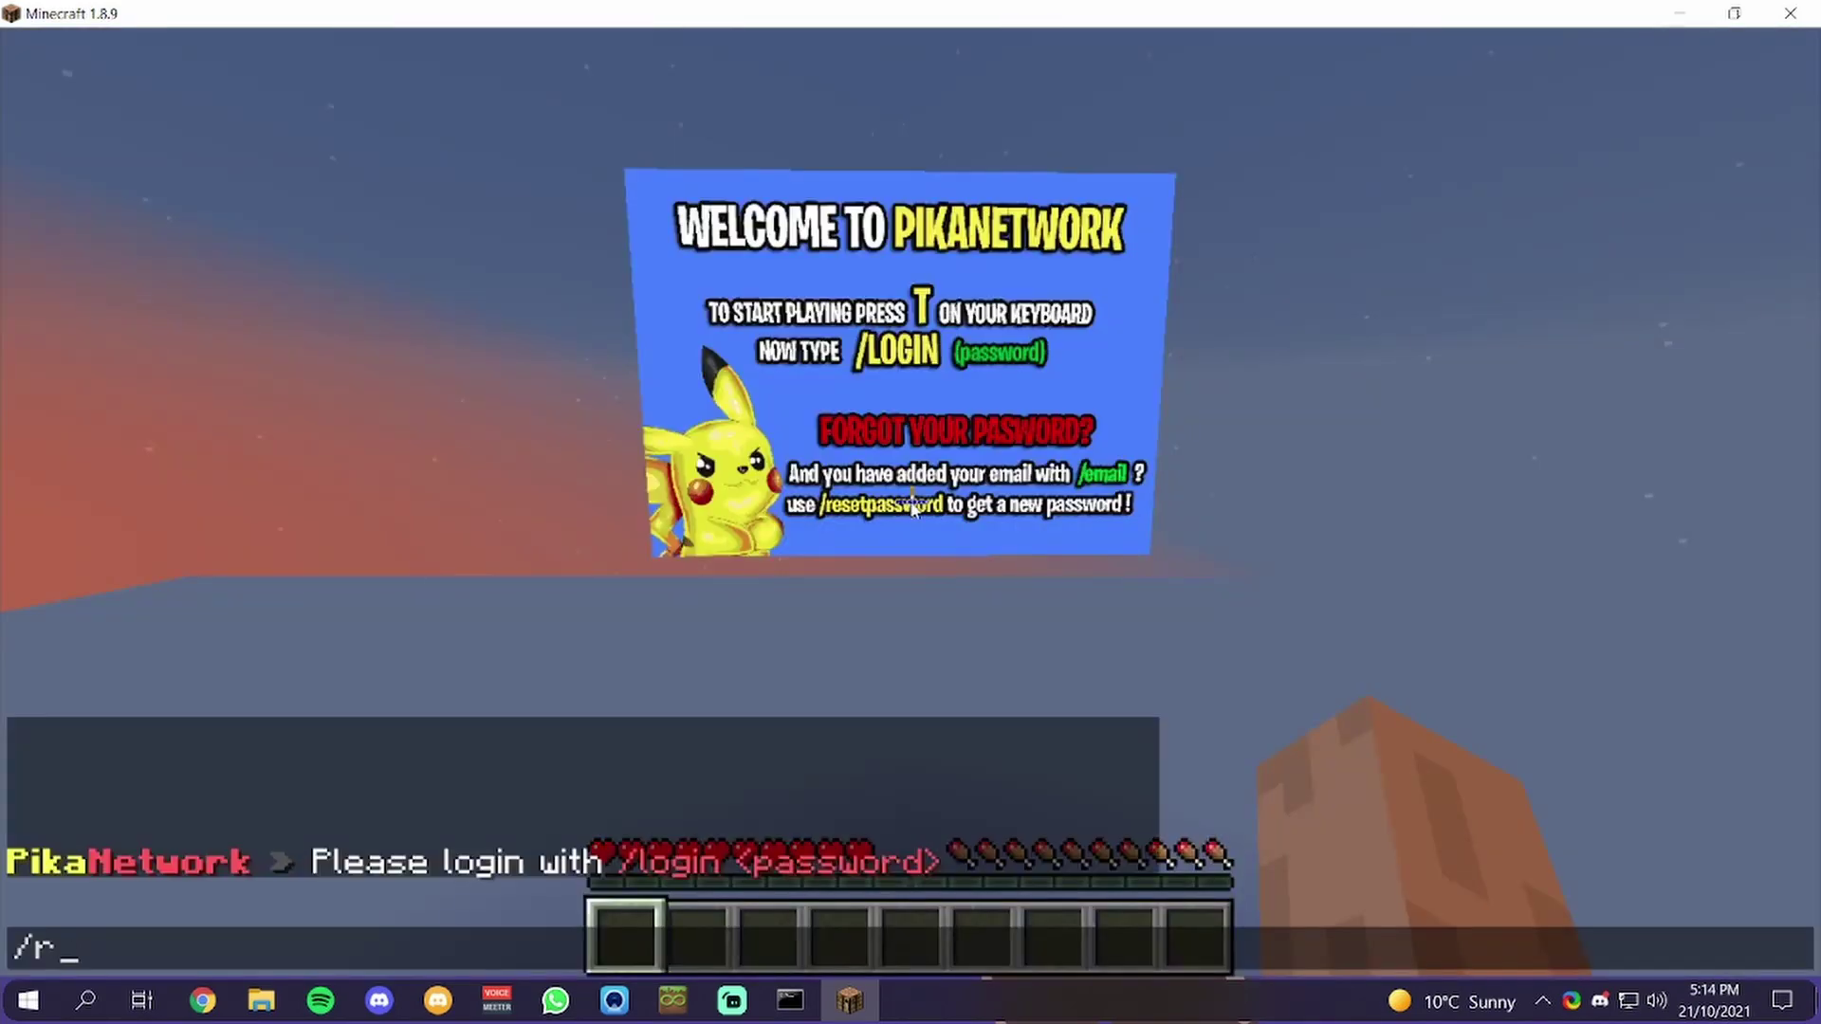
# Send a /login command, get kicked for a wrong password, and return to the server list
pyautogui.press('Escape')
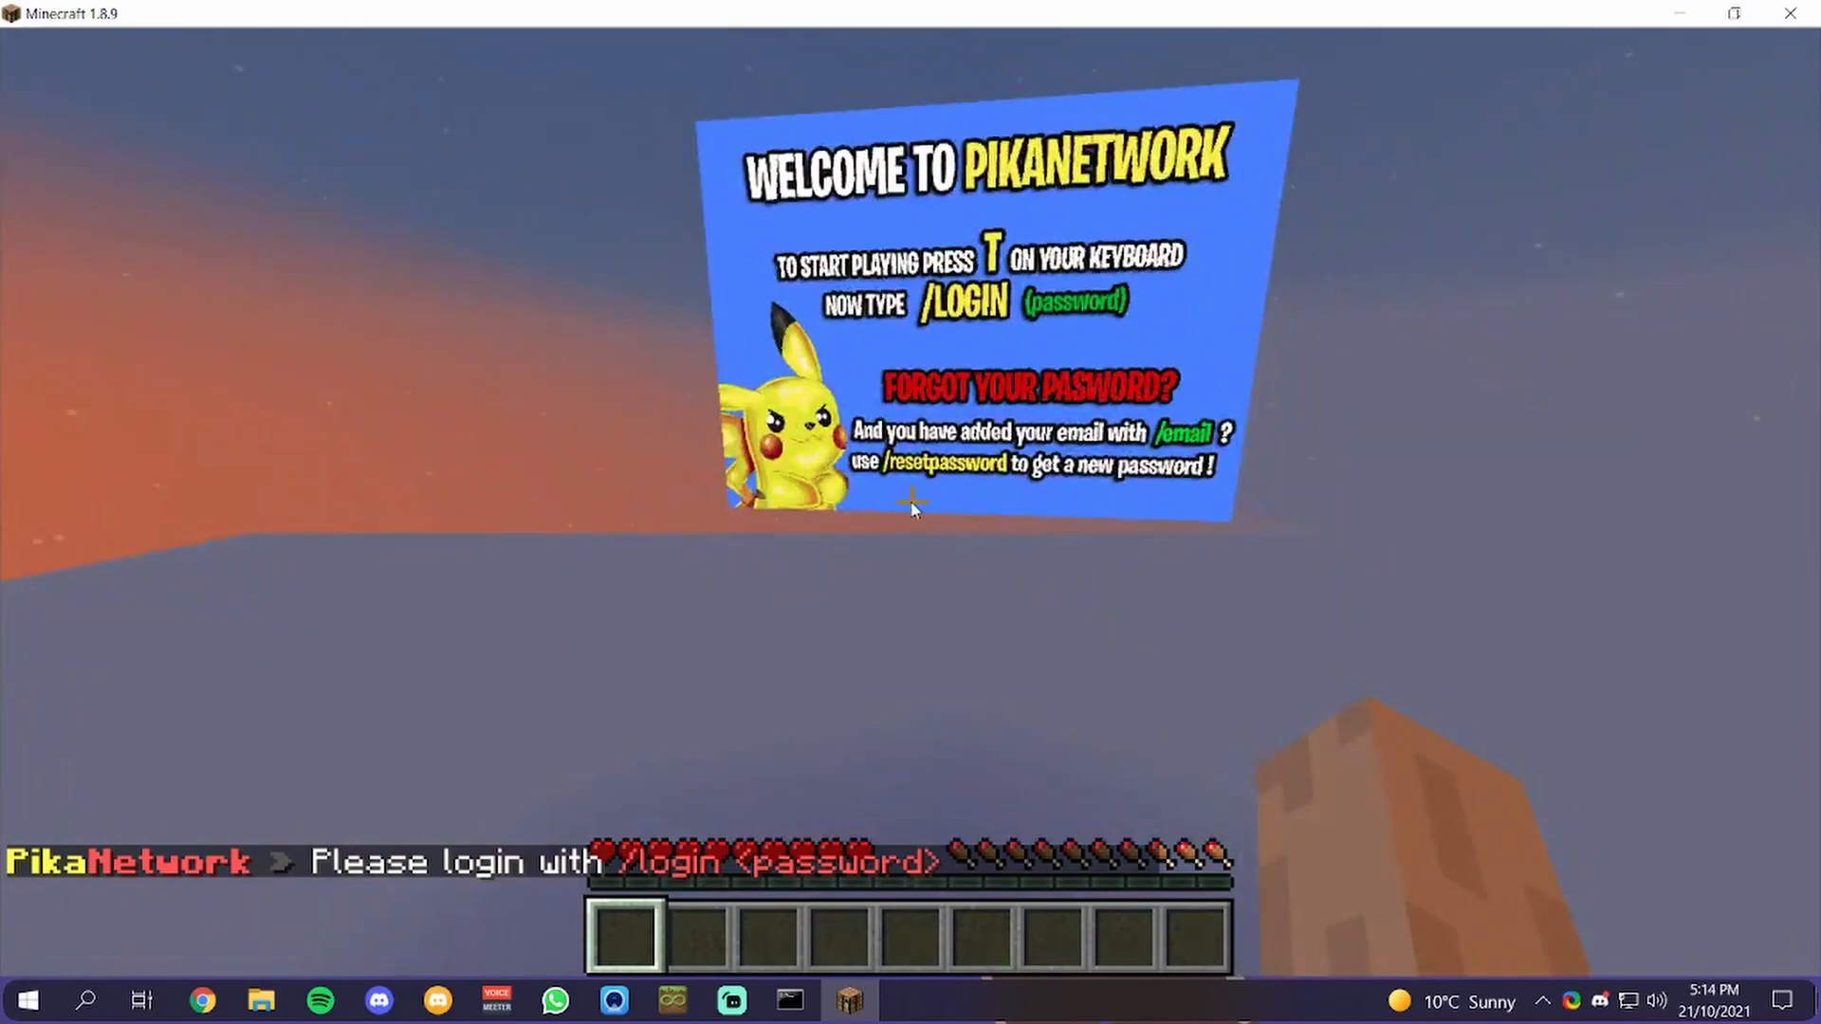
pyautogui.write('/login')
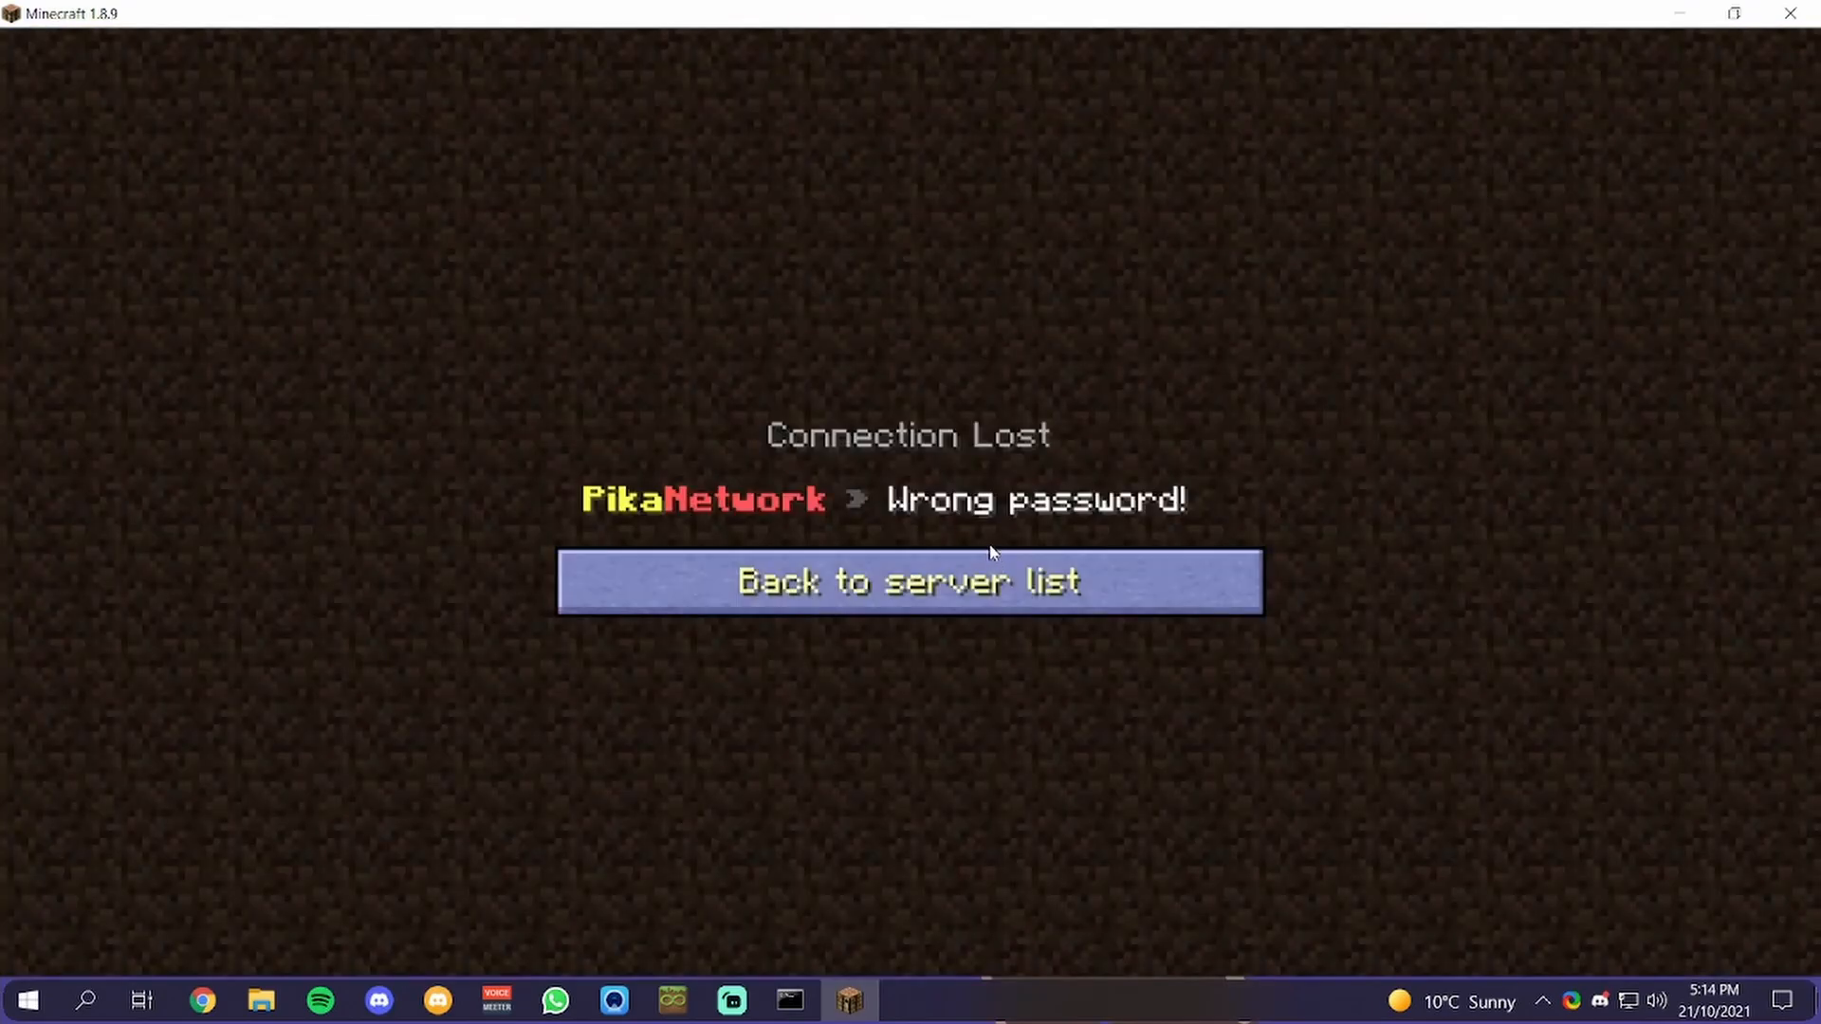
pyautogui.click(909, 580)
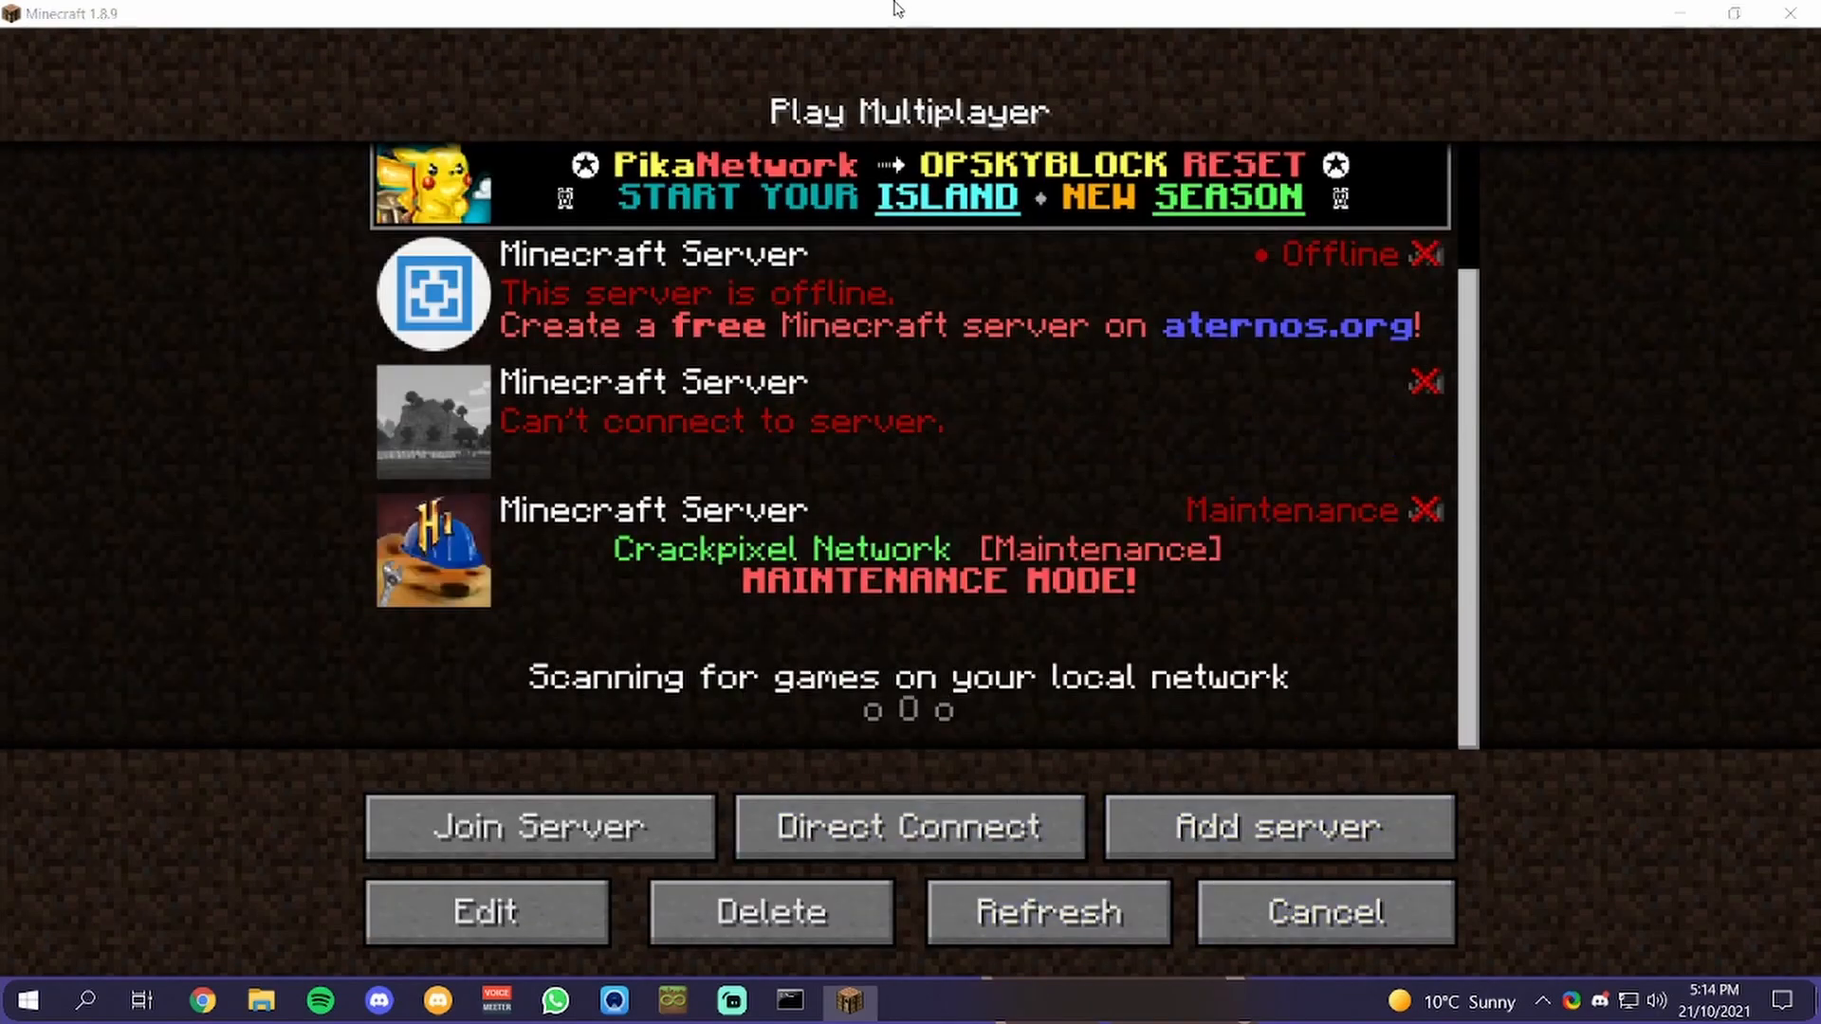
pyautogui.scroll(3)
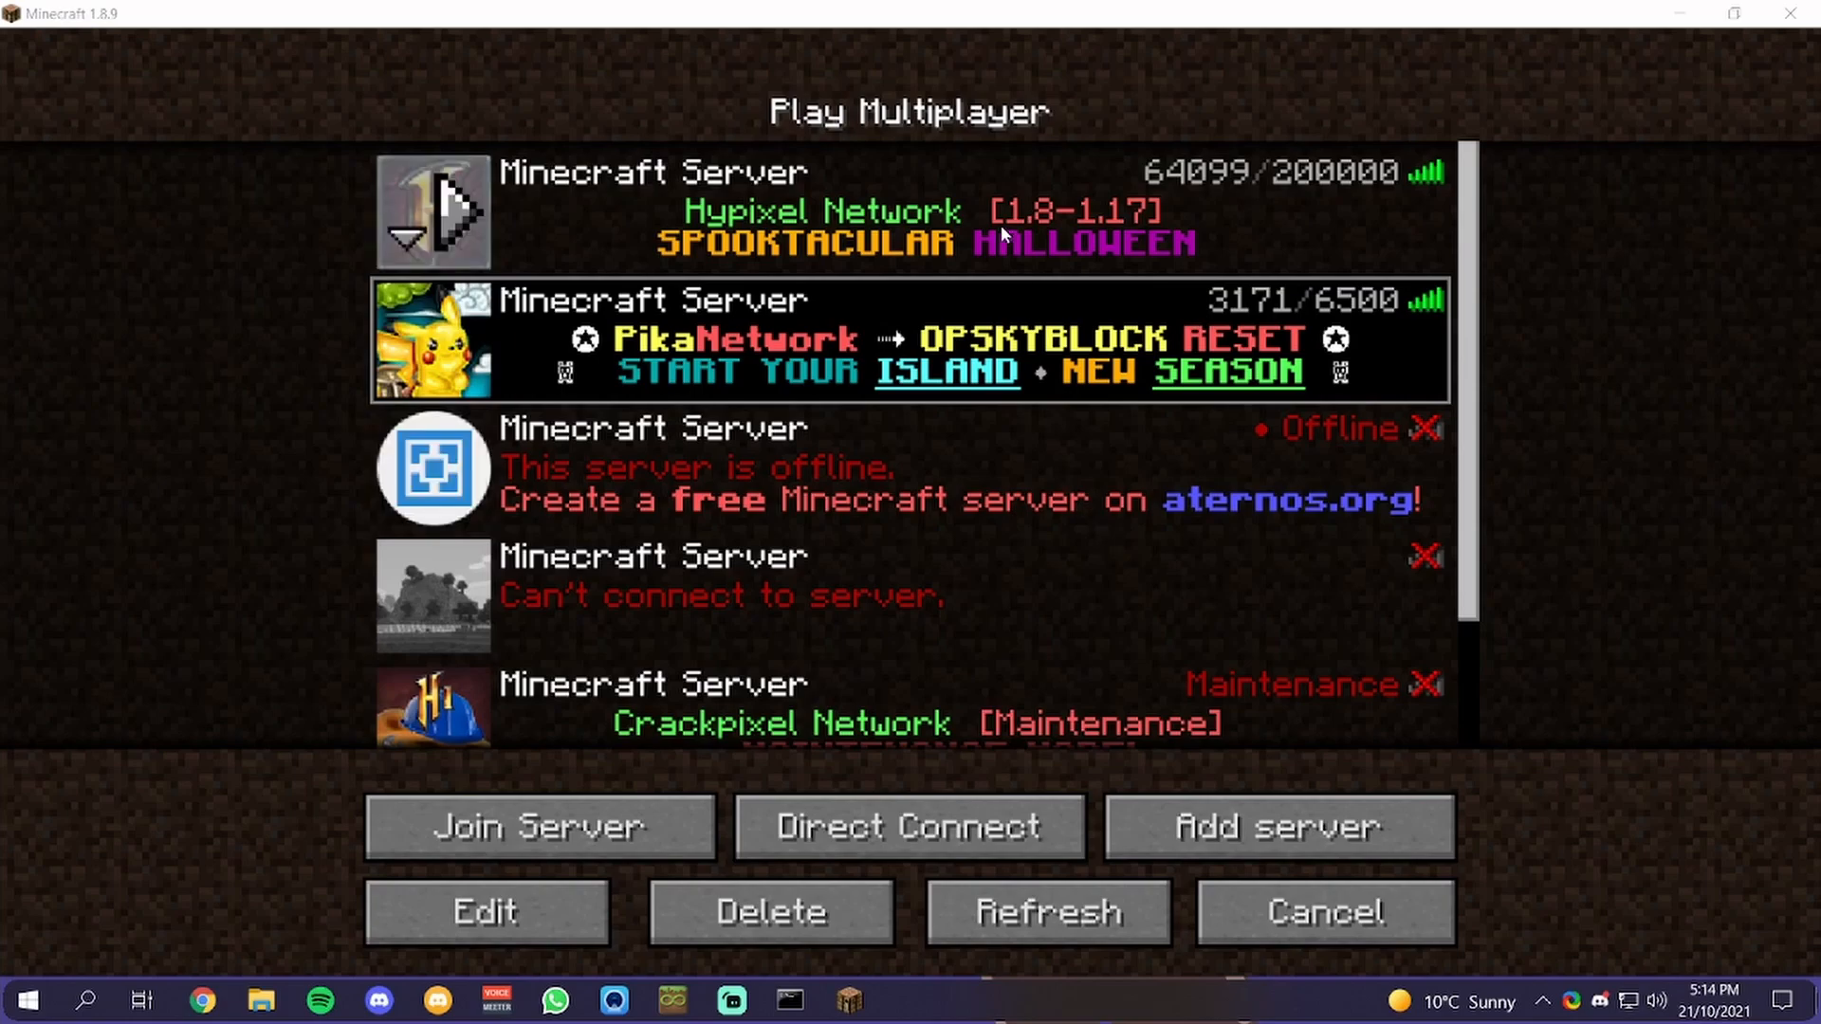
pyautogui.moveTo(917, 264)
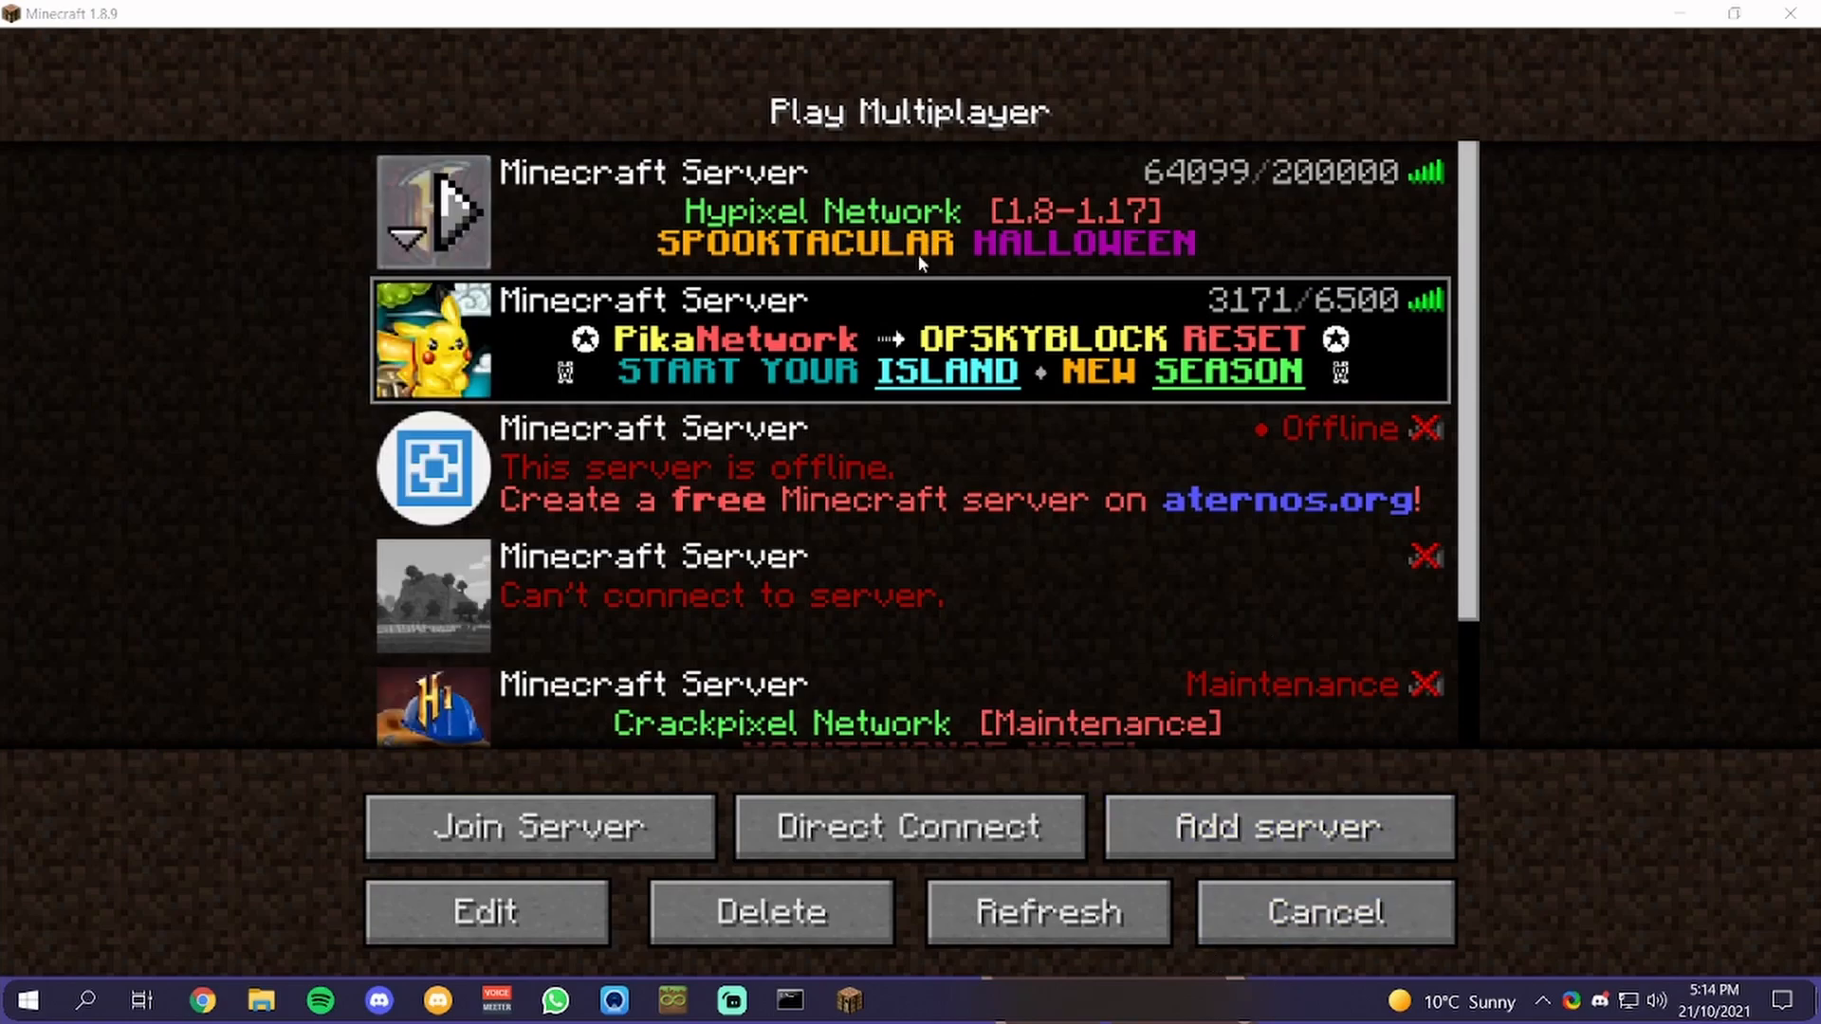
pyautogui.click(1321, 912)
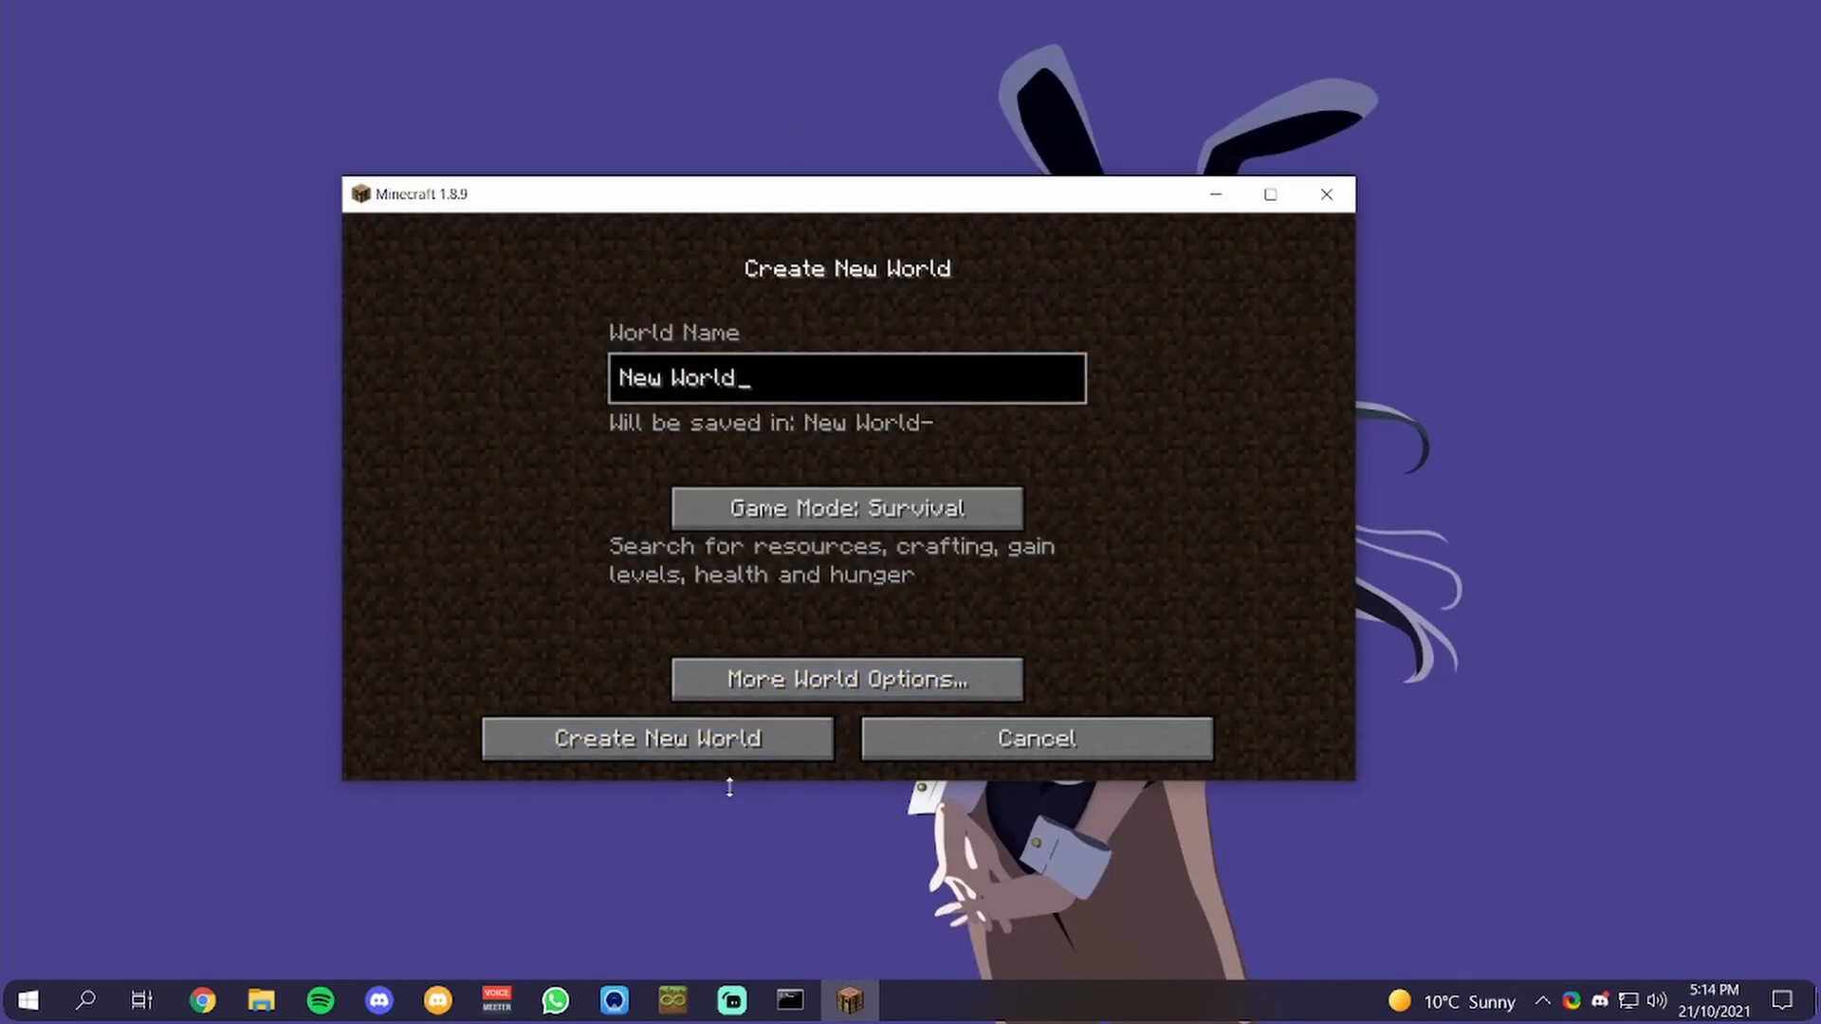
# Create the survival world 'New World' and maximize the game window
pyautogui.click(656, 738)
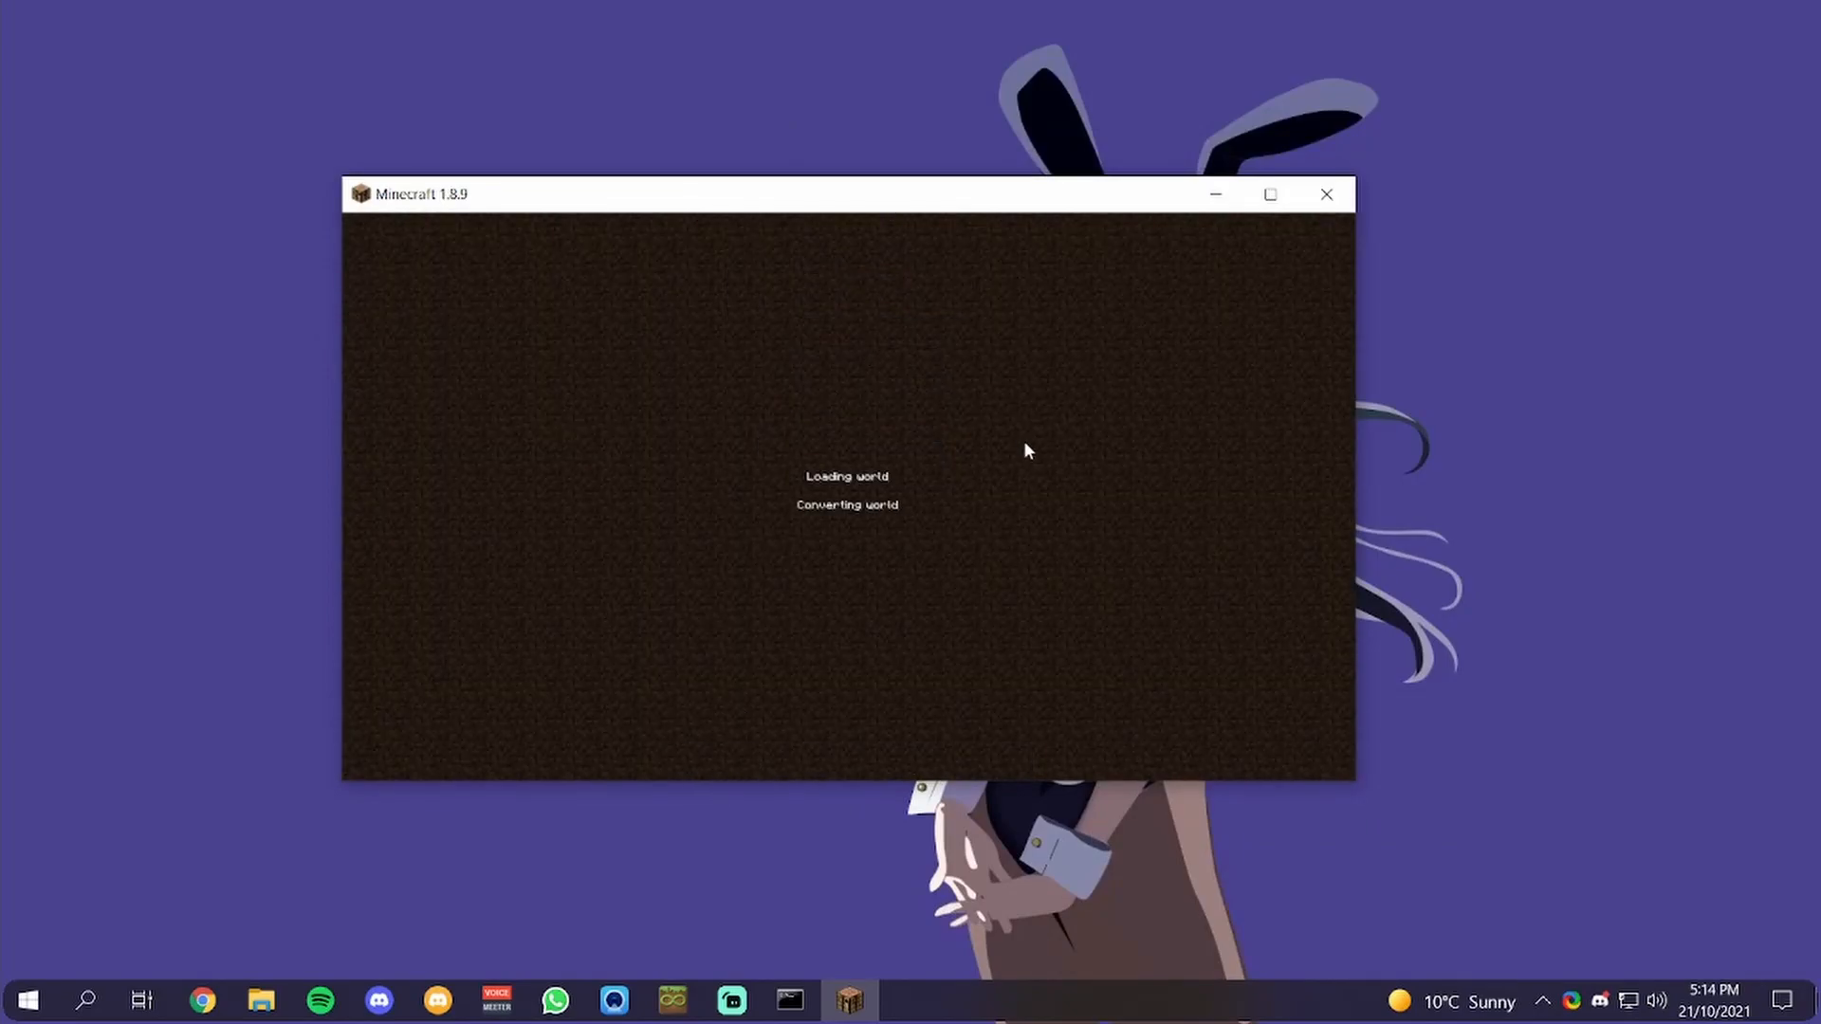
pyautogui.click(1269, 194)
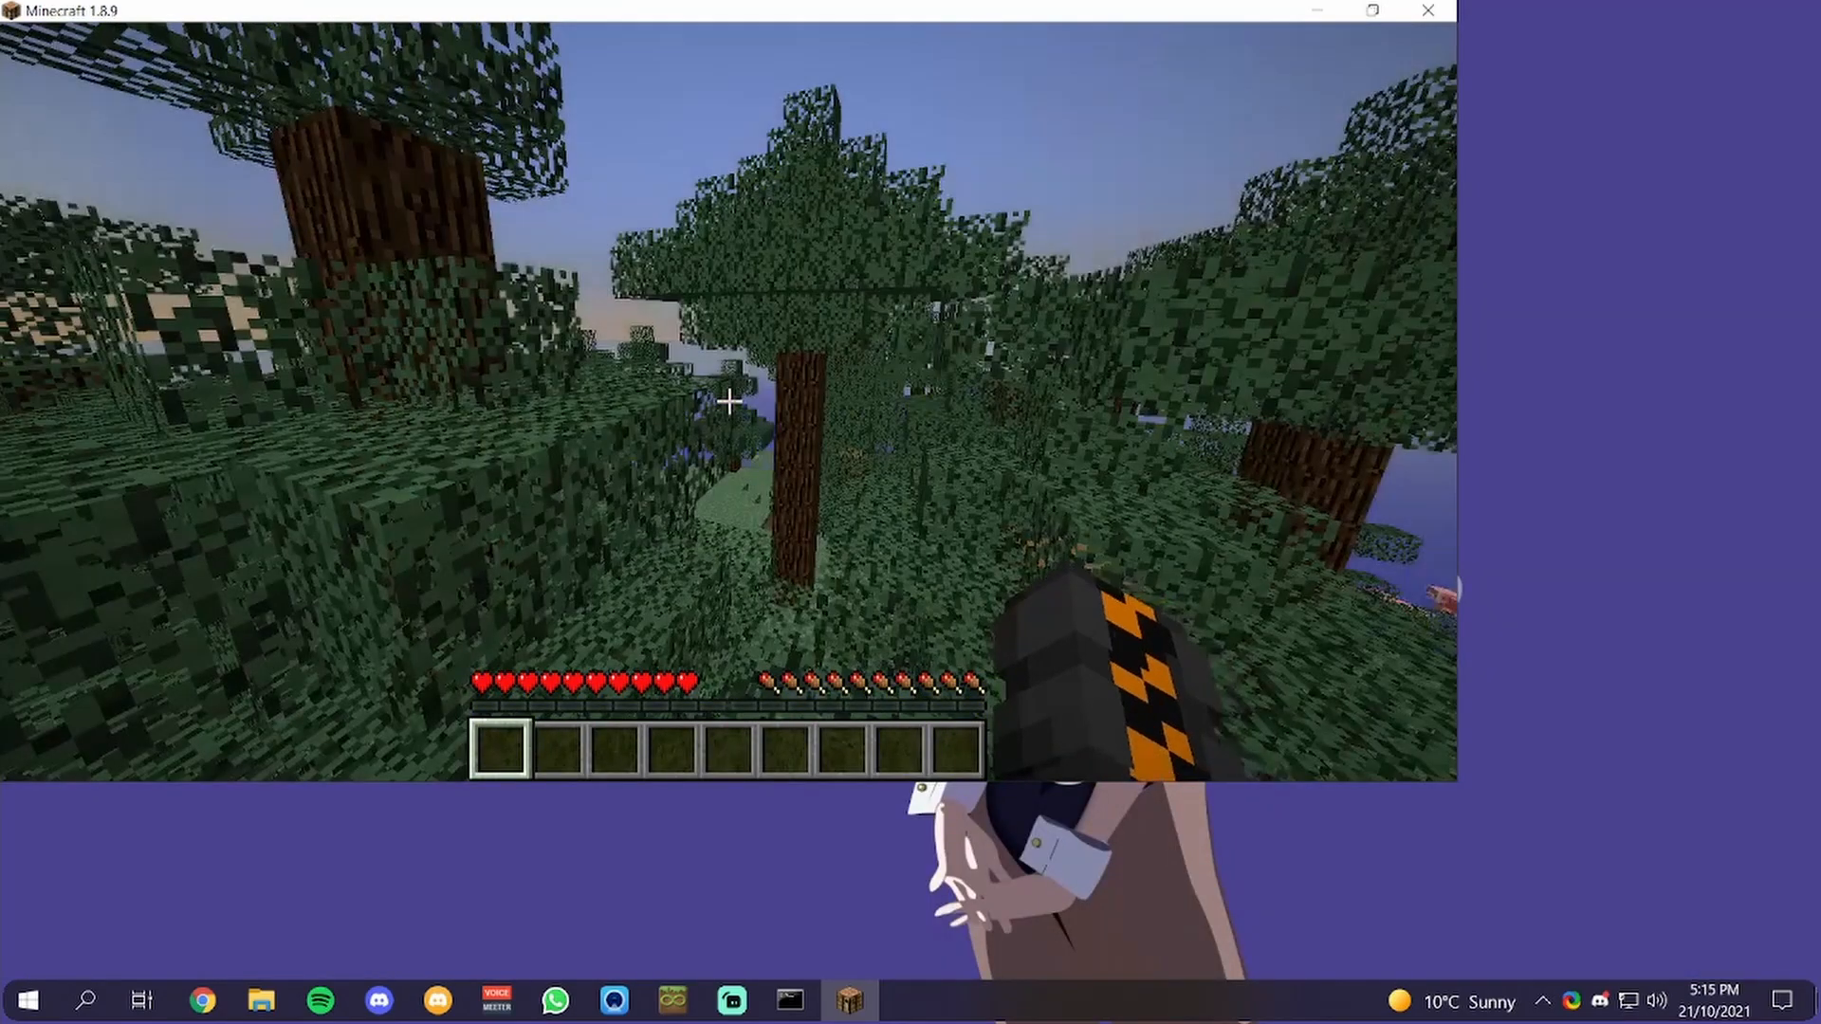
pyautogui.click(1371, 10)
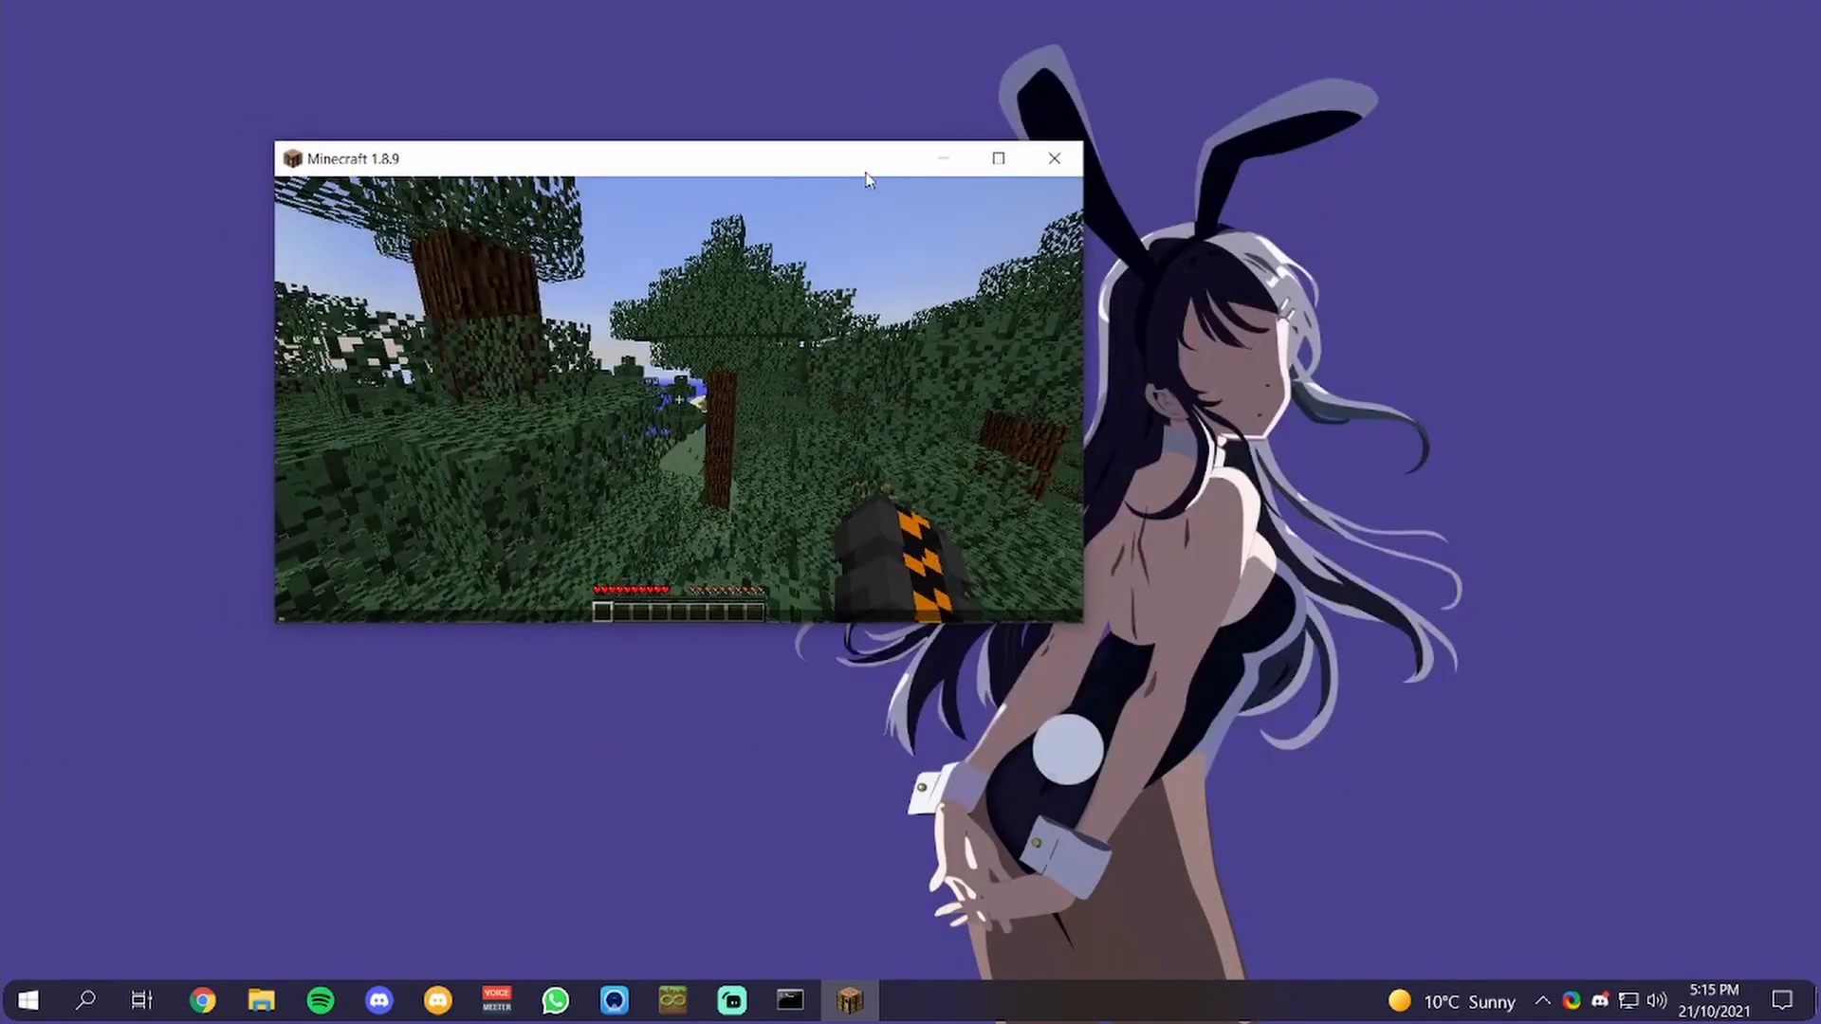
pyautogui.click(996, 158)
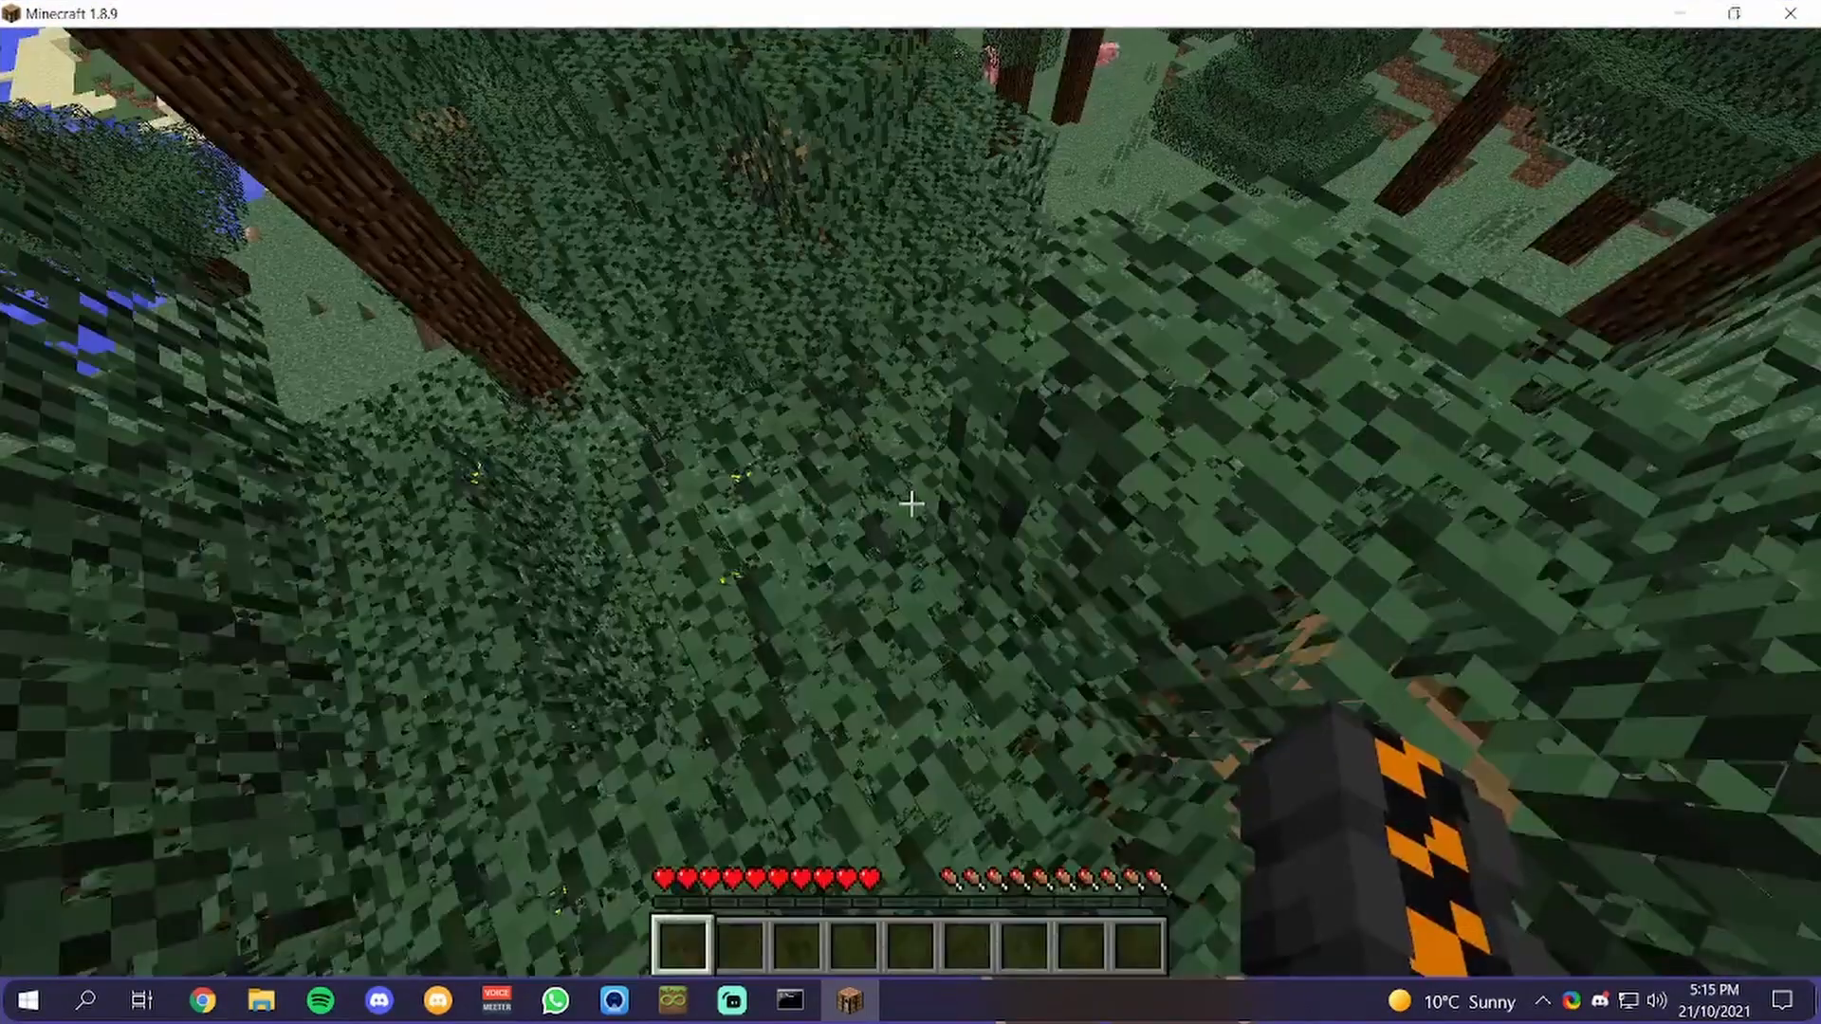
pyautogui.moveTo(910, 505)
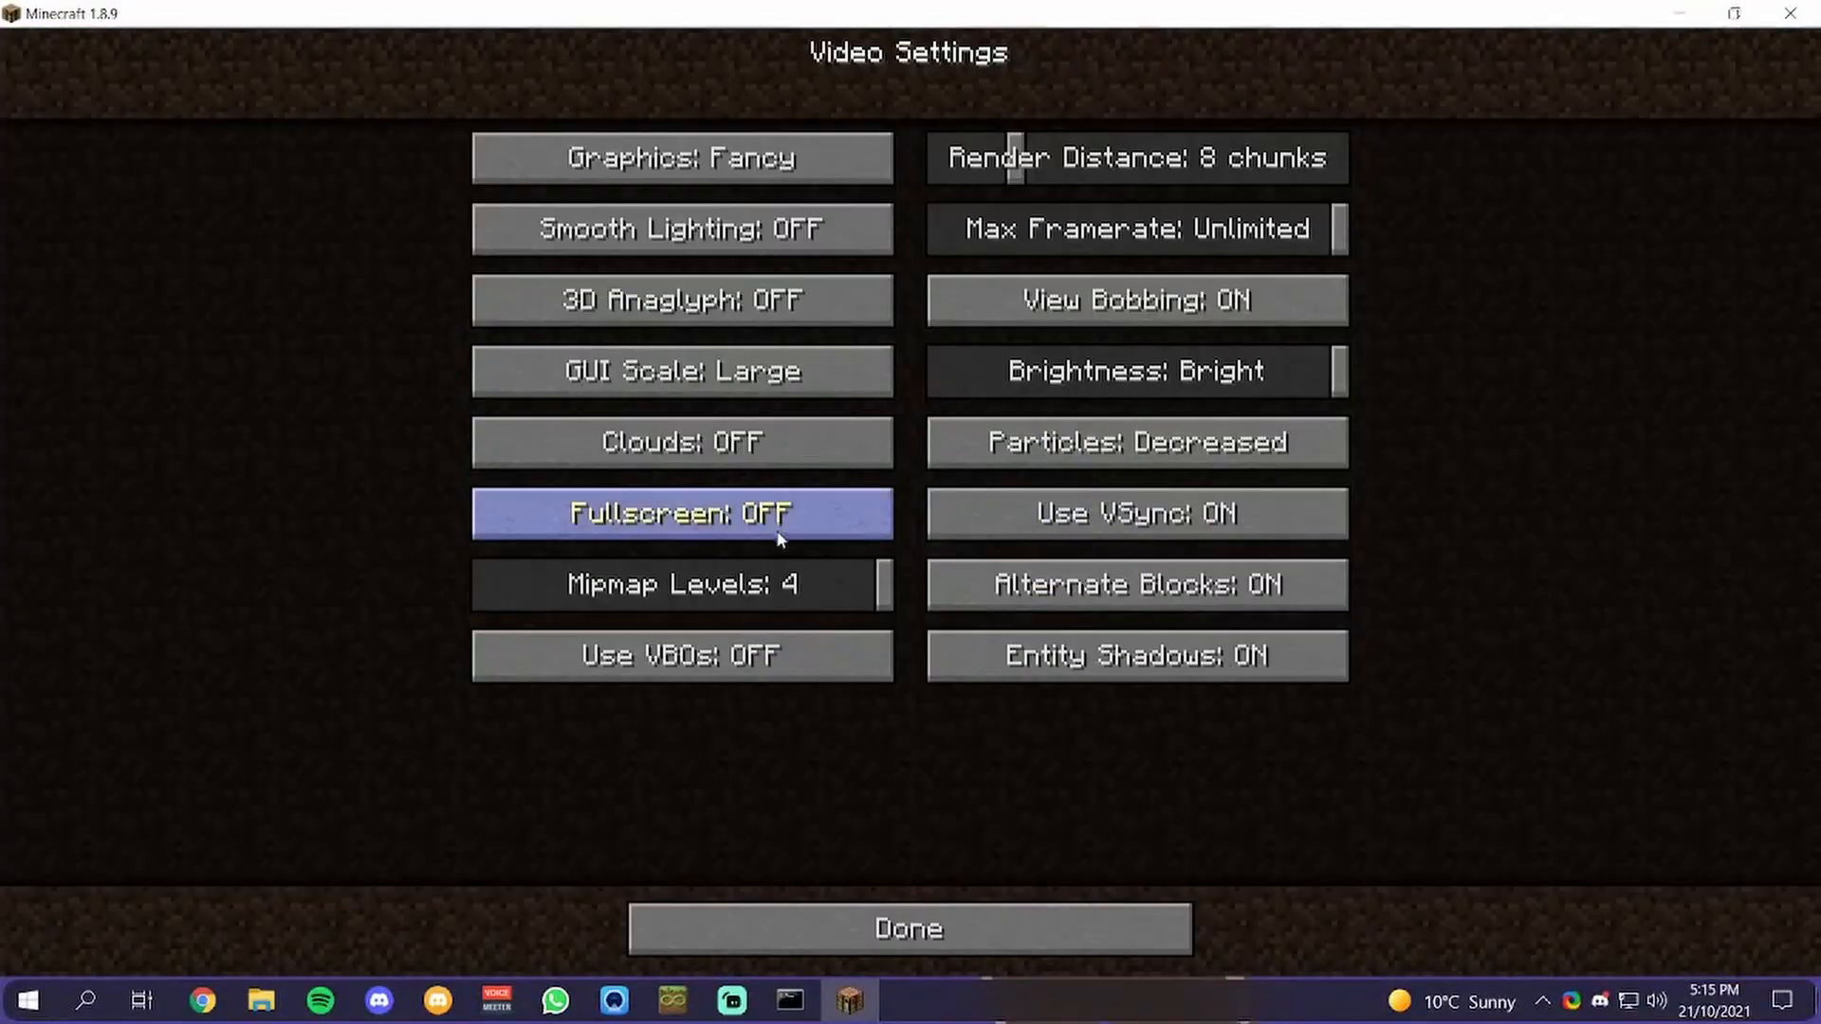
# Close Video Settings and hide the F3 debug overlay in the taiga world
pyautogui.click(909, 928)
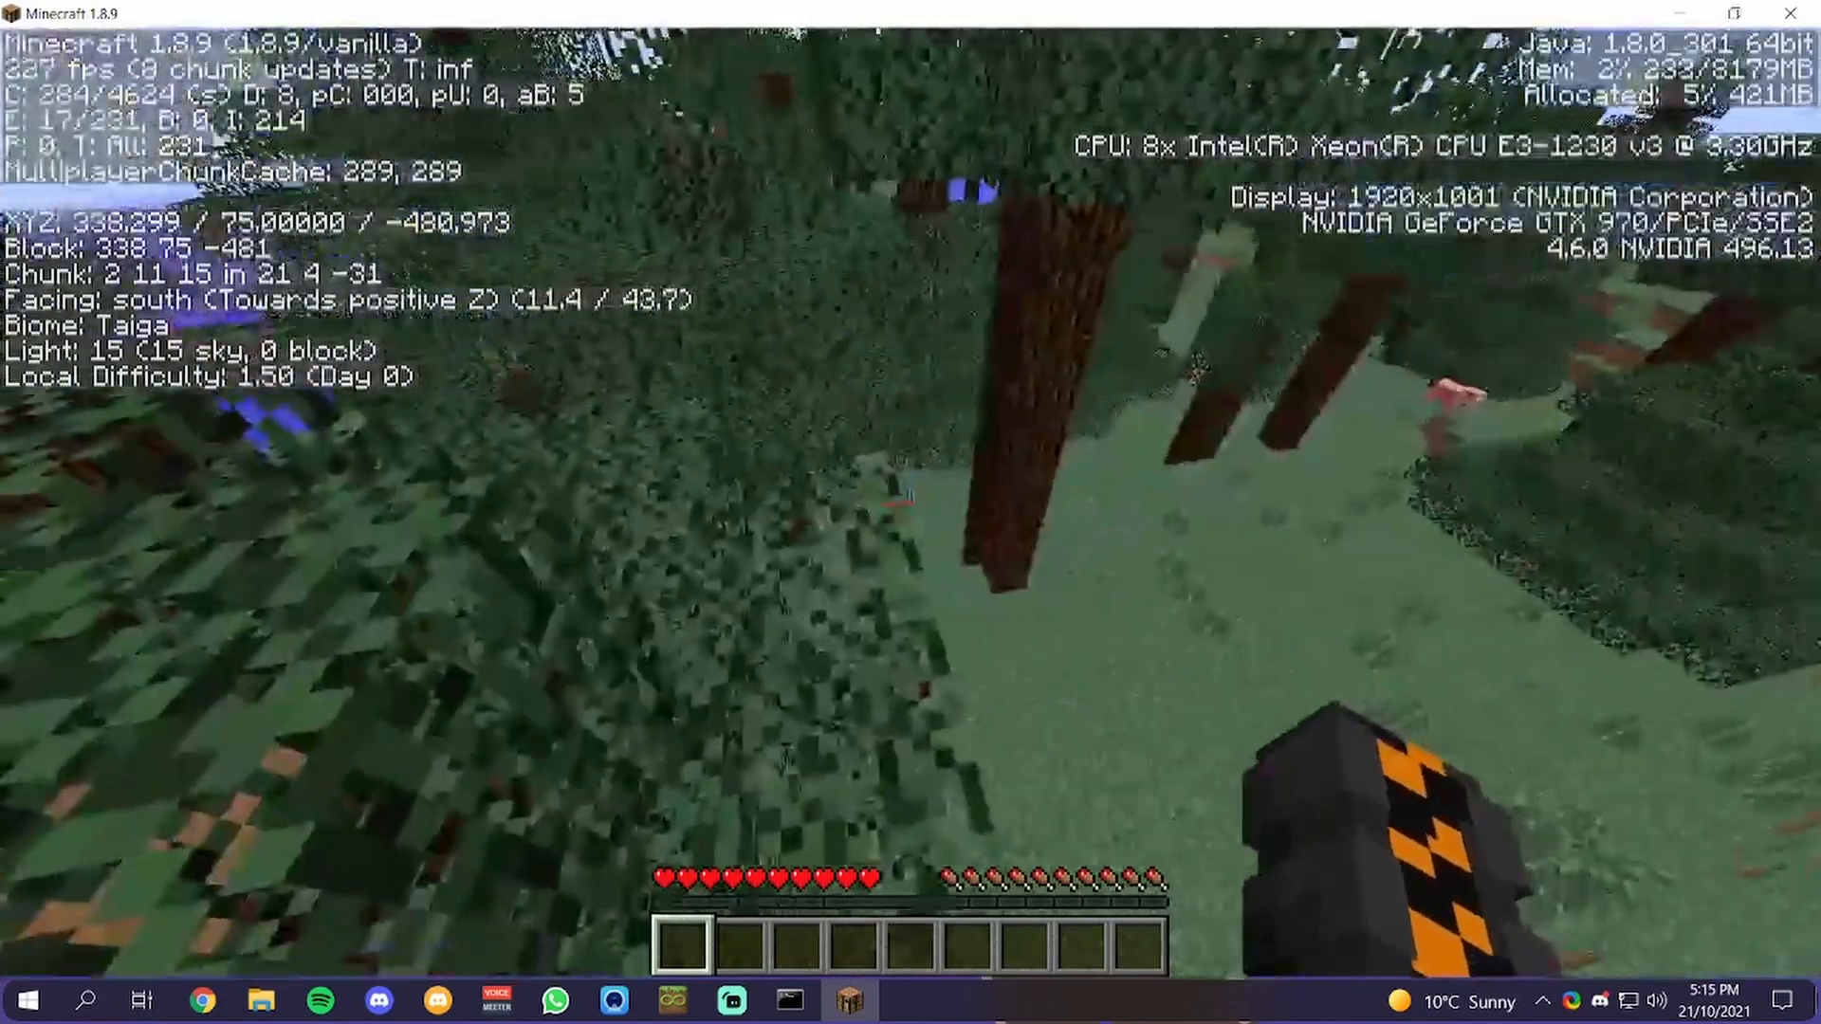
pyautogui.moveTo(911, 512)
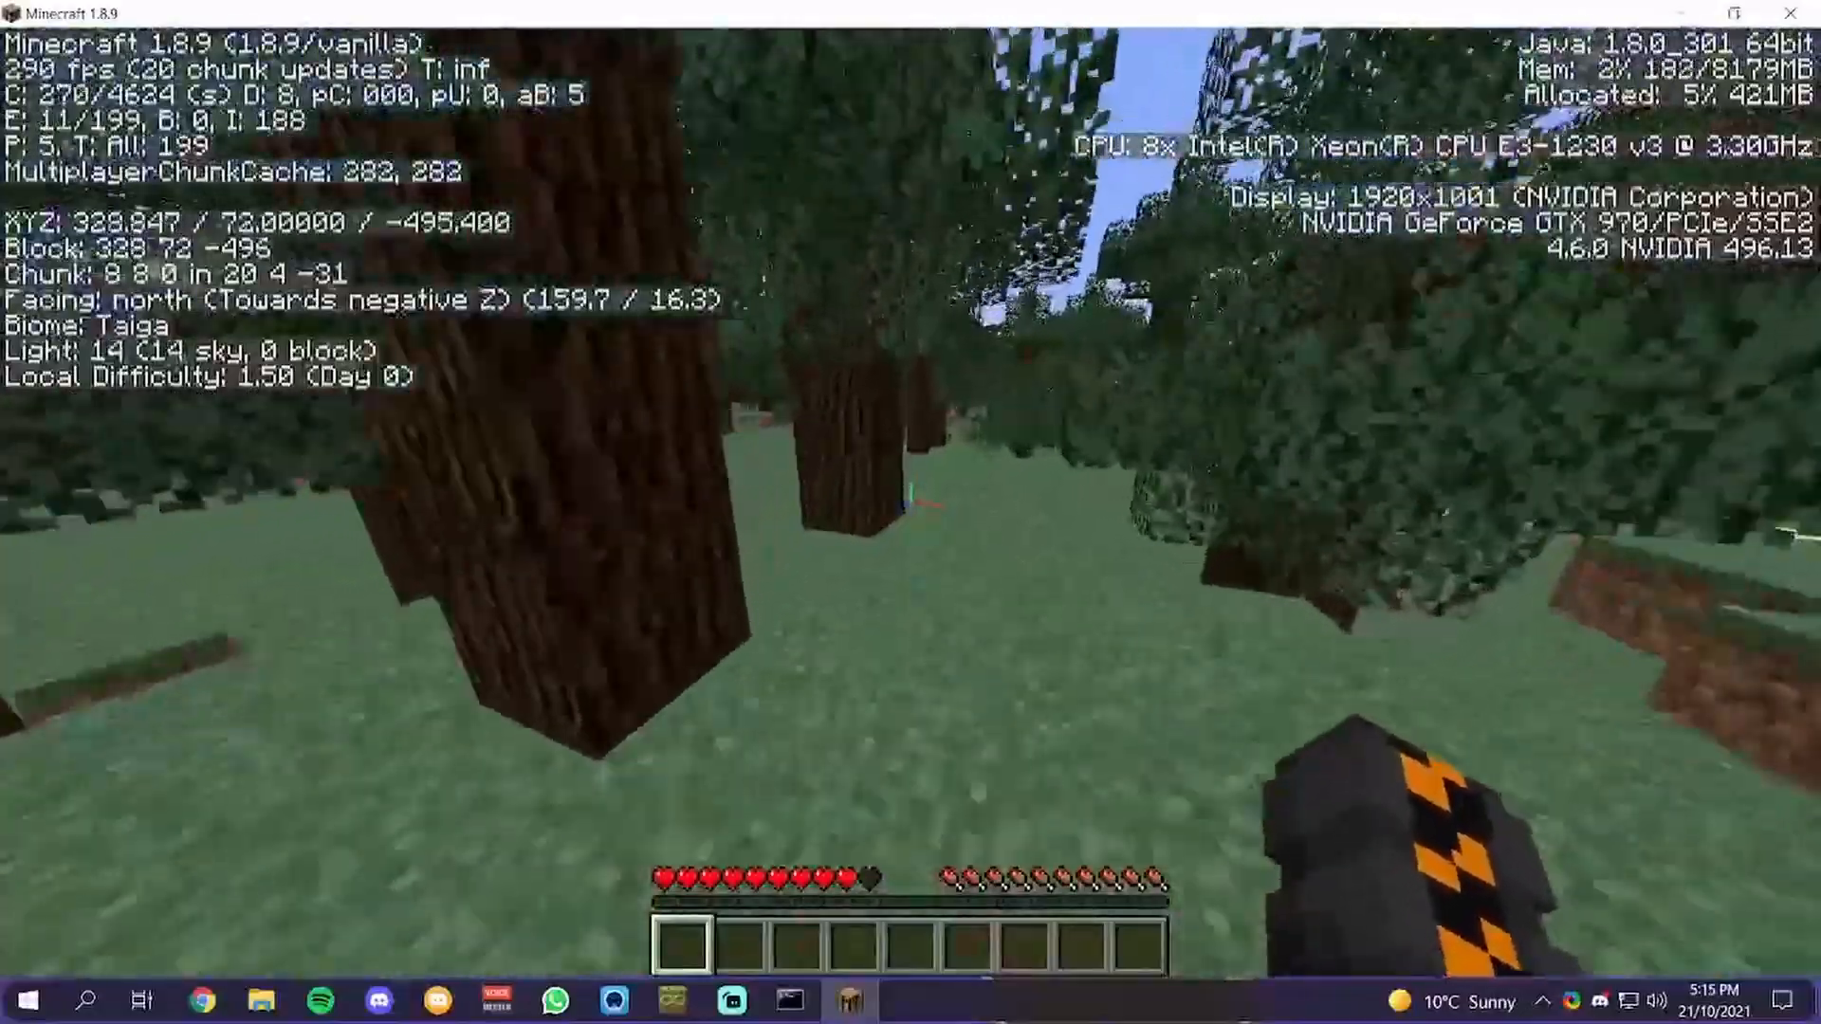
pyautogui.press('F3')
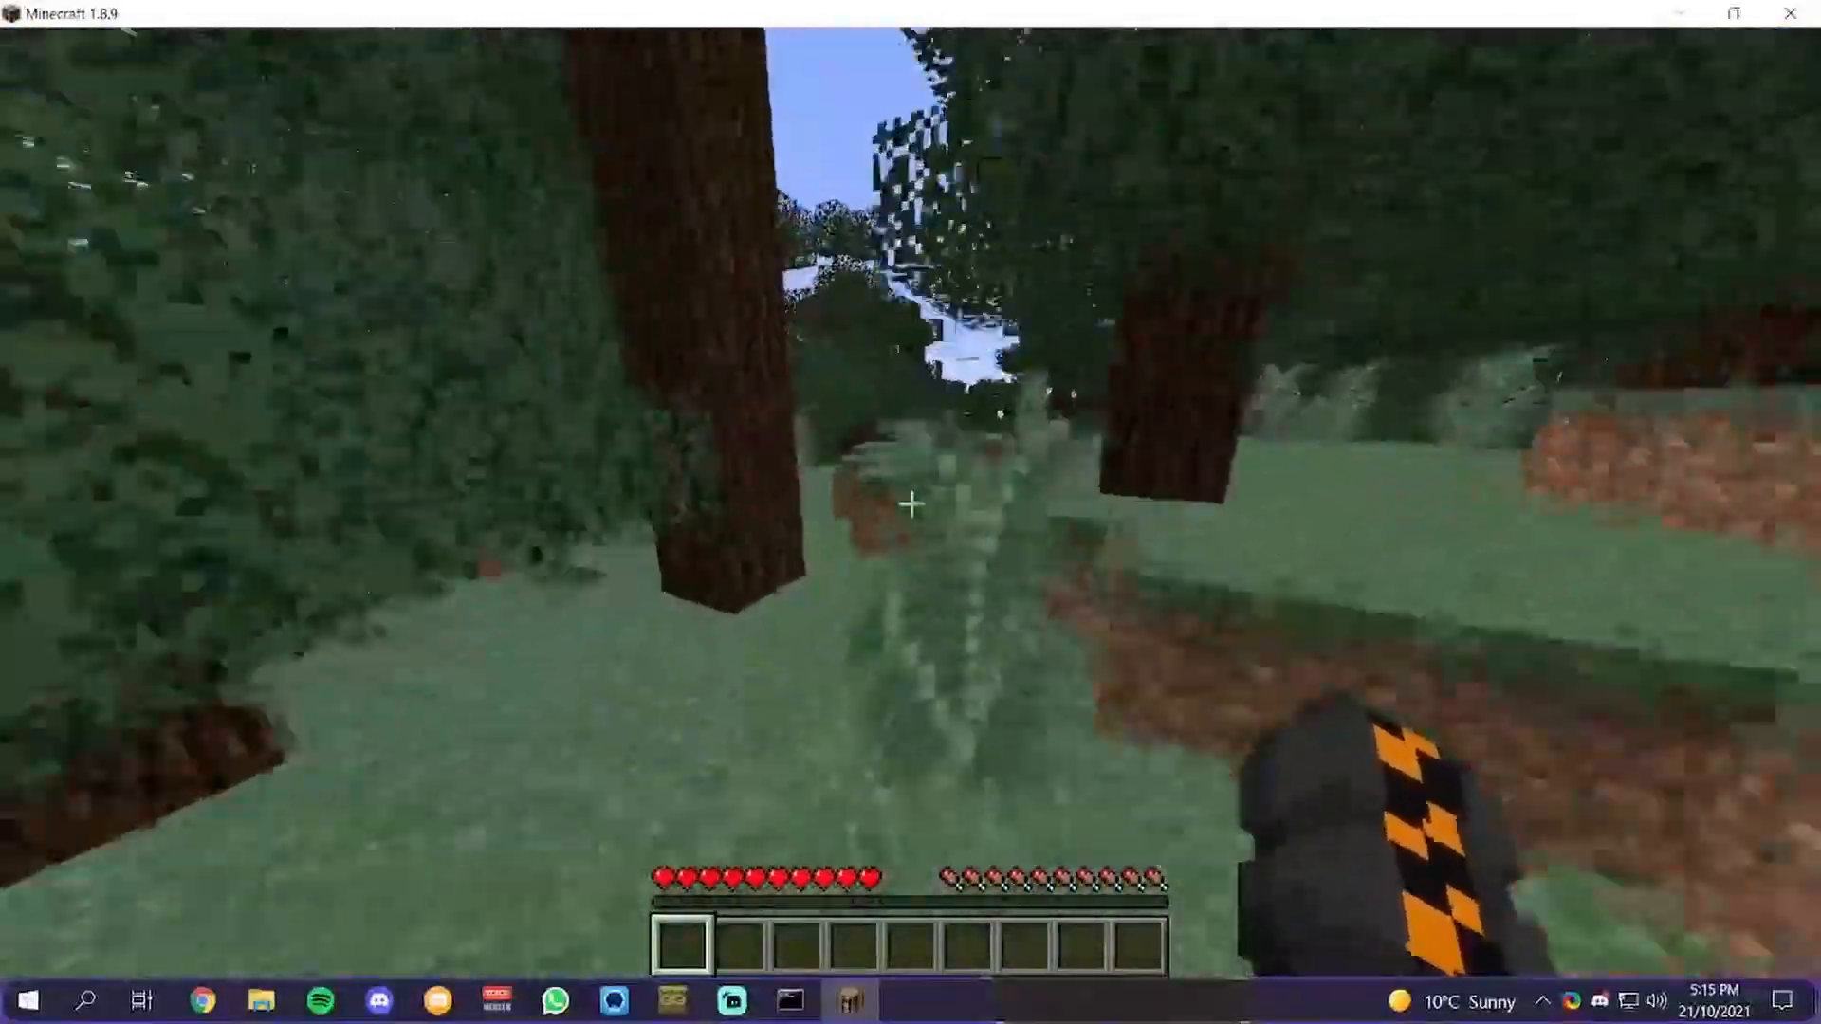
pyautogui.moveTo(910, 504)
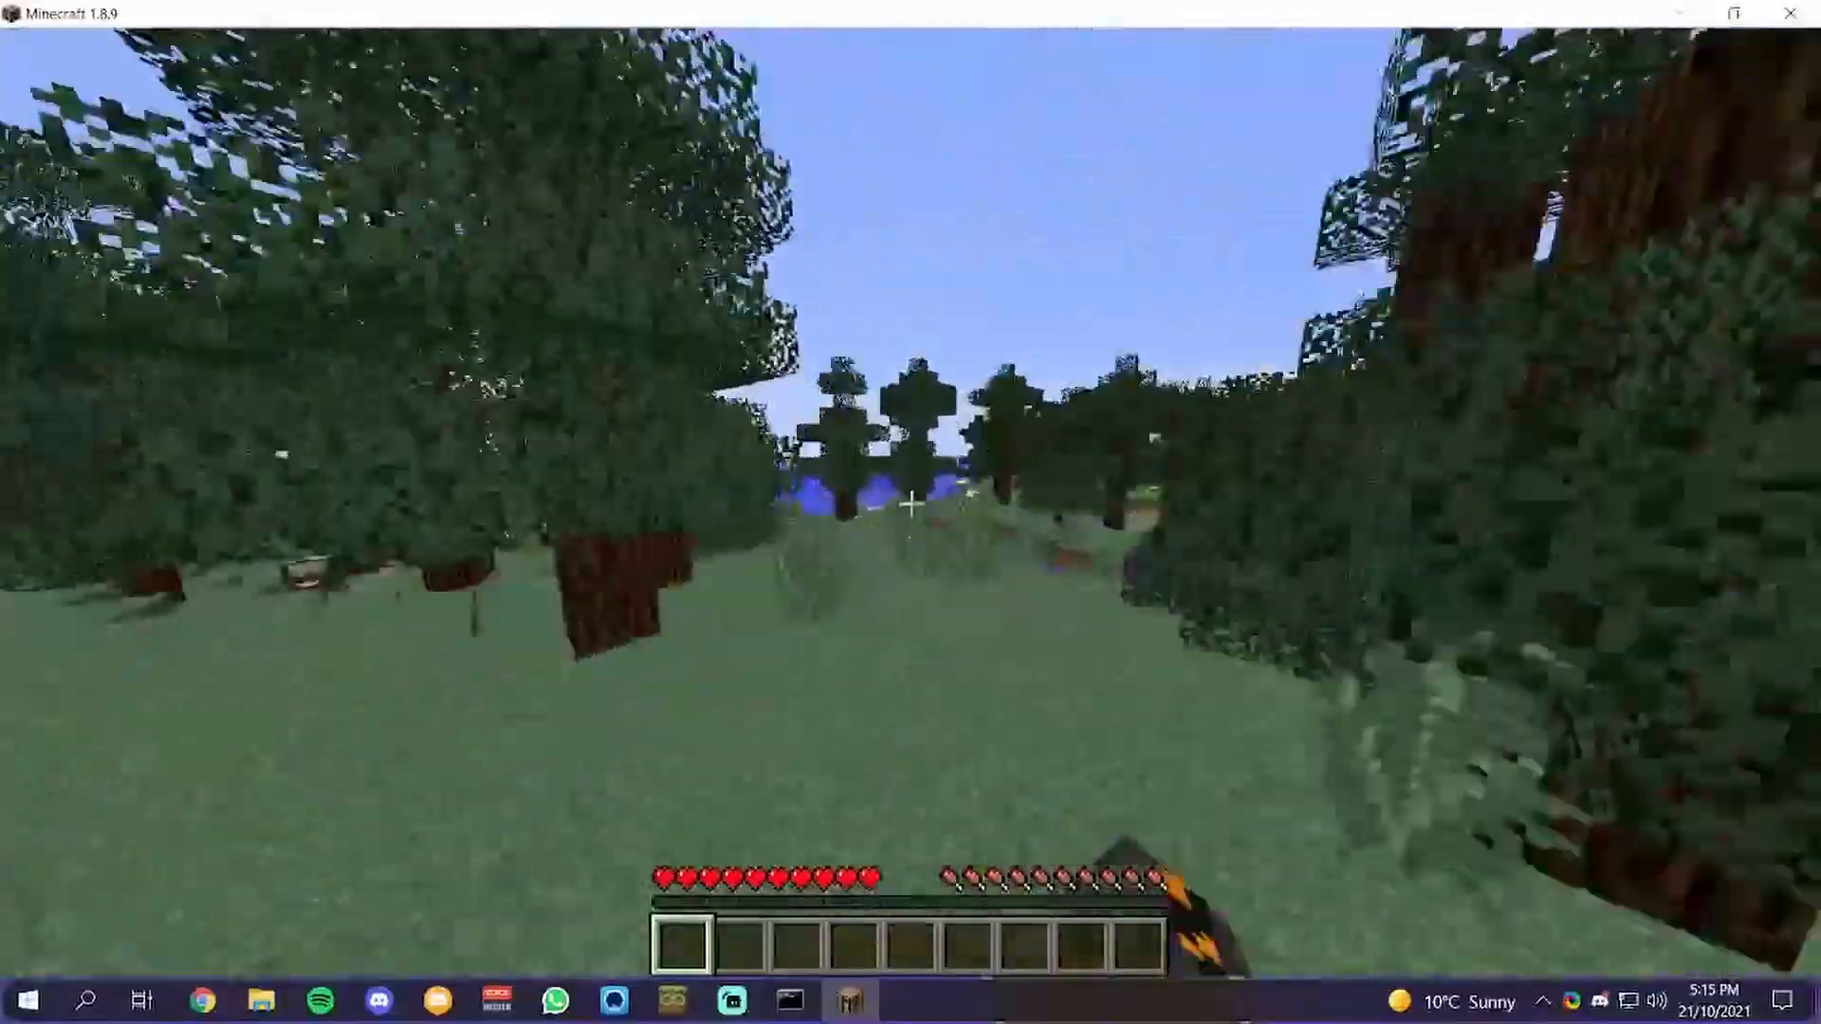
pyautogui.moveTo(911, 503)
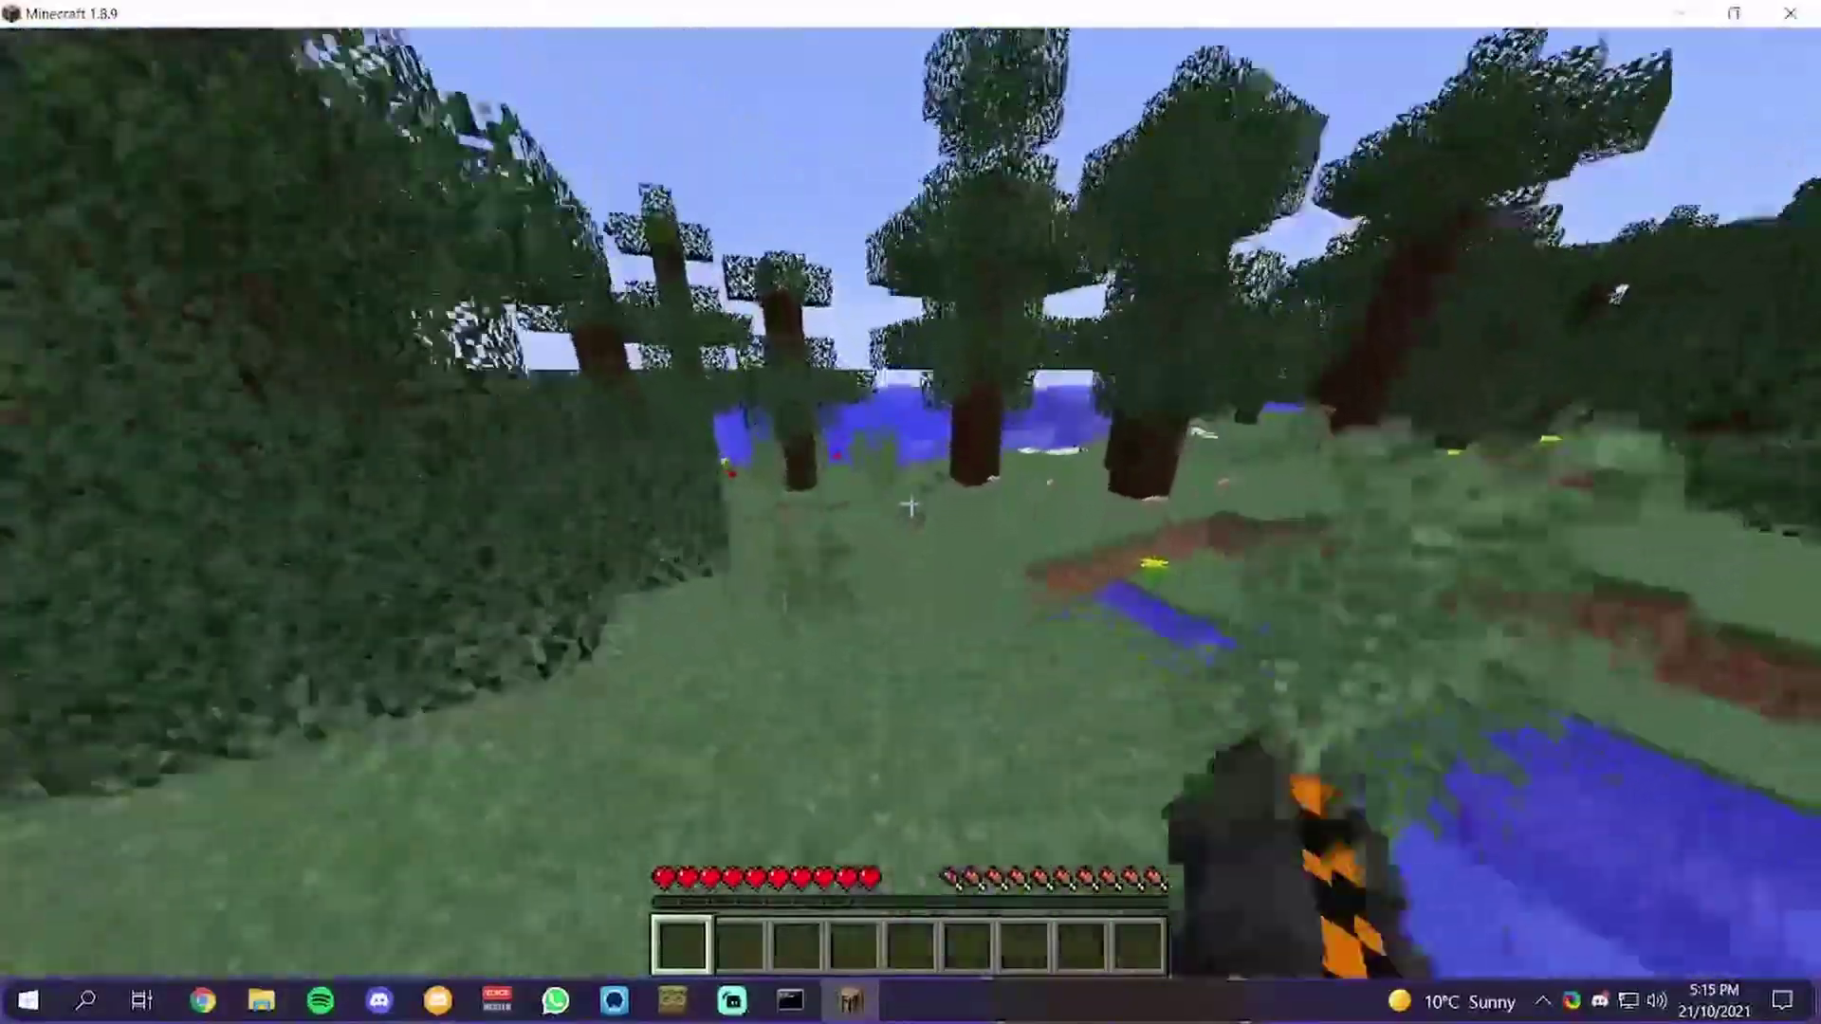